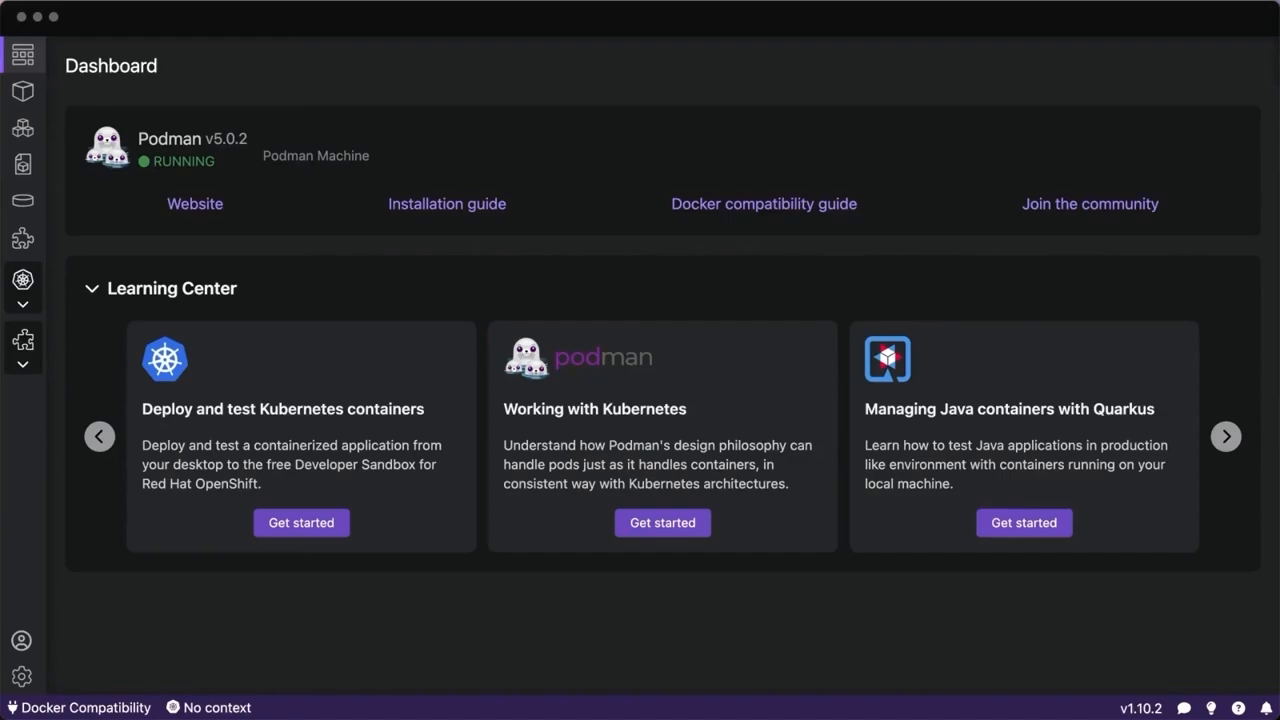
Bring up the podman-desktop.io homepage in Chrome and start reading down it.
click(196, 204)
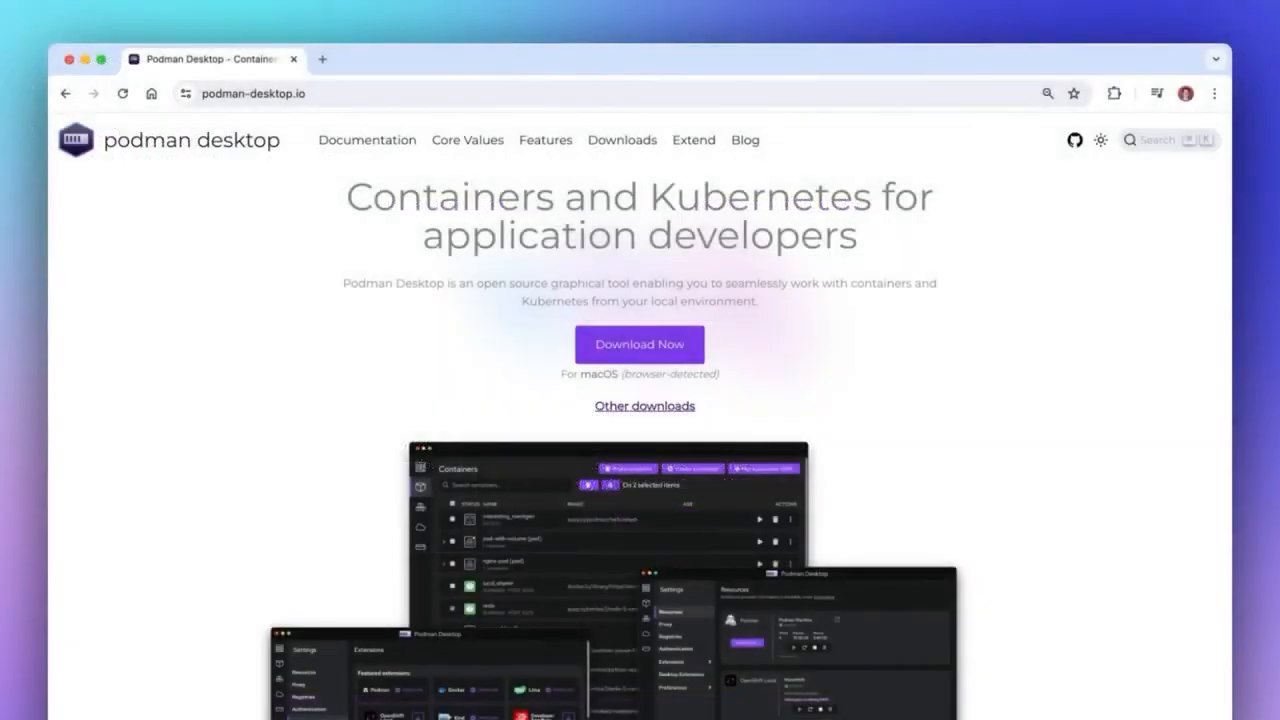
scroll(down, 3)
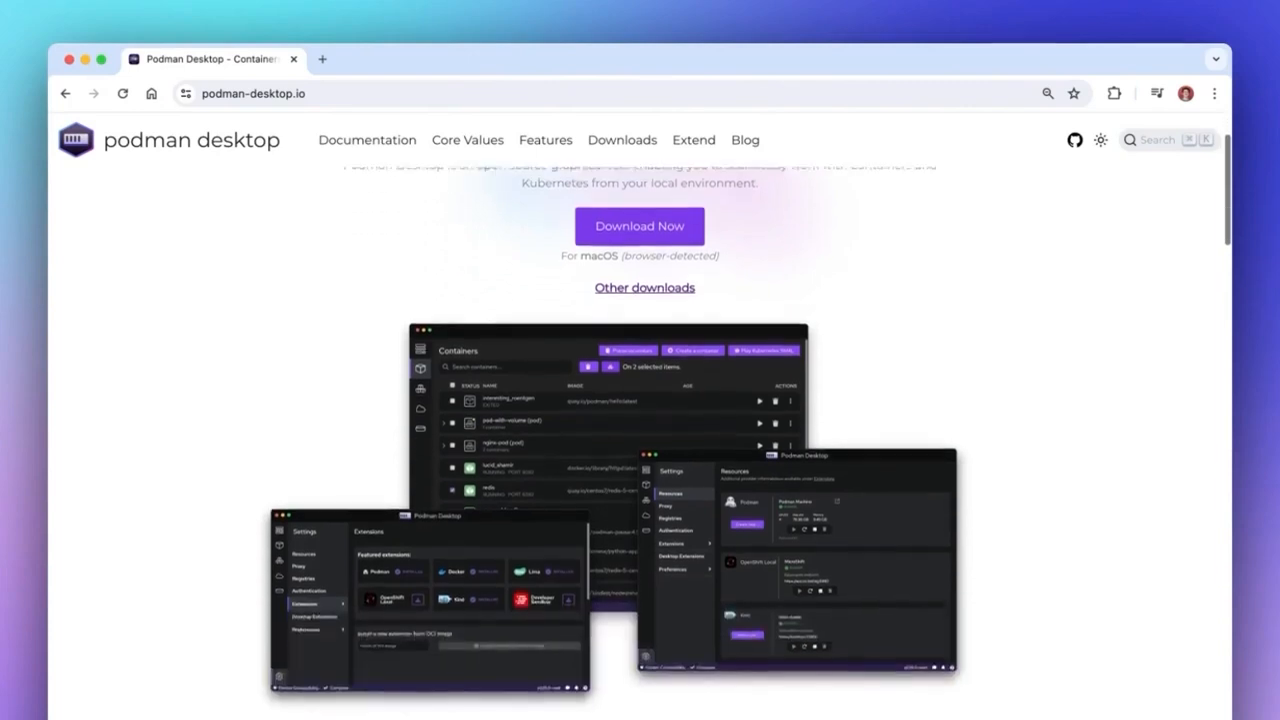
scroll(down, 3)
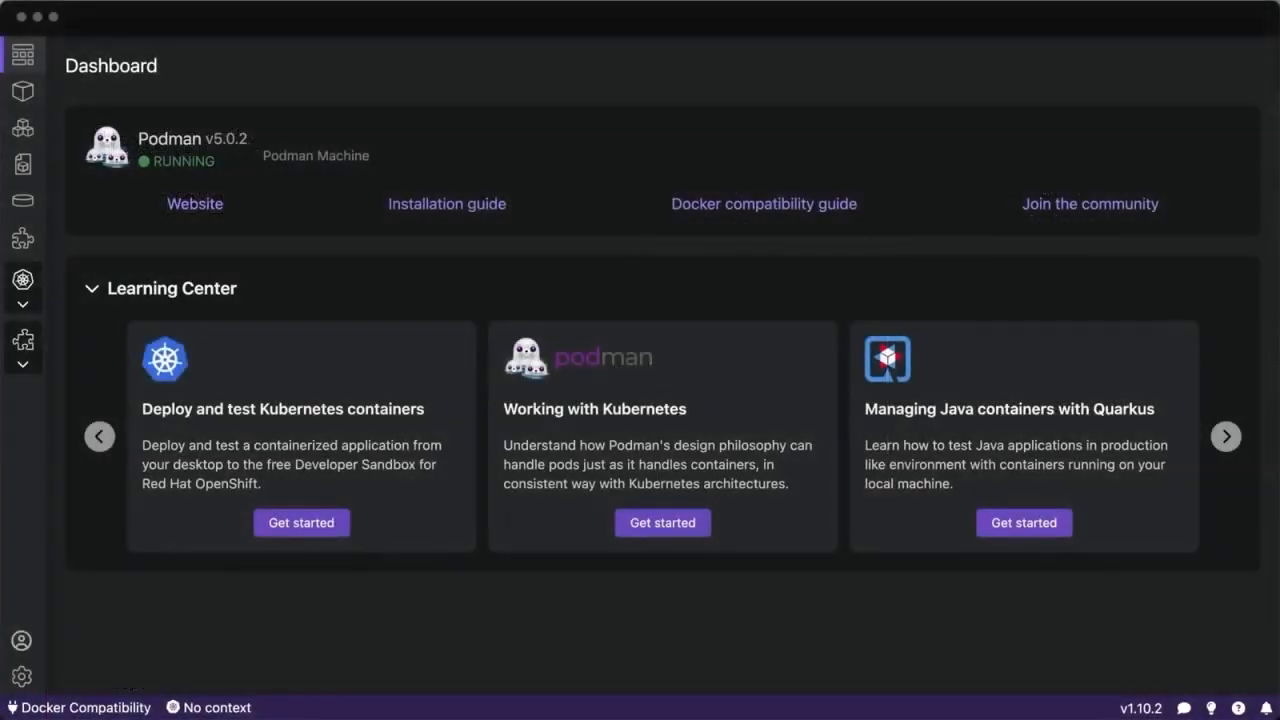
Scroll through the homepage feature sections on pods, Kubernetes, configuration, extensions and updates.
click(196, 204)
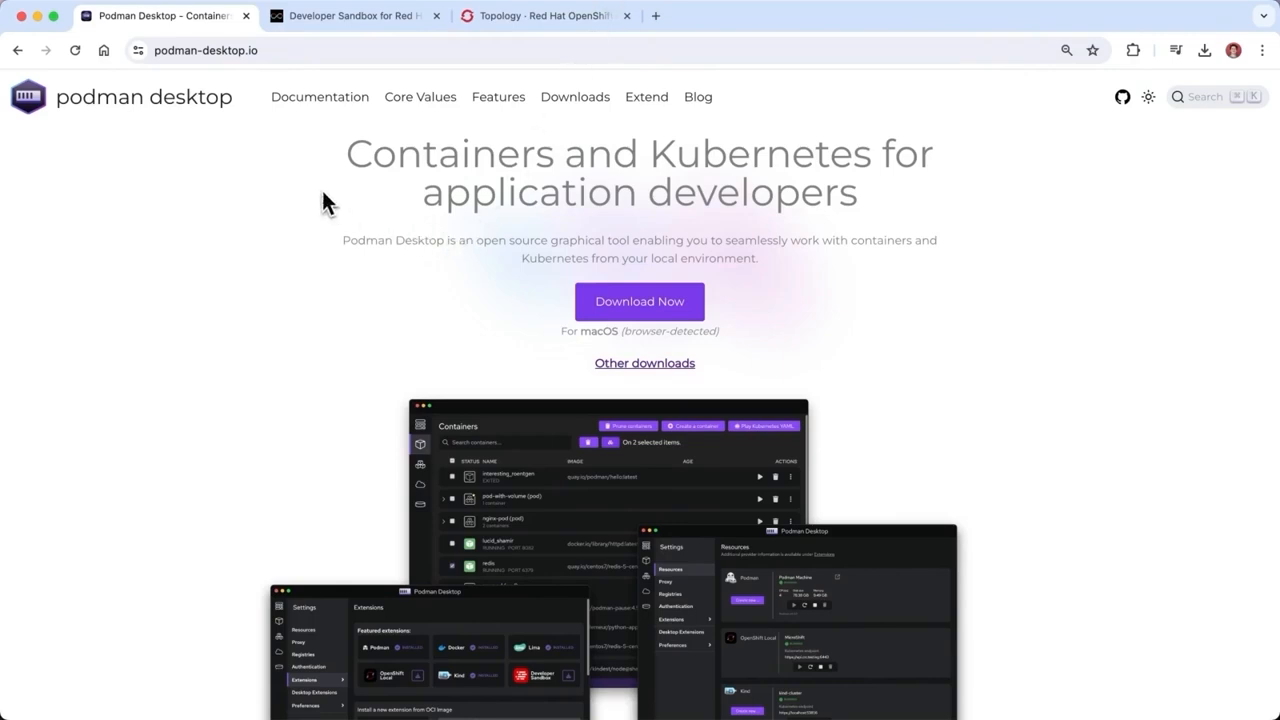
mouse_move(284, 108)
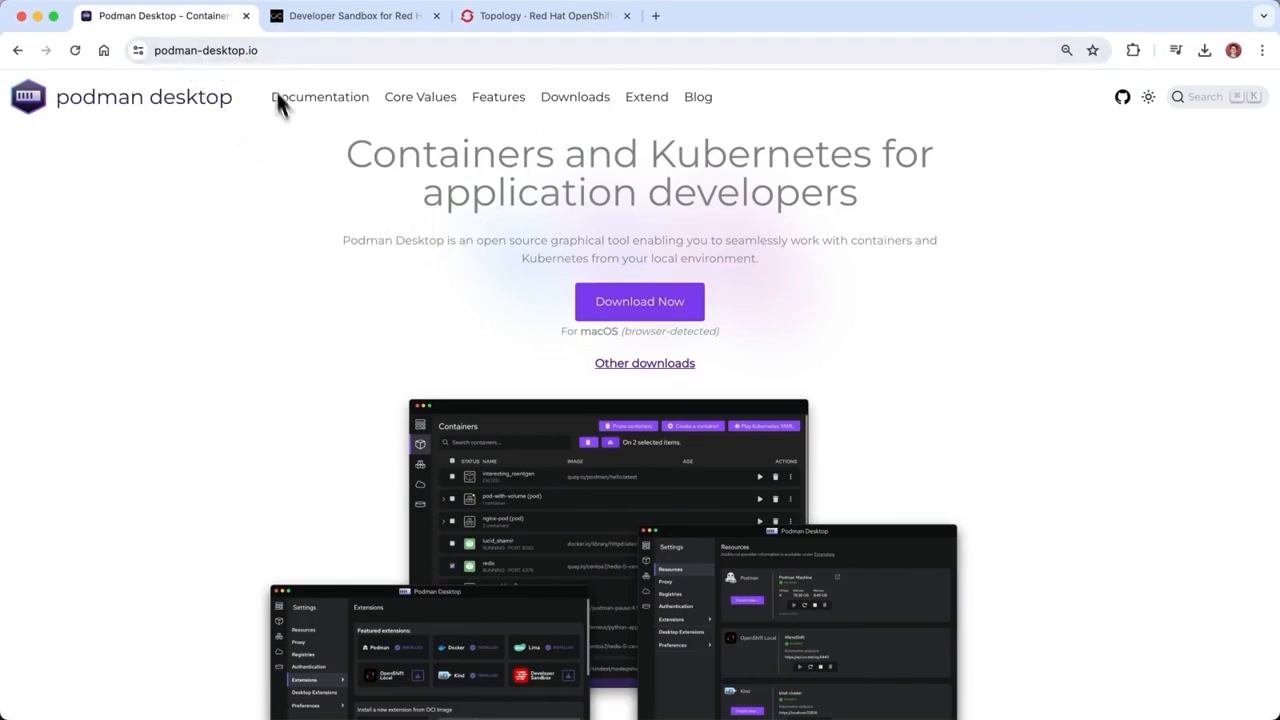
scroll(down, 3)
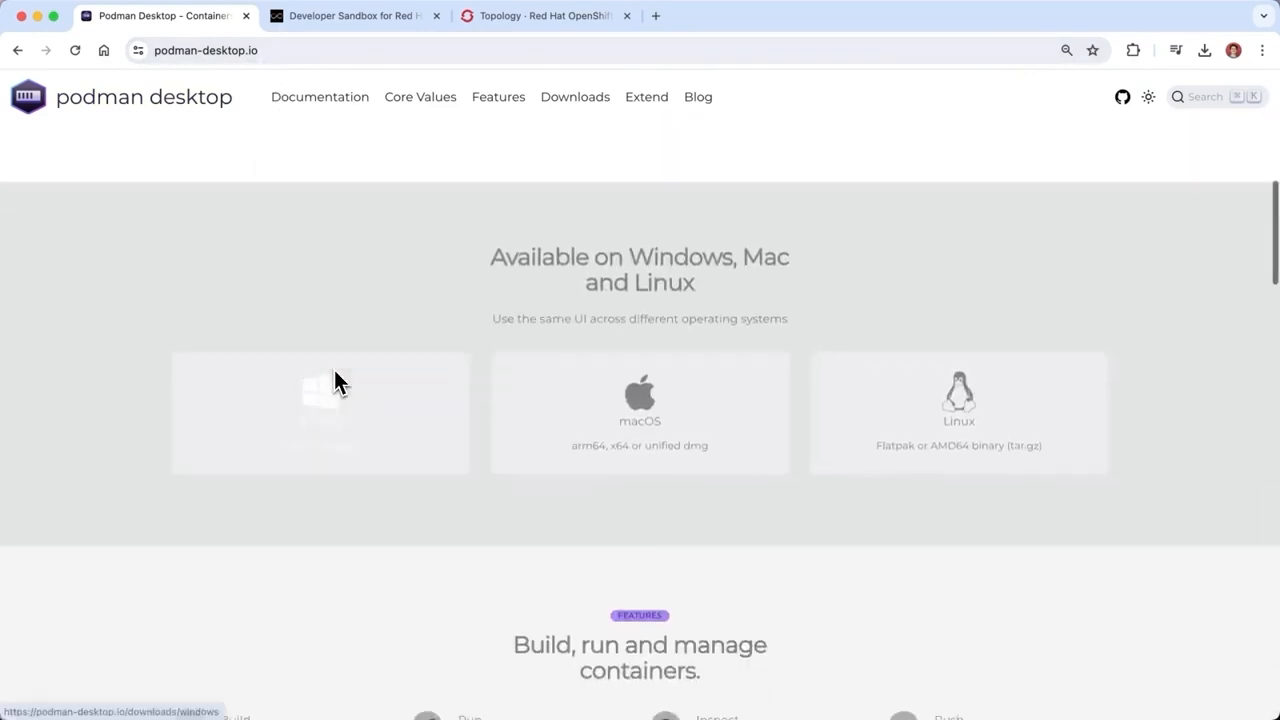
scroll(down, 3)
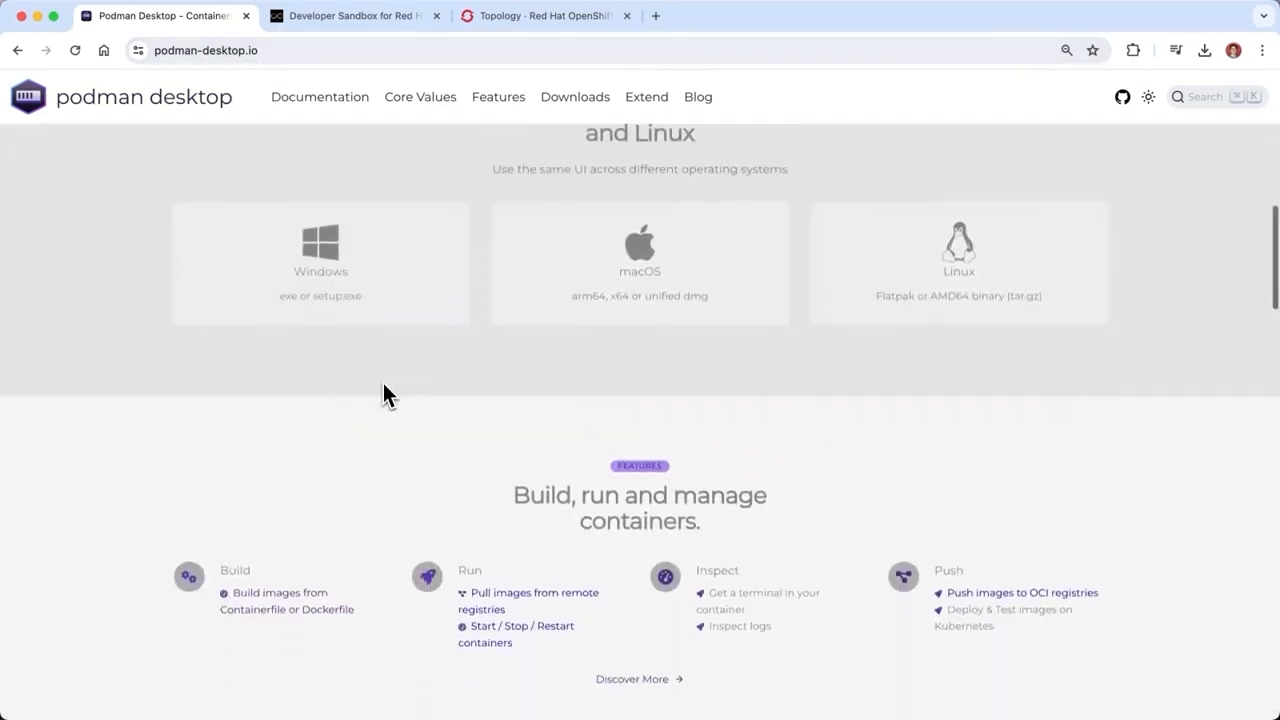
scroll(down, 3)
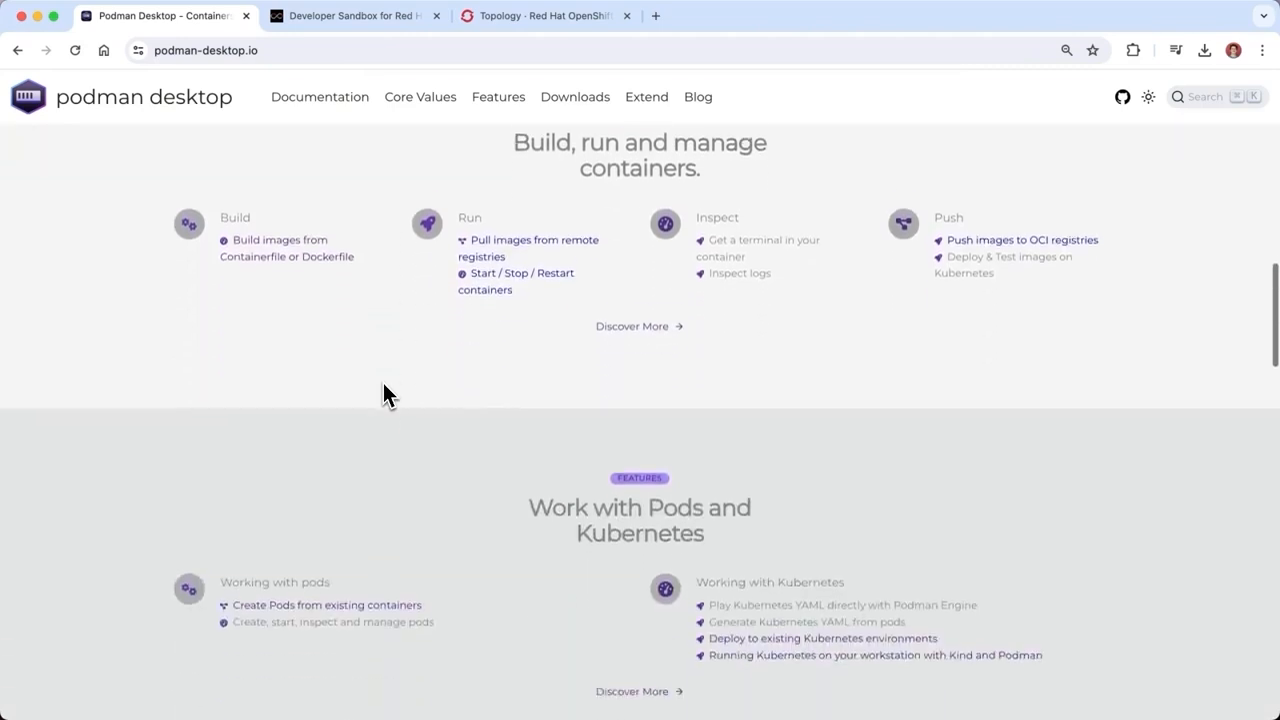
scroll(down, 3)
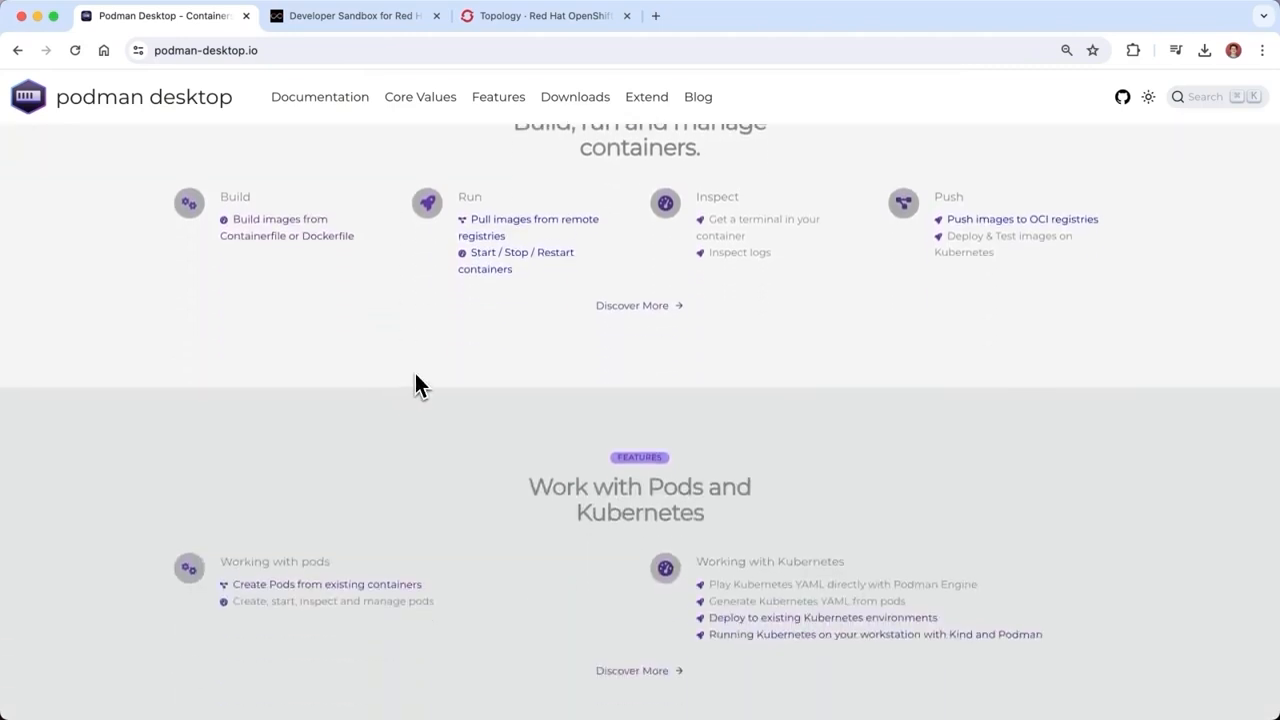
scroll(down, 3)
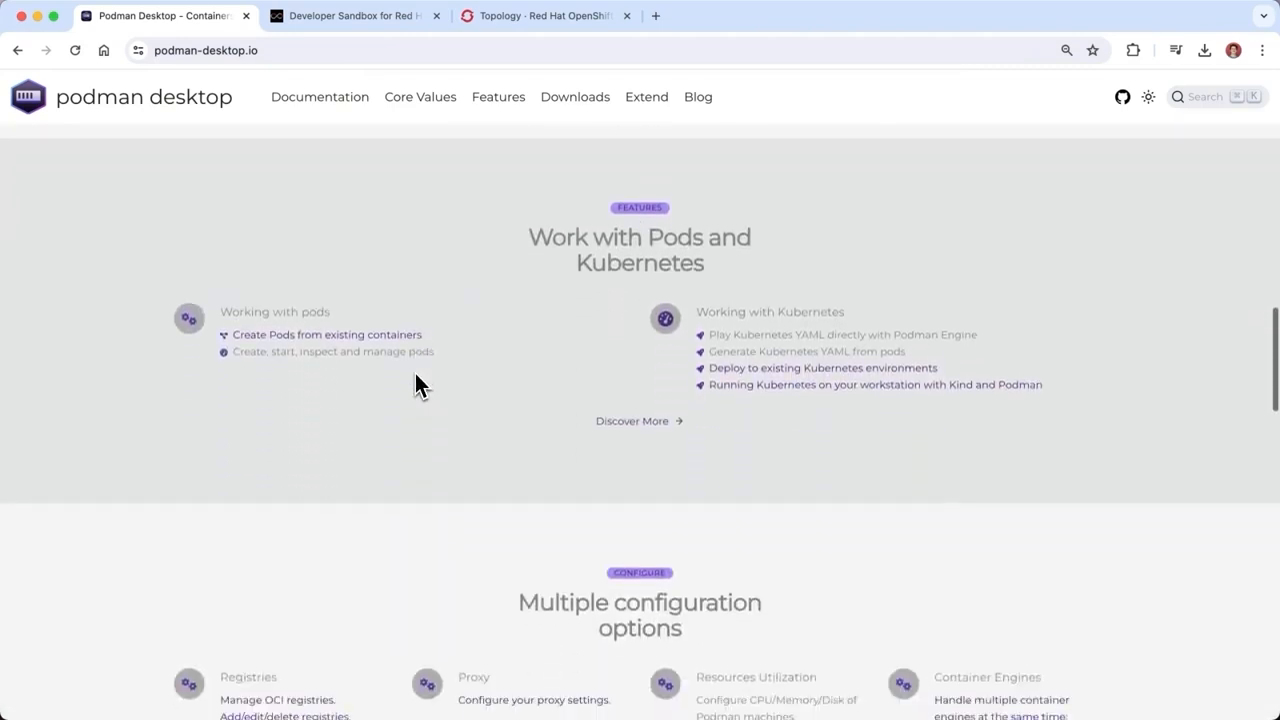
scroll(down, 3)
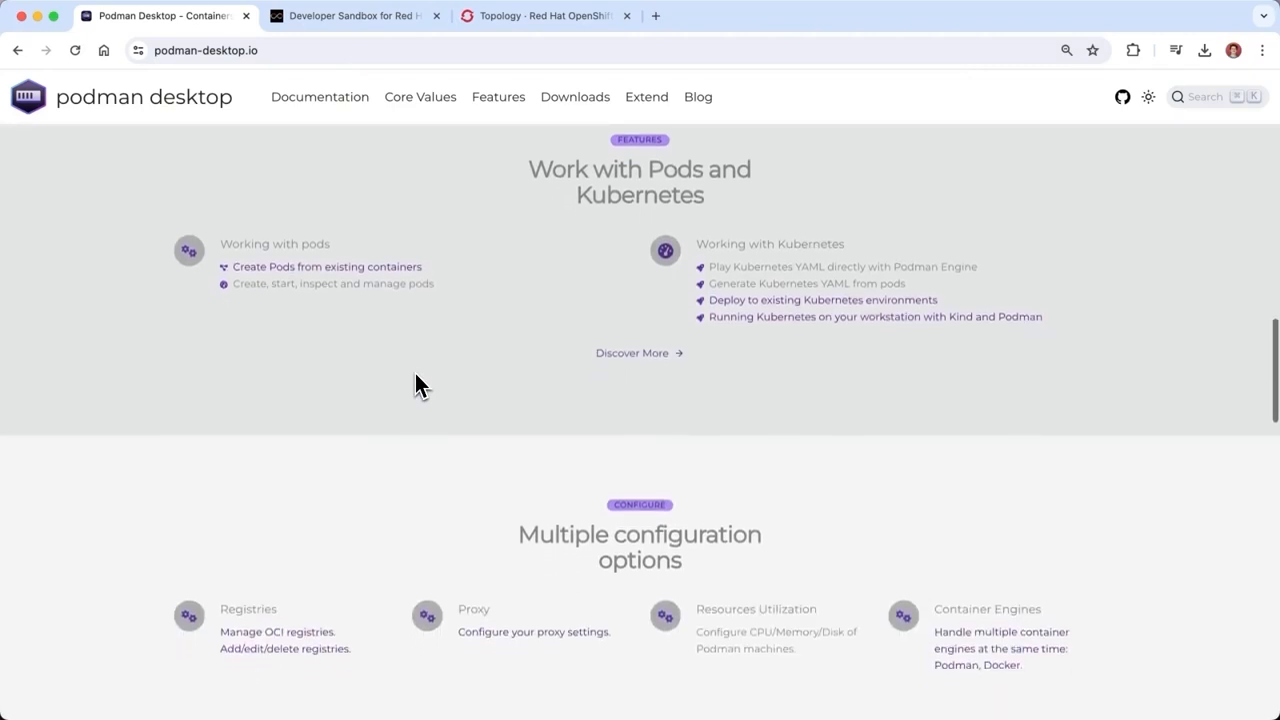
scroll(down, 3)
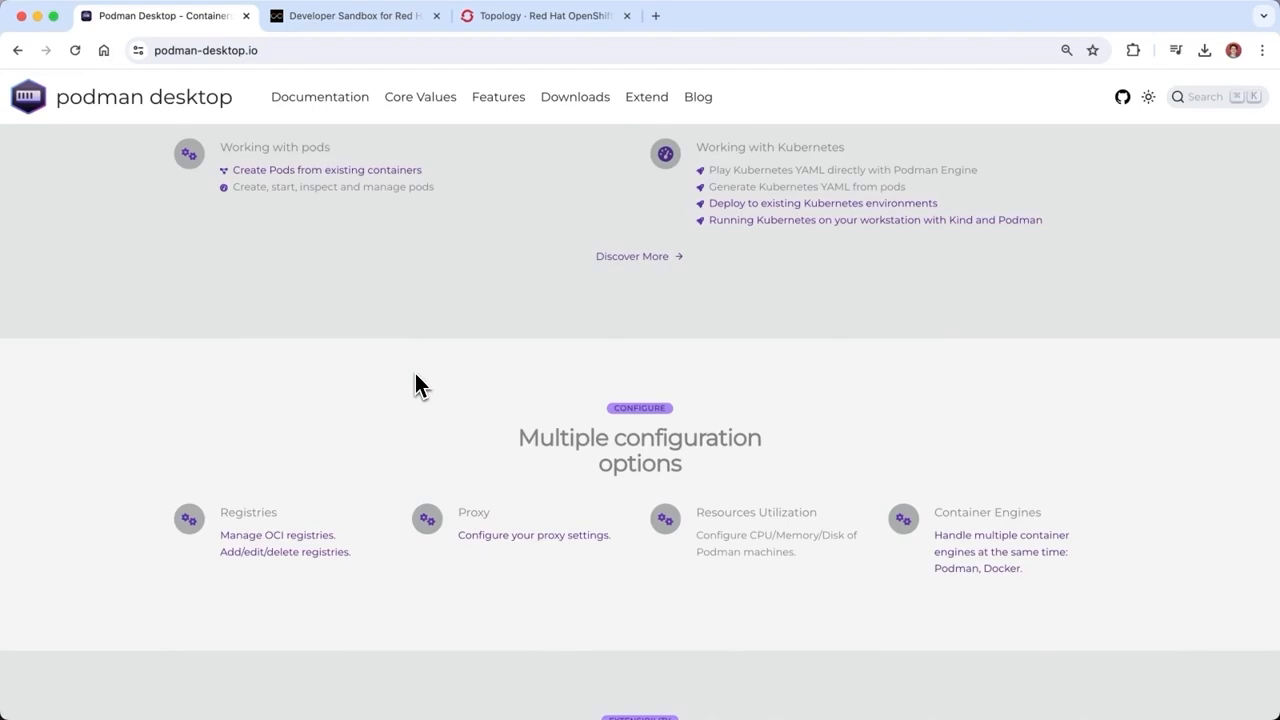
scroll(down, 3)
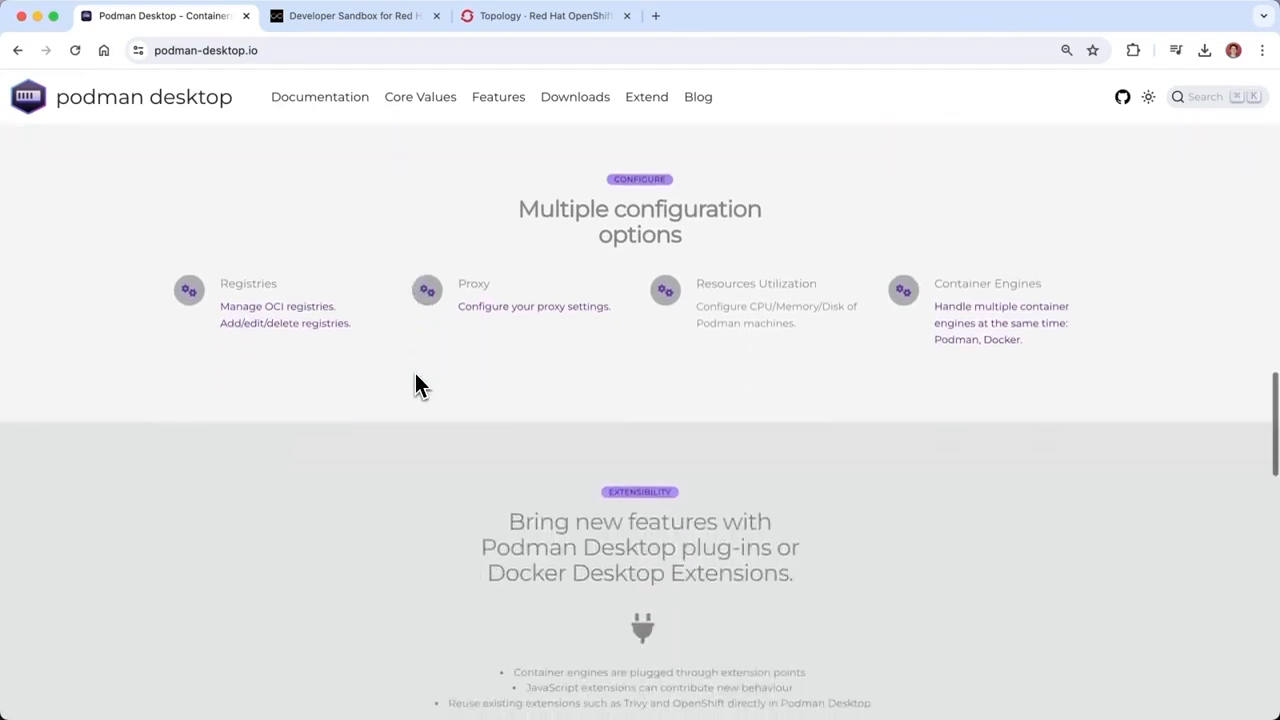
scroll(down, 3)
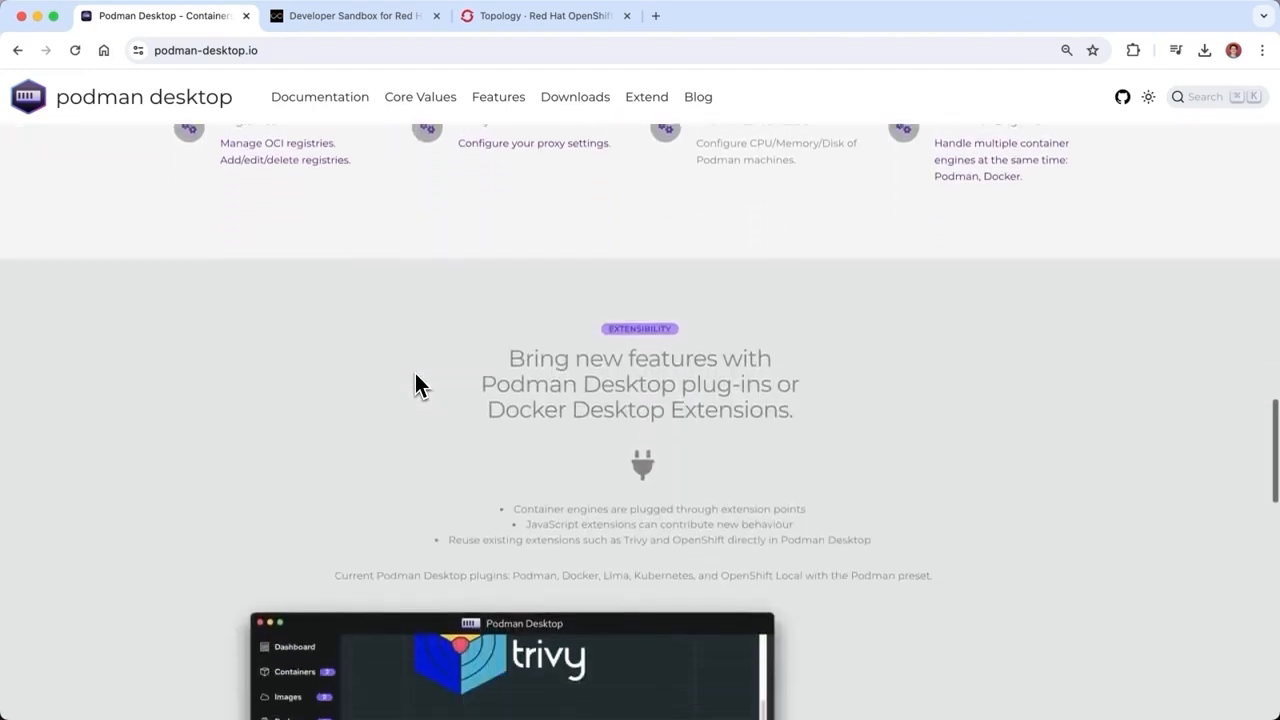
scroll(down, 3)
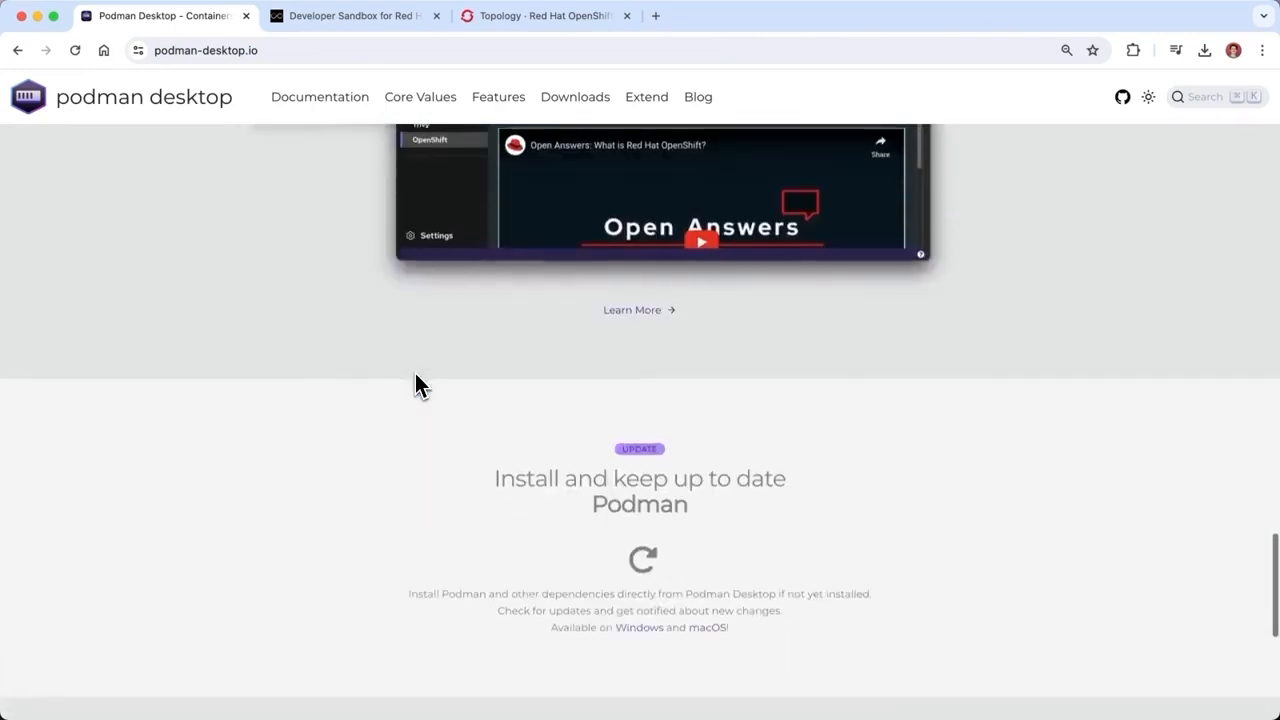
scroll(down, 3)
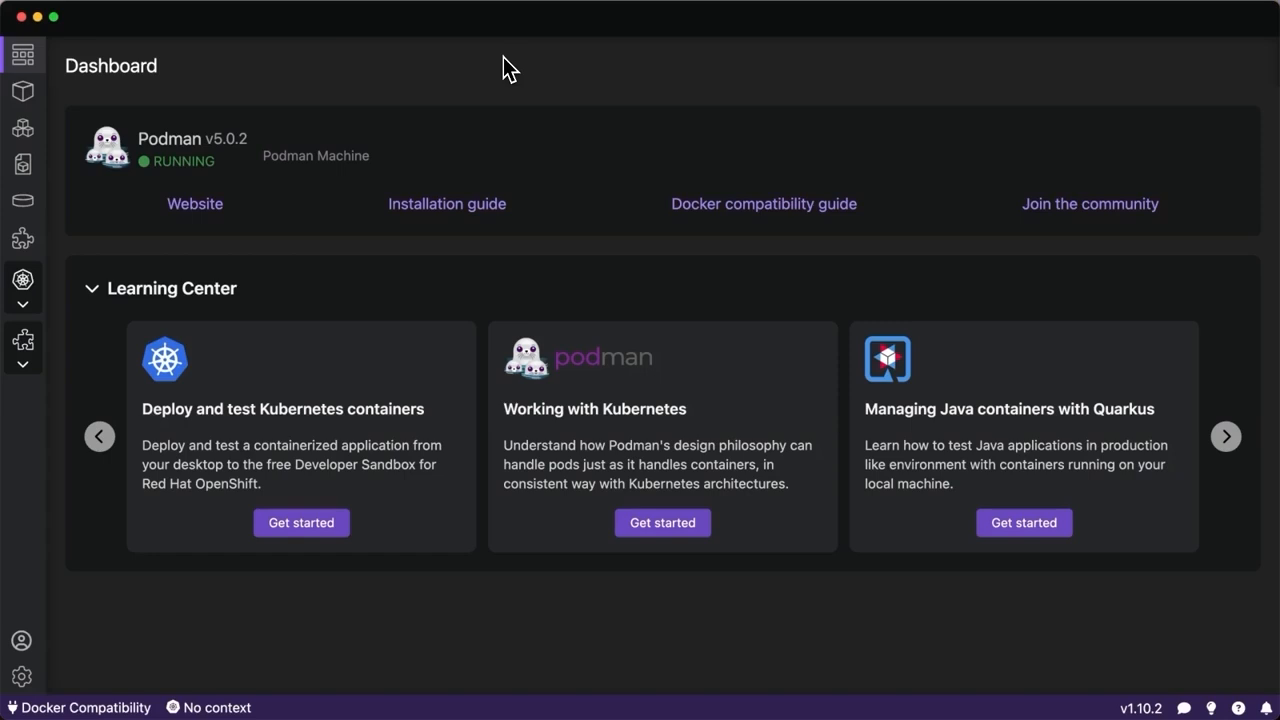
mouse_move(392, 140)
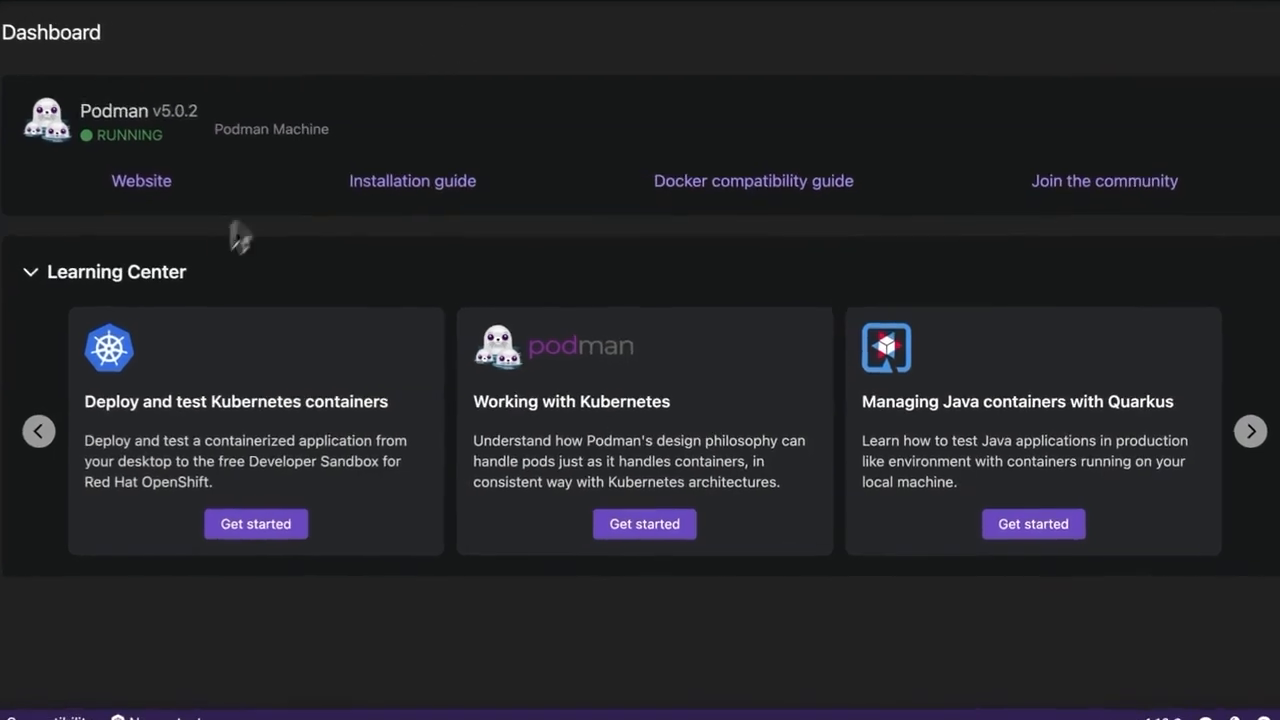
Cycle through the Learning Center guide cards, past Spring Boot and Python, back to the Kubernetes guide.
click(1250, 432)
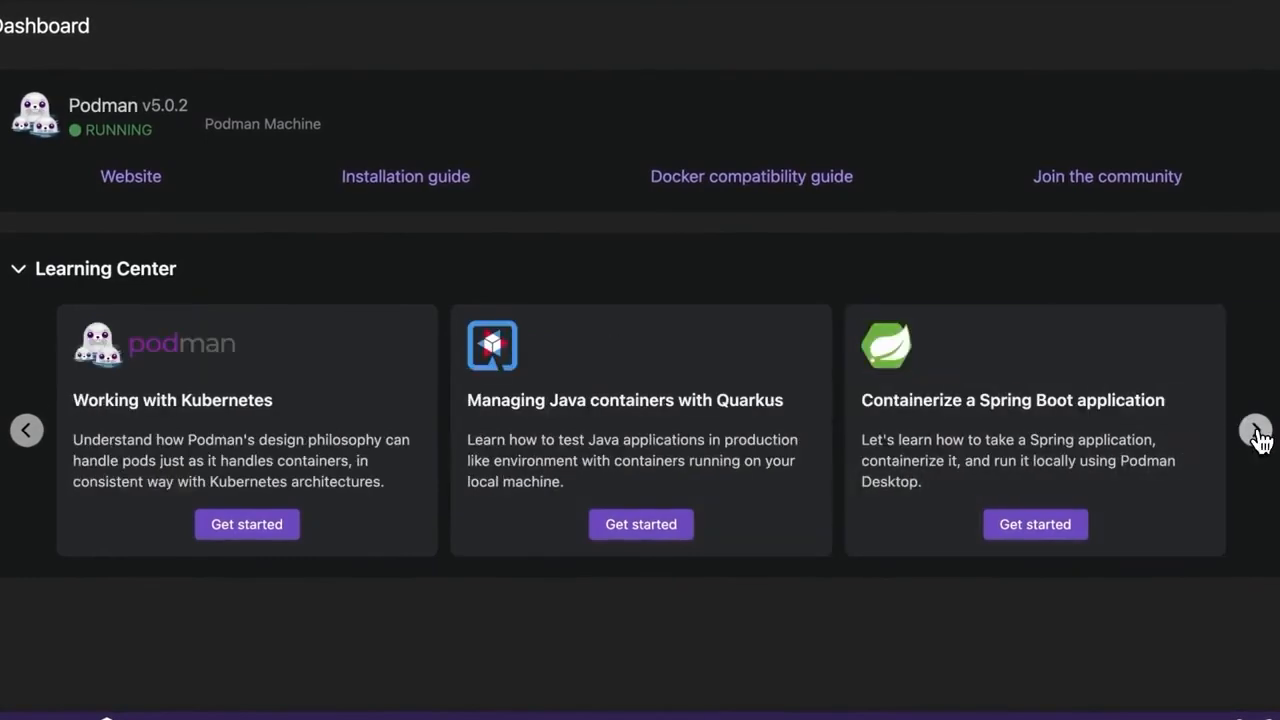
click(1256, 430)
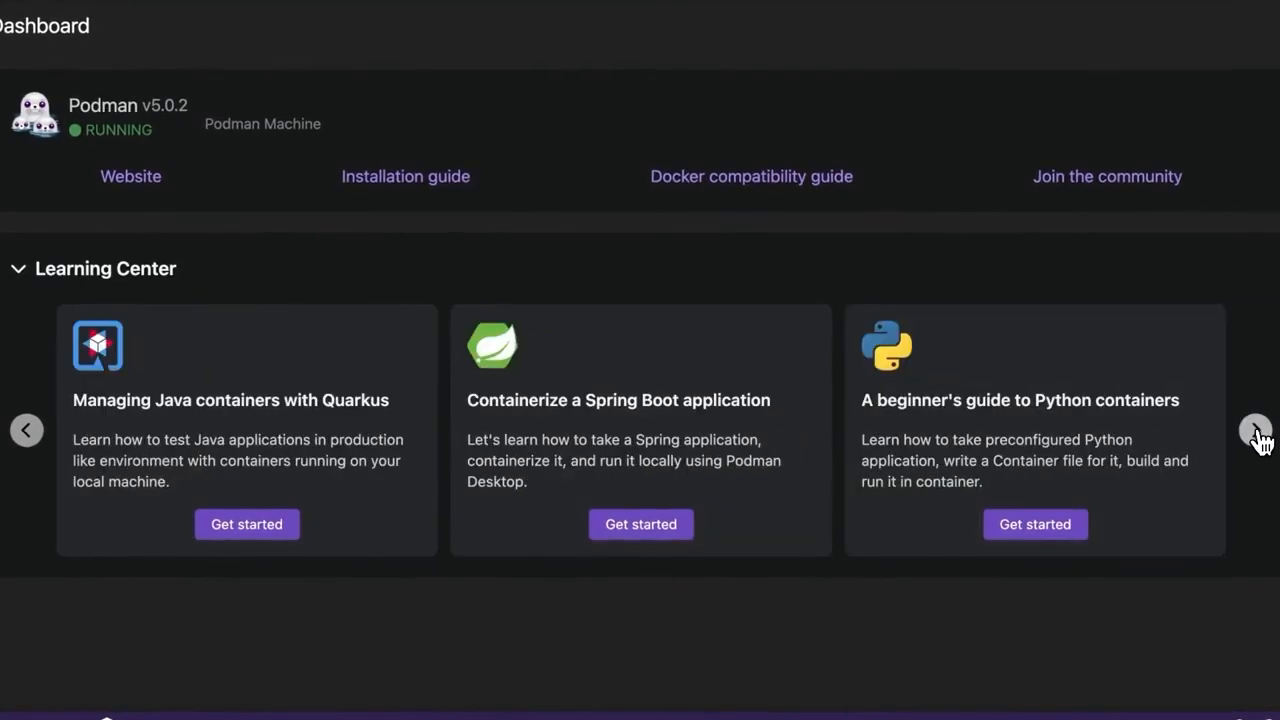
click(1256, 430)
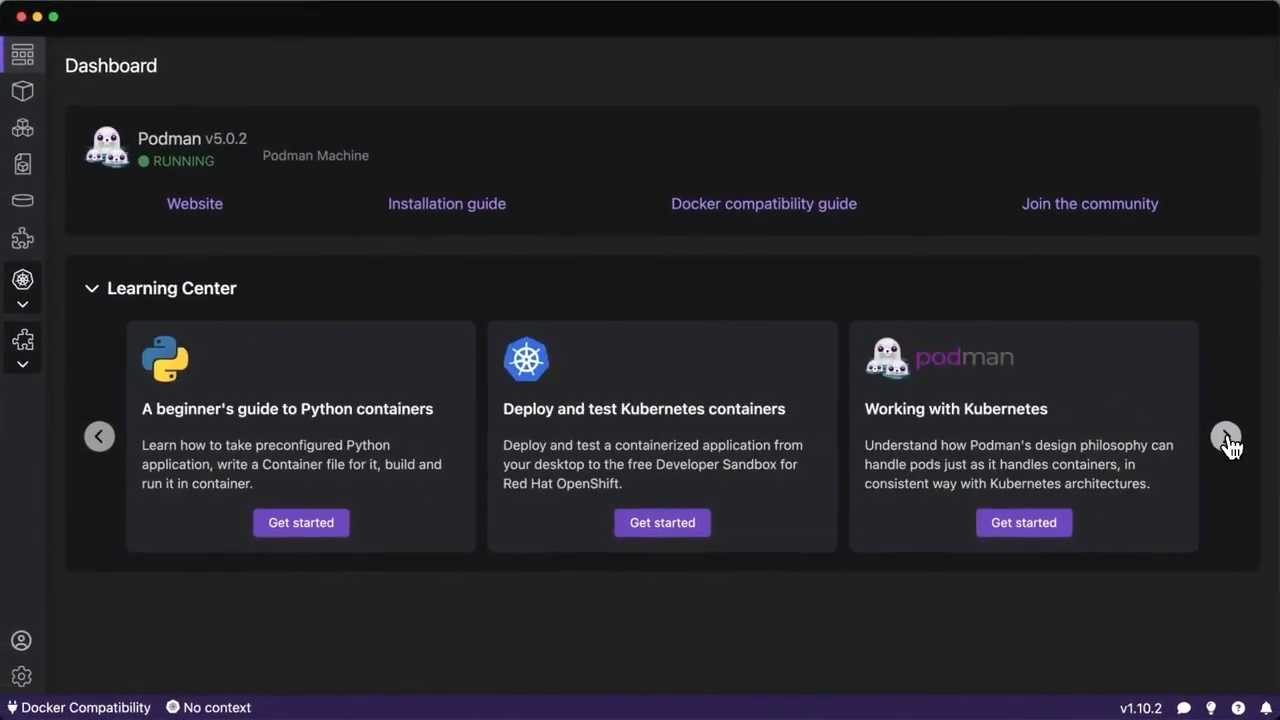
click(1226, 436)
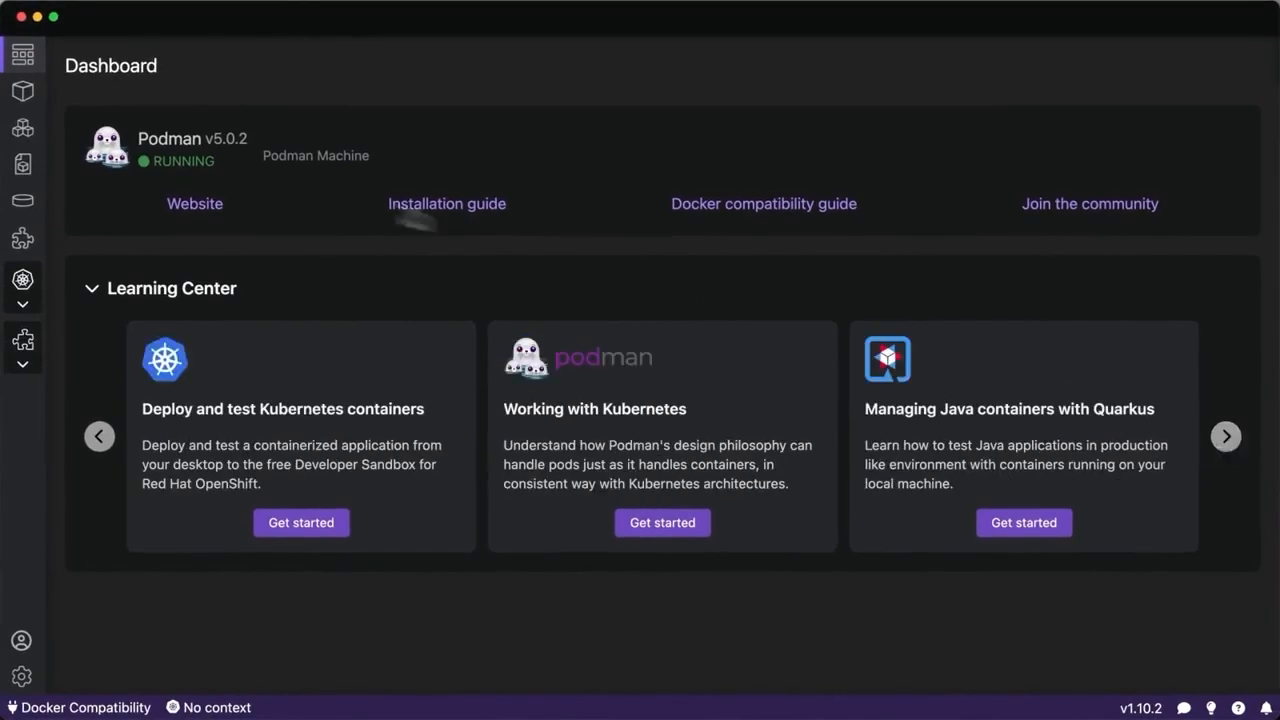
mouse_move(30, 510)
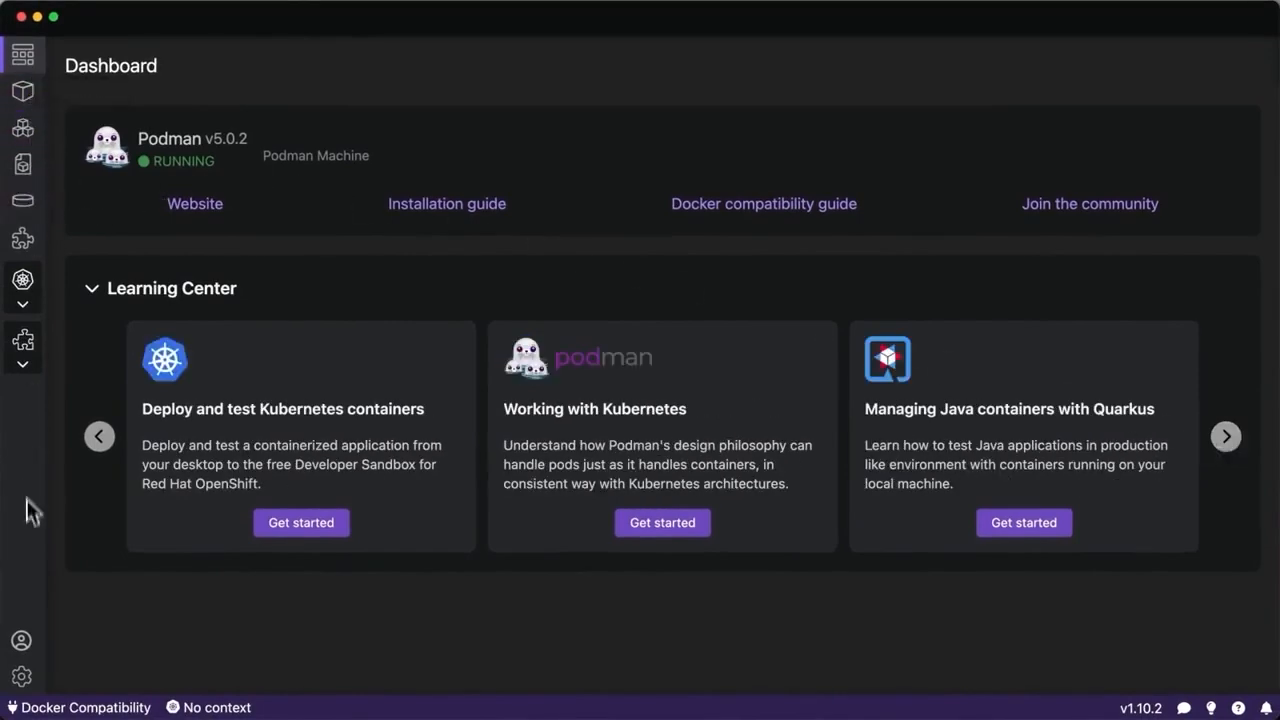
Review the Settings Resources overview, proxy settings and configured container registries.
click(22, 676)
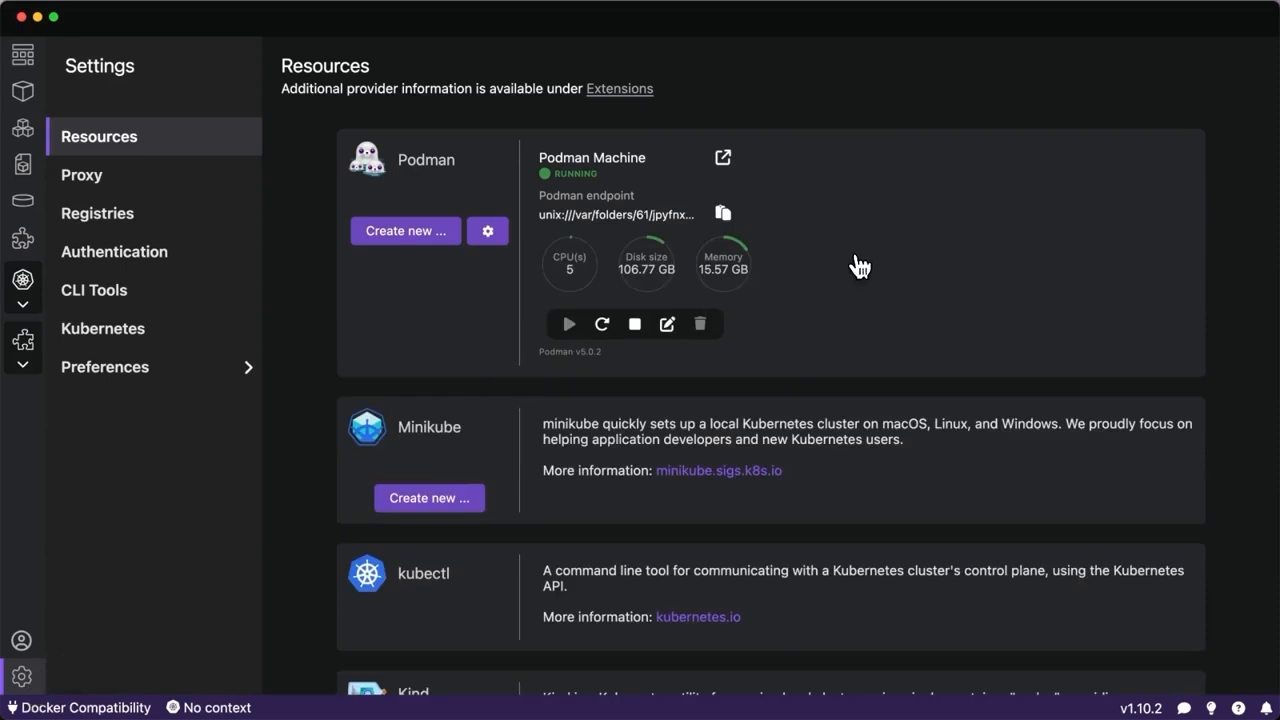
scroll(down, 3)
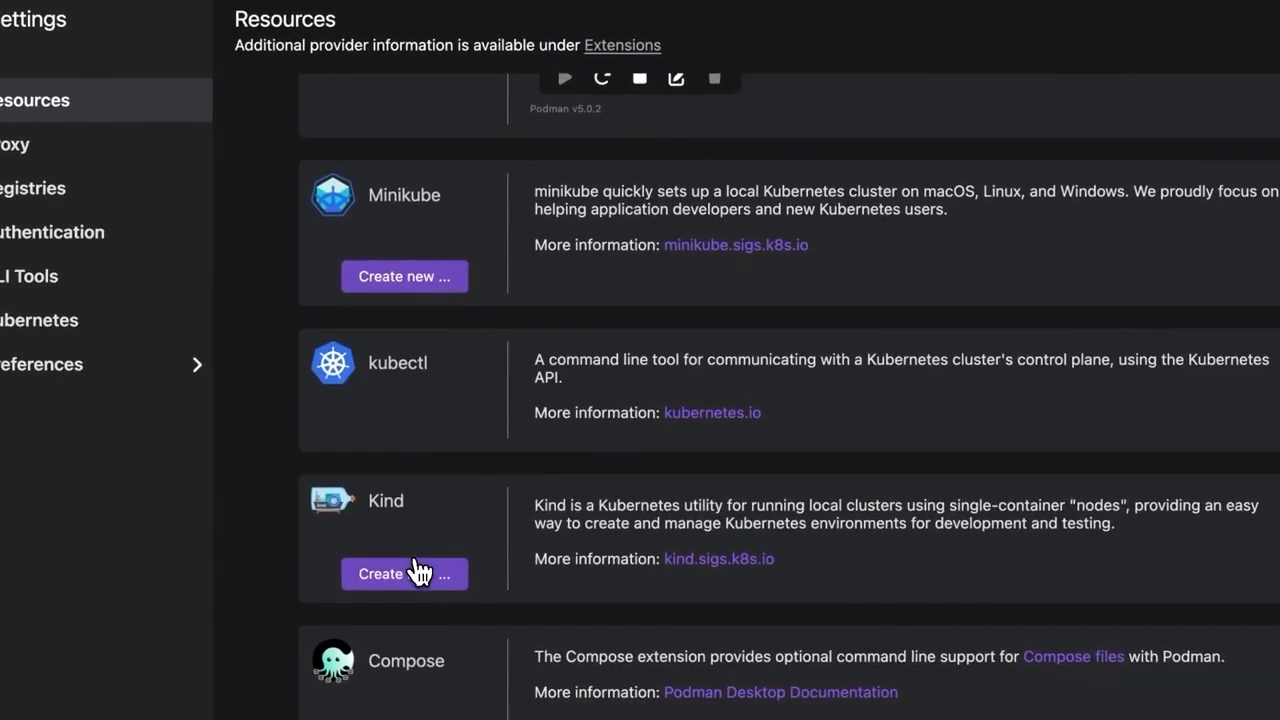
mouse_move(420, 468)
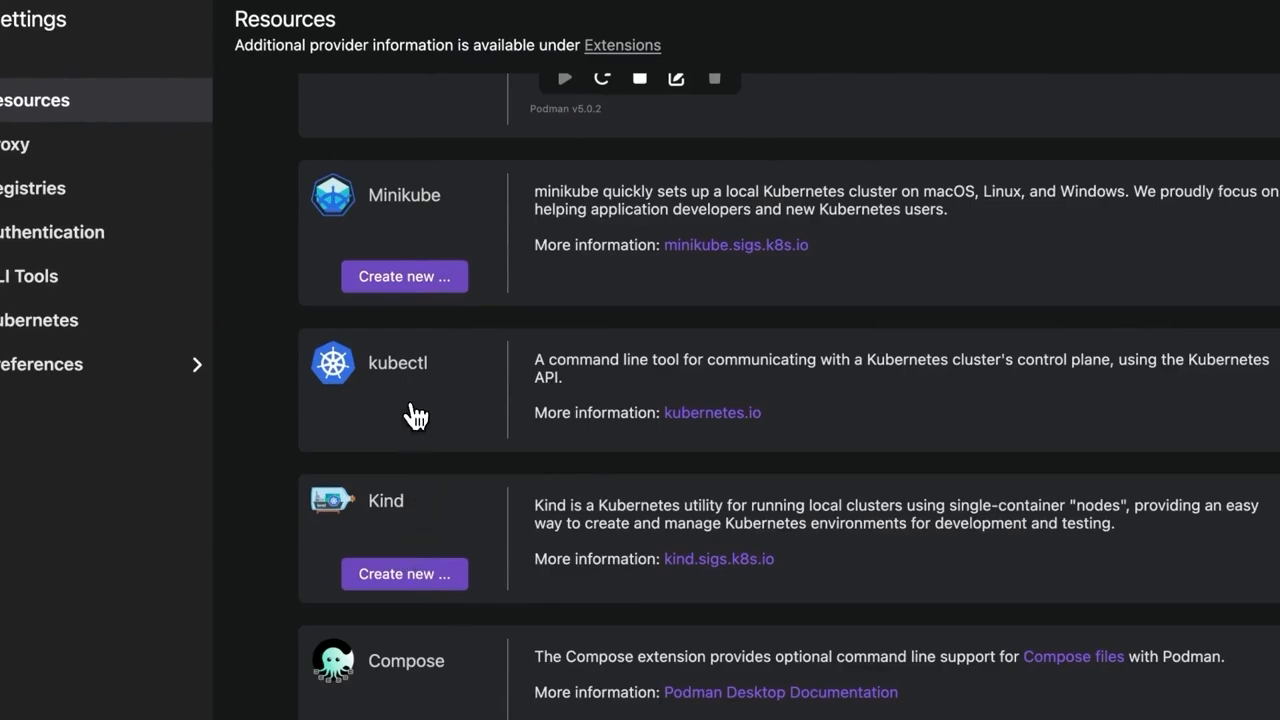
click(80, 174)
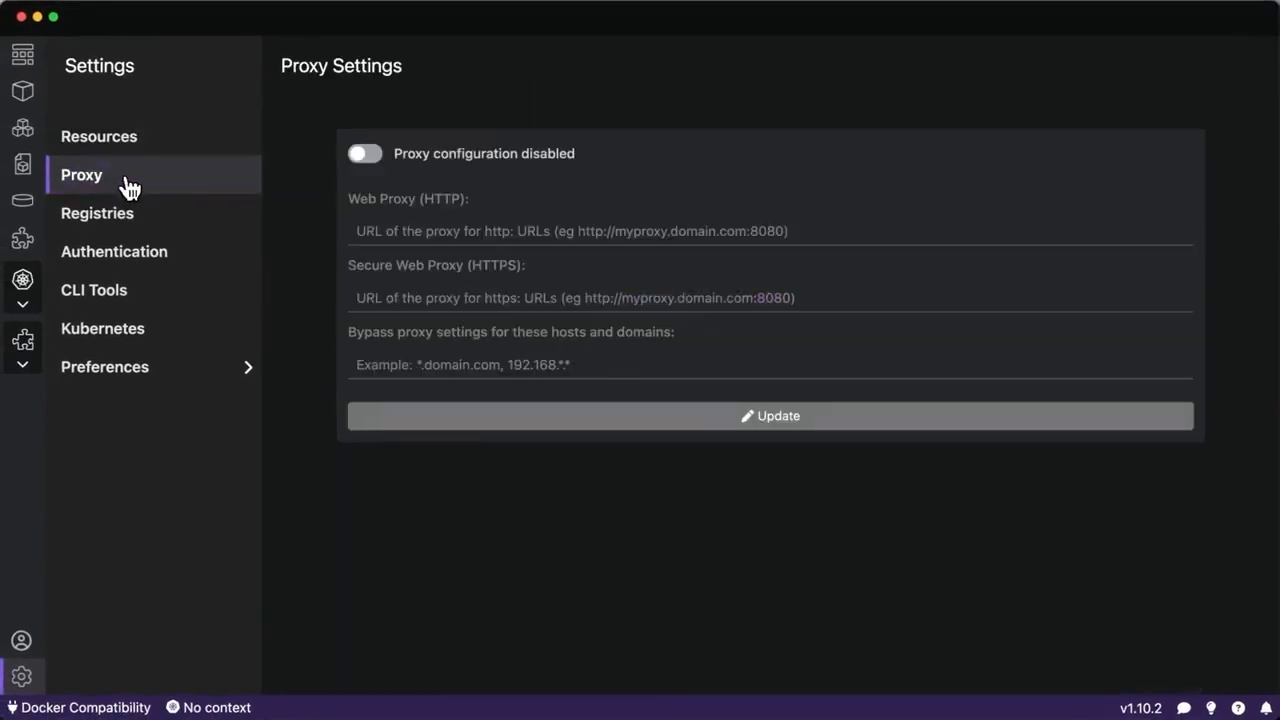
click(96, 212)
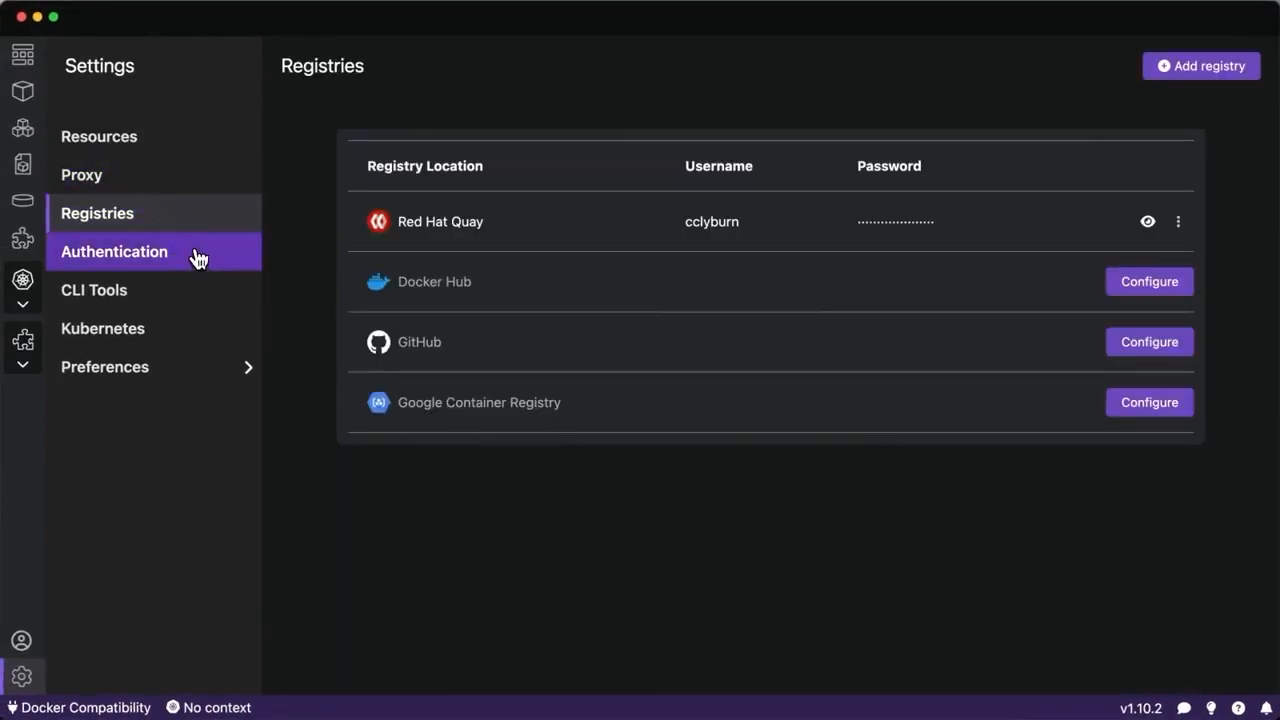
Review the authentication providers, Kubernetes contexts and preferences, then go to Extensions.
click(114, 252)
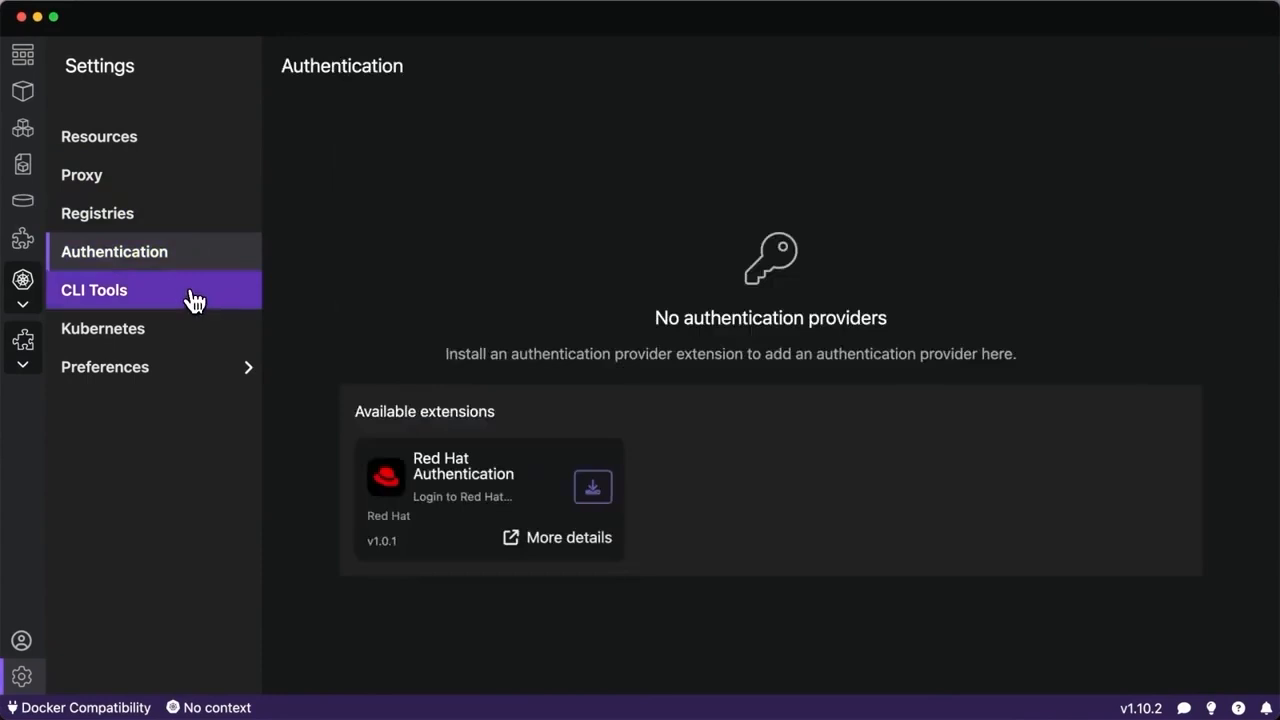
click(104, 328)
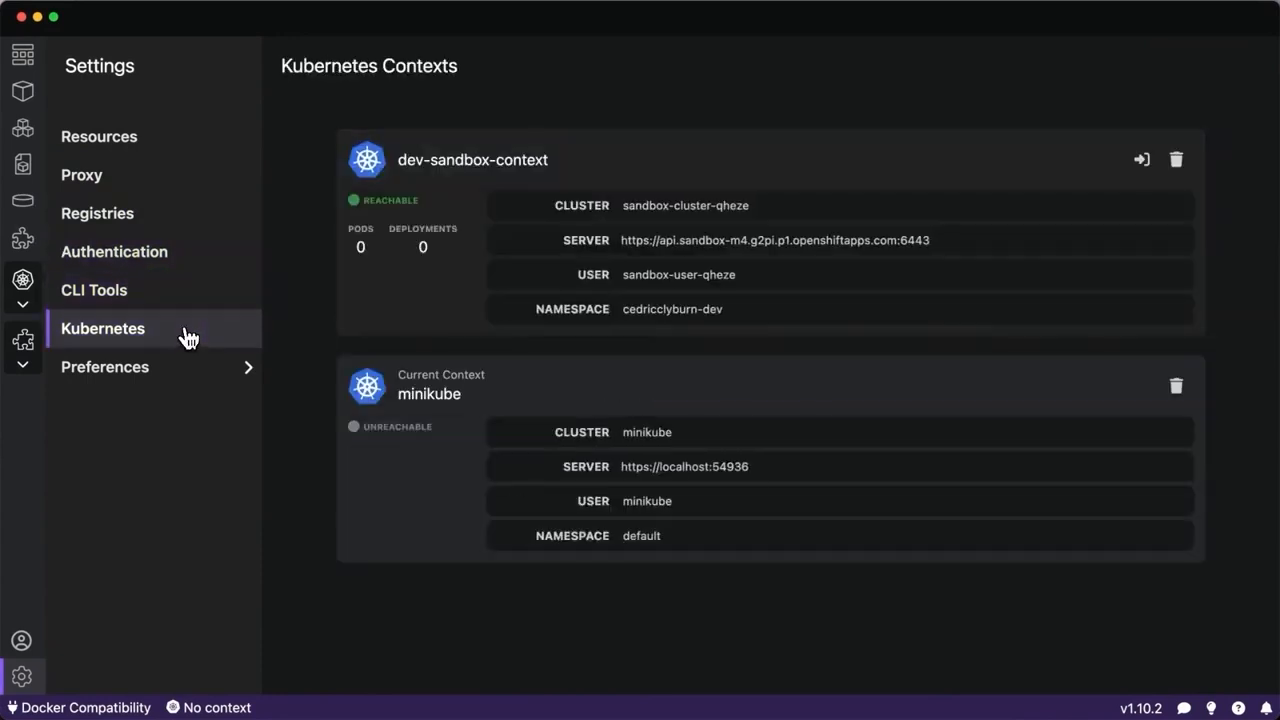
click(104, 366)
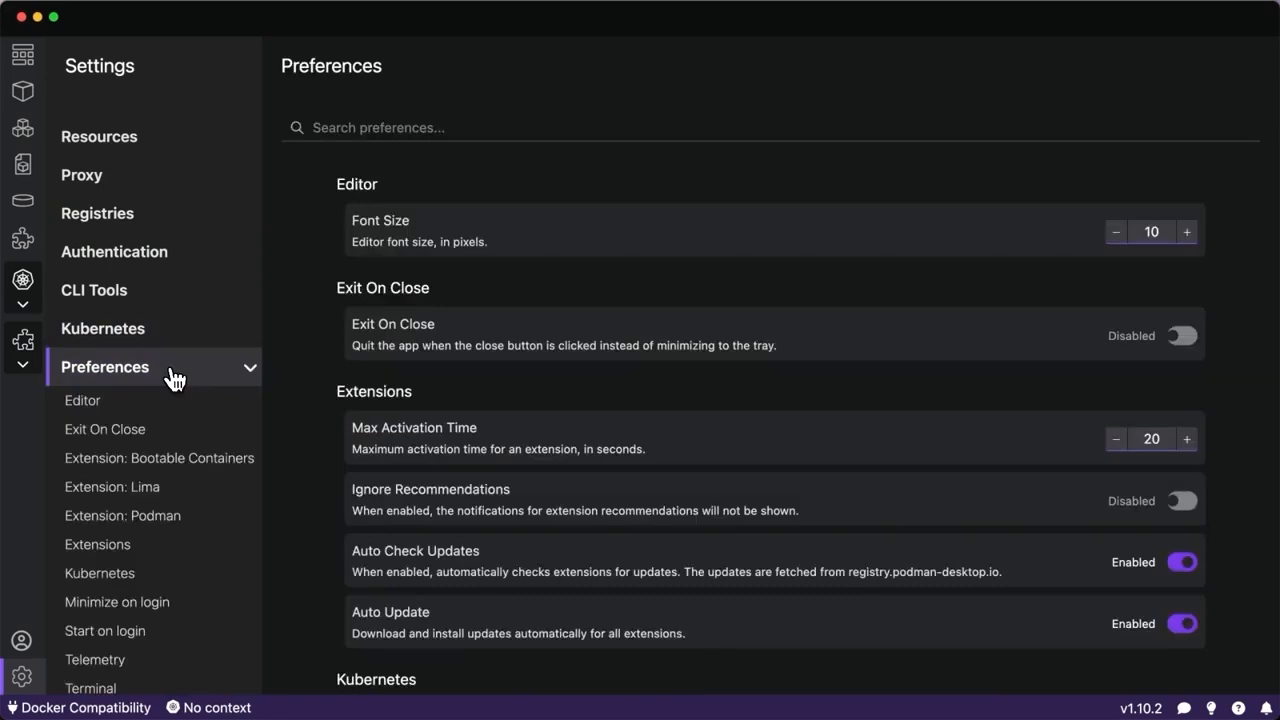
click(22, 240)
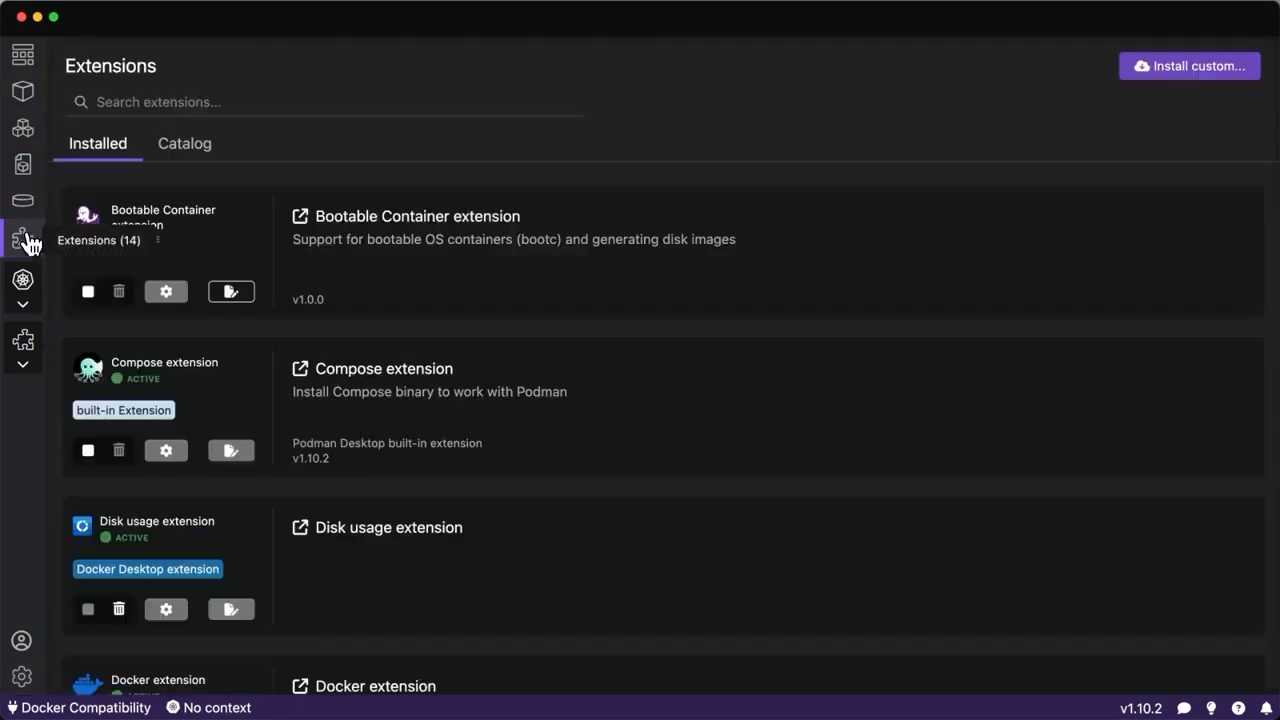
Browse the Extensions catalog, then scroll through the full list of installed extensions.
click(184, 144)
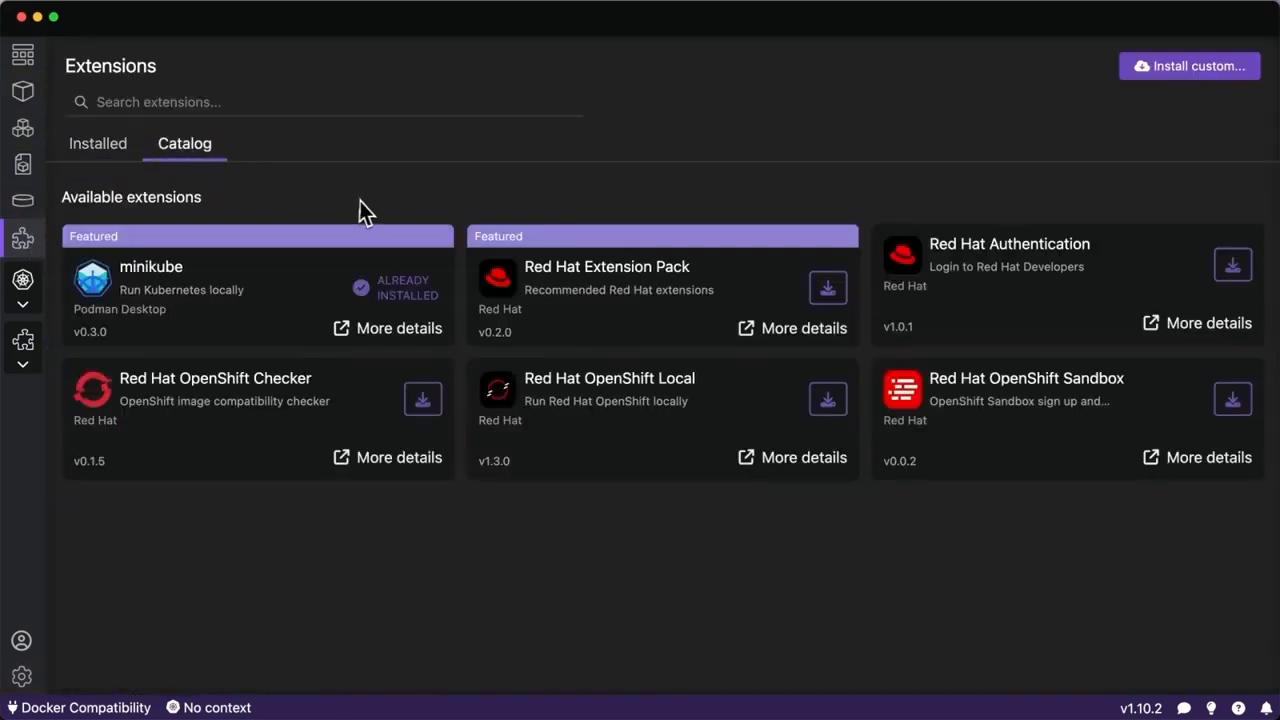
mouse_move(370, 214)
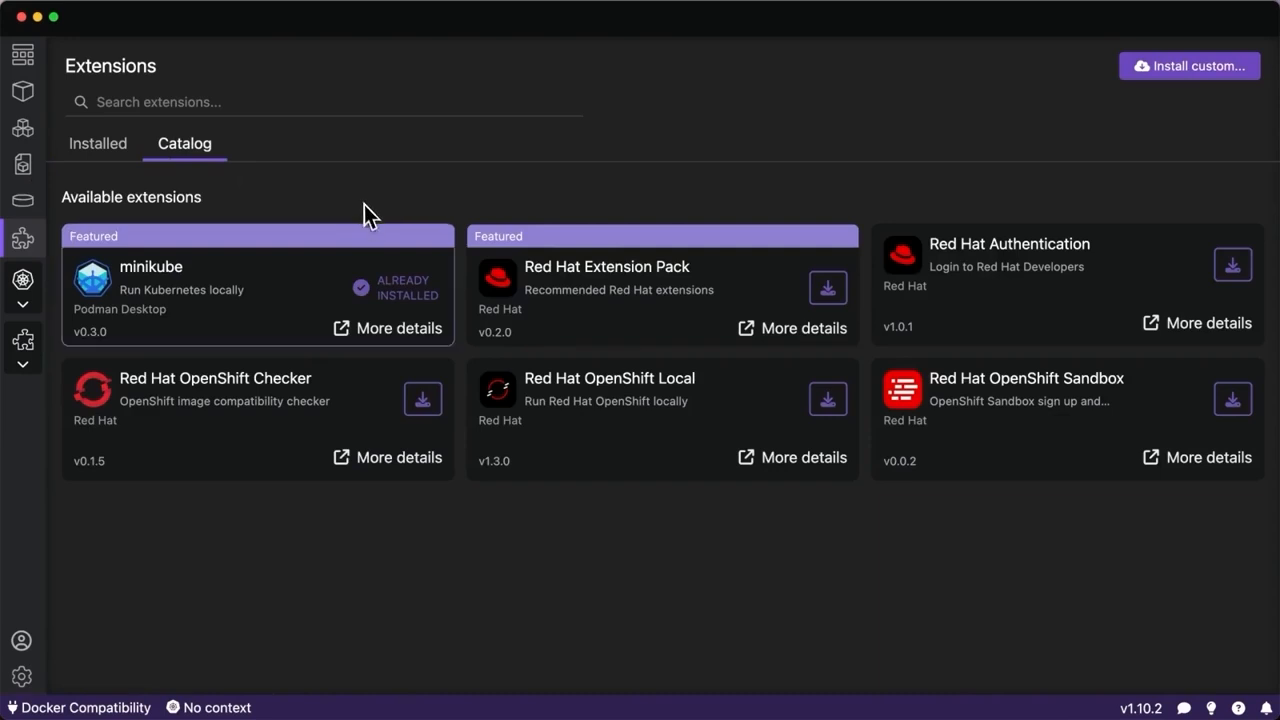
mouse_move(348, 280)
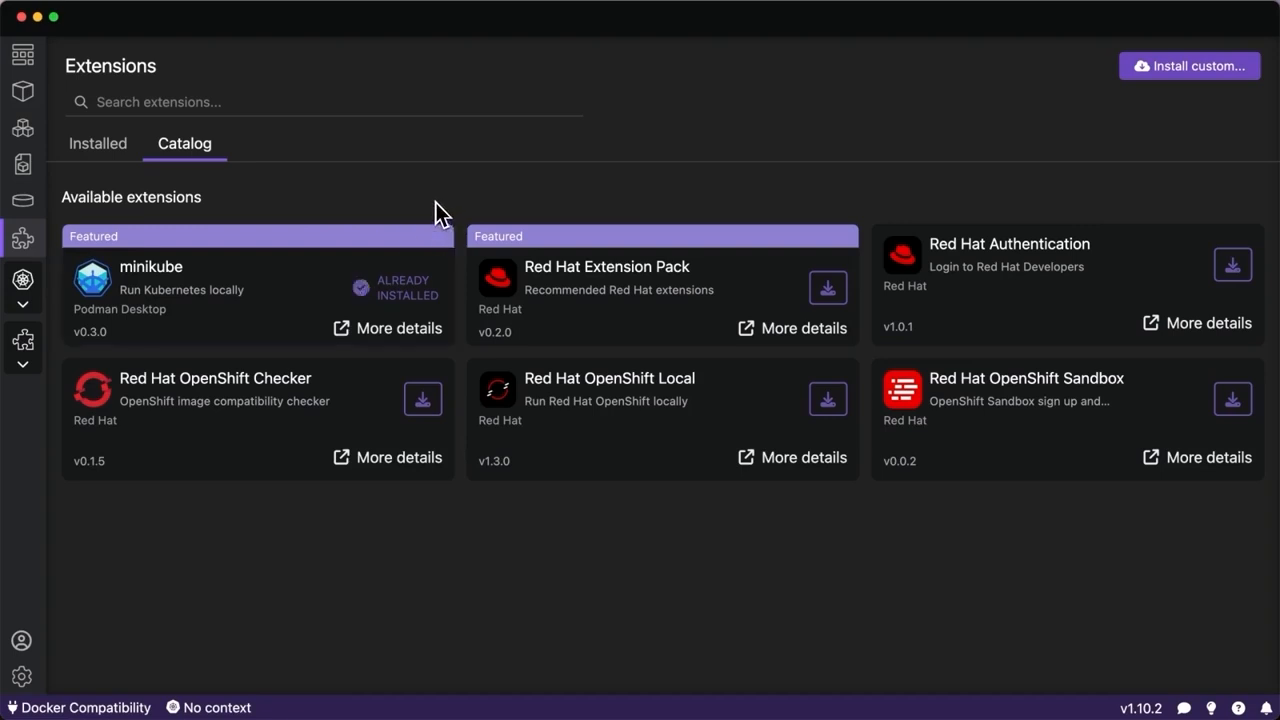
mouse_move(844, 268)
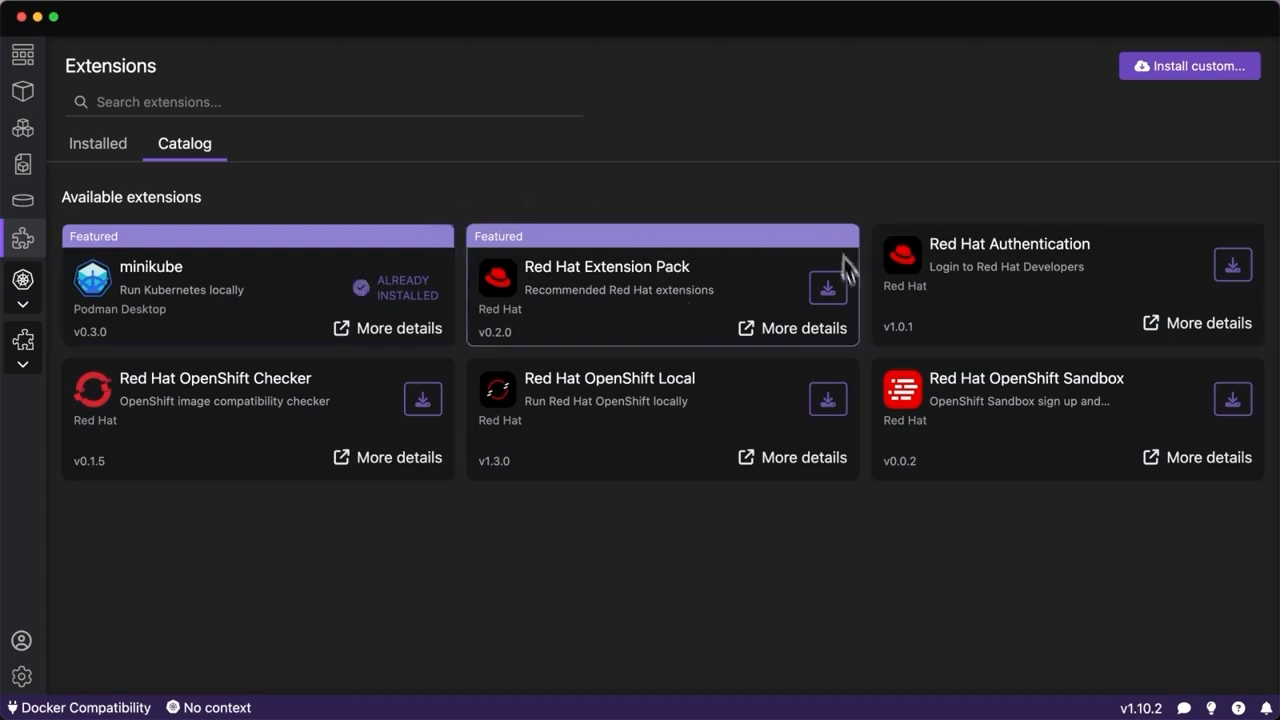
click(98, 144)
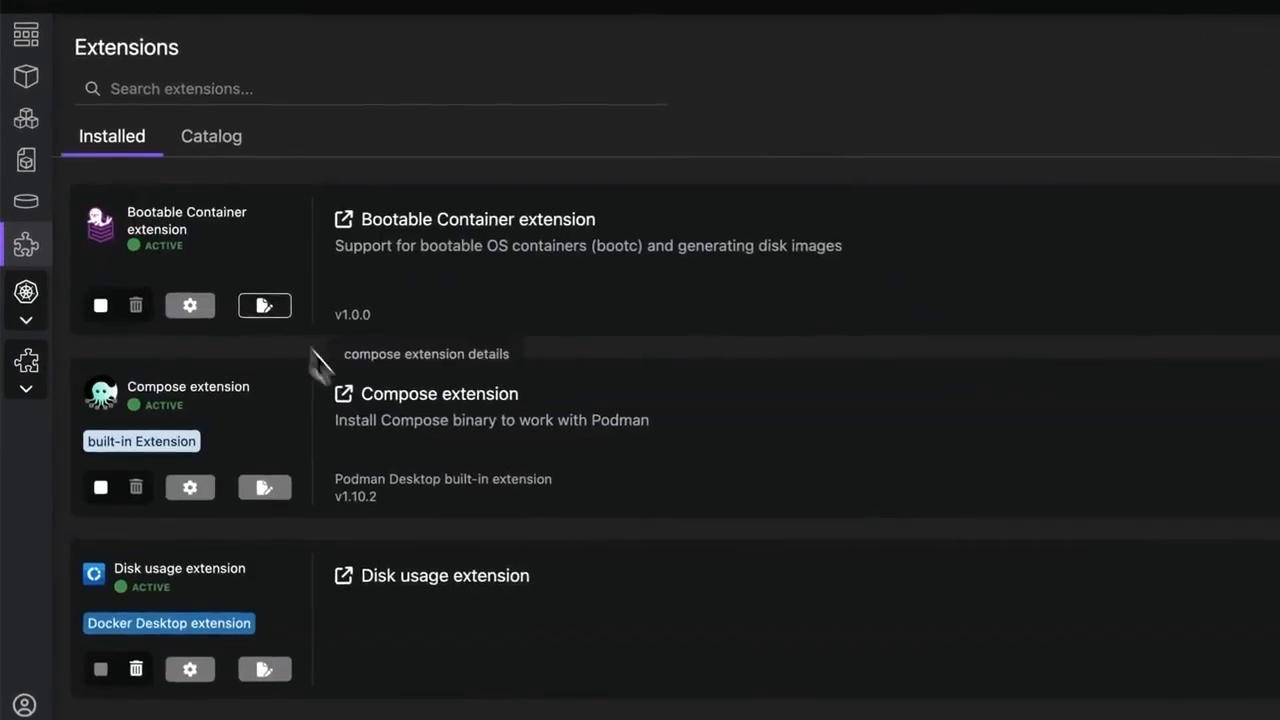
scroll(down, 3)
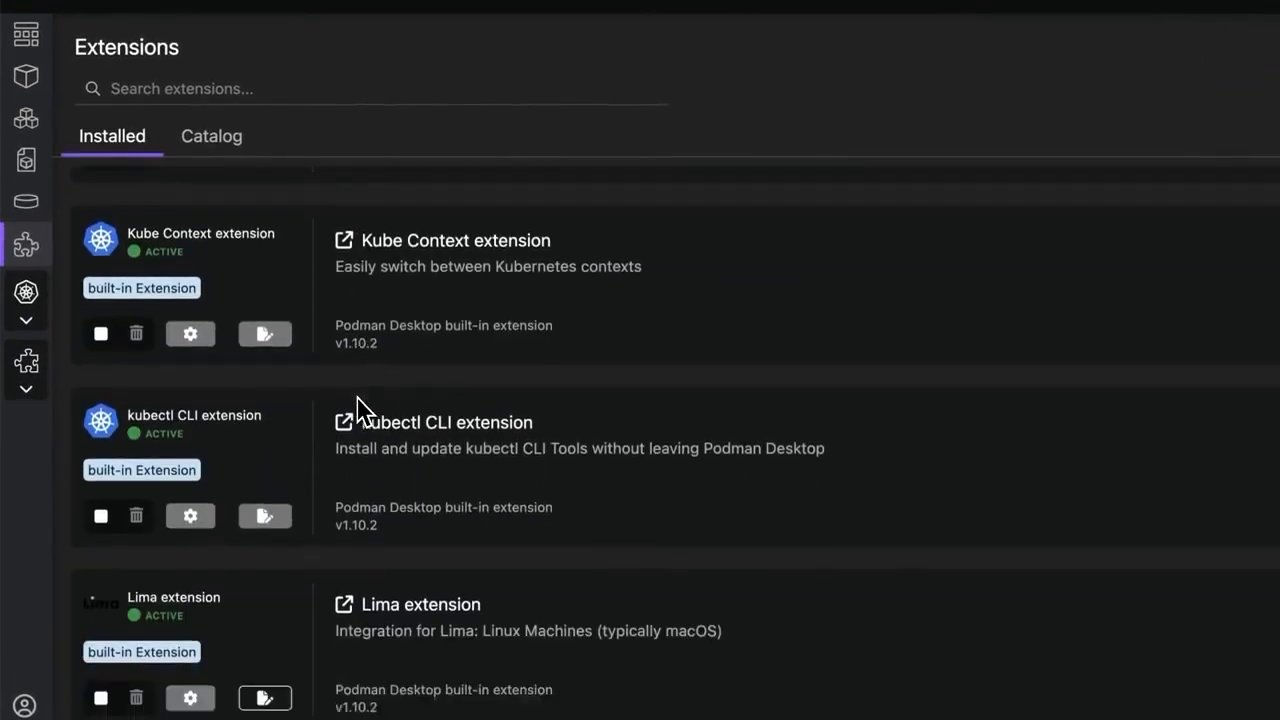
scroll(down, 3)
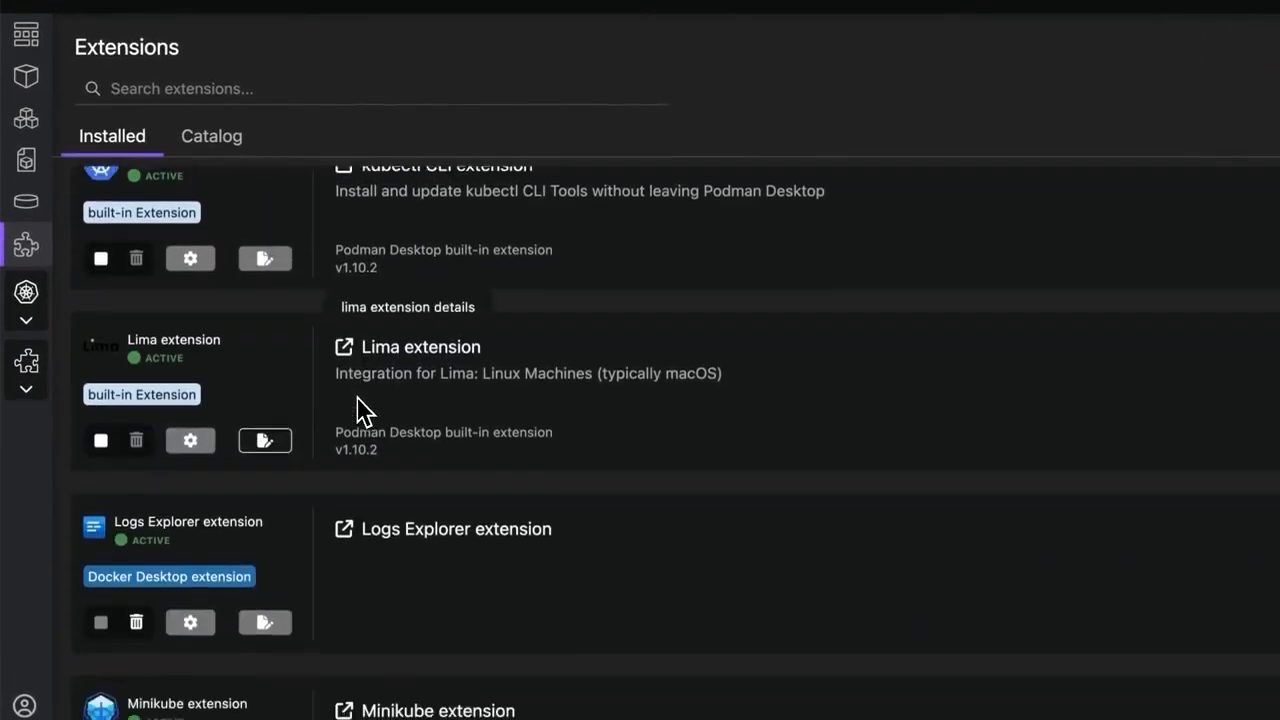
scroll(down, 3)
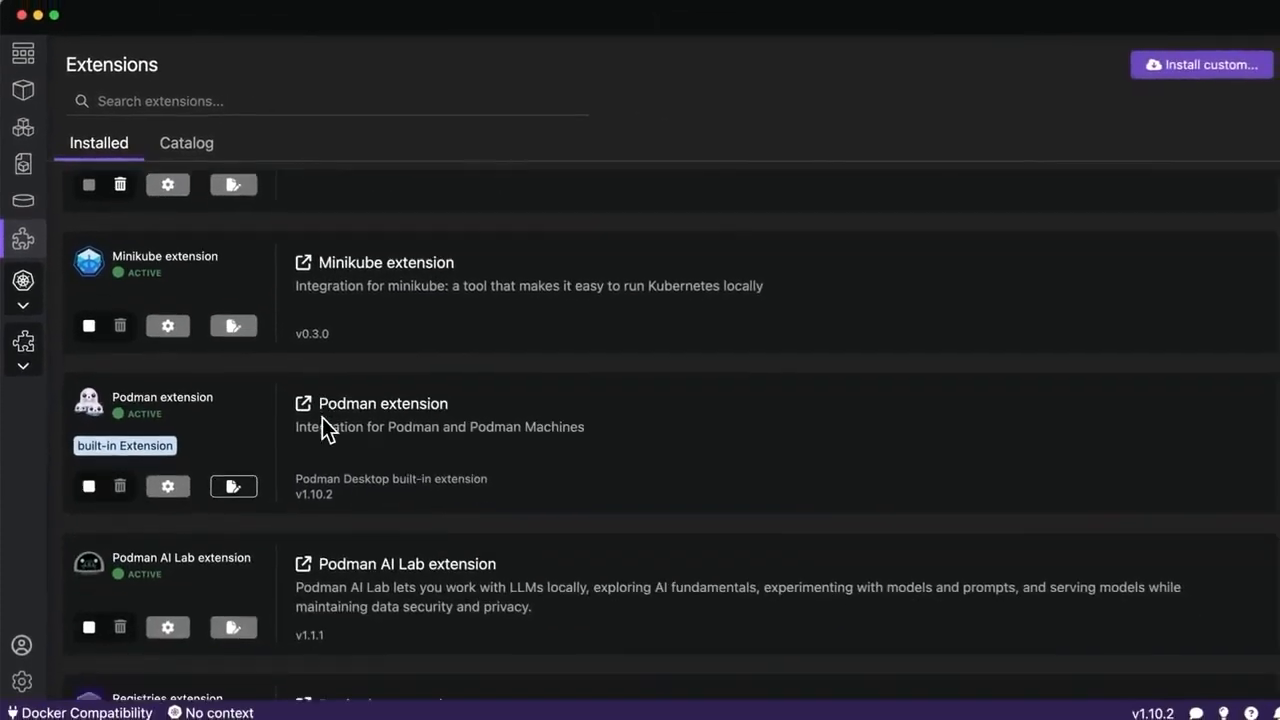
scroll(down, 3)
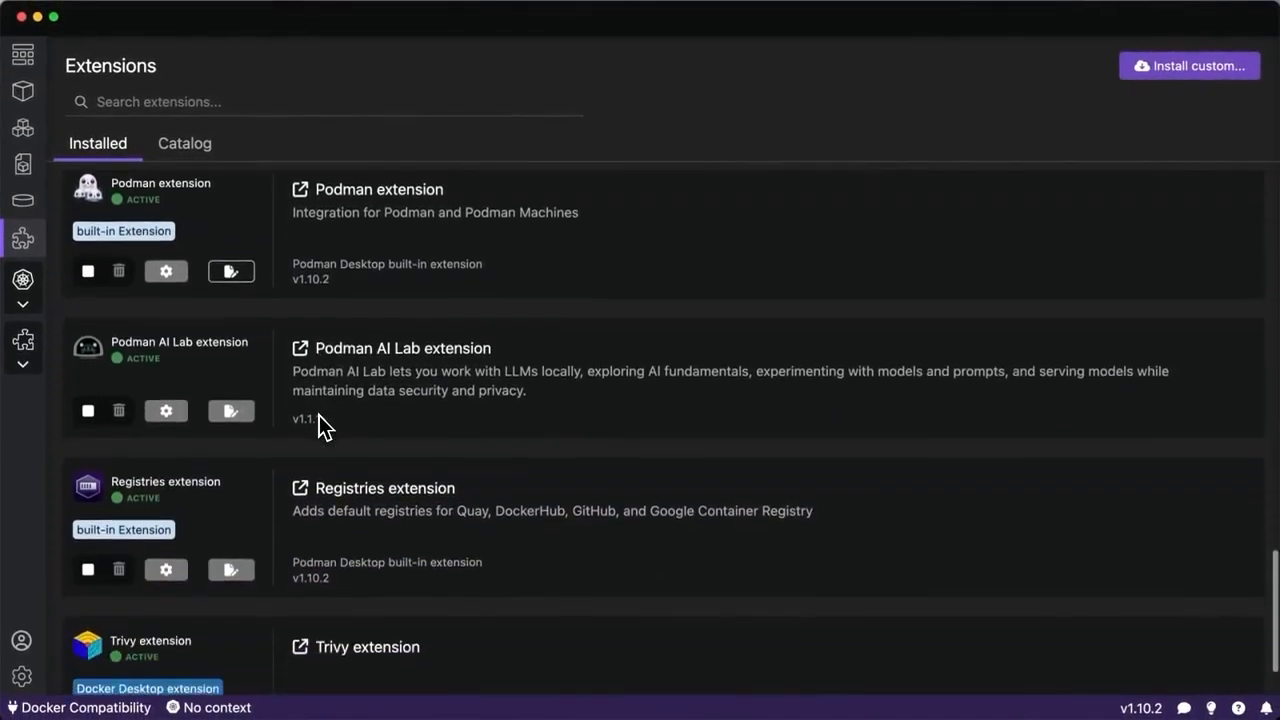
scroll(down, 3)
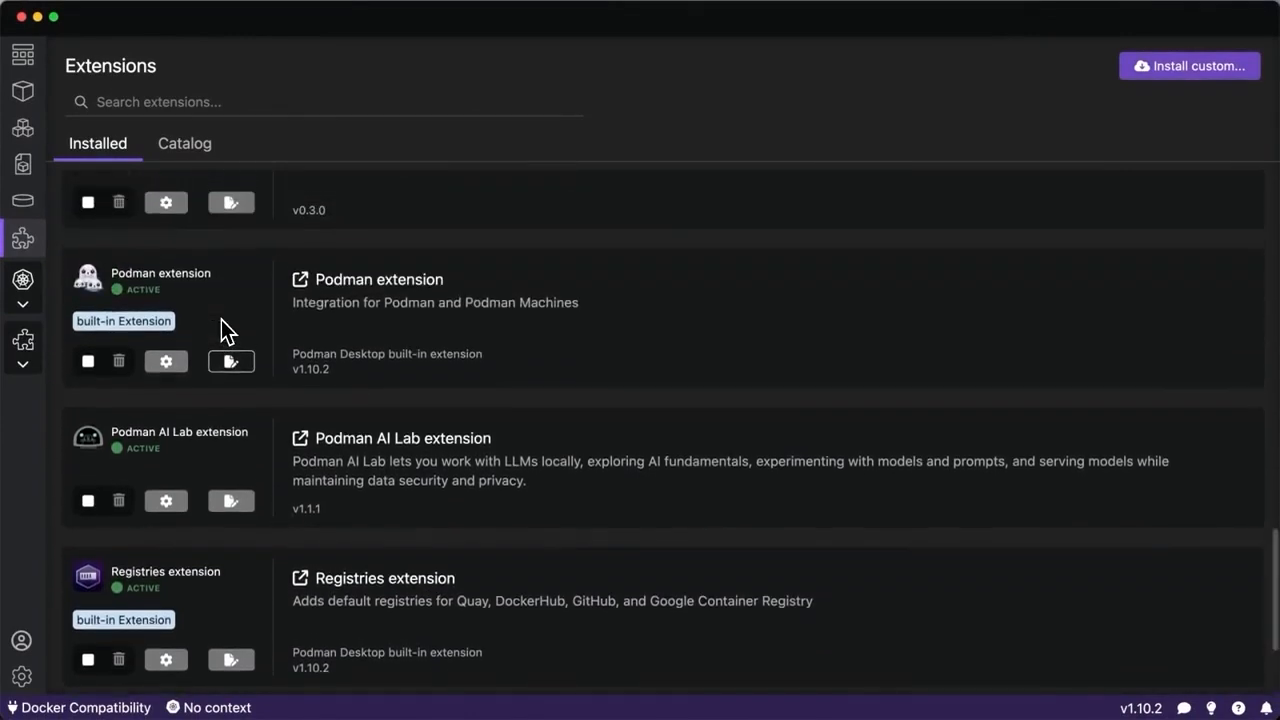
mouse_move(24, 54)
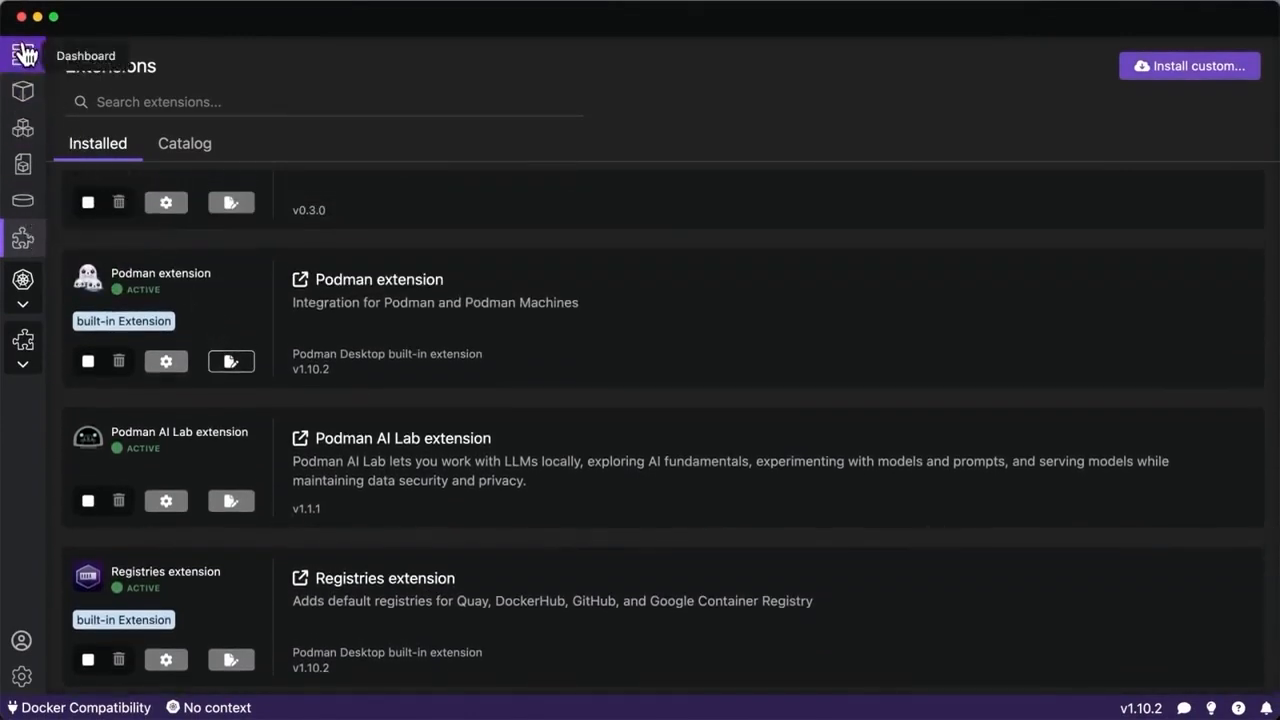
Bring up the list of local container images.
click(24, 164)
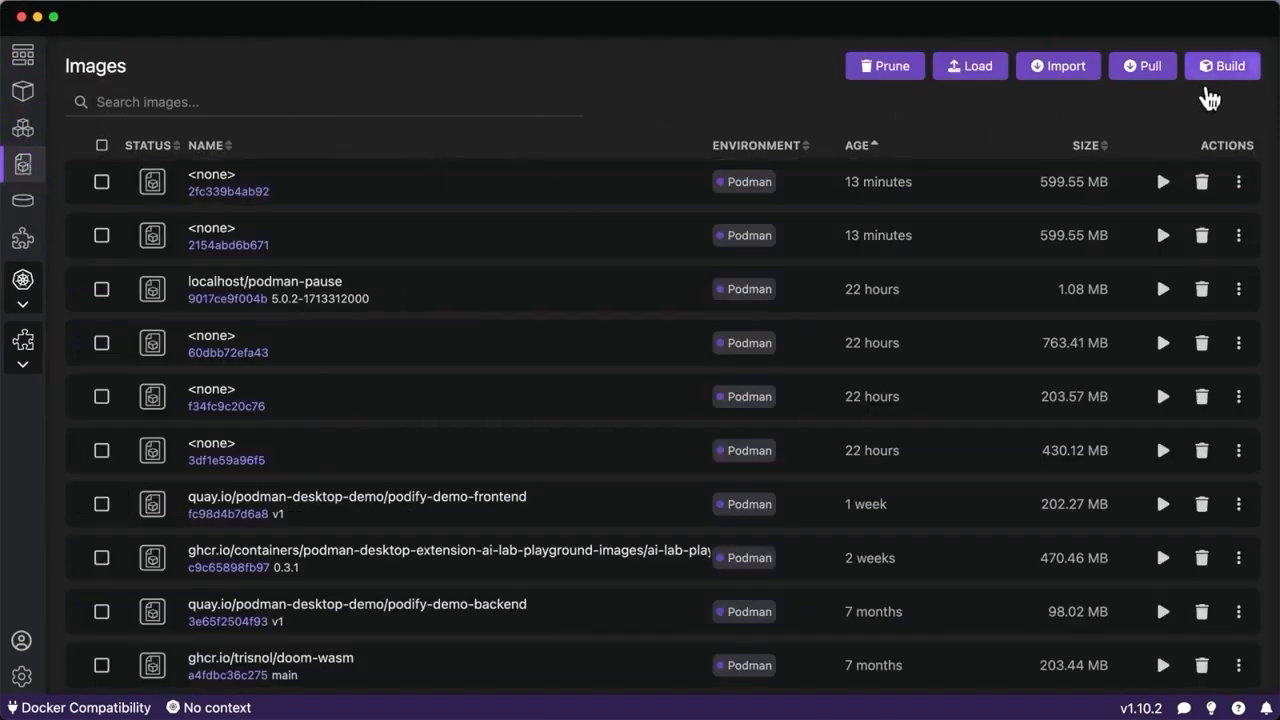
click(1222, 64)
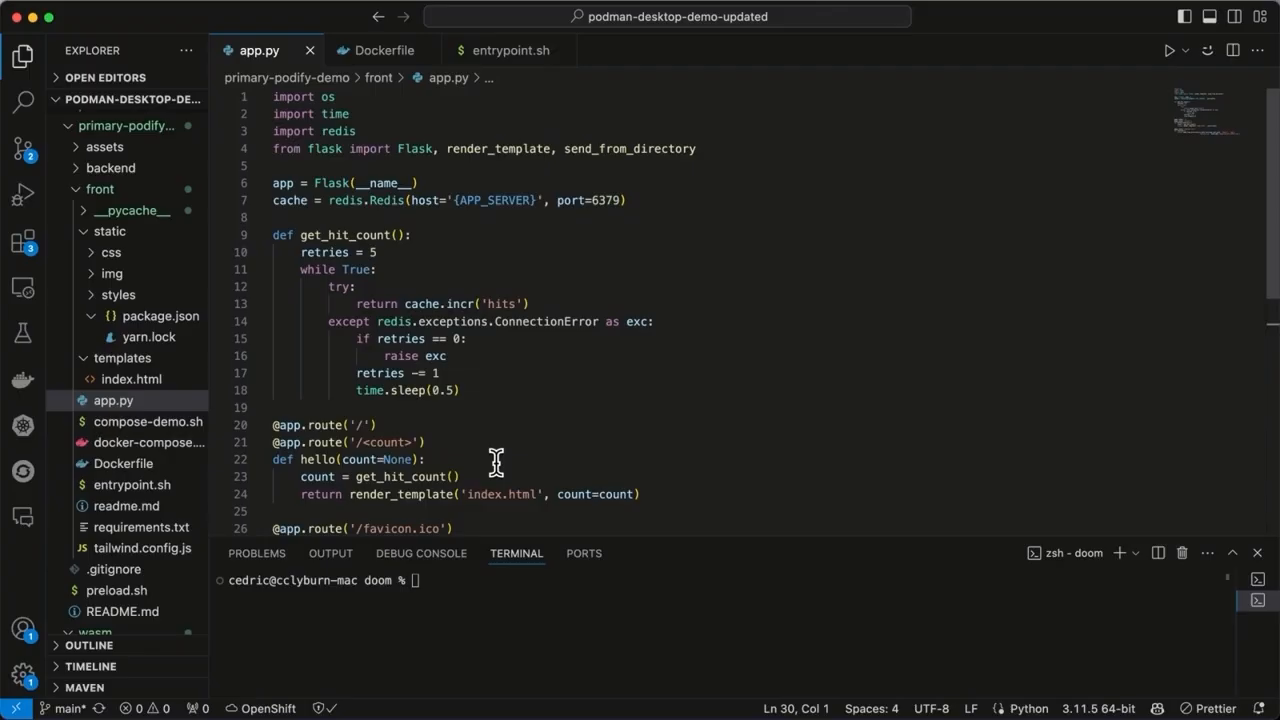
mouse_move(538, 410)
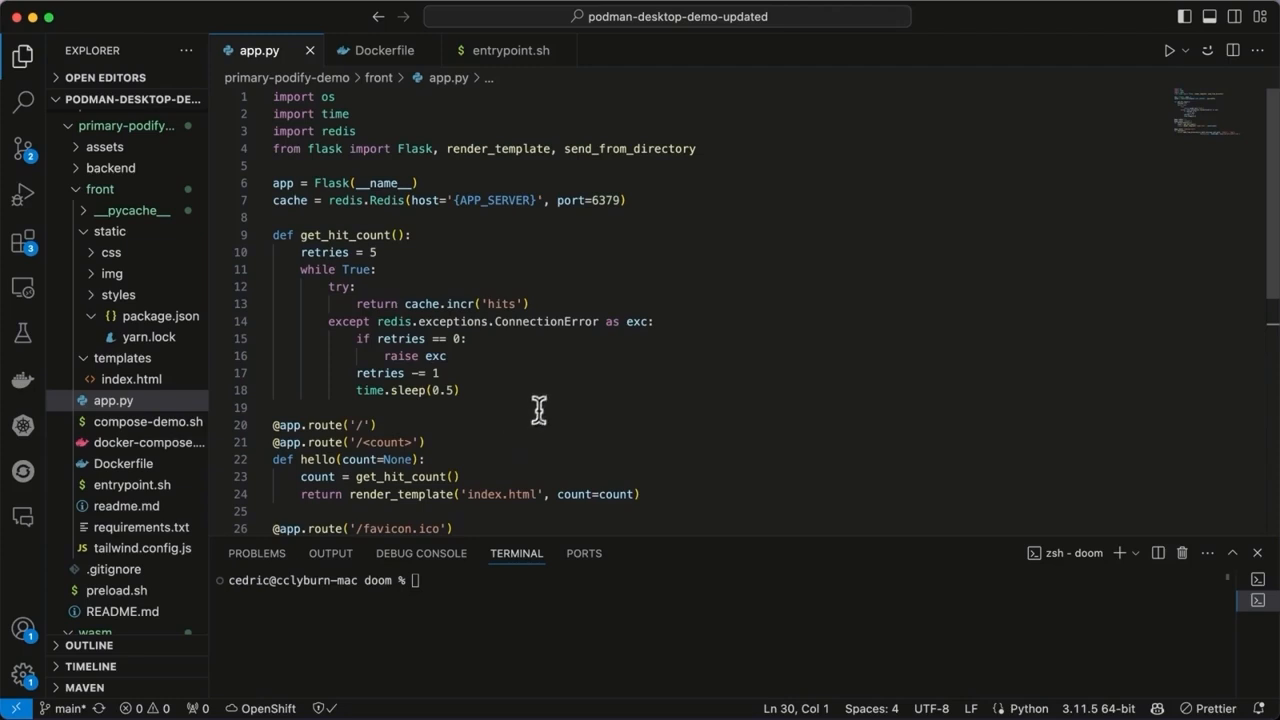
mouse_move(540, 300)
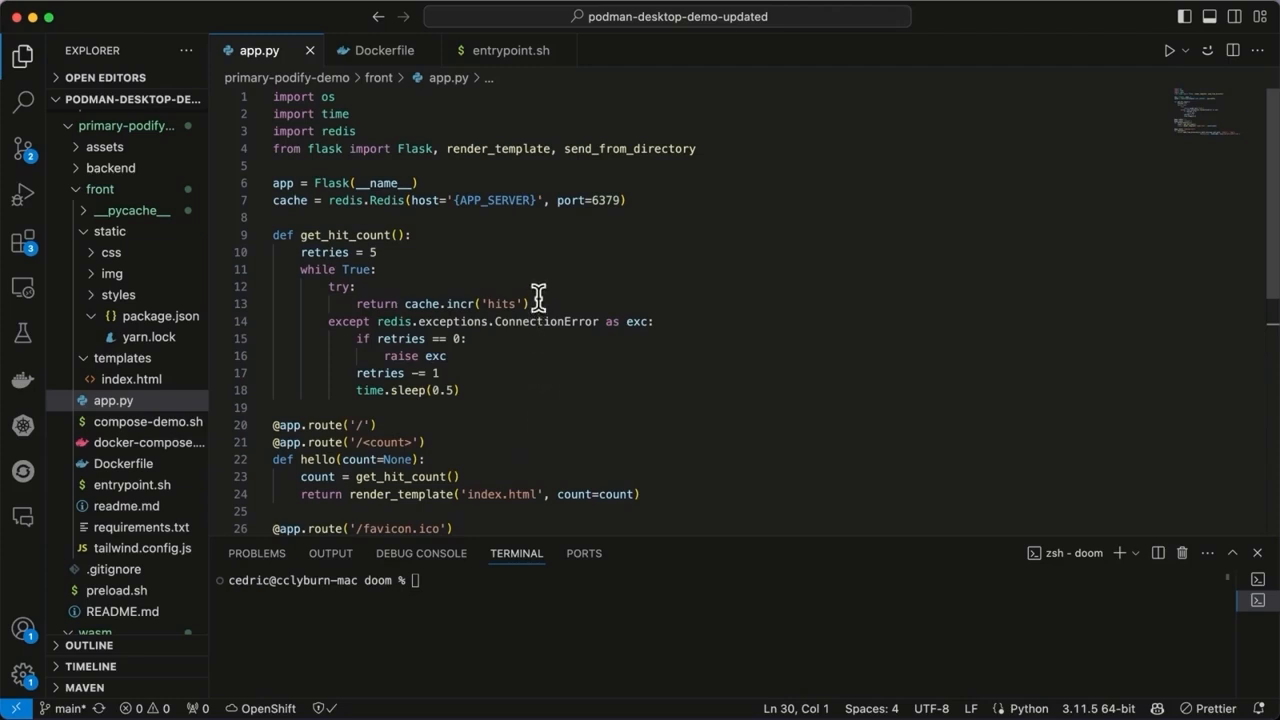
Look over app.py, then read the frontend Dockerfile down to its ENTRYPOINT and label lines.
scroll(down, 3)
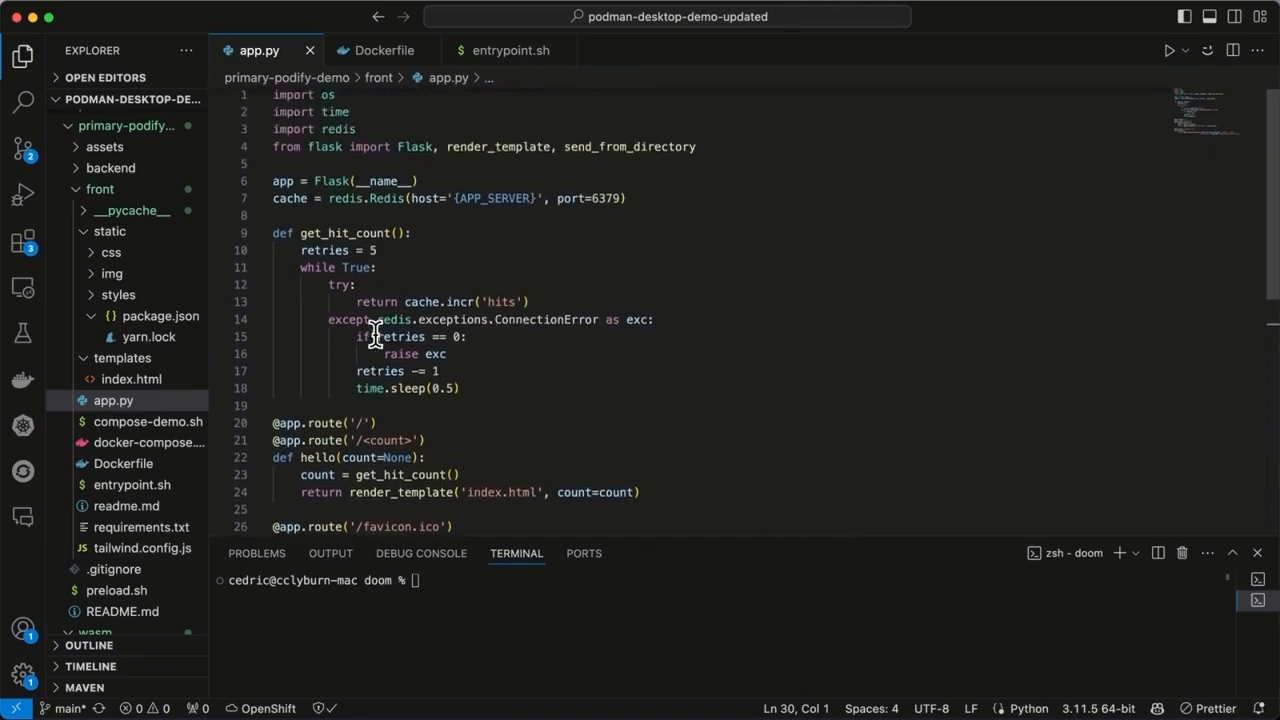
click(384, 50)
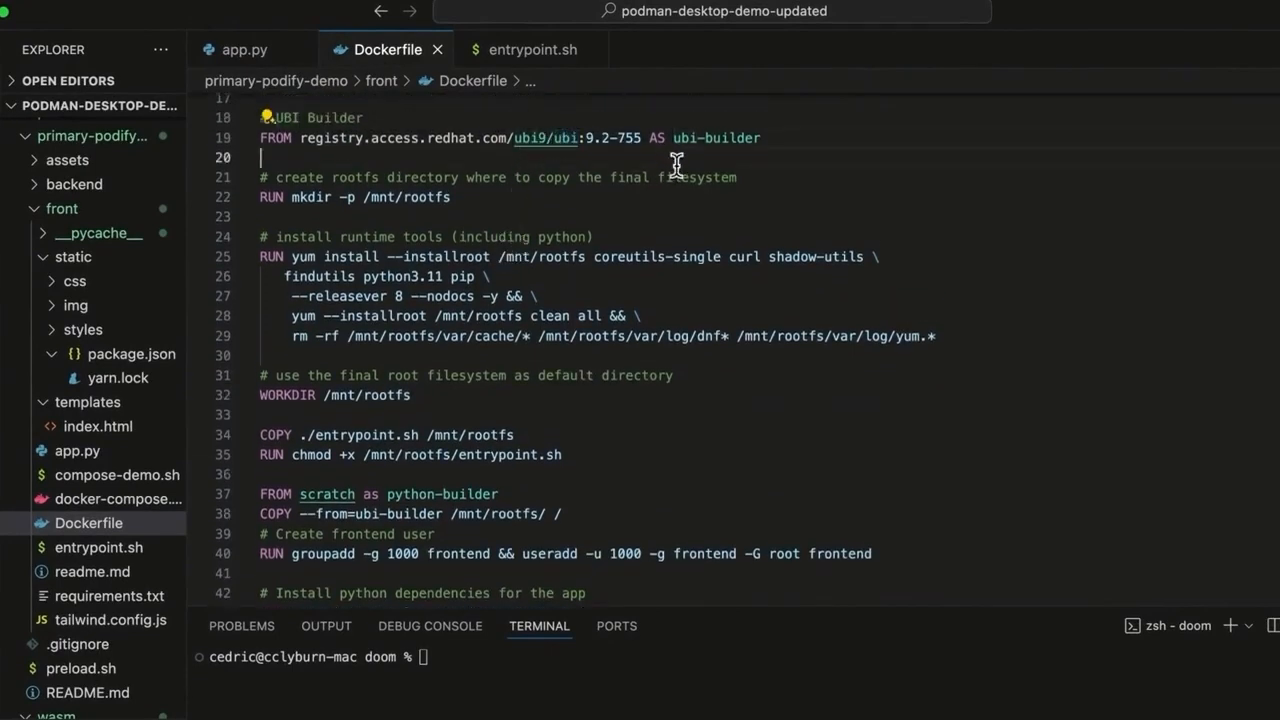
scroll(down, 3)
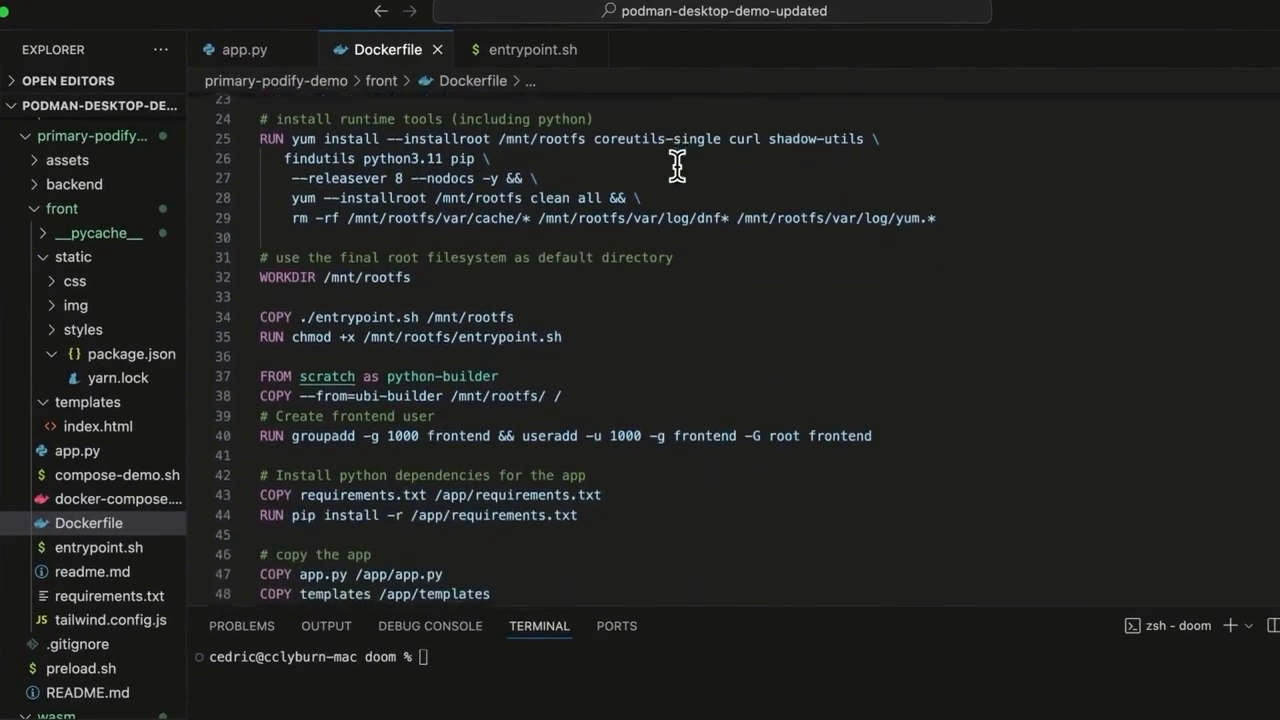
scroll(down, 3)
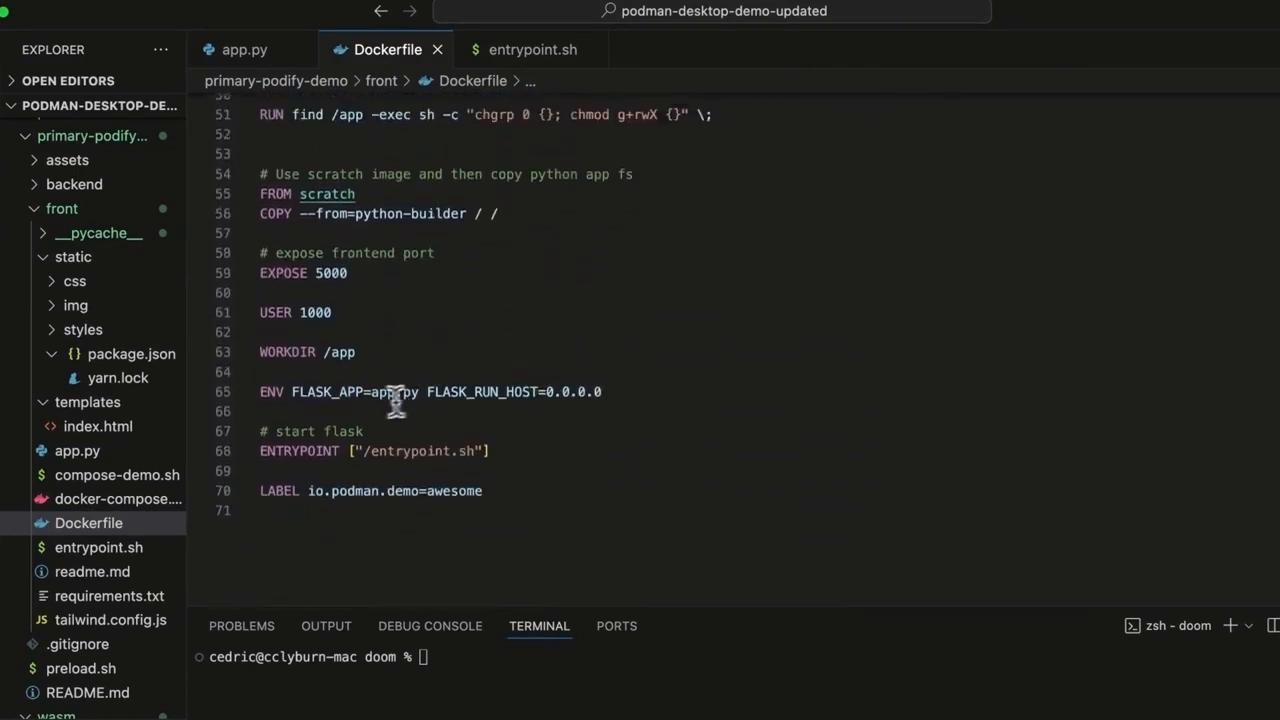
Check the frontend's entrypoint.sh script, then return to the Flask app.py source.
click(532, 48)
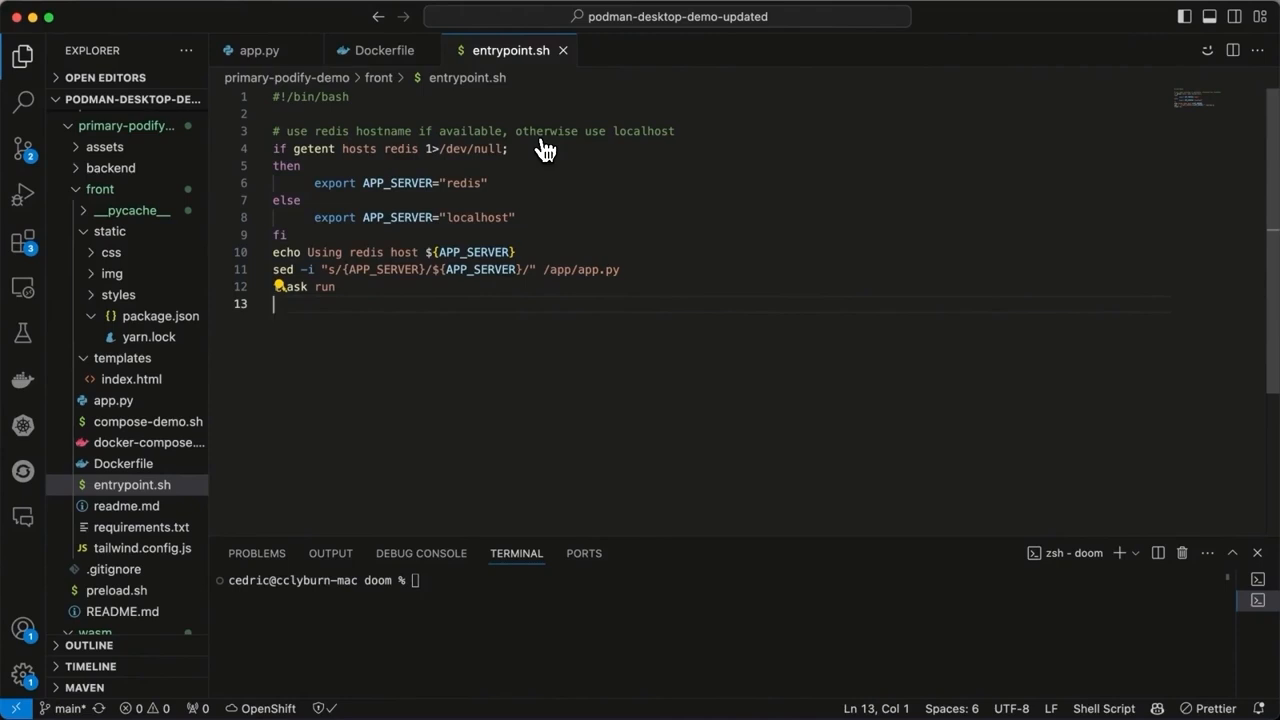
mouse_move(484, 192)
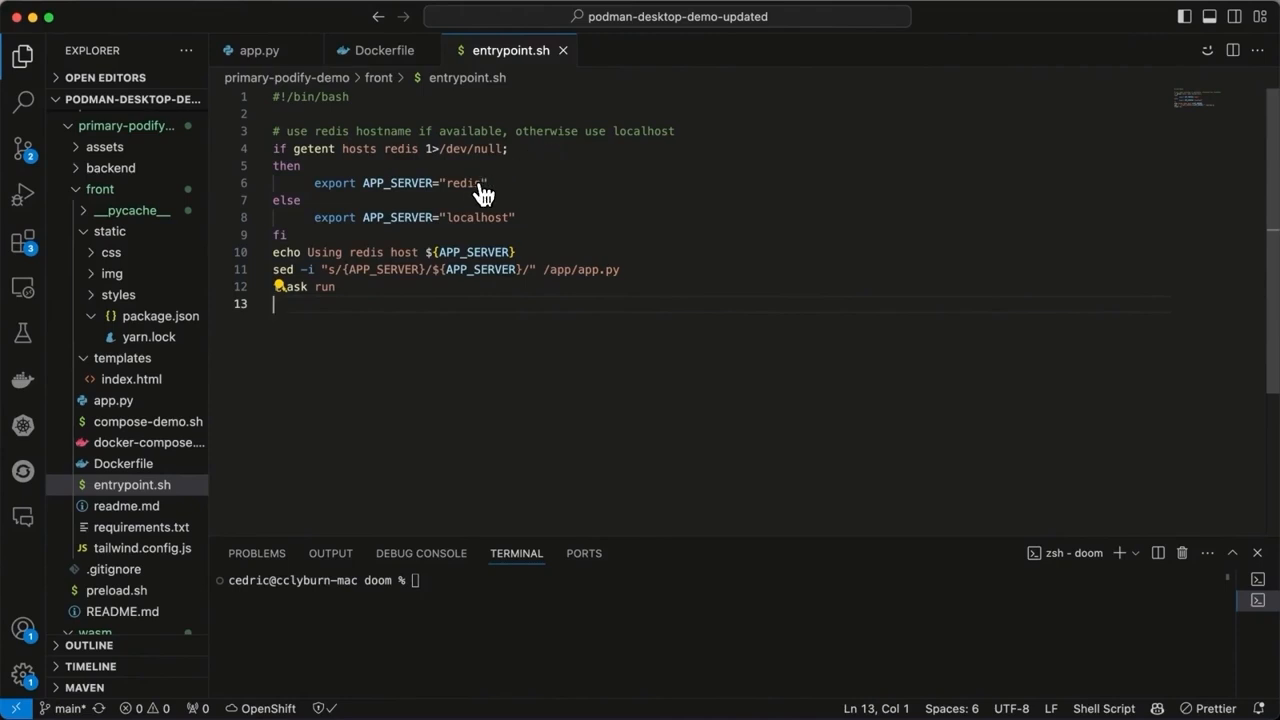
mouse_move(468, 224)
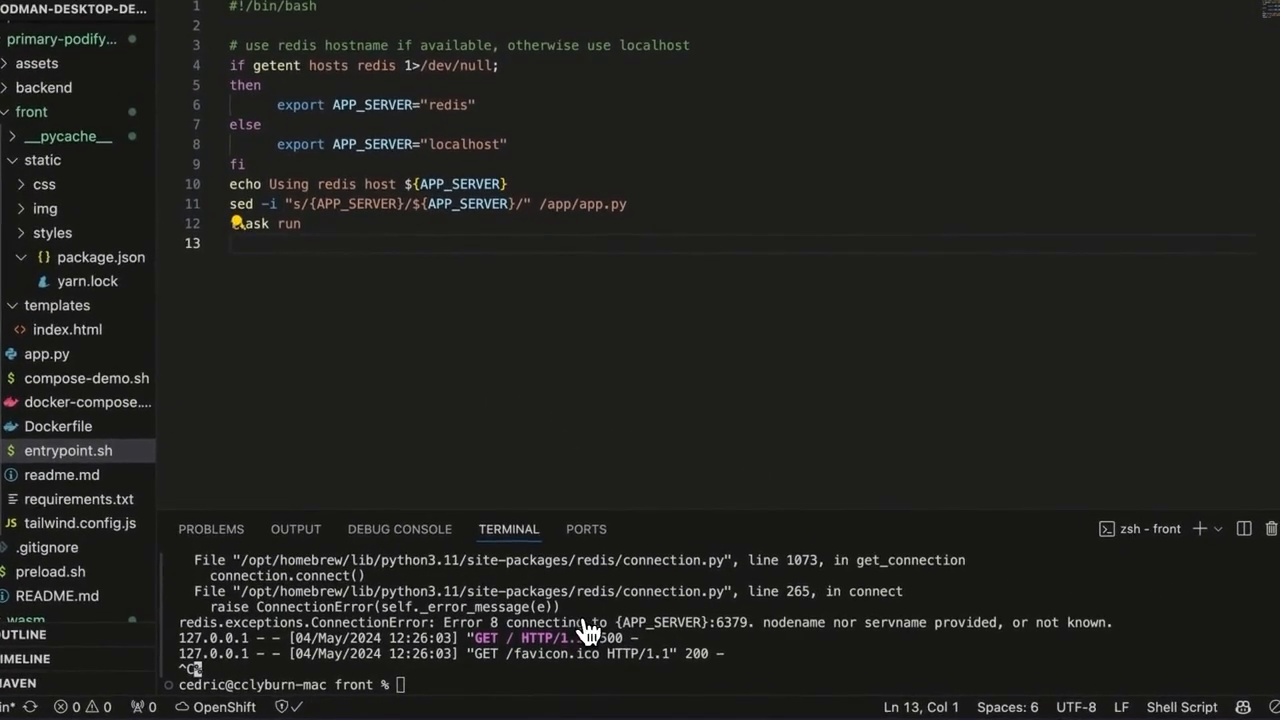
mouse_move(648, 638)
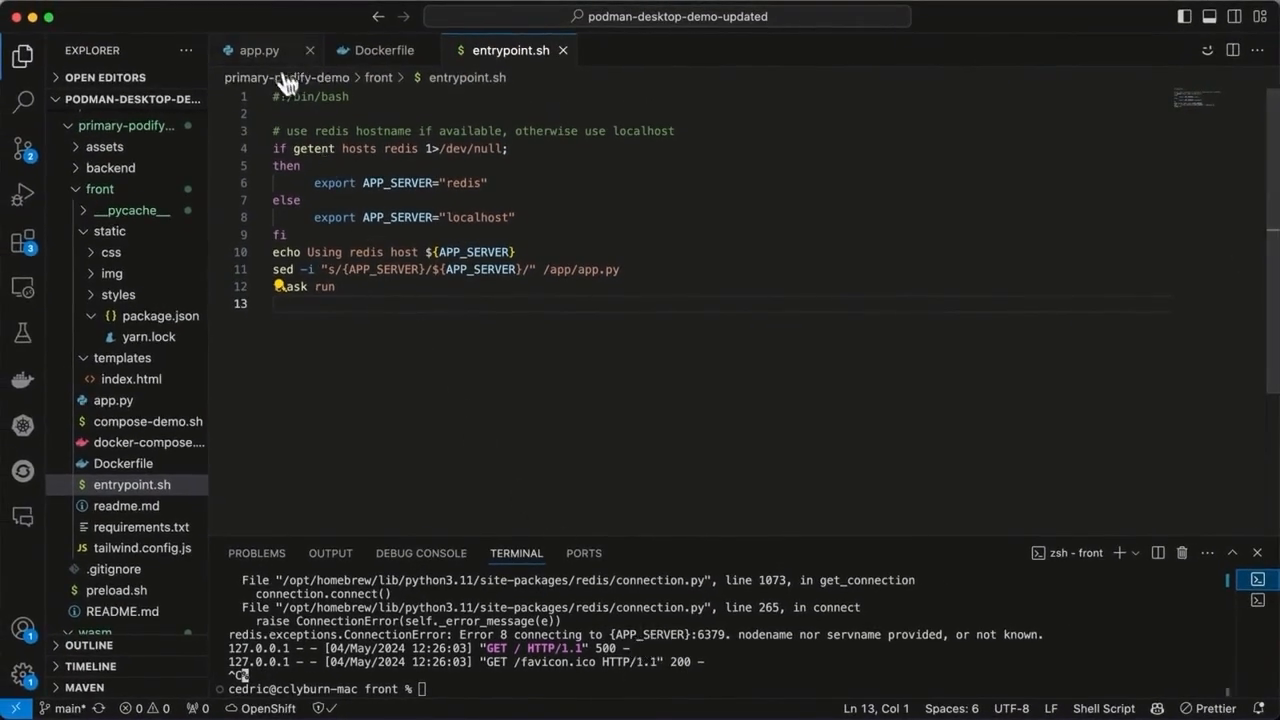
click(260, 50)
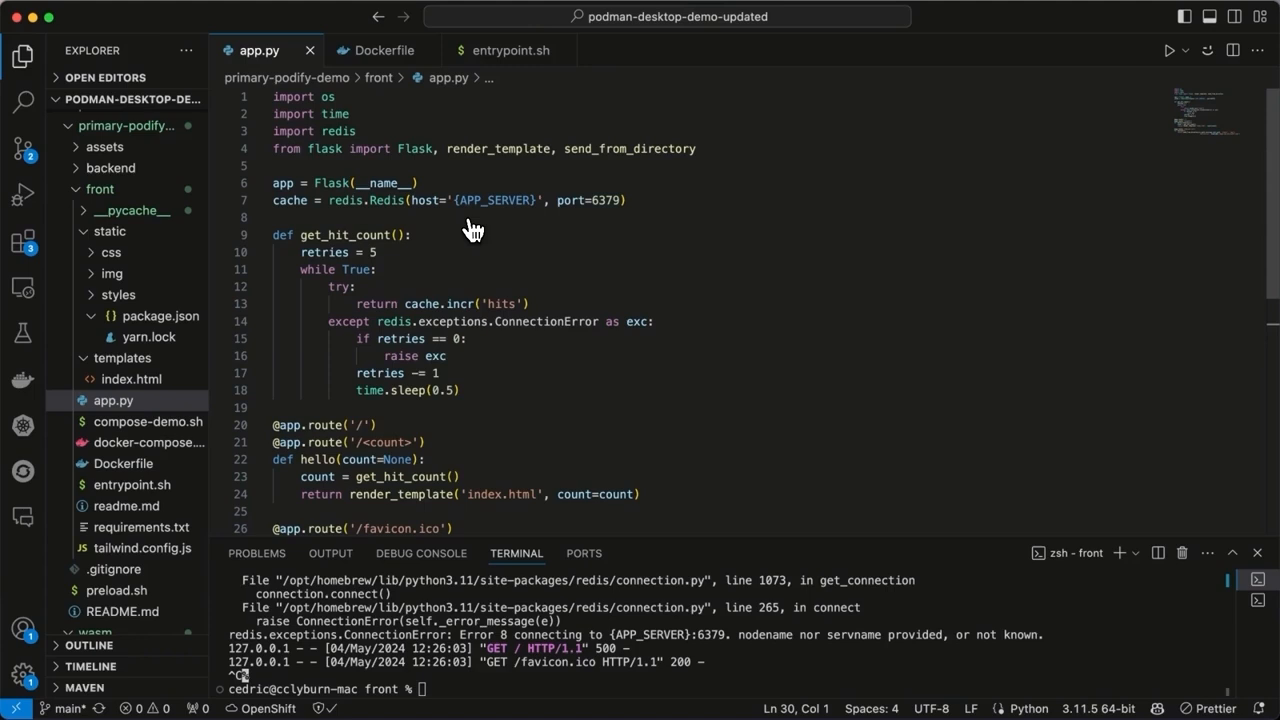
mouse_move(494, 270)
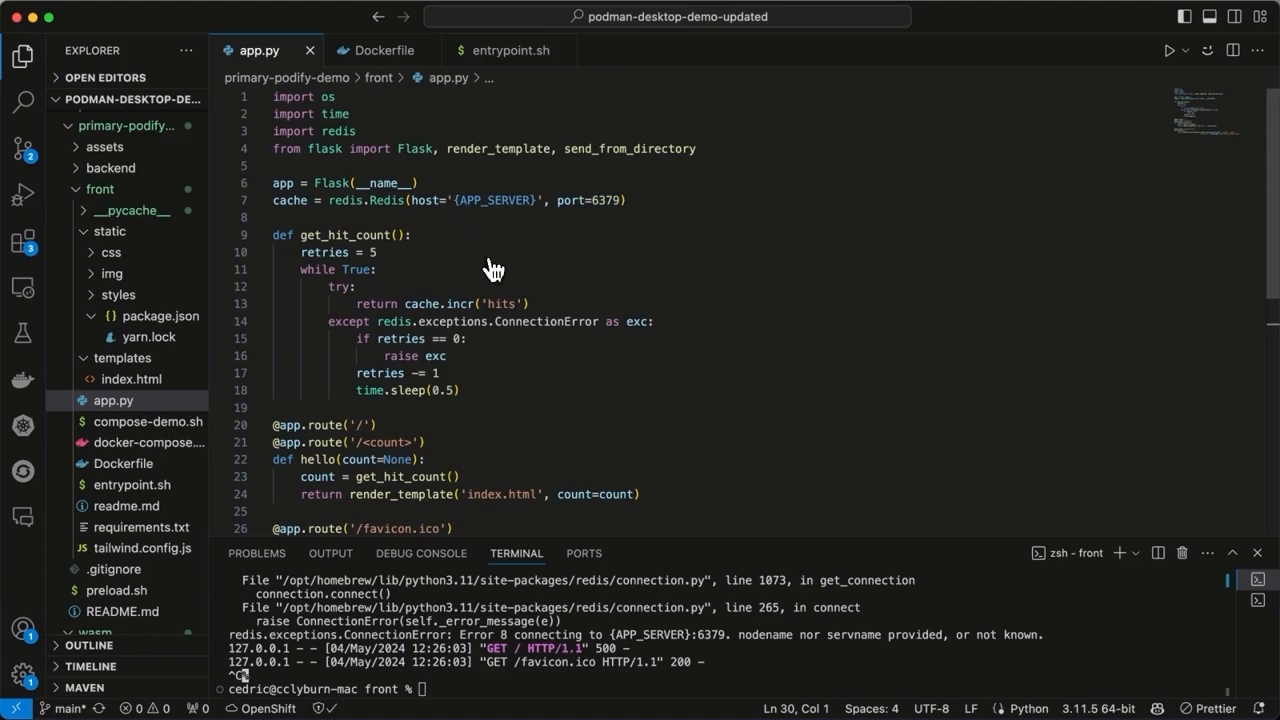
mouse_move(466, 372)
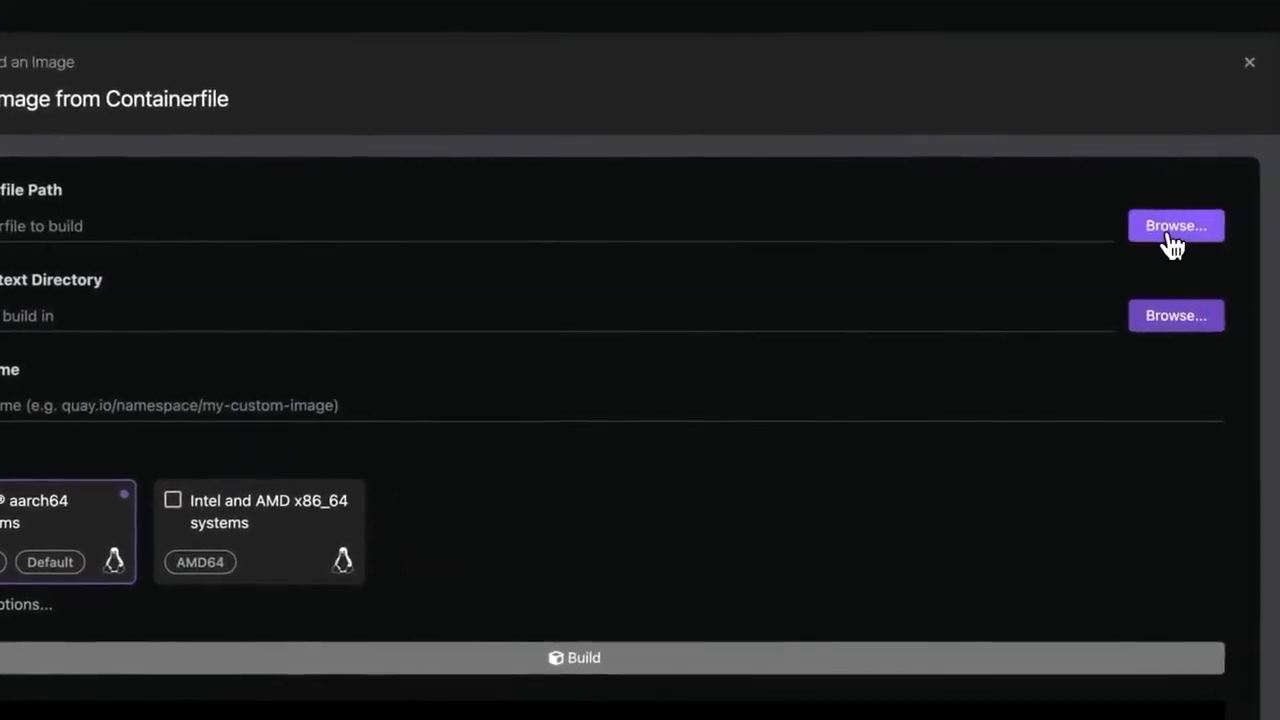
Build the front Dockerfile as image quay.io/cclyburn/python-app-test and return to the Images list.
click(1176, 224)
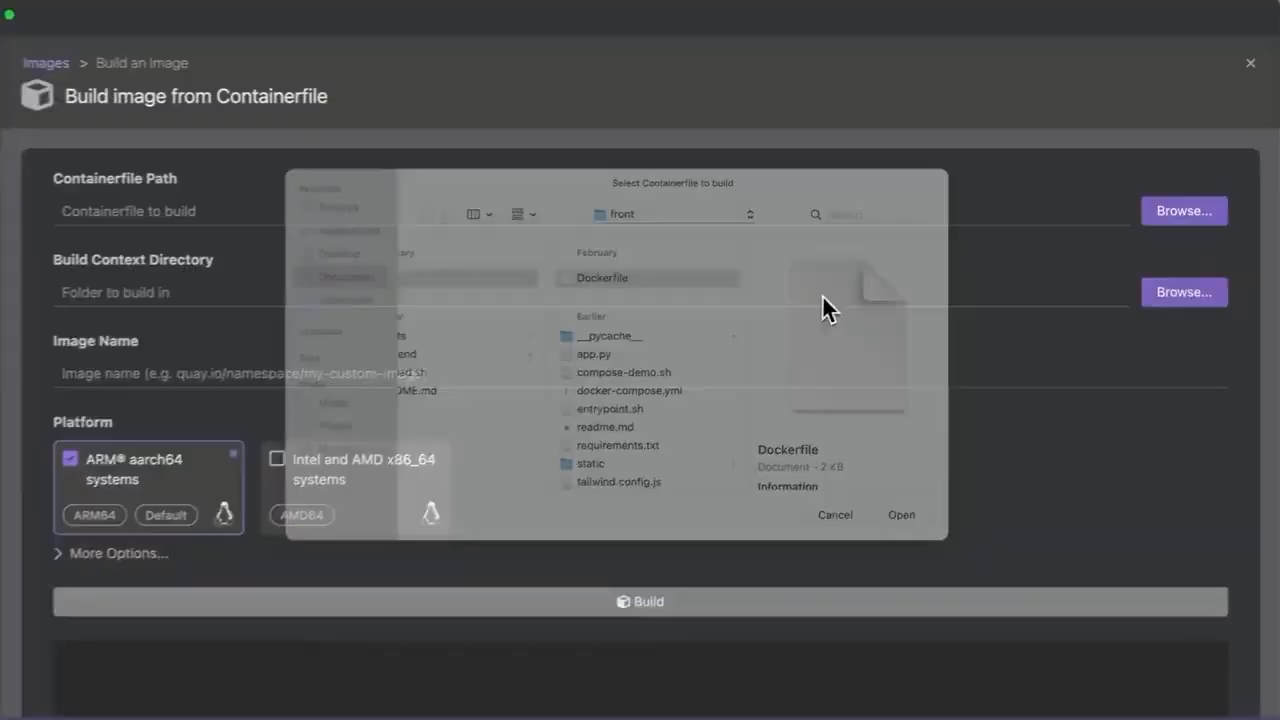
text(q)
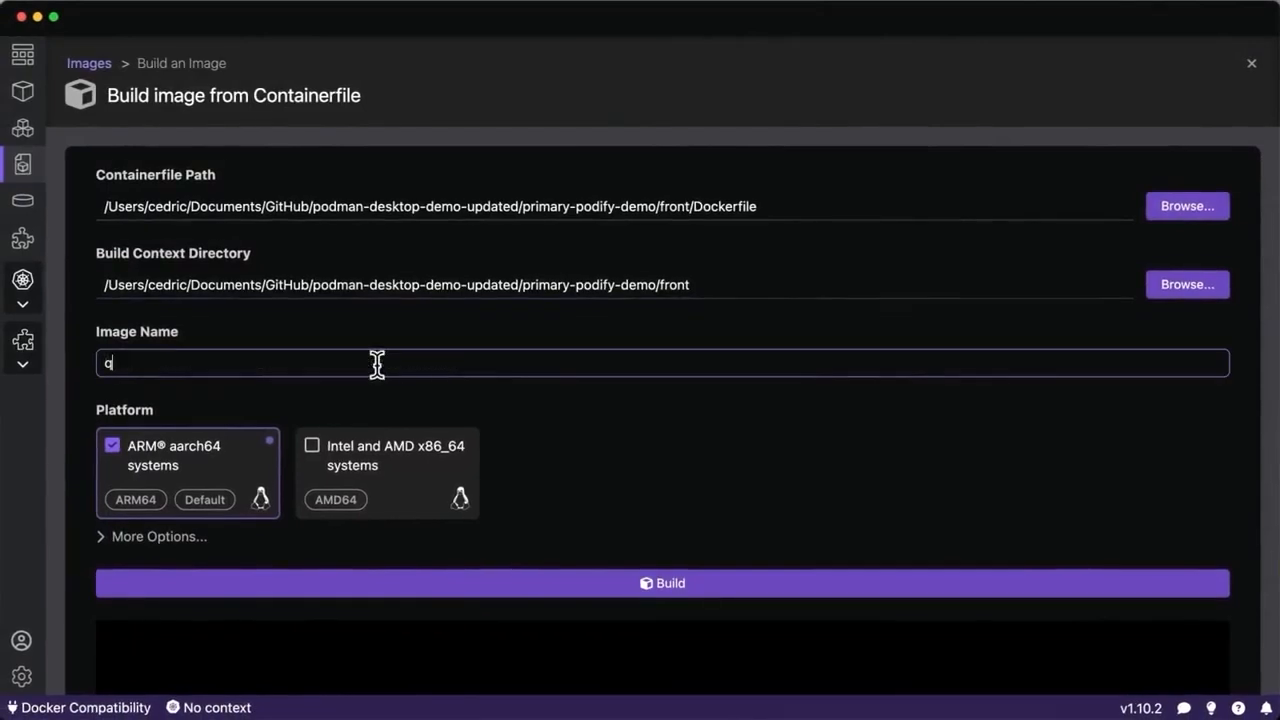
text(uay.io/cclyburn/)
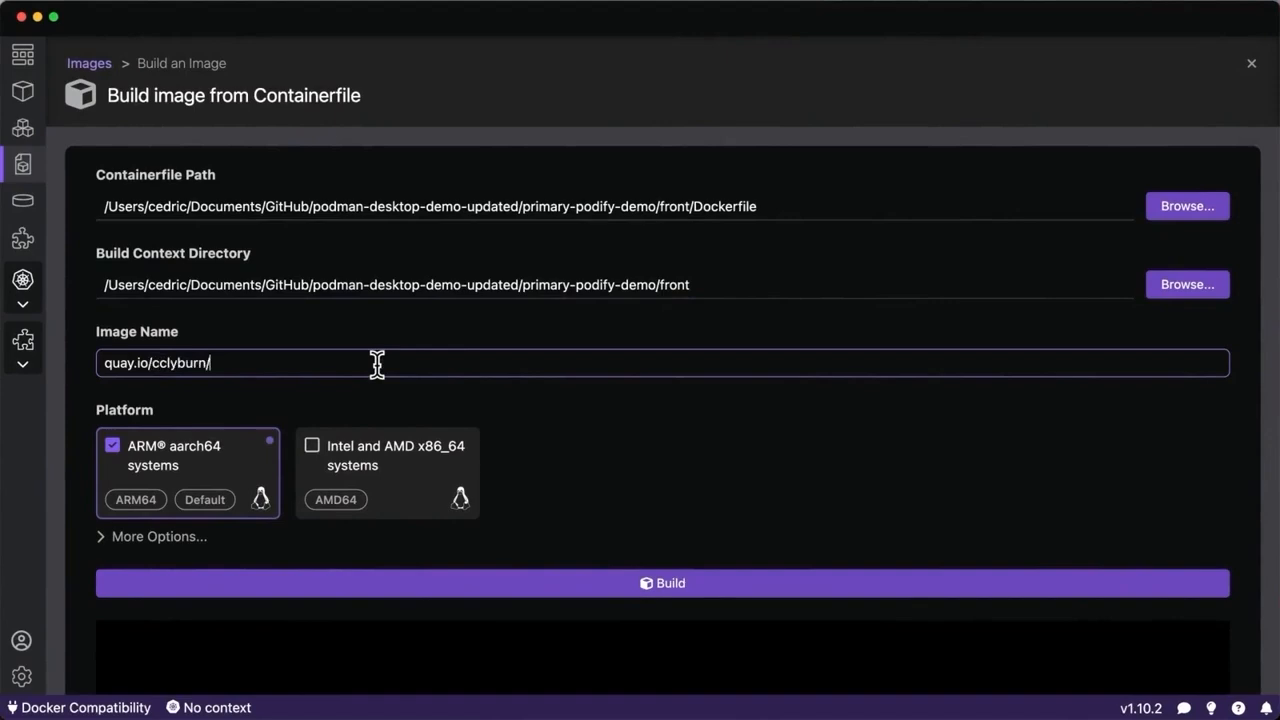
text(python-)
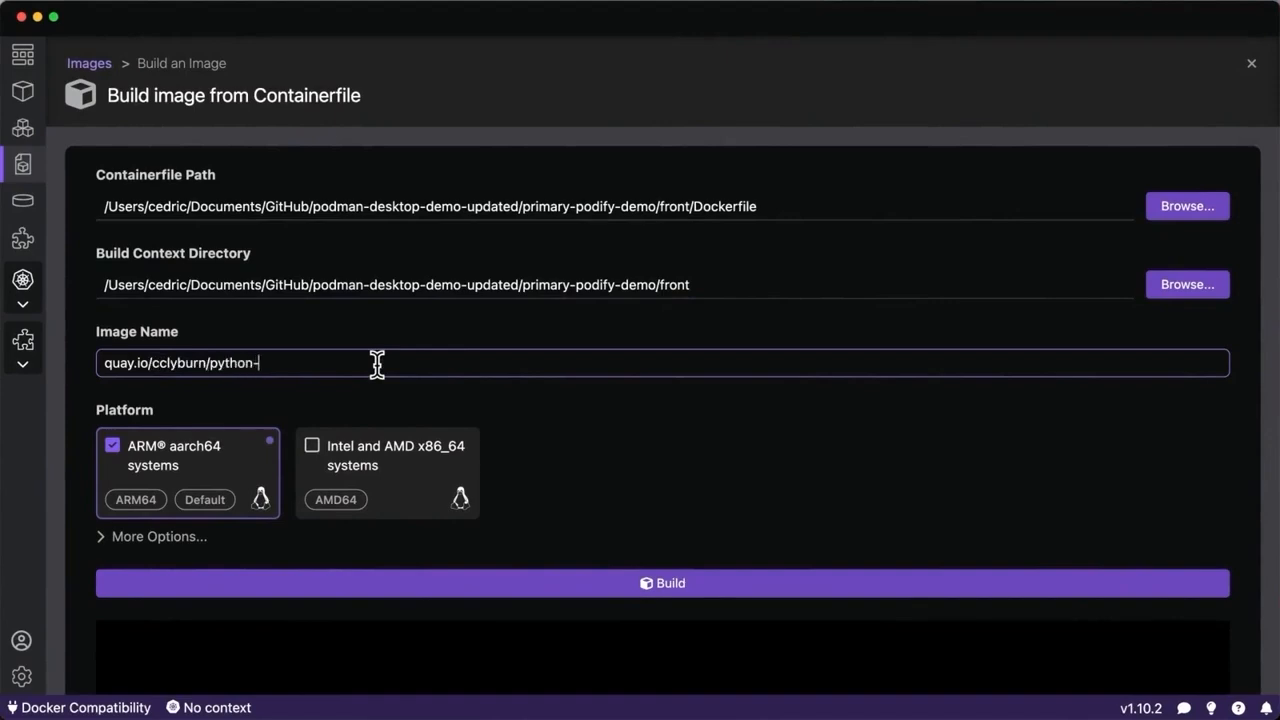
text(app-test)
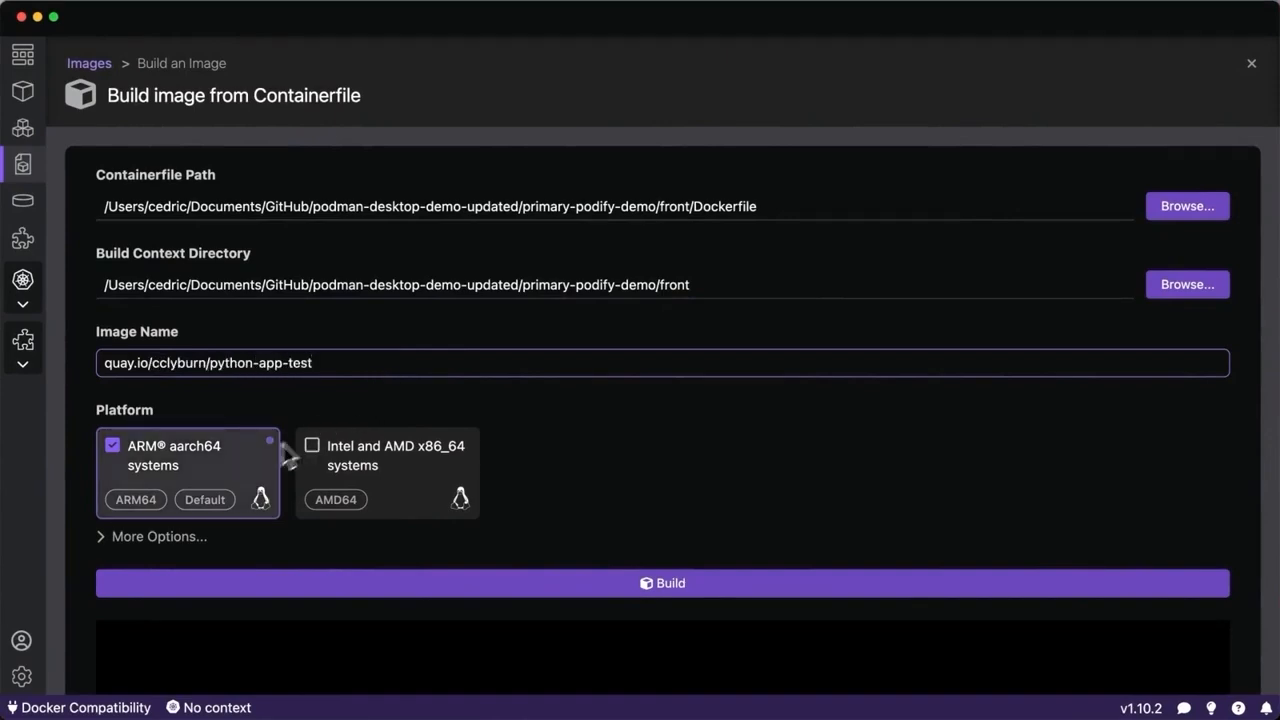
click(662, 584)
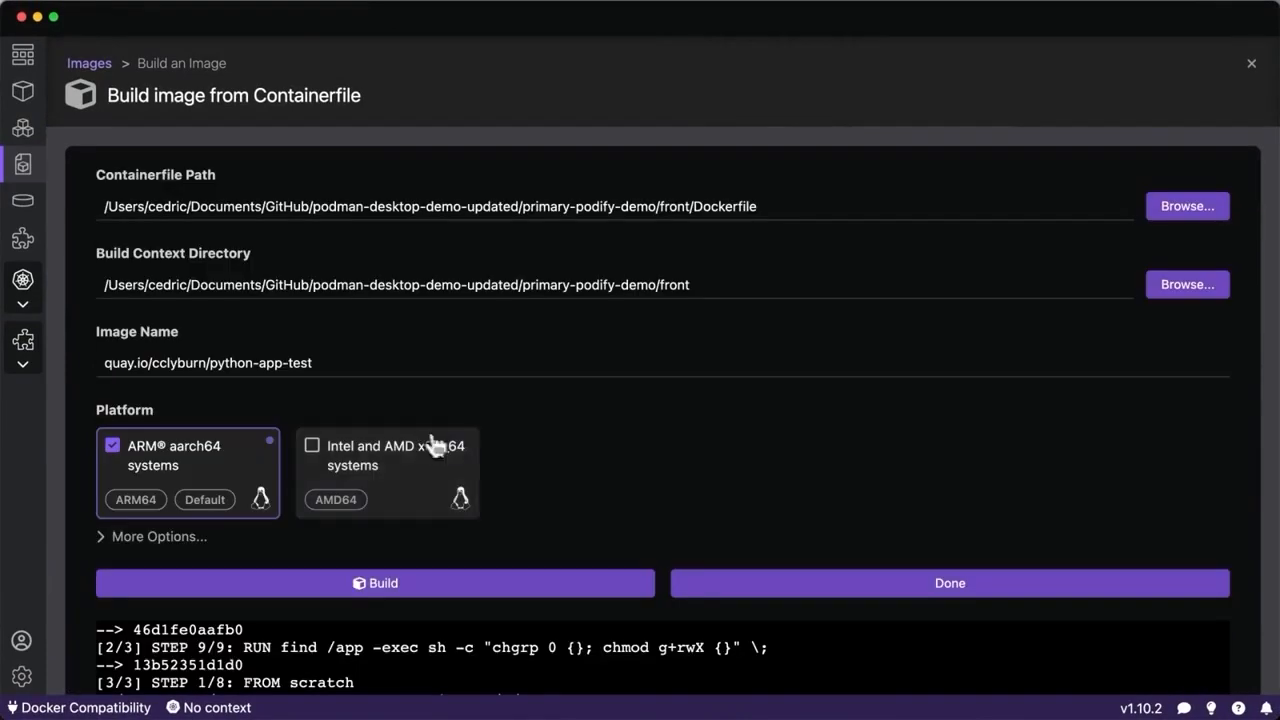
scroll(down, 3)
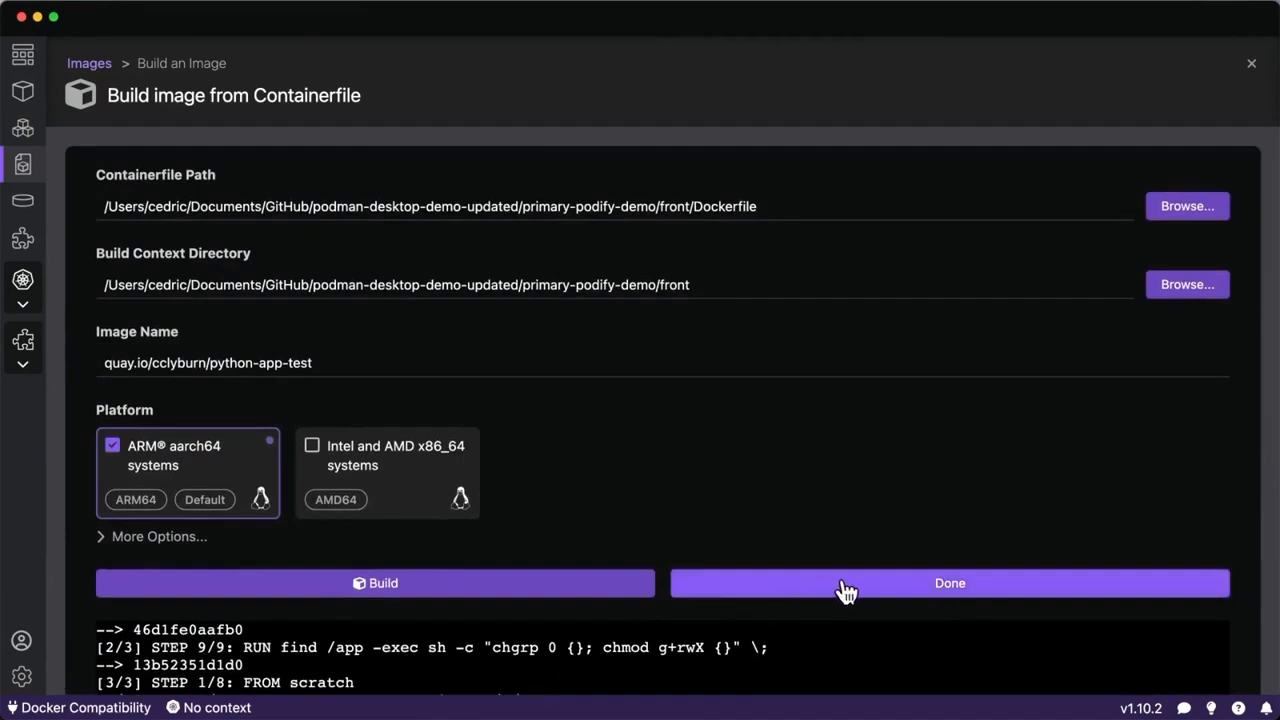
click(948, 584)
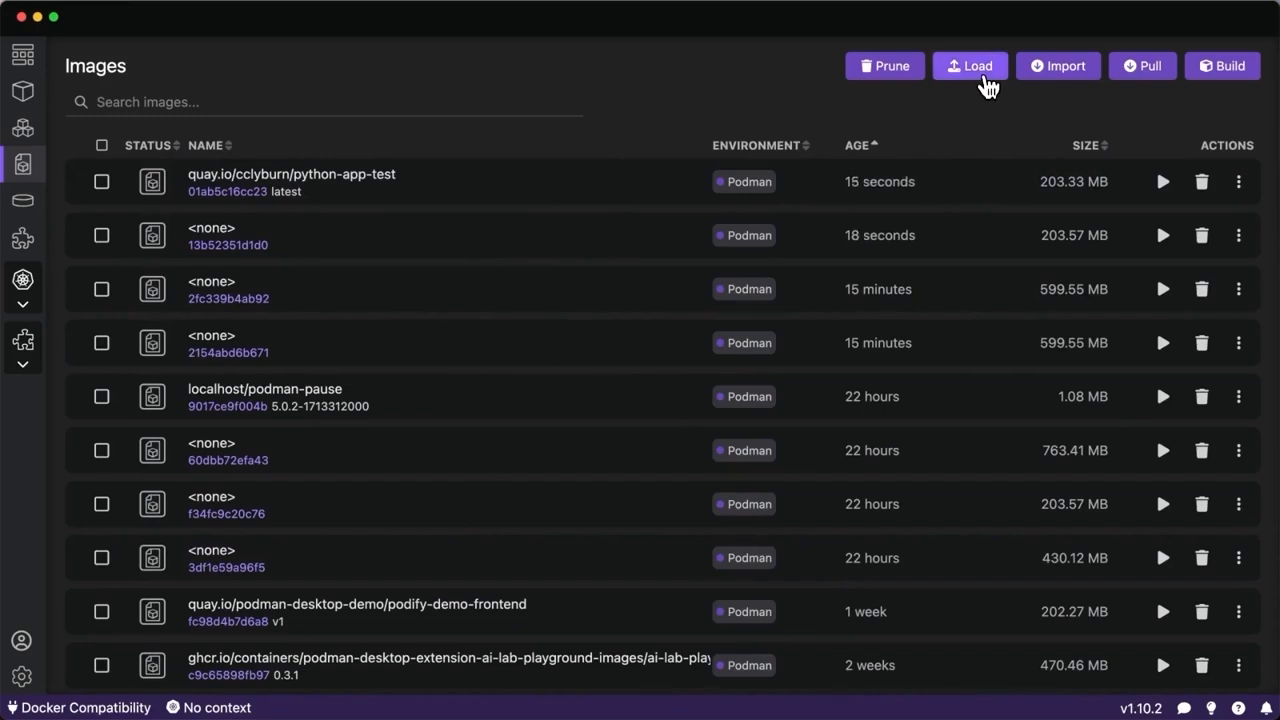
mouse_move(1144, 66)
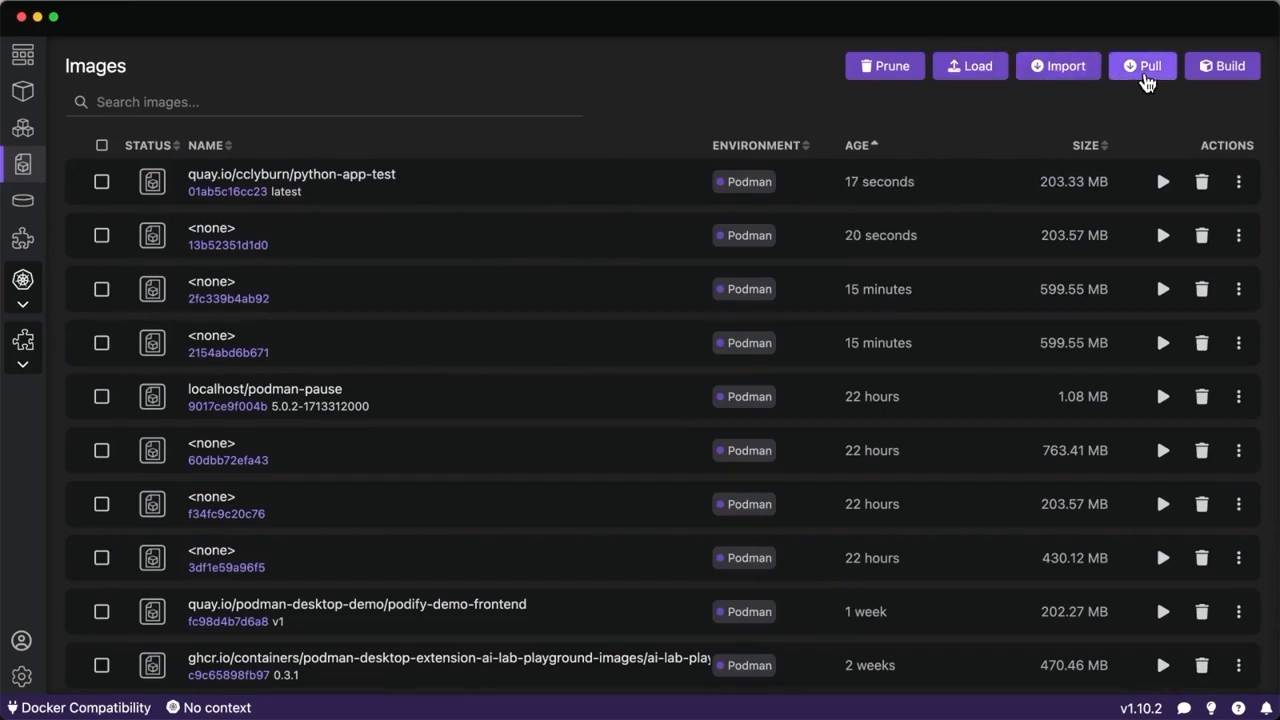
click(1142, 64)
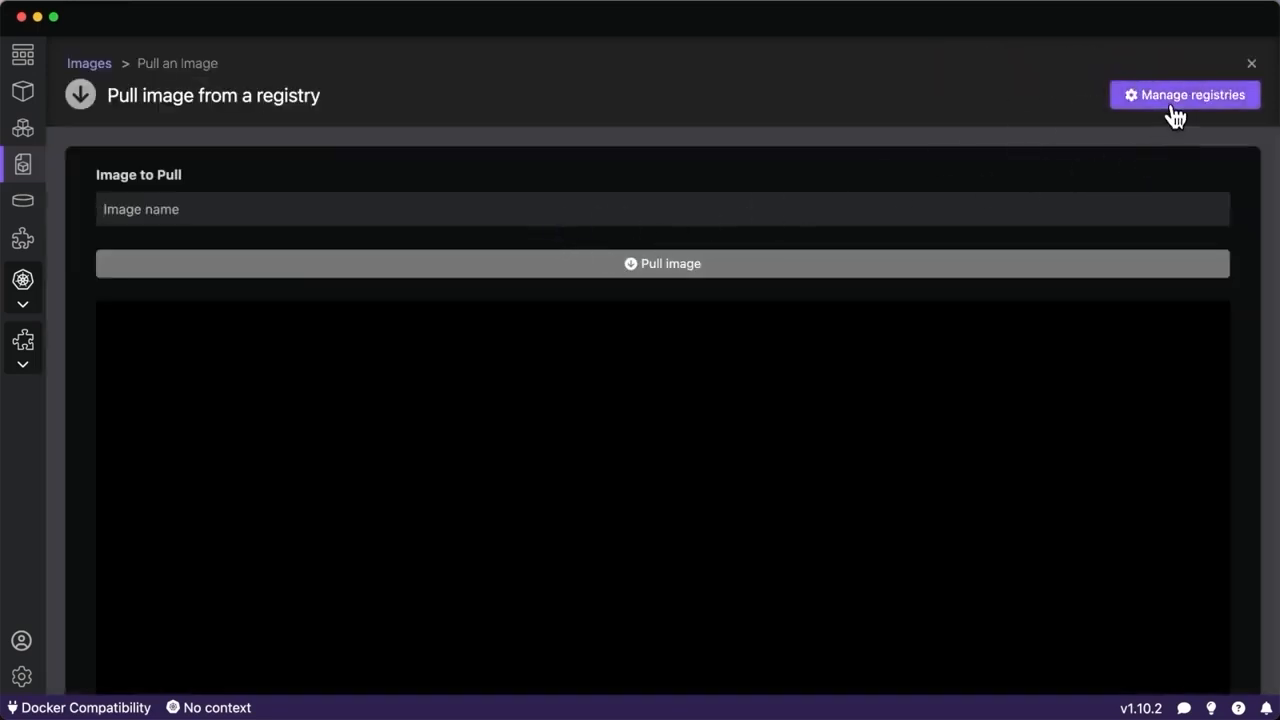
click(1184, 94)
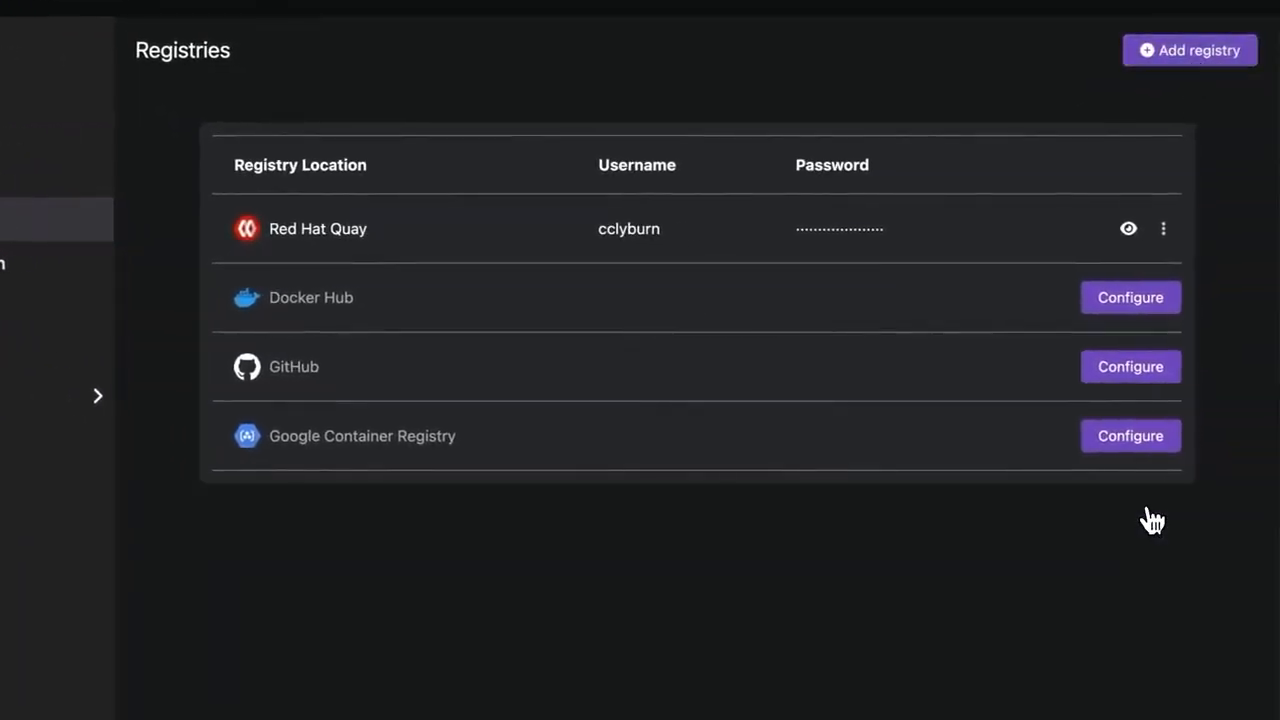
click(24, 164)
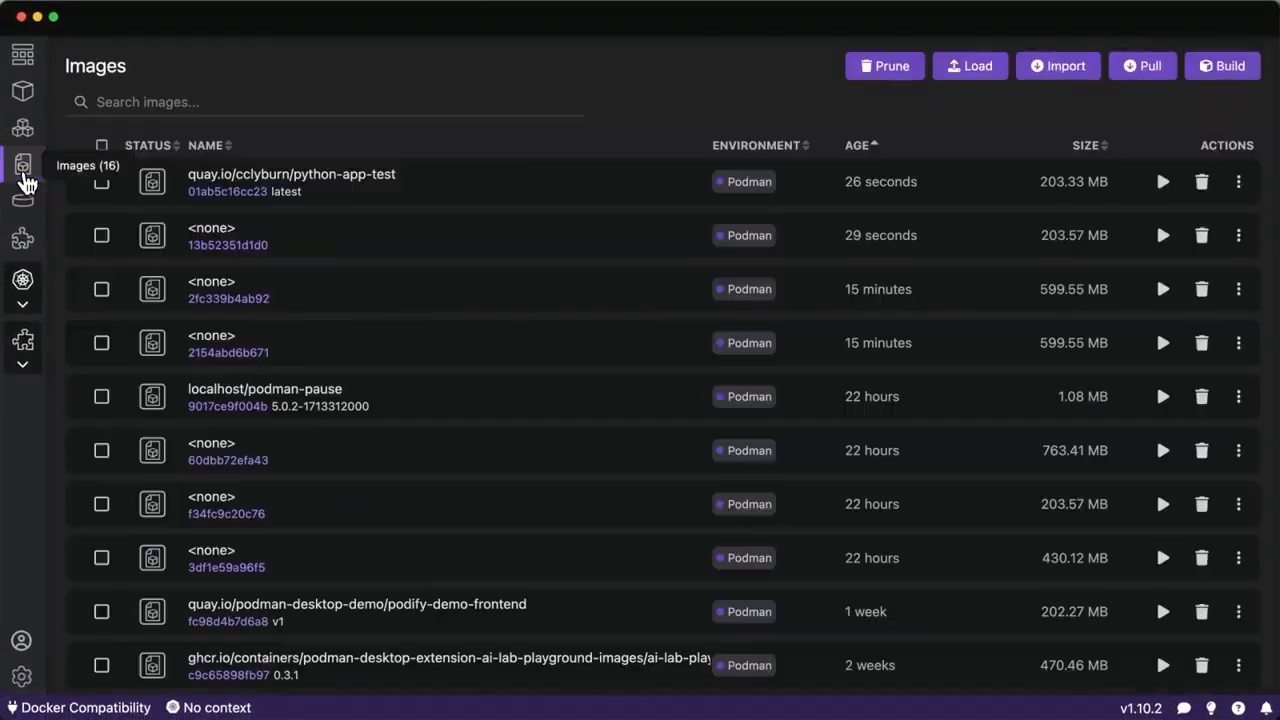
scroll(down, 3)
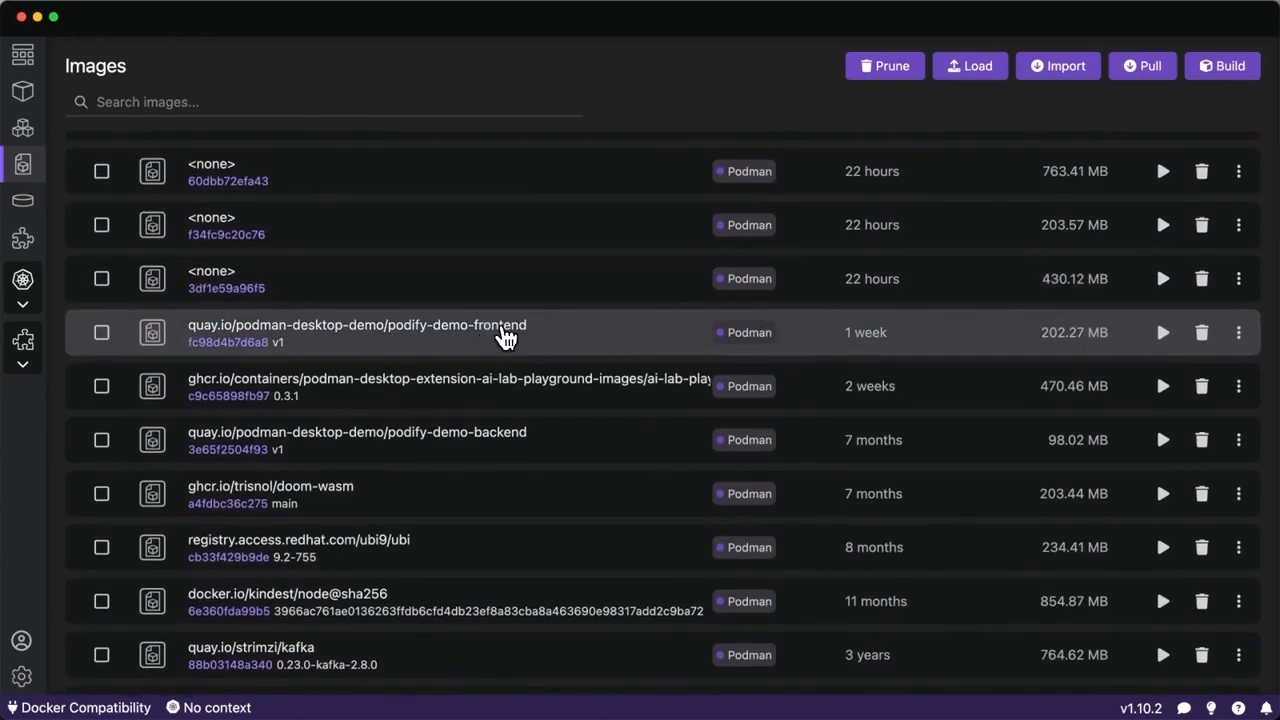
mouse_move(318, 350)
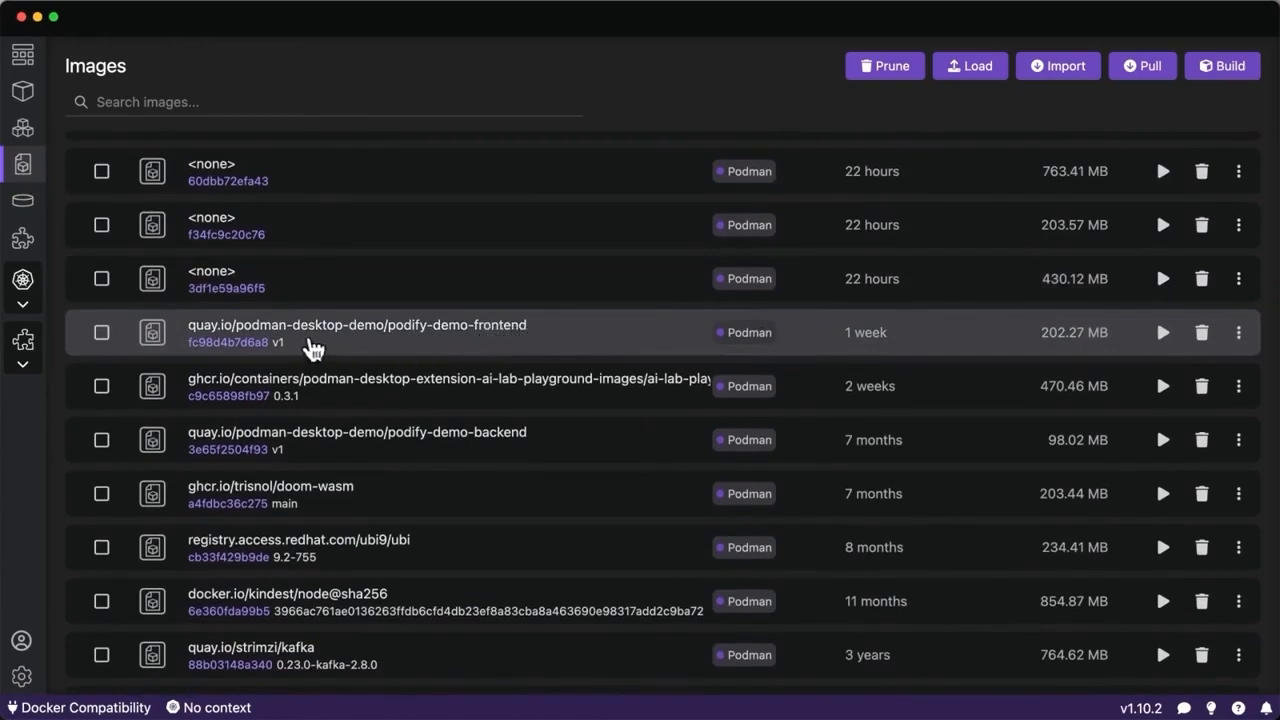
mouse_move(452, 452)
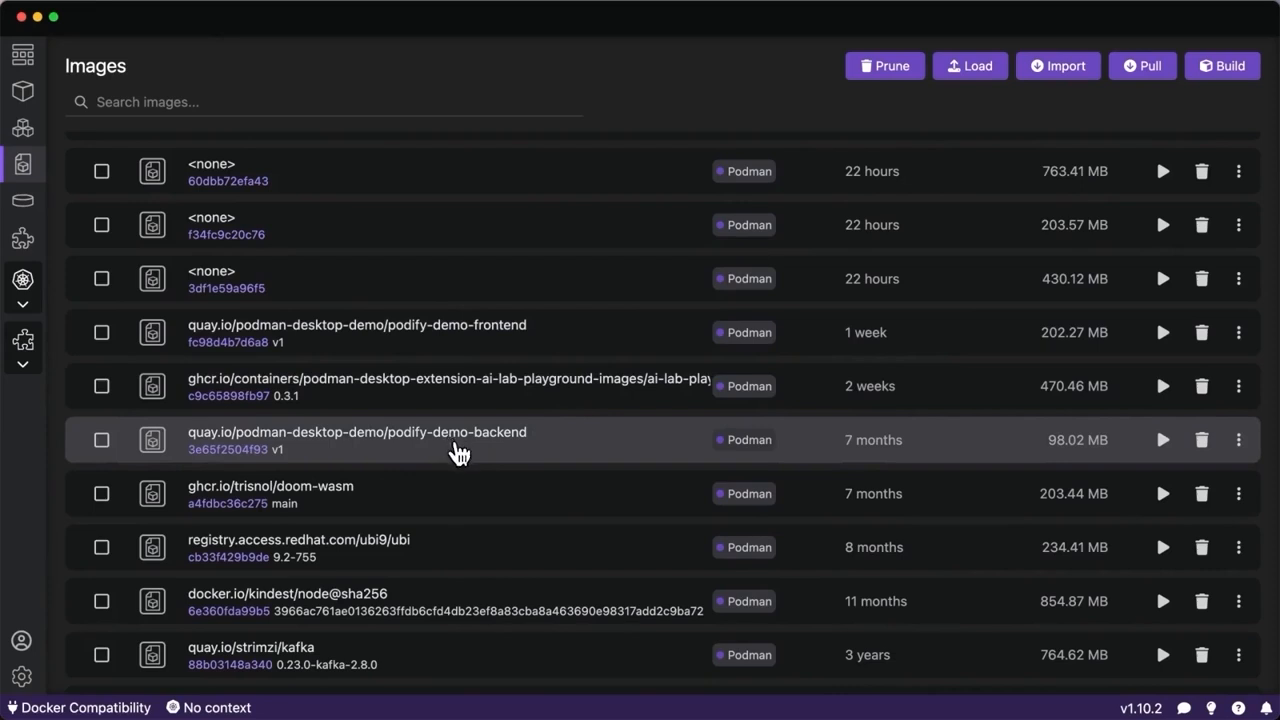
Start a new container named redis from the podify-demo-backend image and check the advanced options.
click(1162, 440)
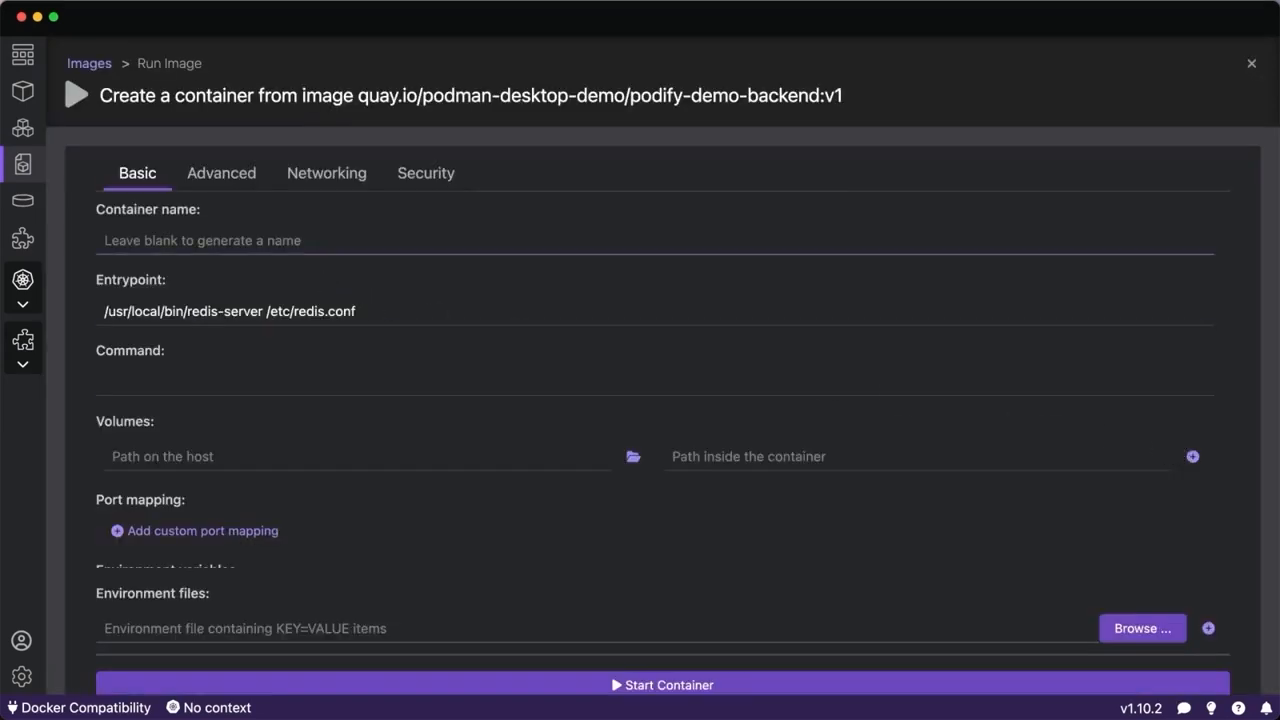
text(redis)
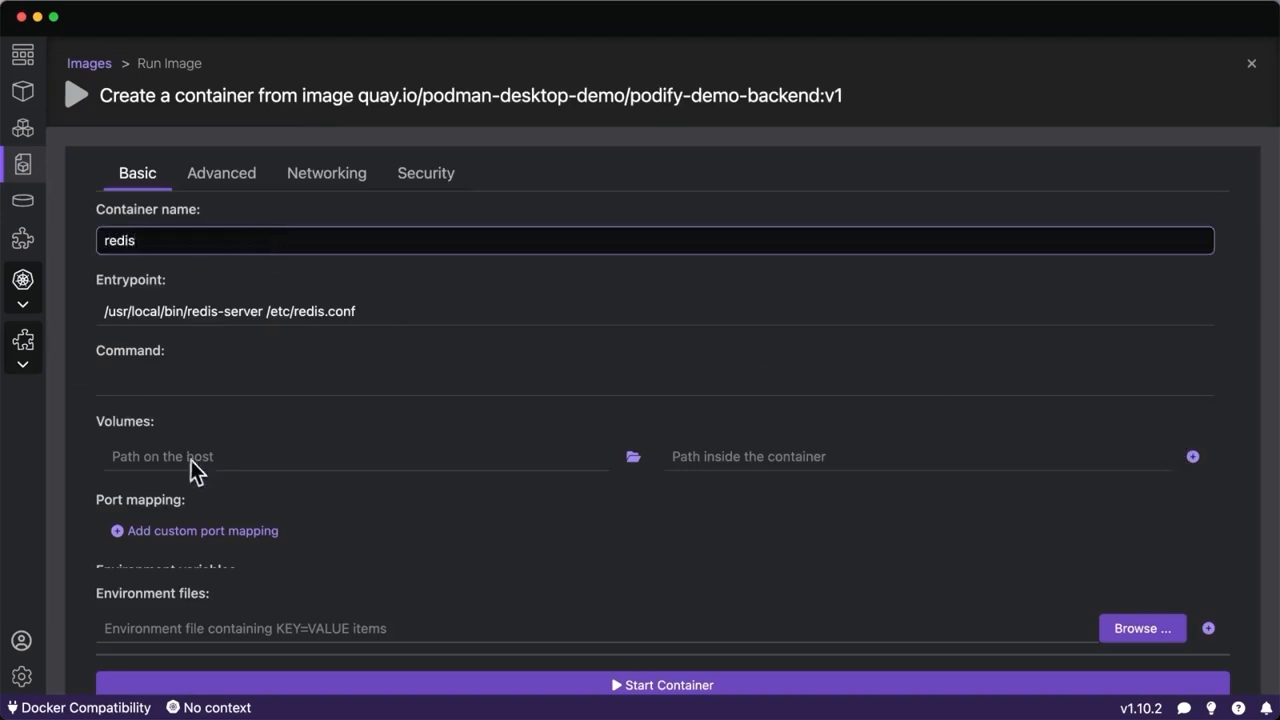
scroll(down, 3)
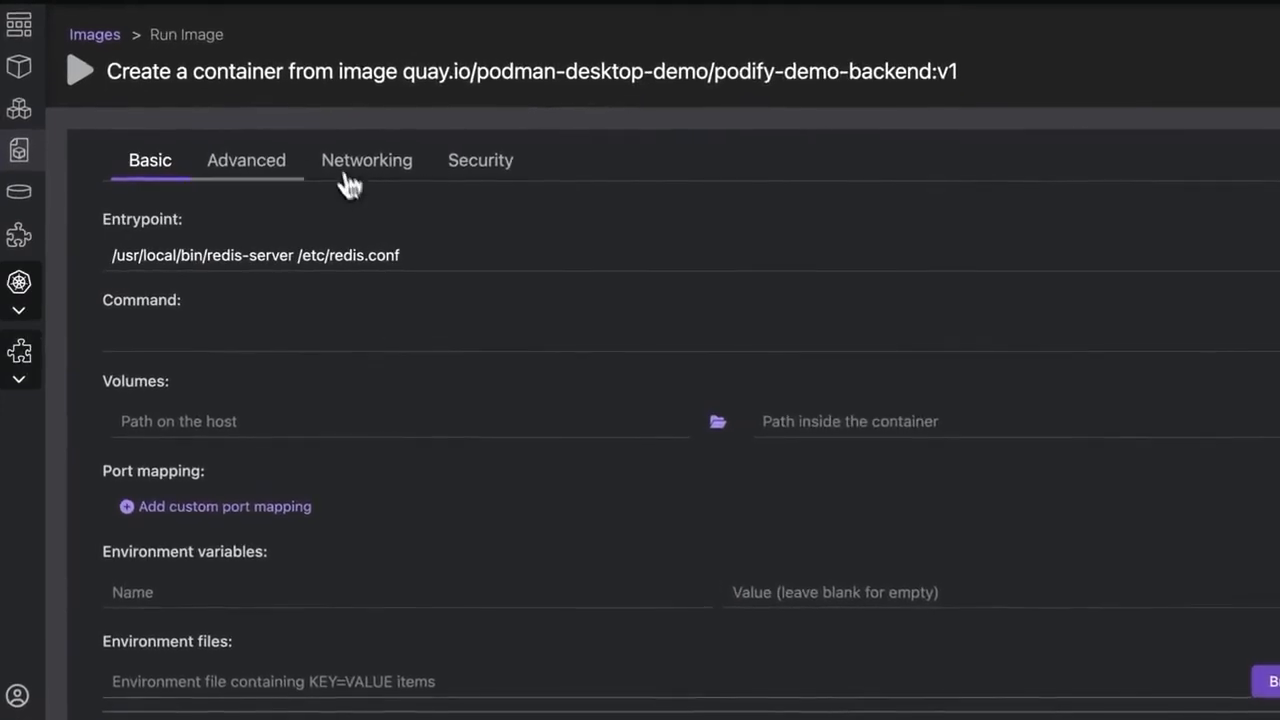
click(246, 160)
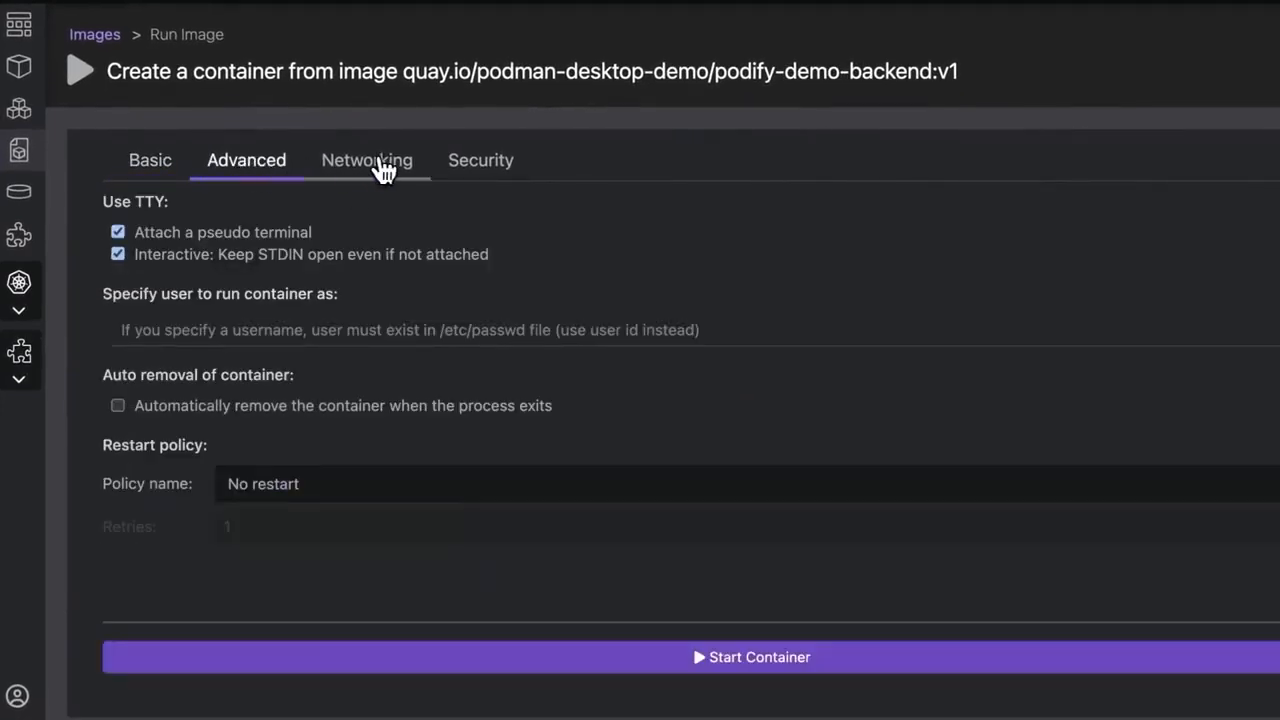
Look over the networking and security options, then start the redis container.
click(368, 160)
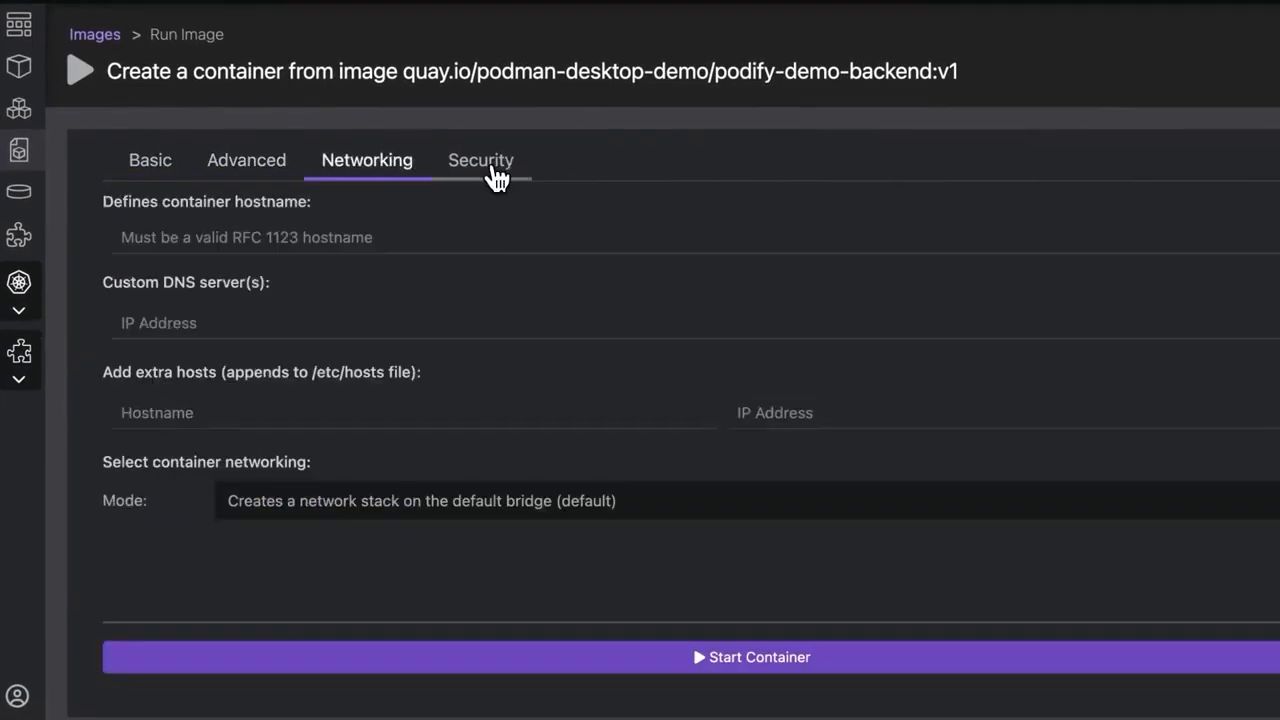
click(480, 160)
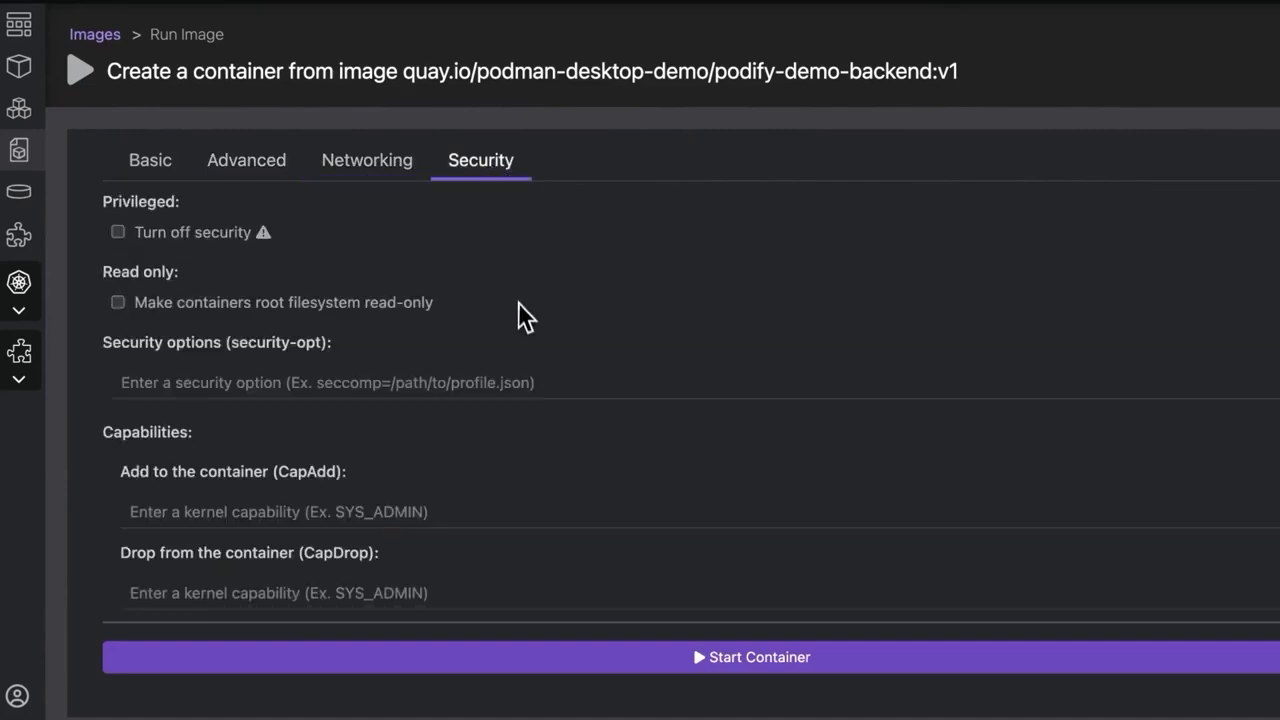
scroll(down, 3)
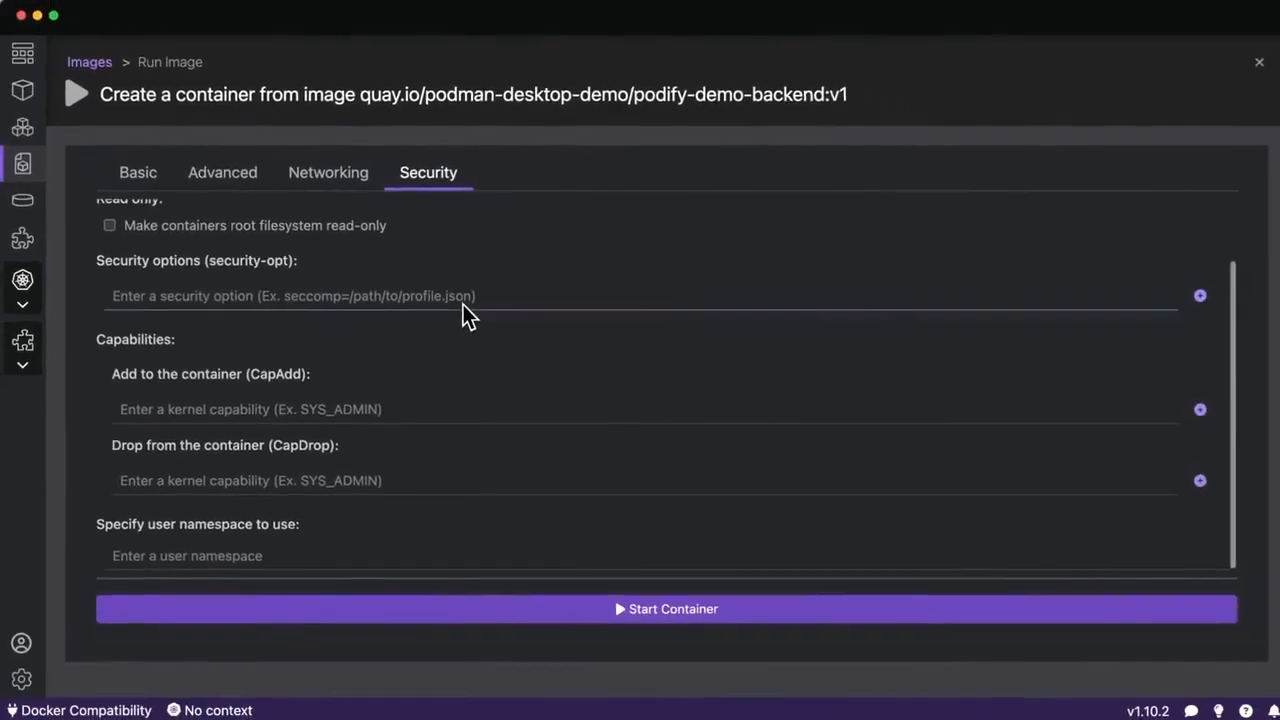
click(136, 172)
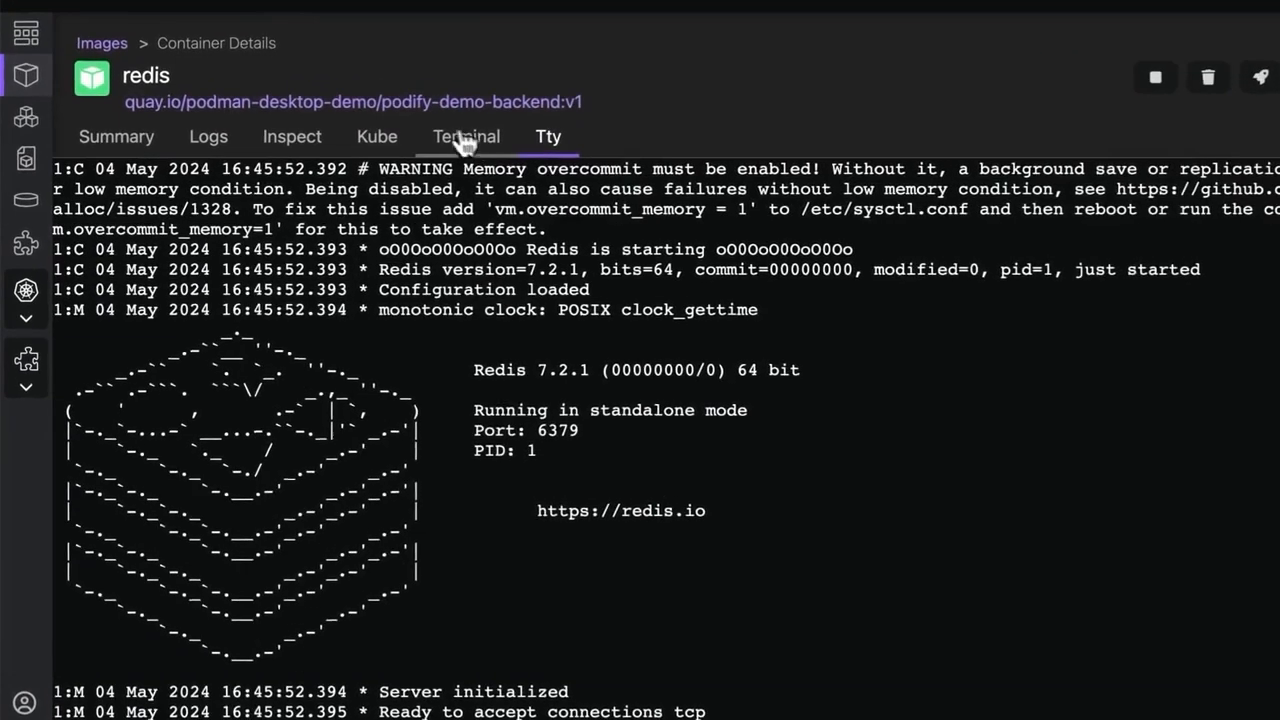
View the redis container's terminal, Kube YAML, summary and inspect data, searching for its IP address.
click(468, 136)
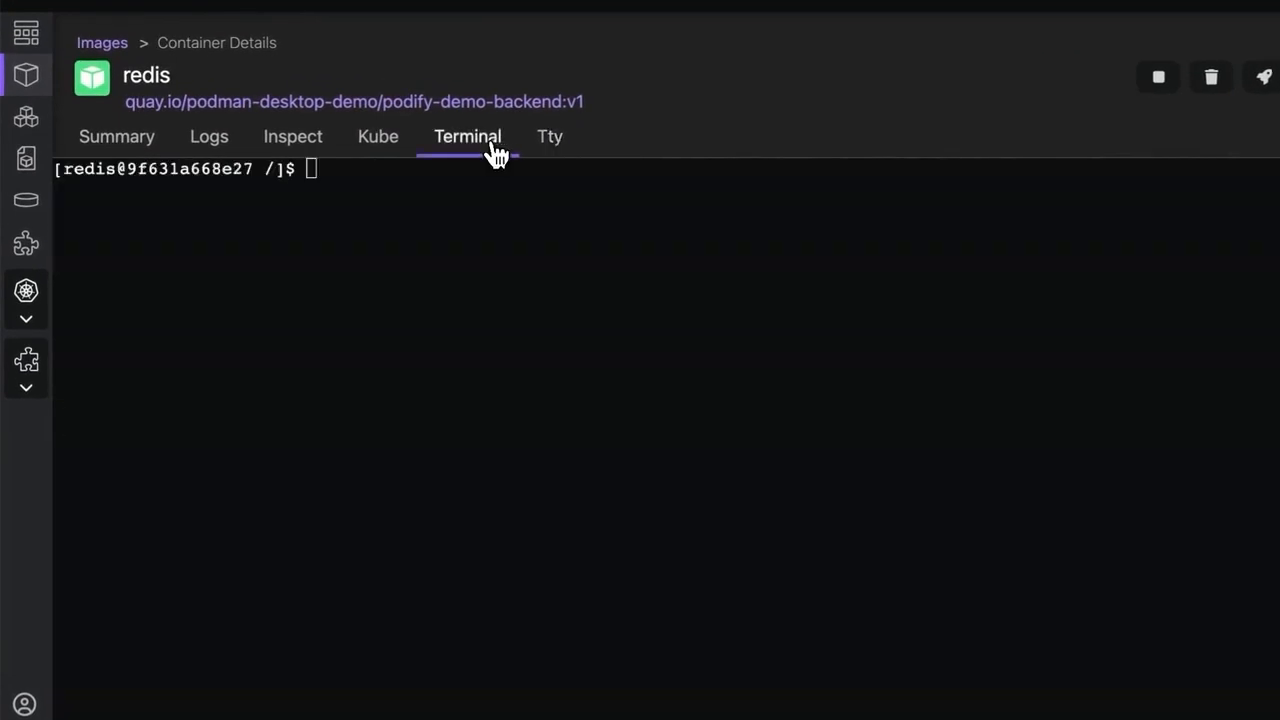
click(378, 136)
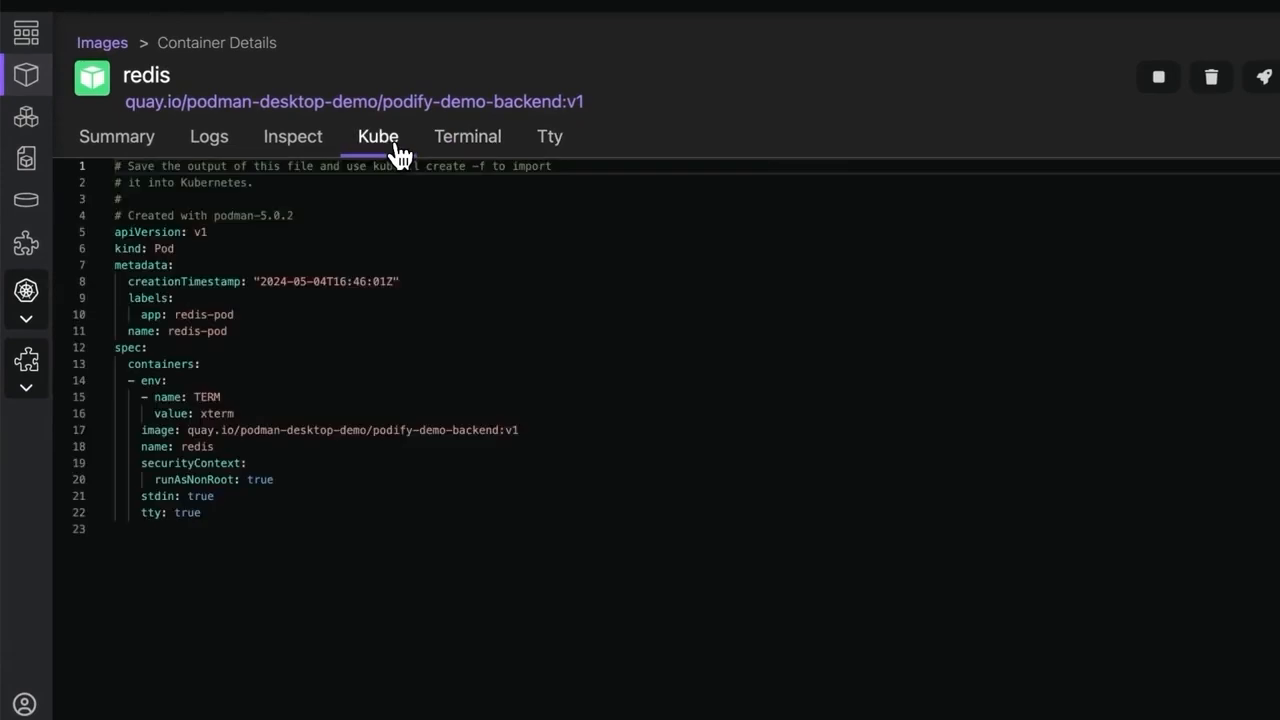
mouse_move(344, 222)
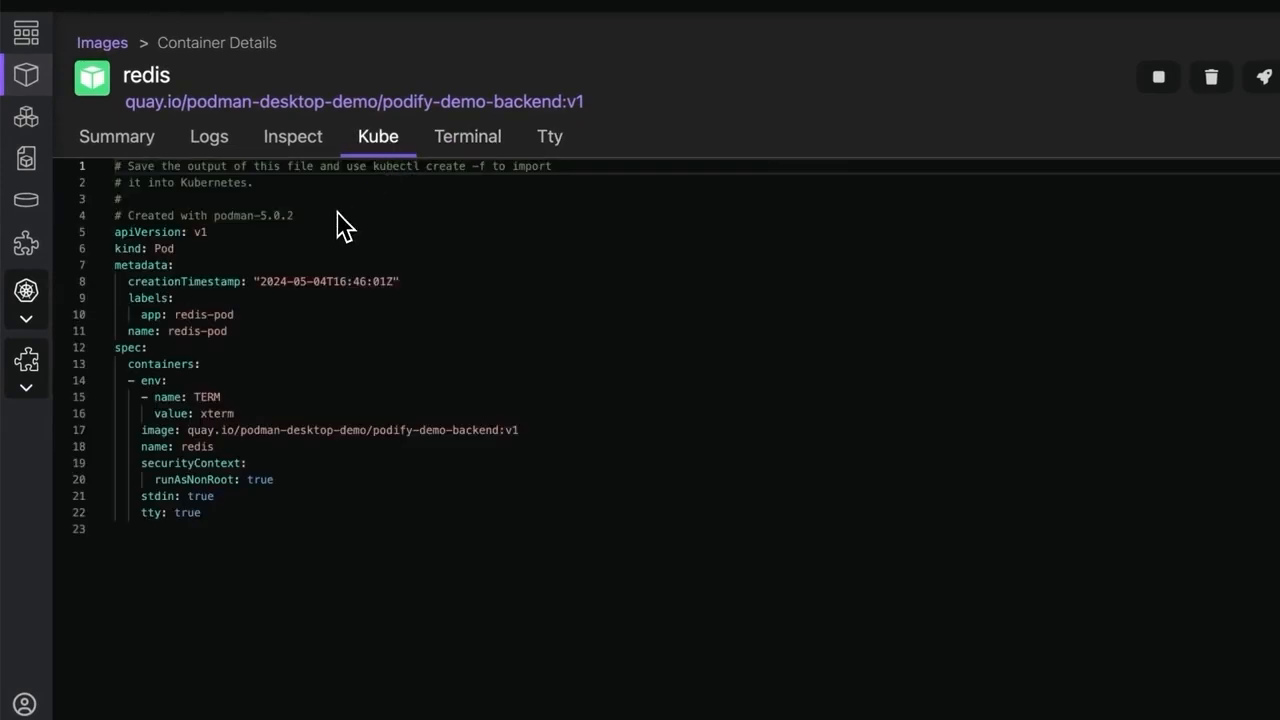
click(116, 136)
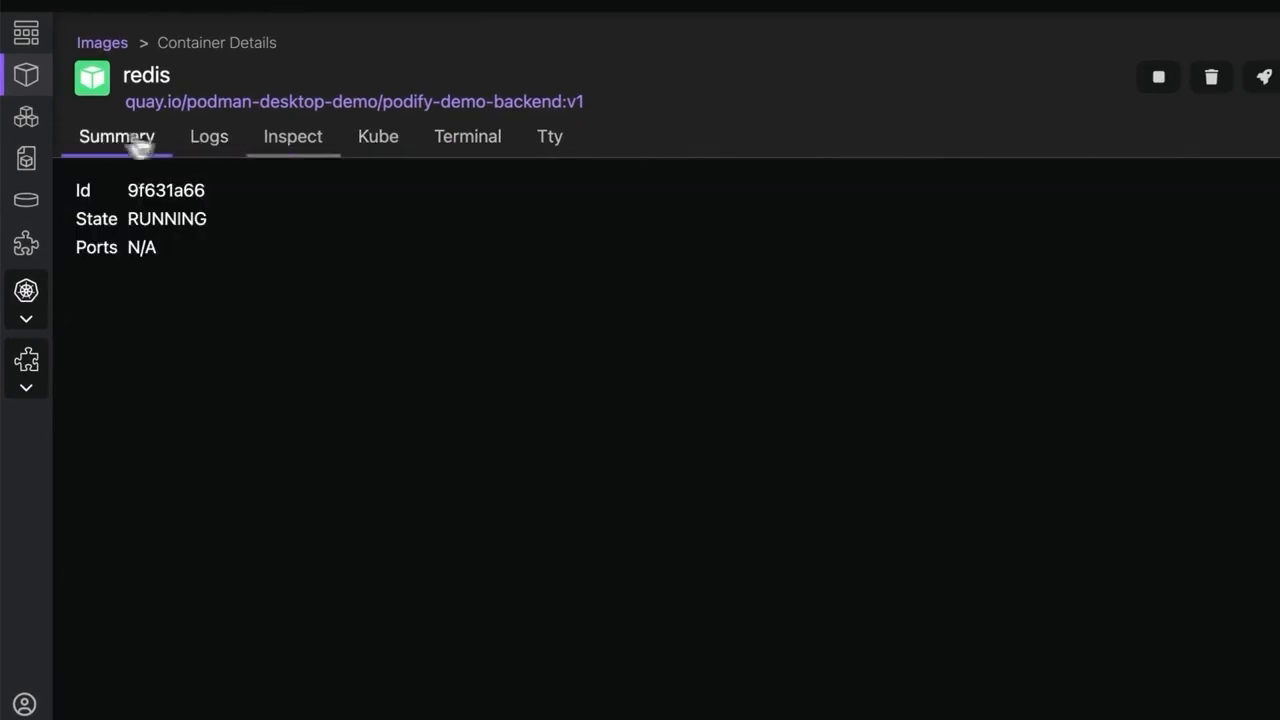
click(292, 136)
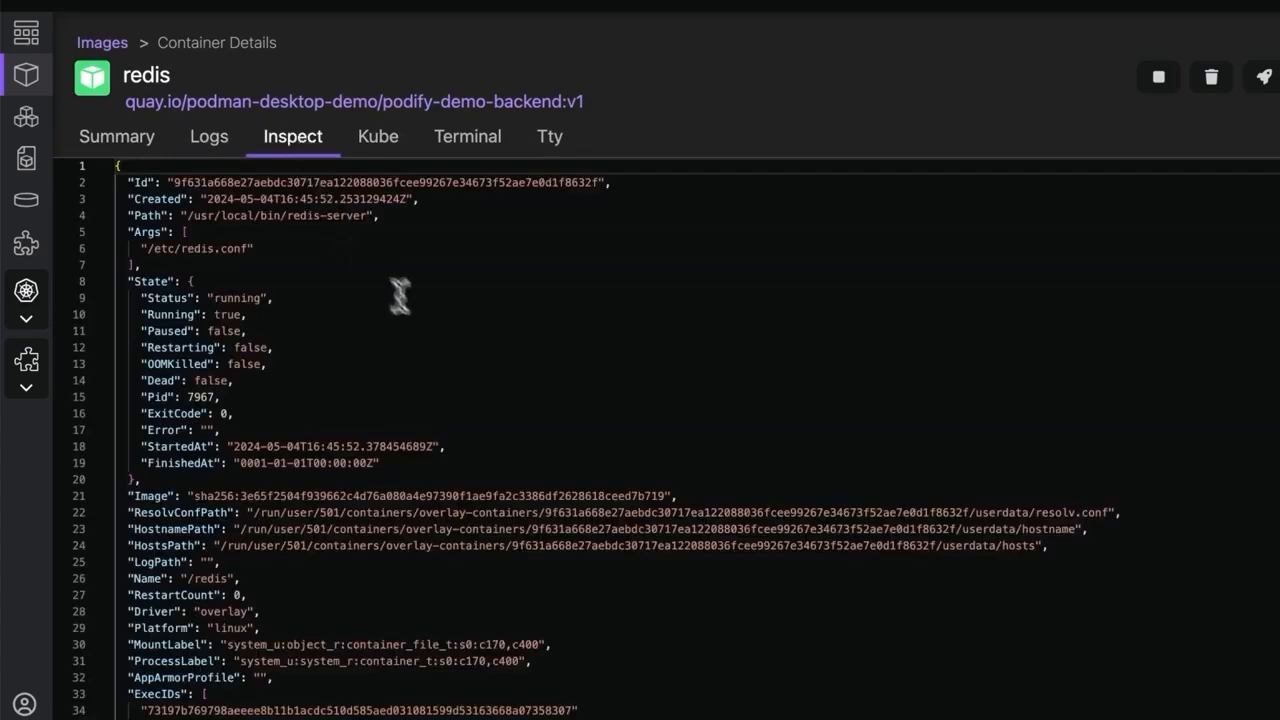
text(ipa)
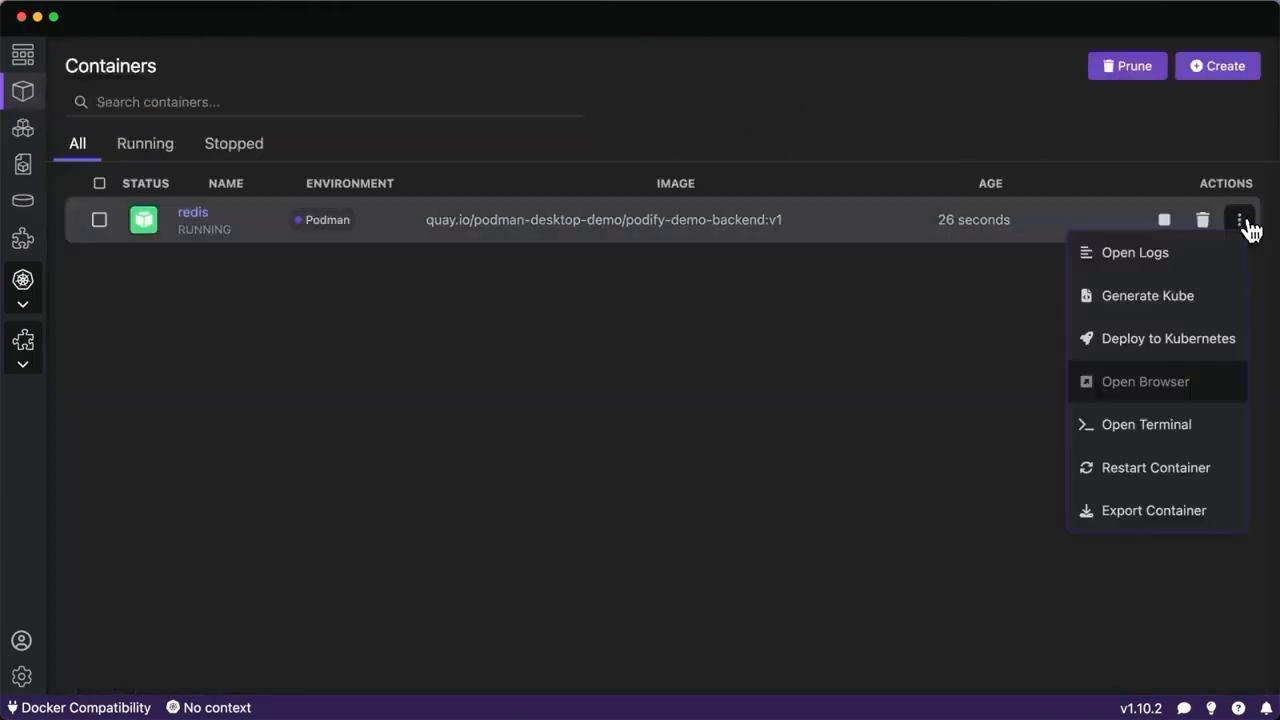
mouse_move(1180, 338)
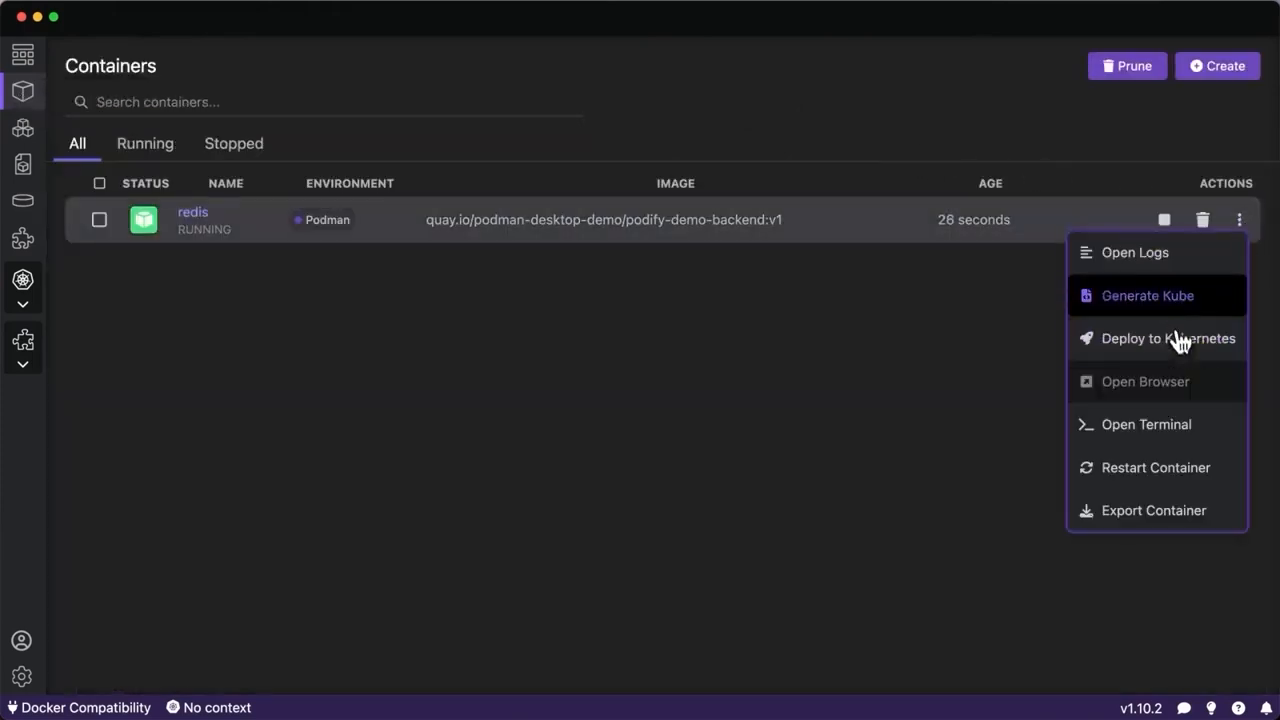
mouse_move(1176, 304)
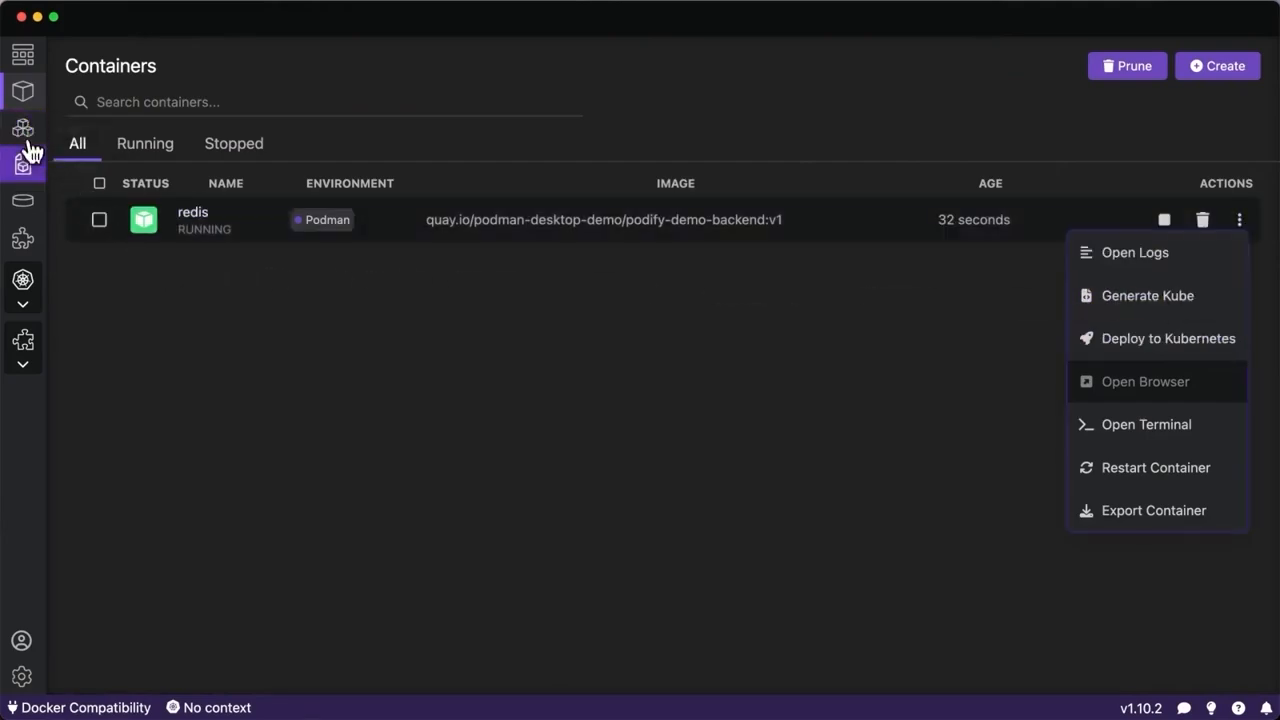
Start a new container named python from the podify-demo-frontend image.
click(22, 164)
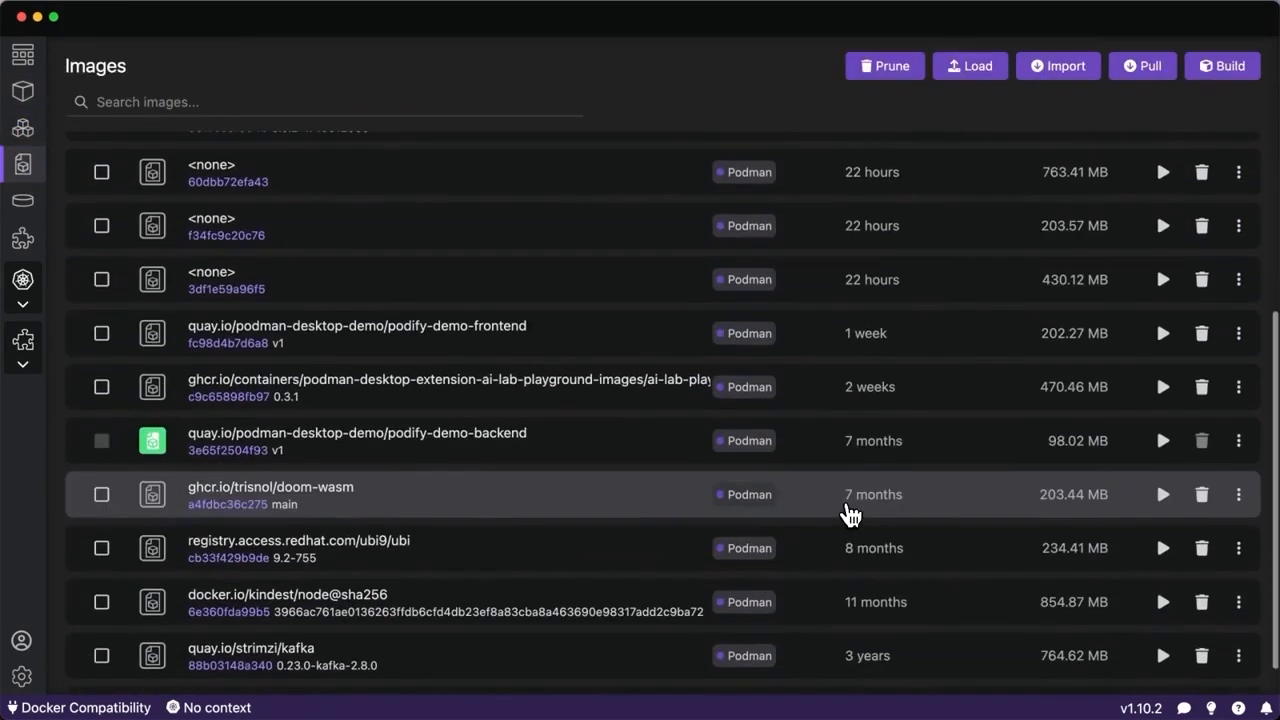
click(1162, 332)
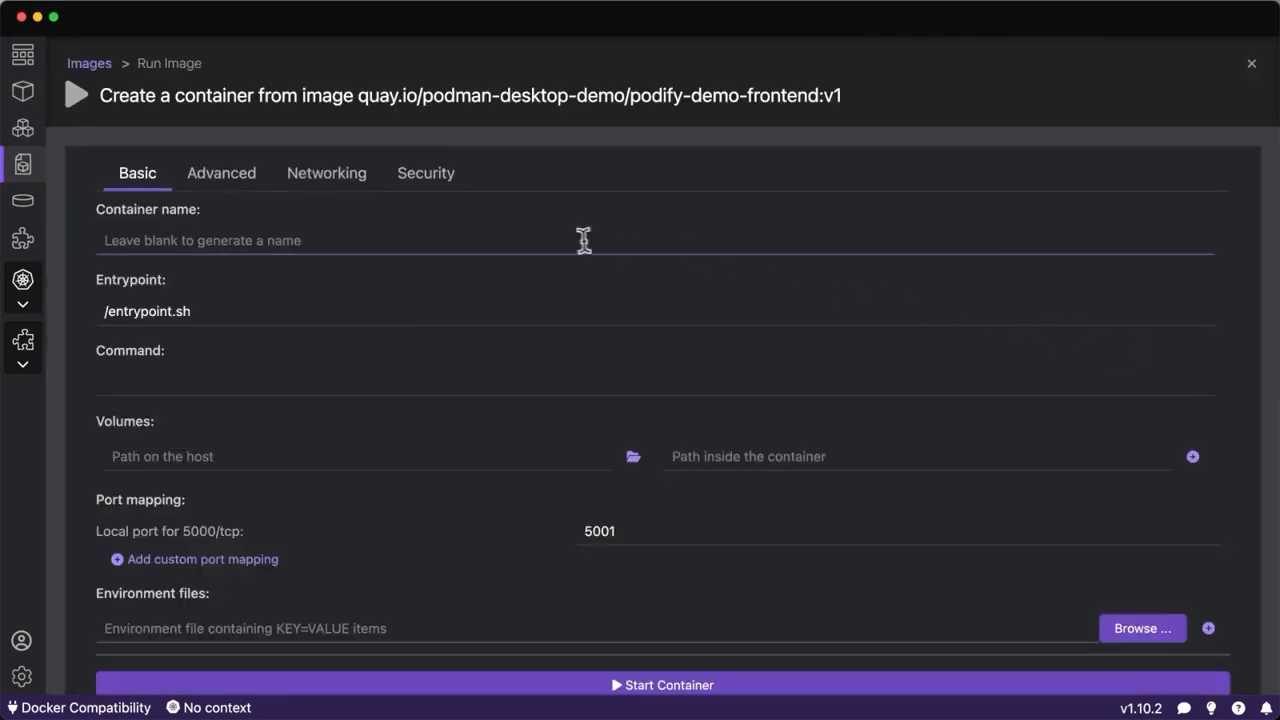
text(python)
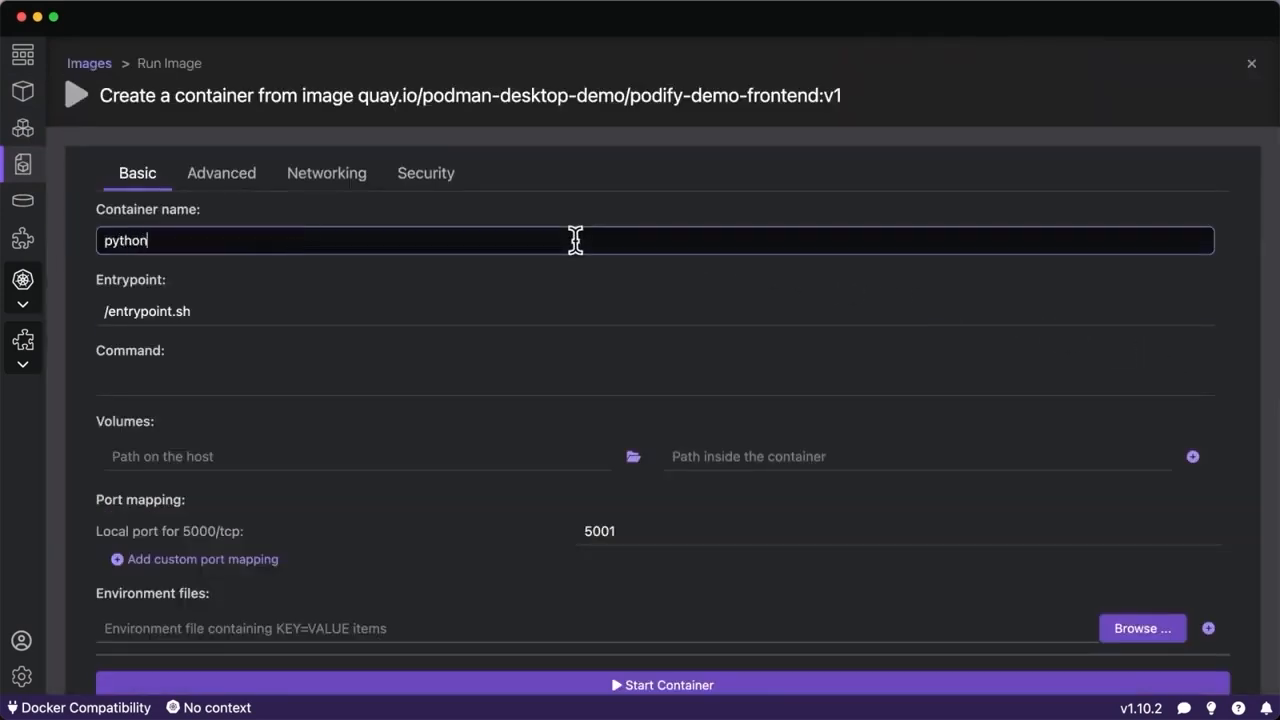
scroll(down, 3)
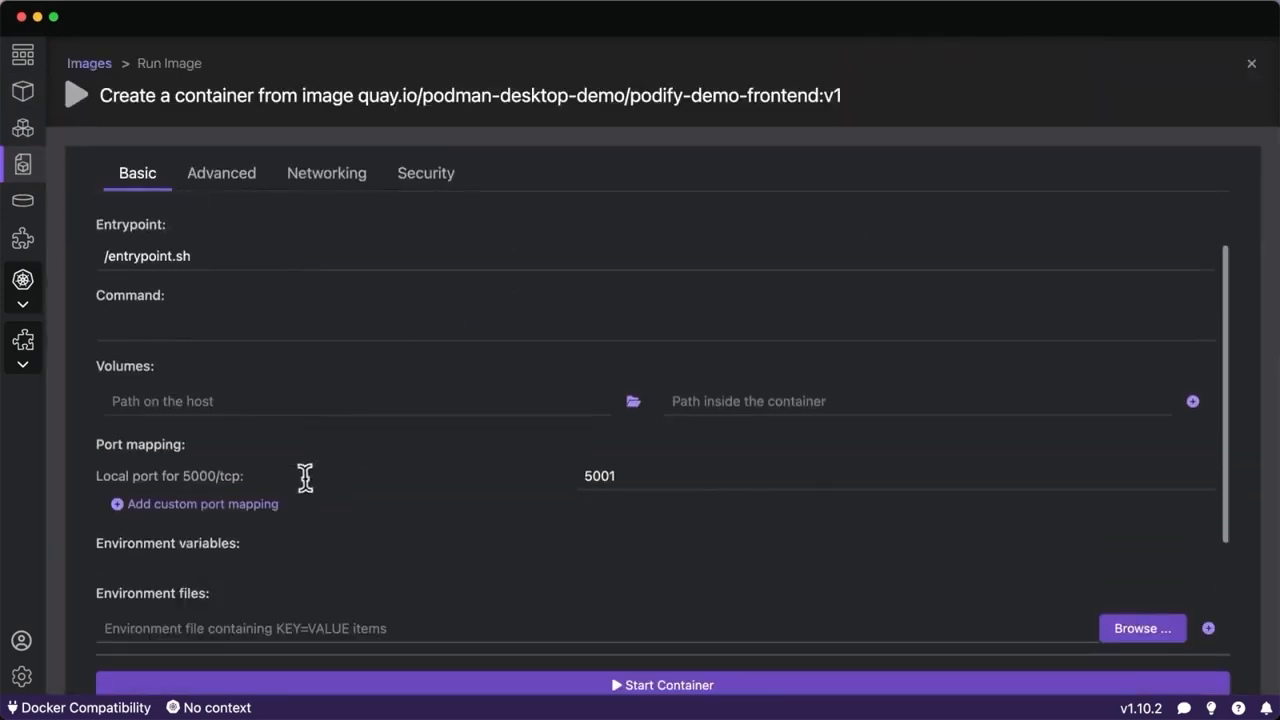
scroll(down, 3)
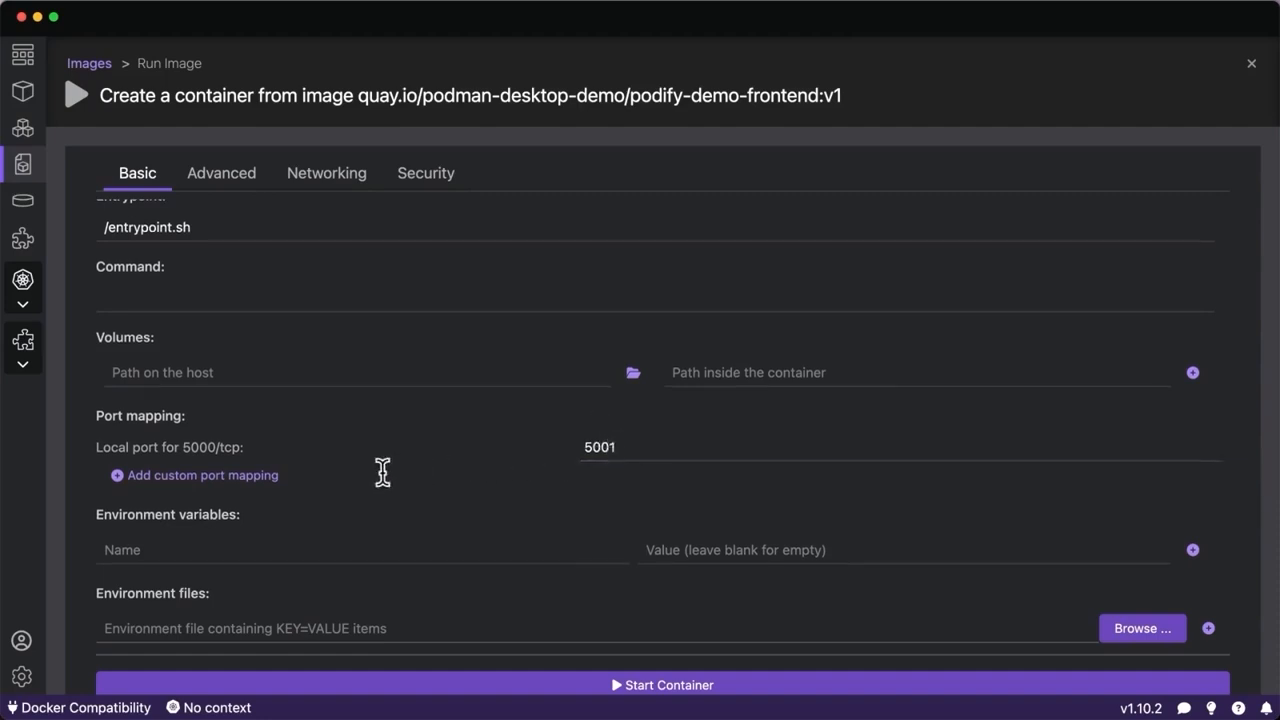
Add extra host redis mapped to 10.88.0.2 in Networking and start the container.
click(326, 172)
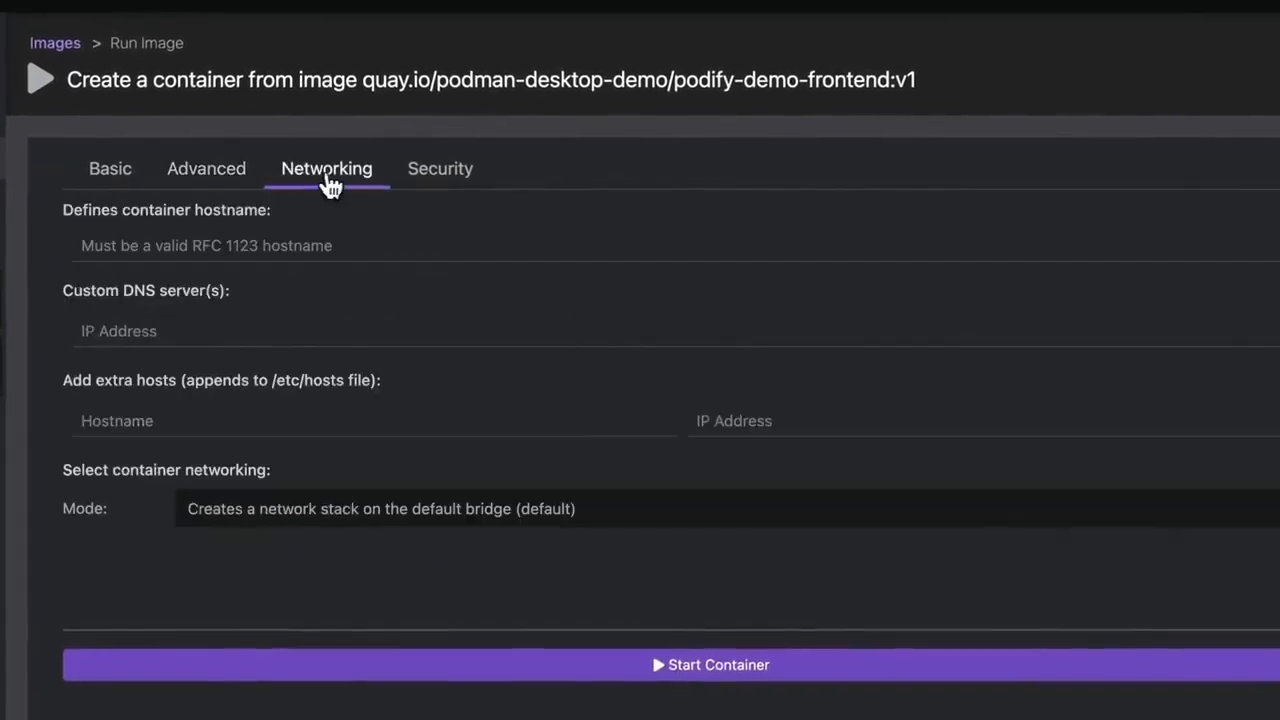
text(redis)
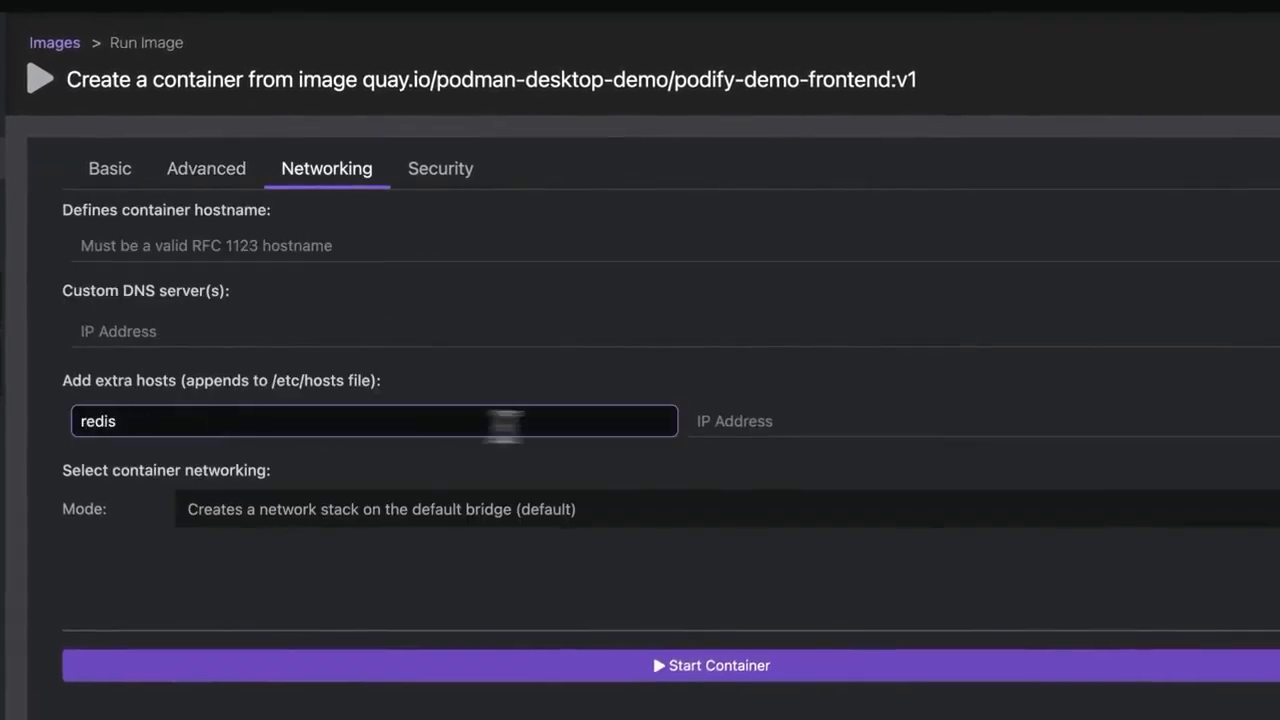
text(10.88.0.2)
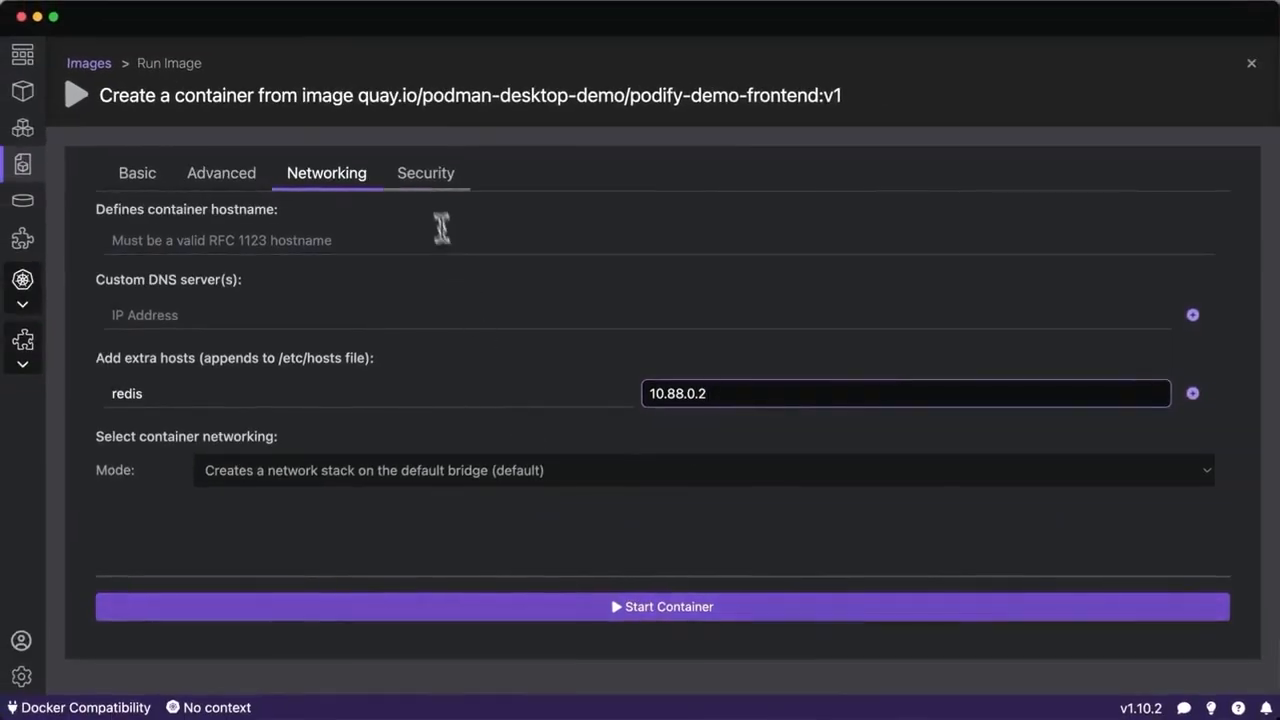
mouse_move(552, 606)
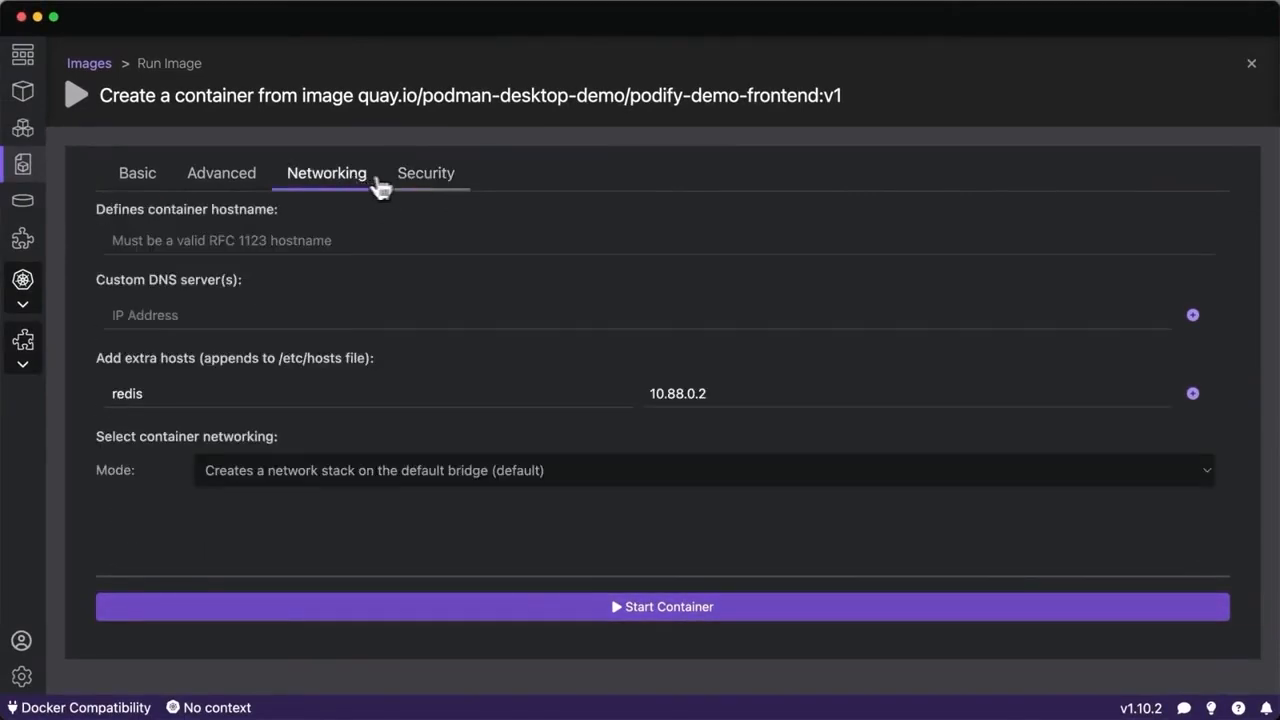
click(660, 606)
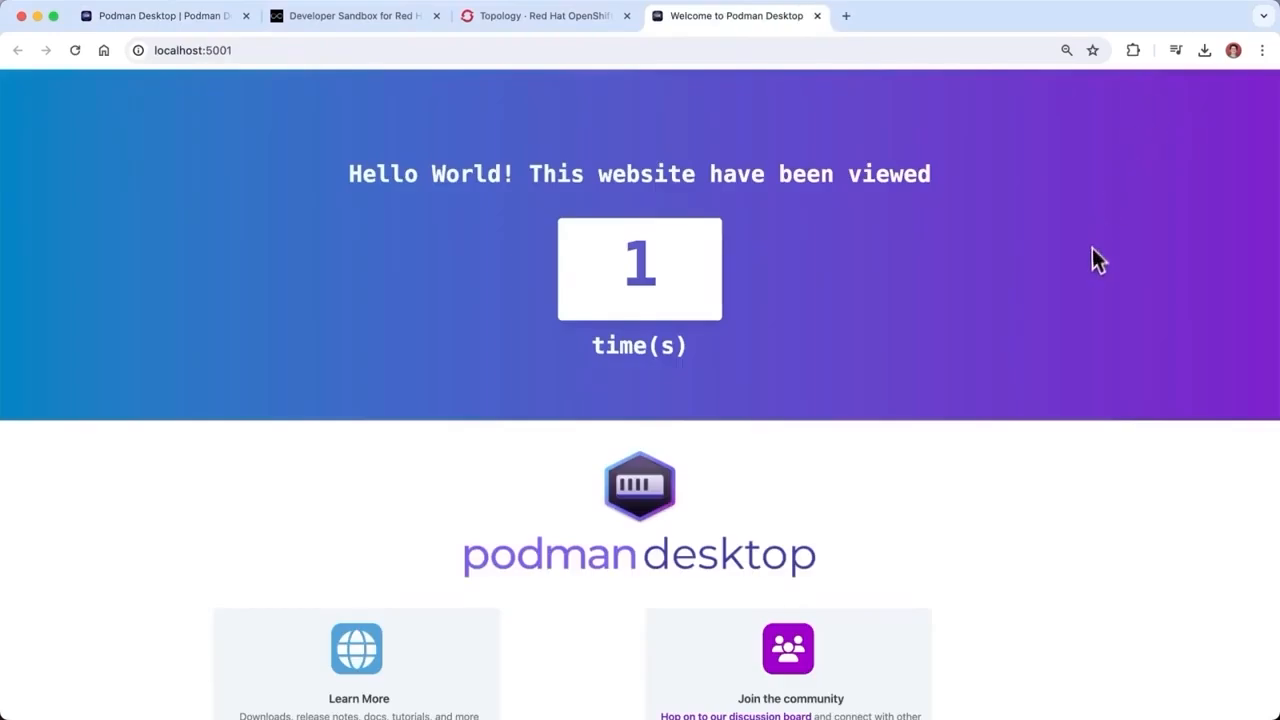
mouse_move(1096, 270)
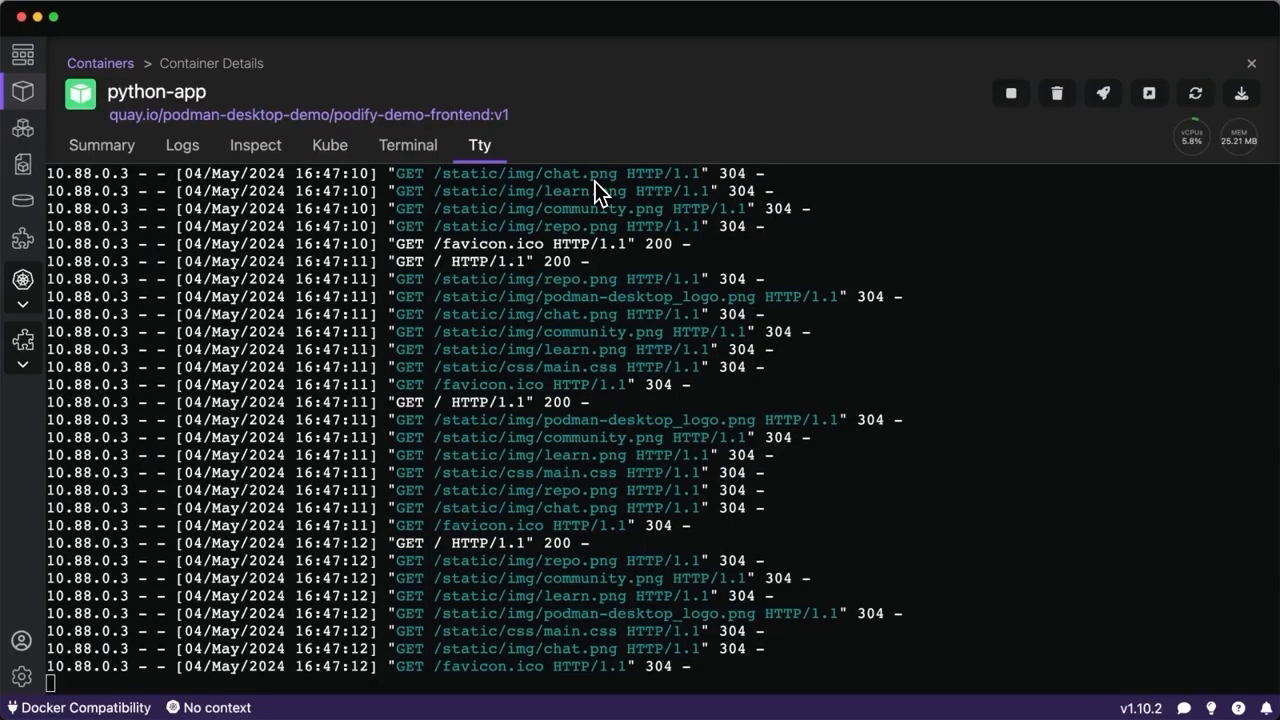
mouse_move(604, 264)
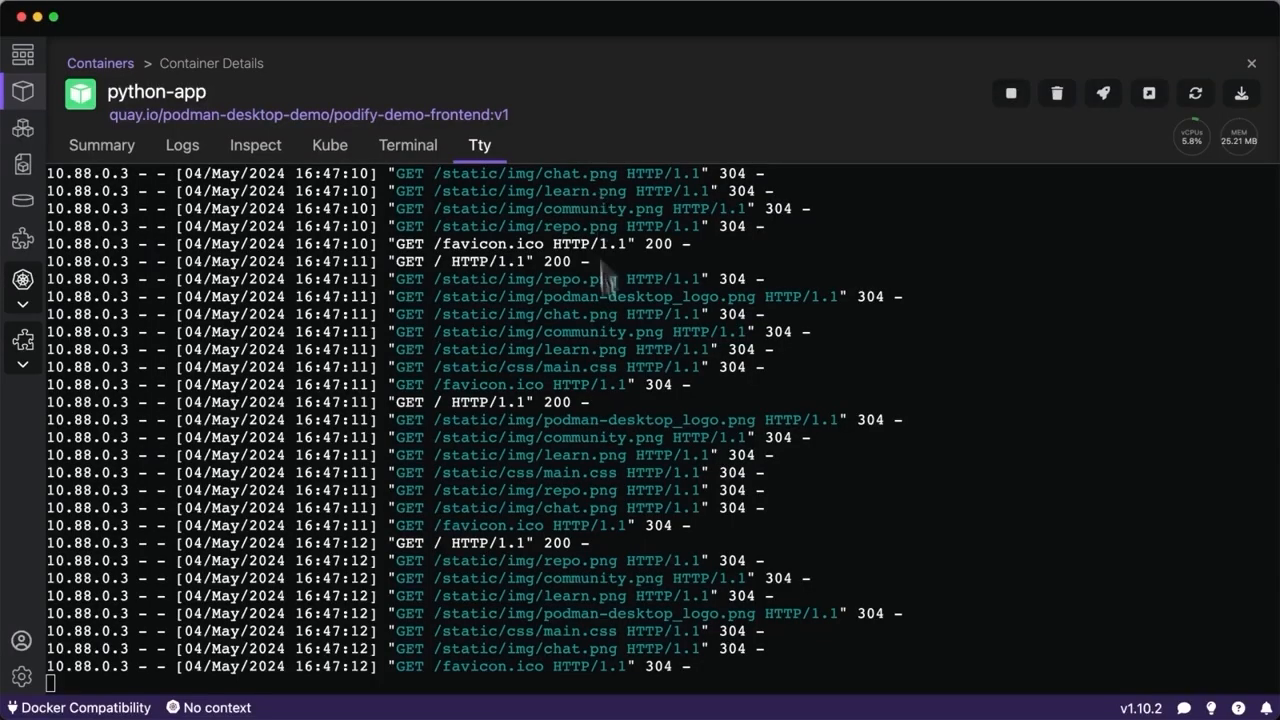
Run ls in python-app's shell, check its summary shows port 5001, and return to Containers.
click(408, 144)
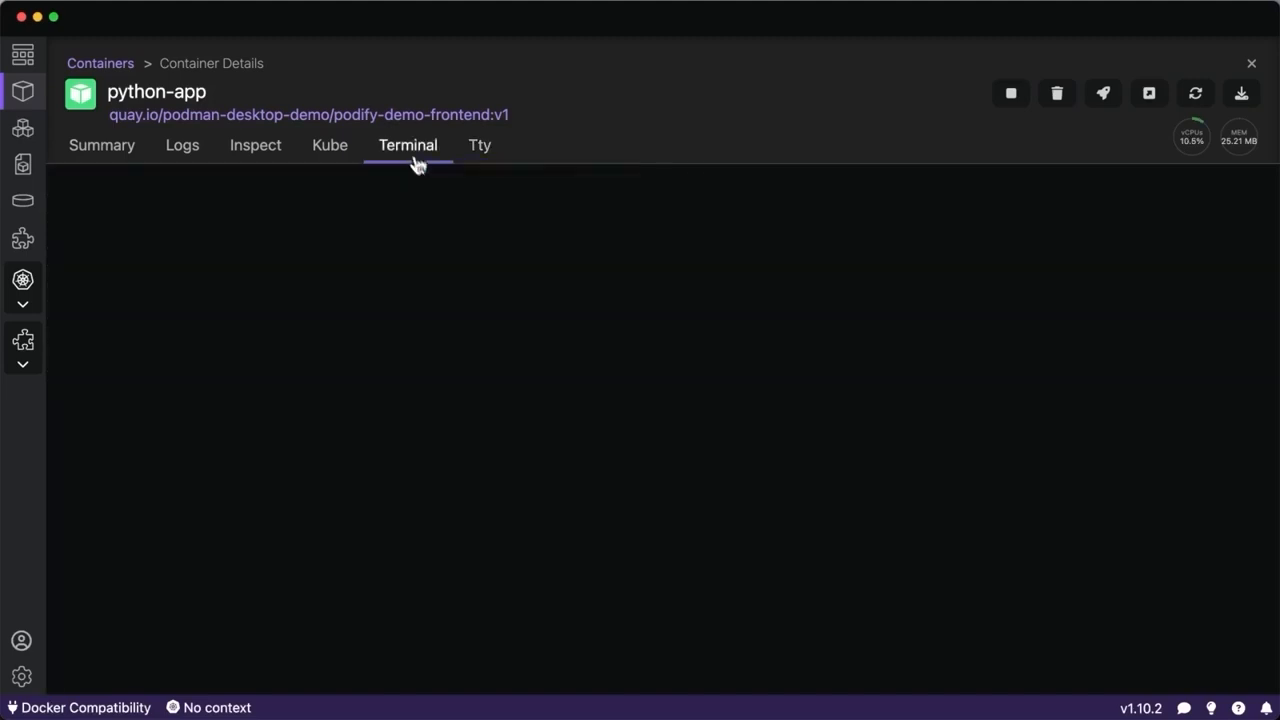
text(ls)
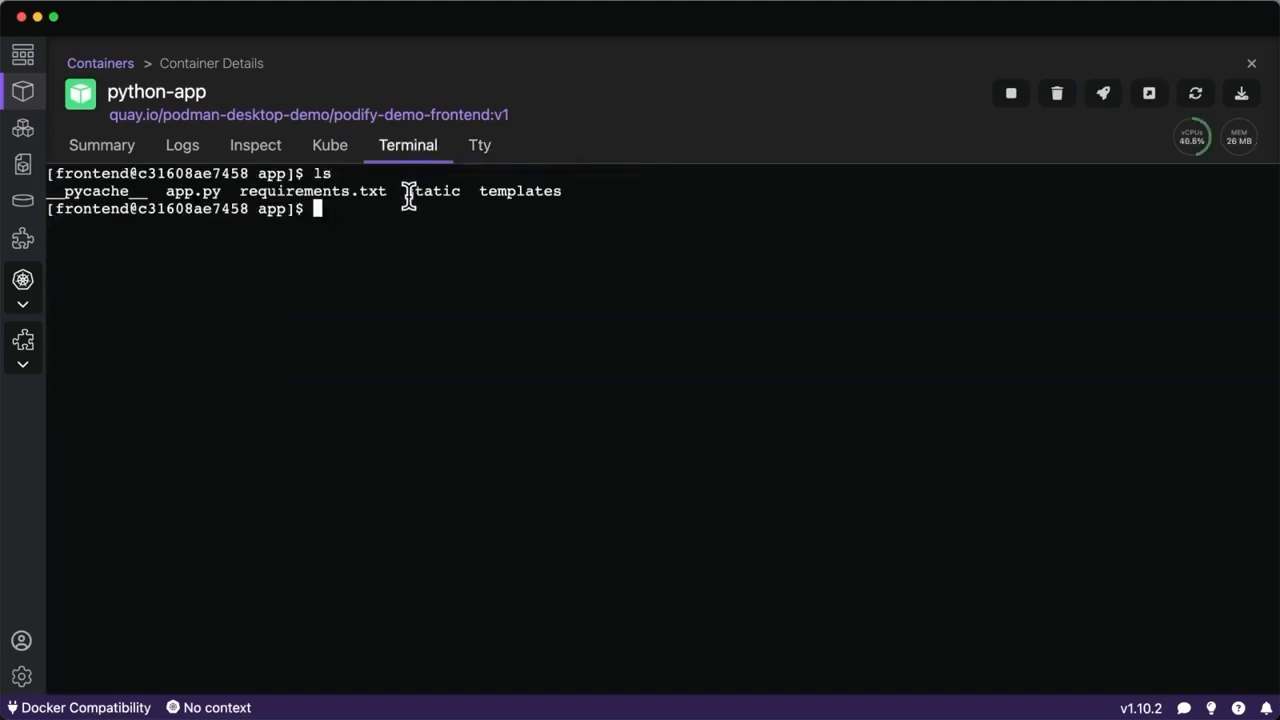
click(100, 144)
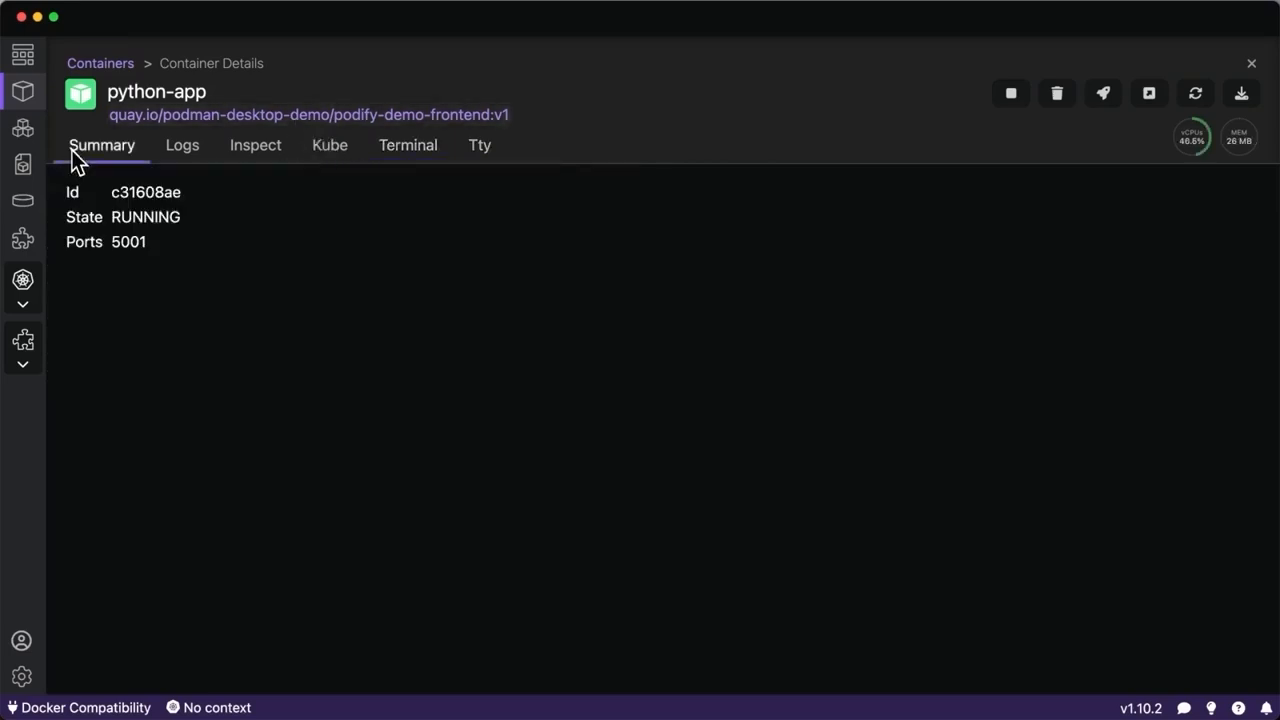
mouse_move(1192, 136)
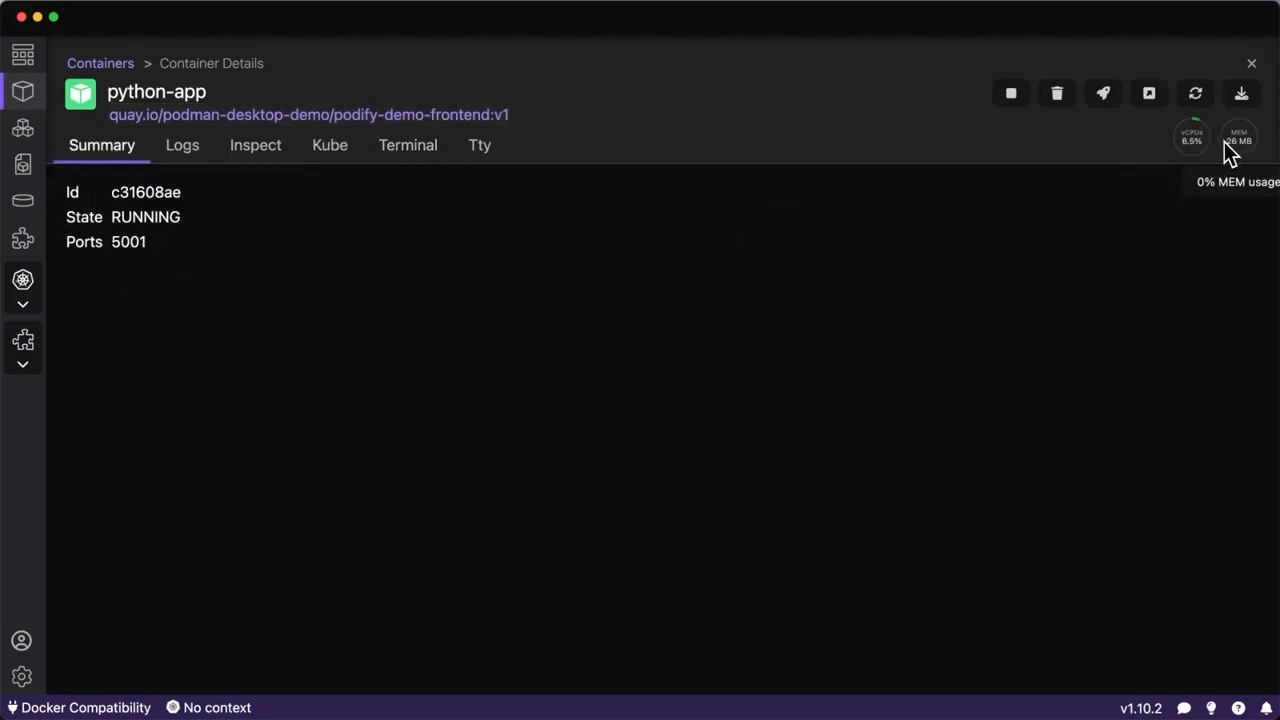
click(100, 62)
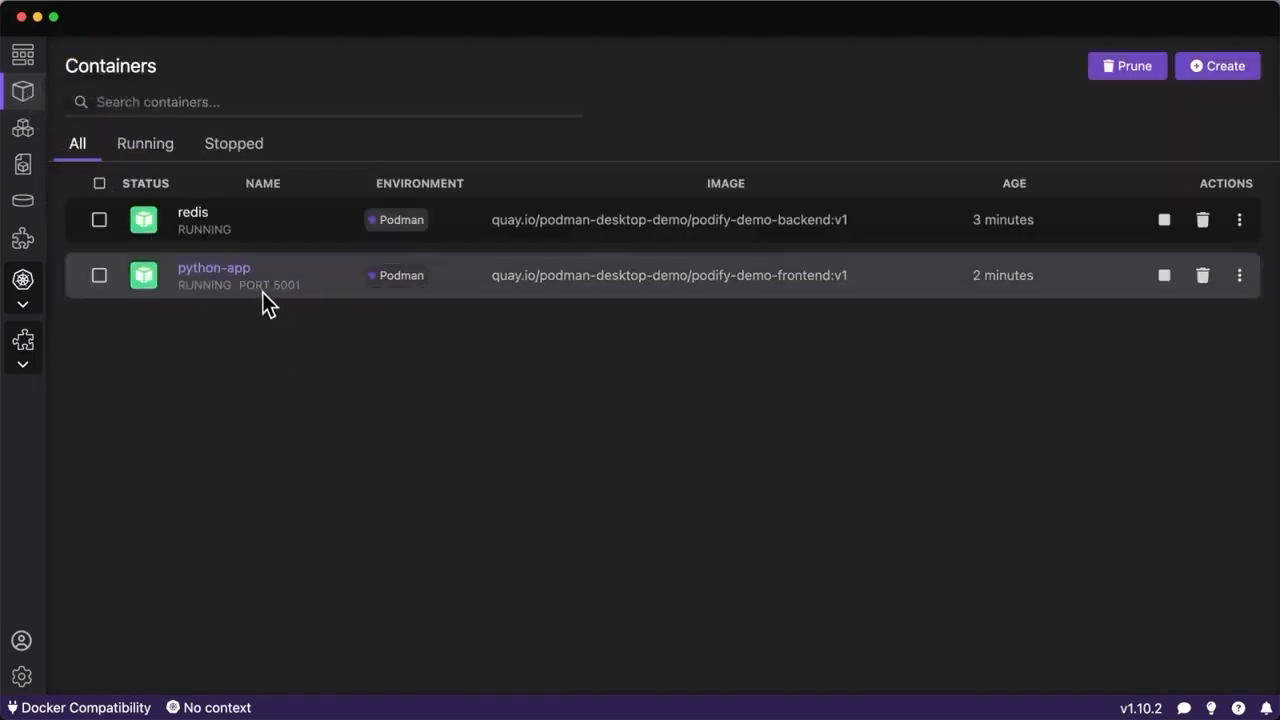
Select redis and python-app and create pod demo-pod from them, exposing port 5001.
click(100, 218)
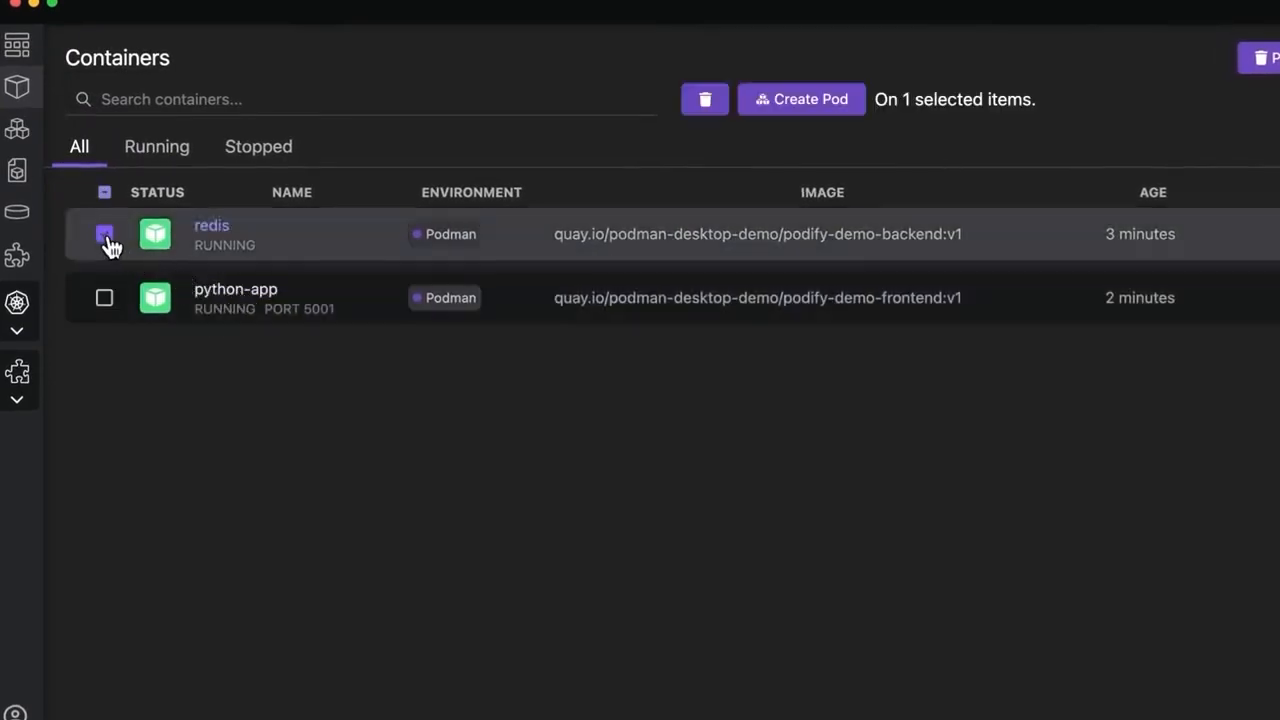
click(800, 100)
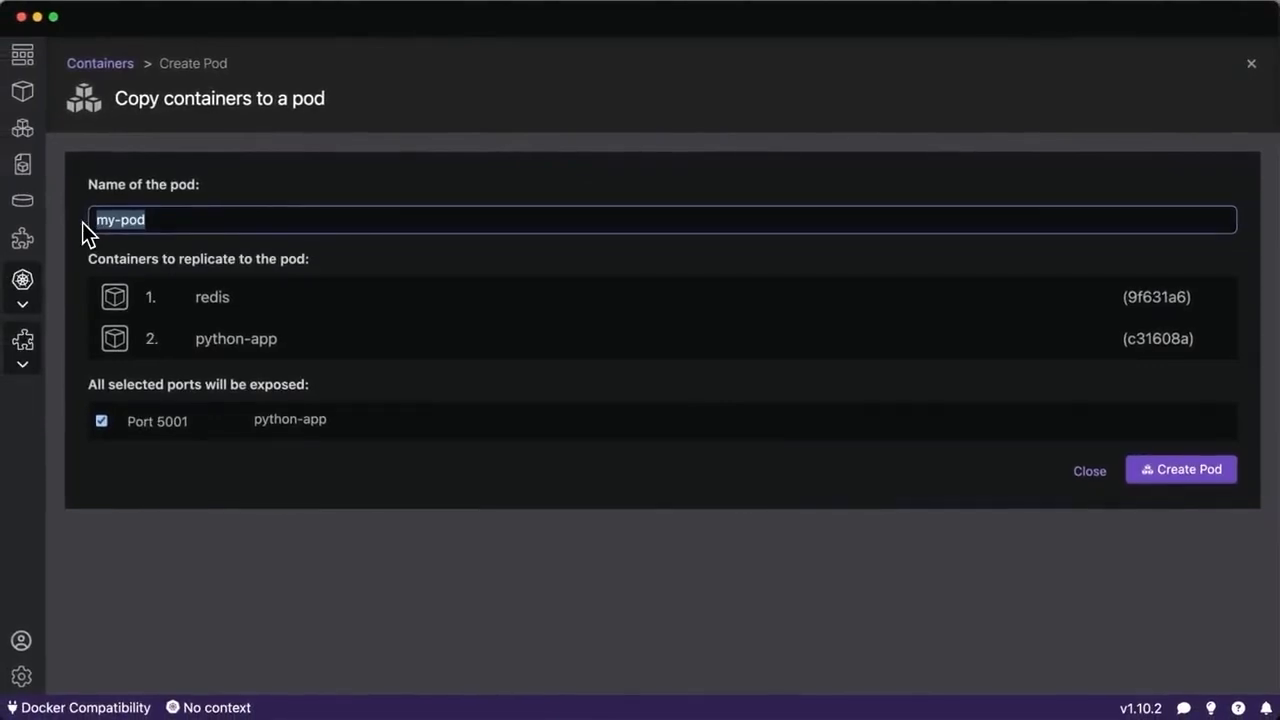
text(demo-pod)
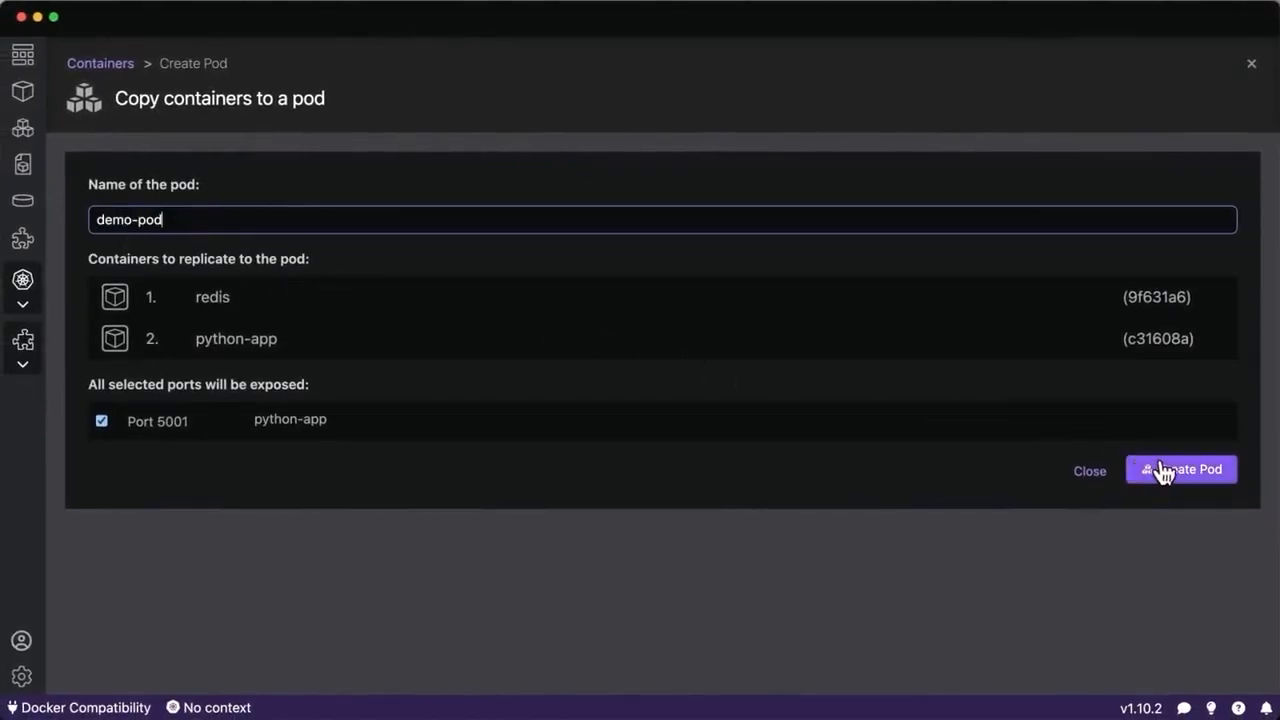
click(1180, 468)
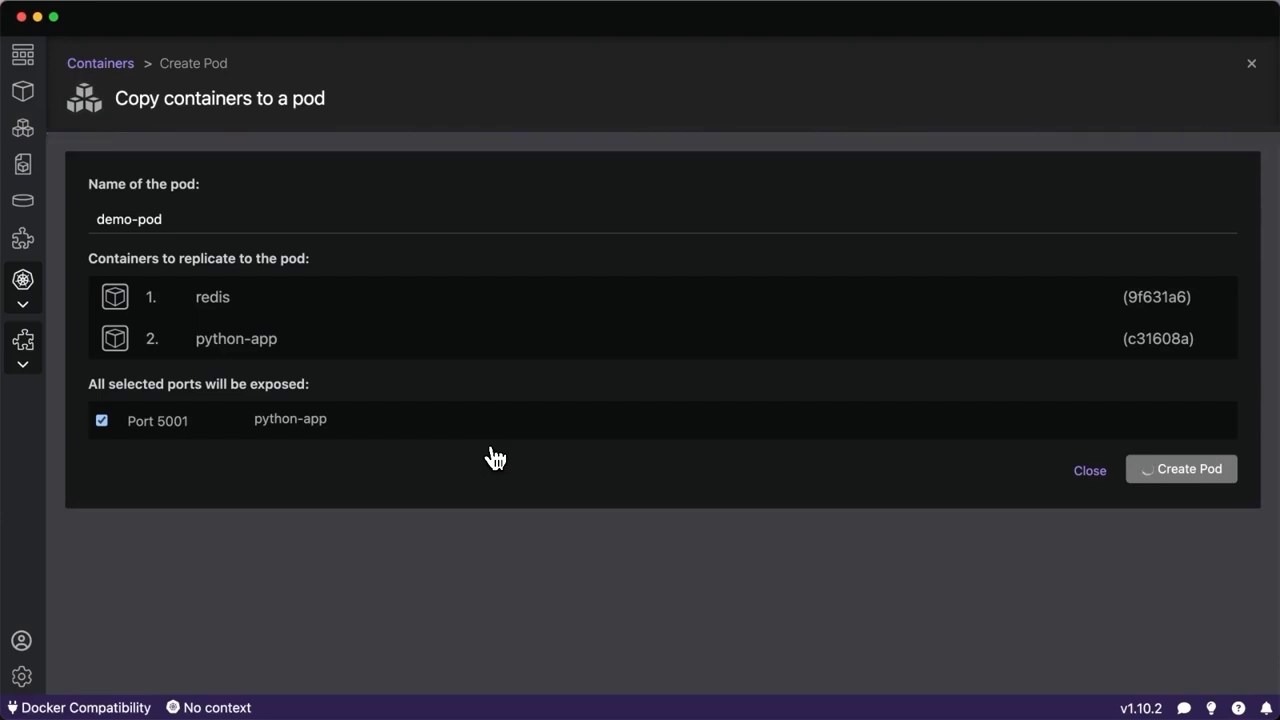
mouse_move(188, 444)
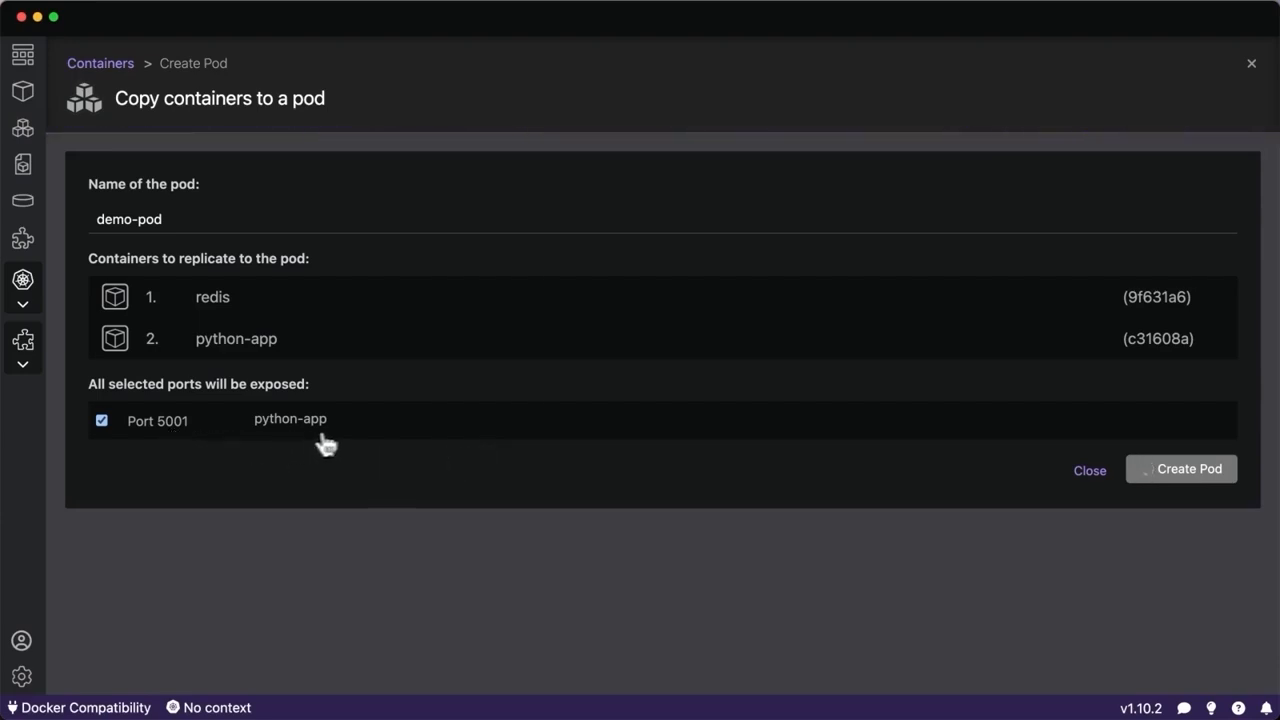
click(1180, 468)
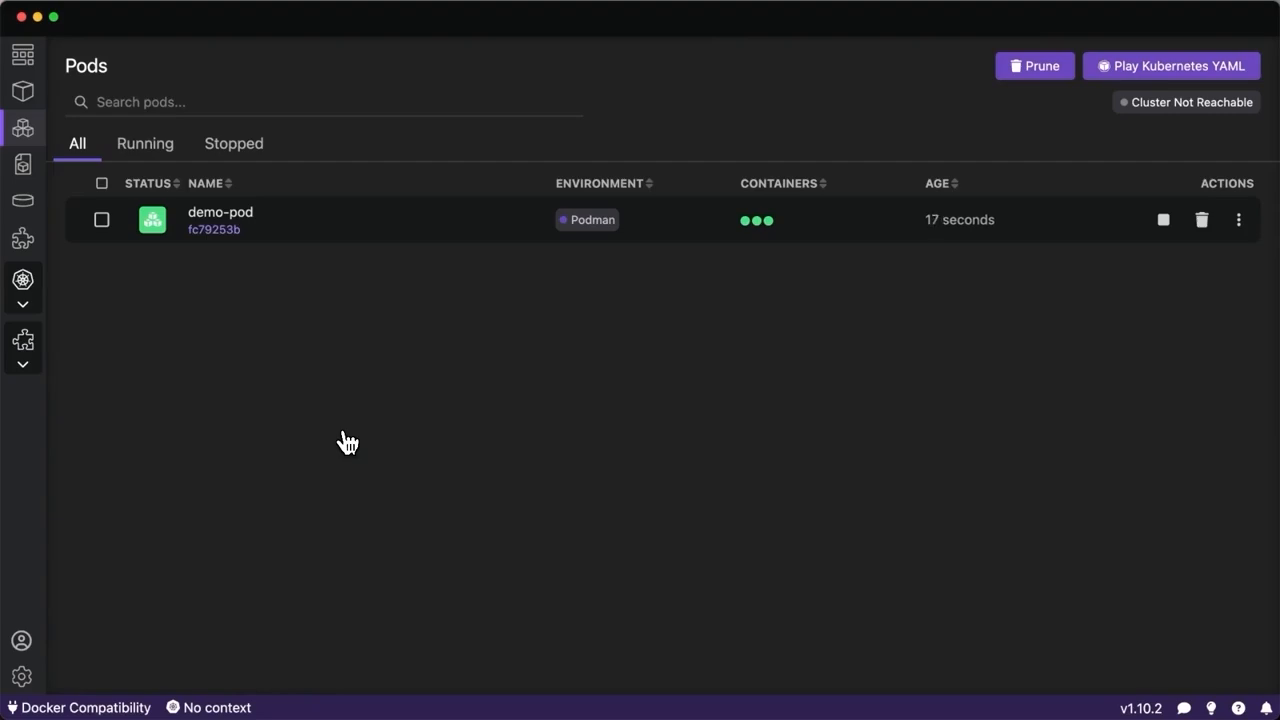
Inspect demo-pod's member containers, generated Kube YAML and combined redis/Flask logs.
click(220, 220)
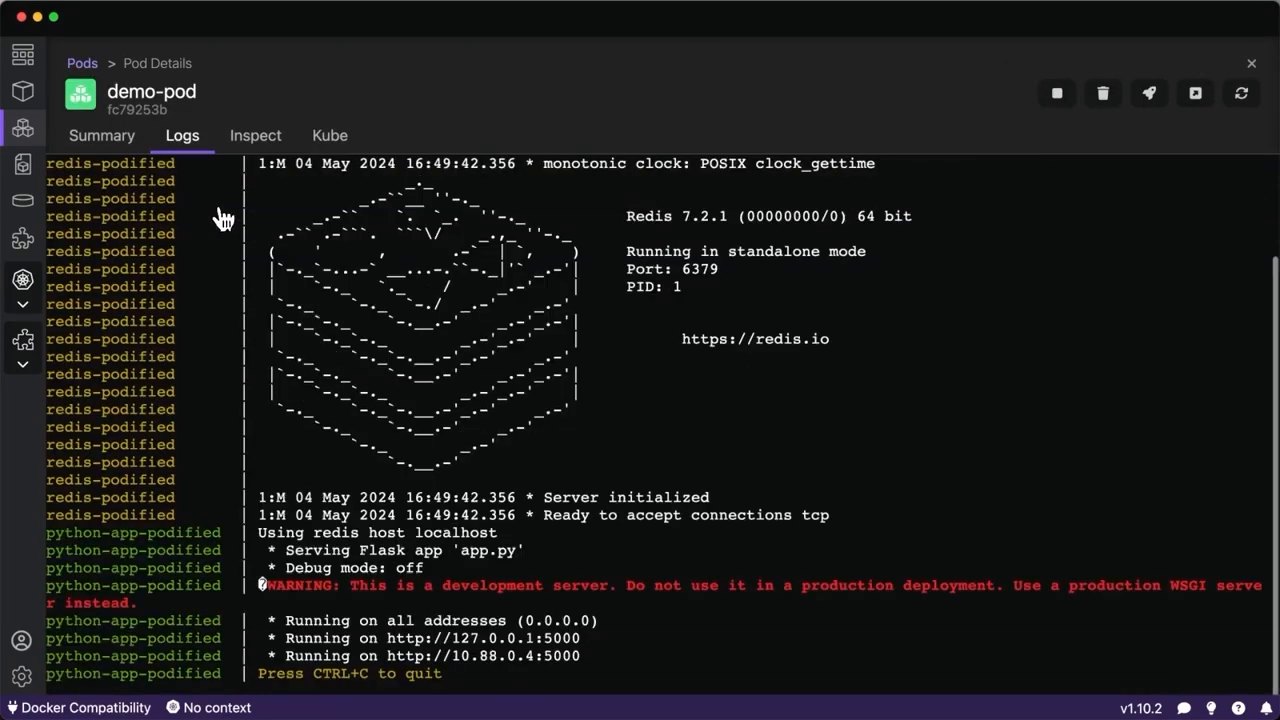
click(100, 136)
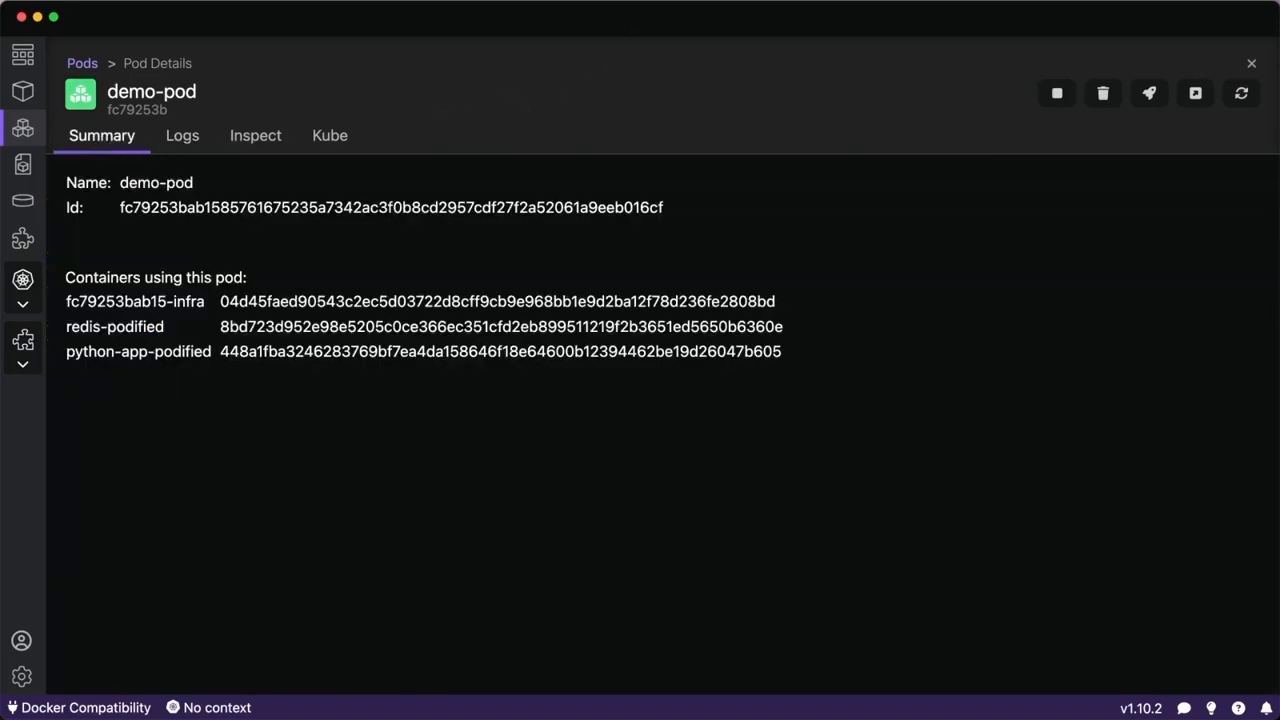
mouse_move(636, 60)
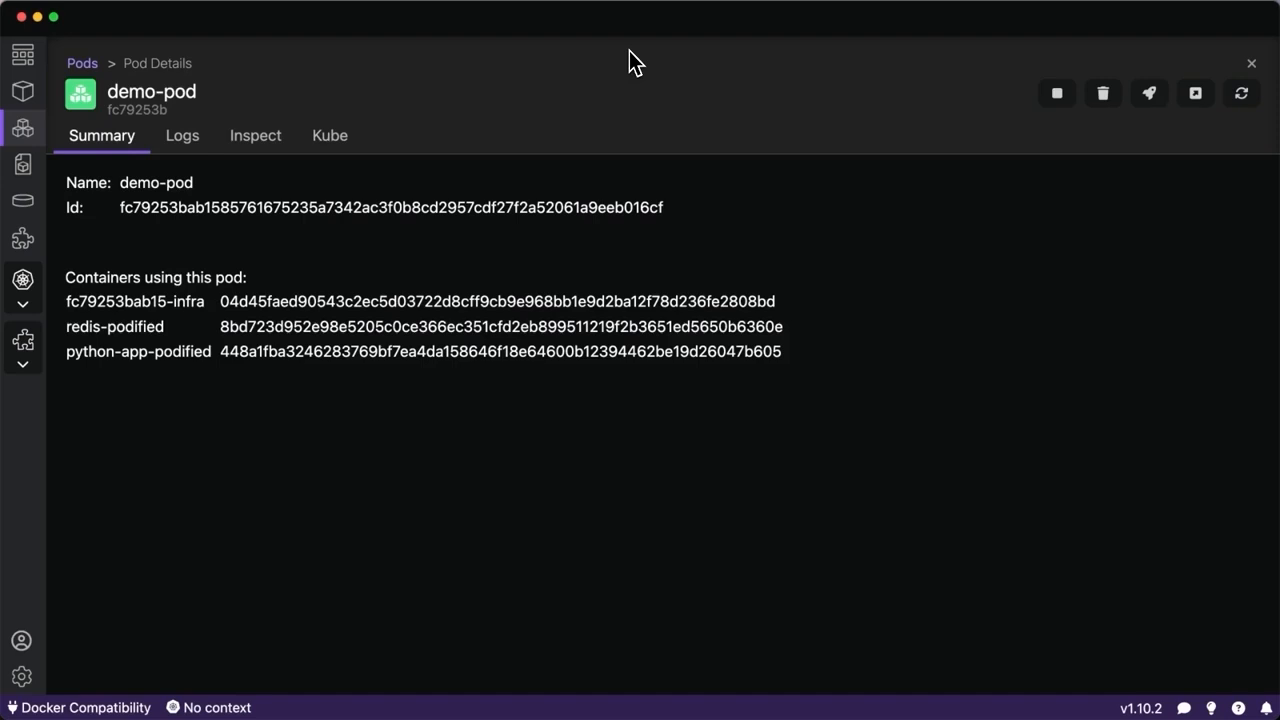
click(330, 136)
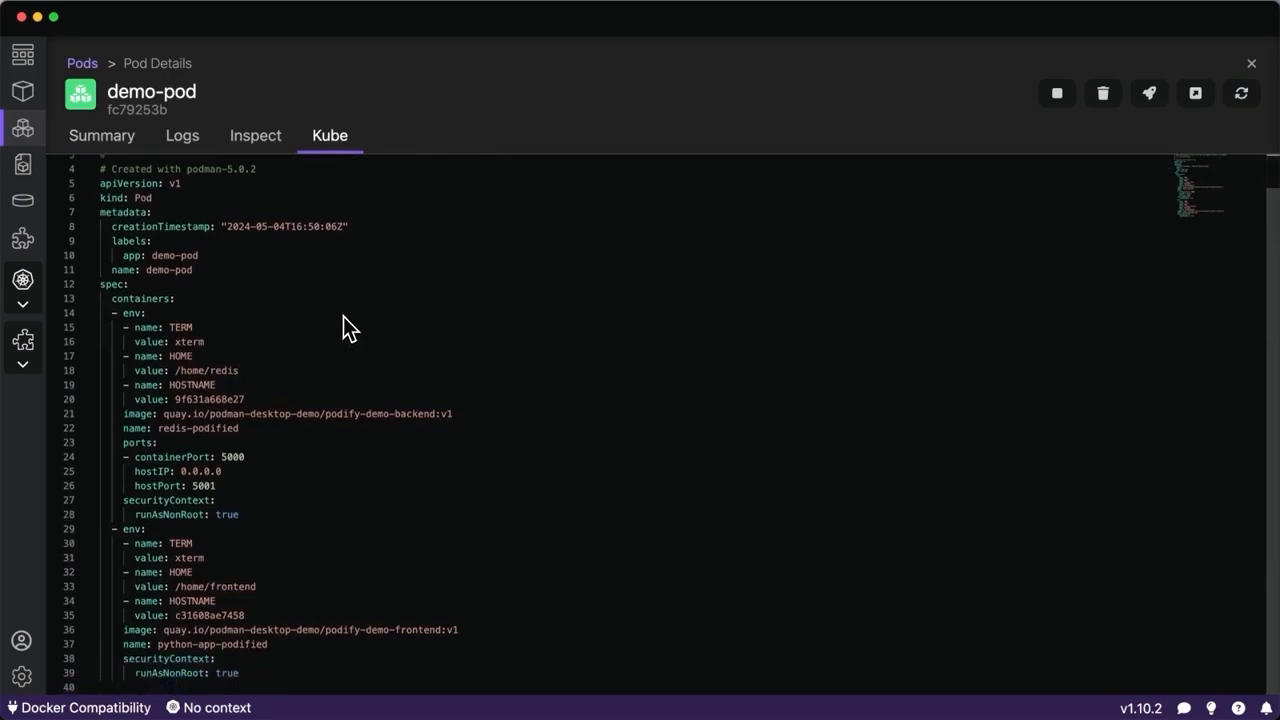
mouse_move(308, 212)
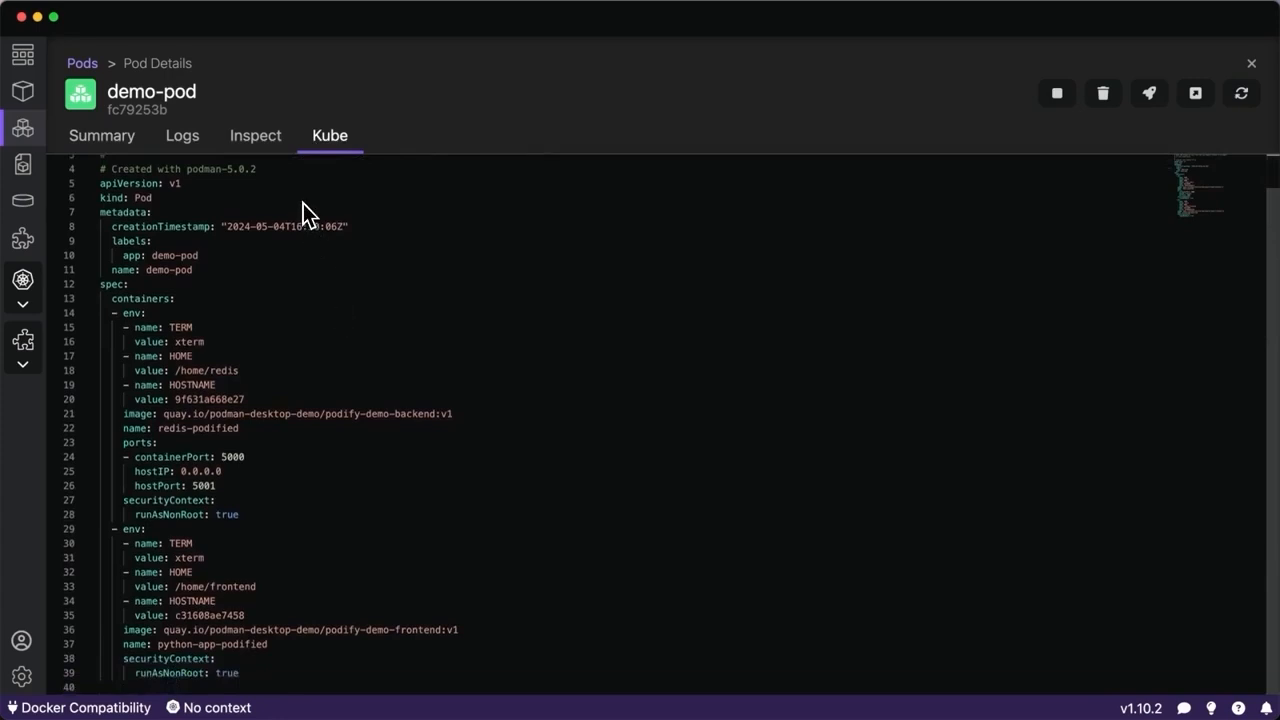
mouse_move(284, 516)
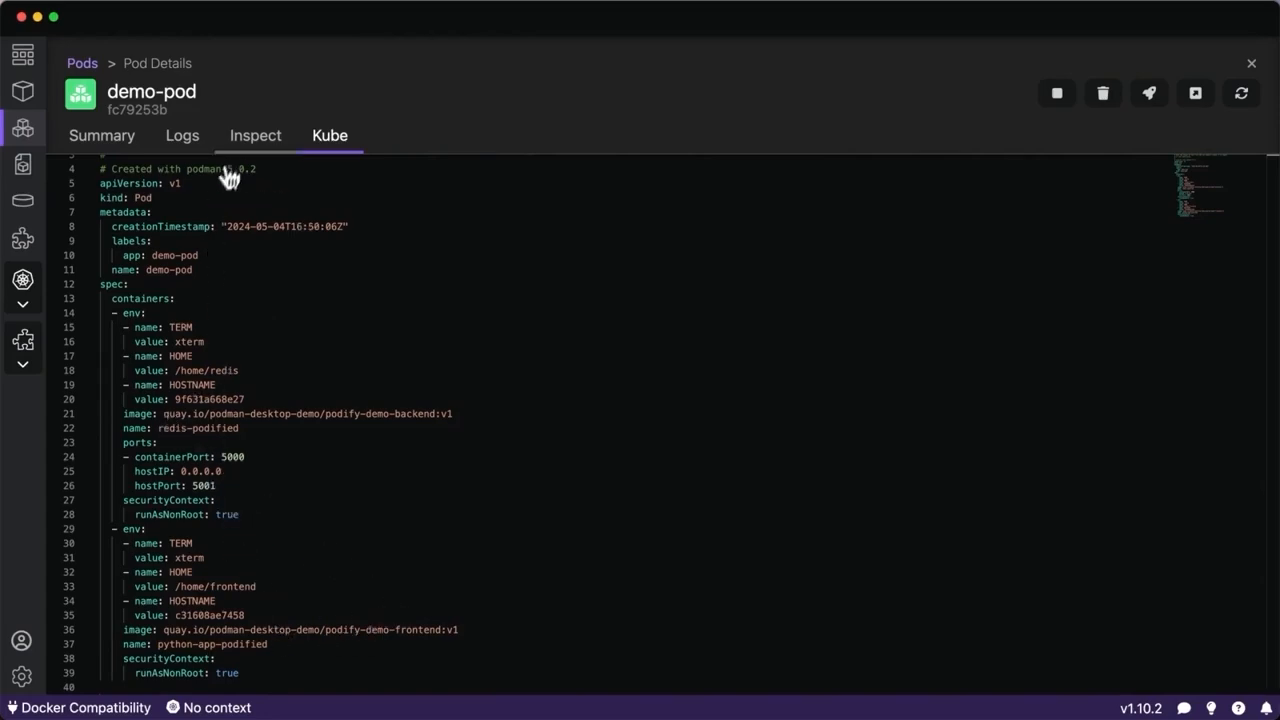
click(182, 136)
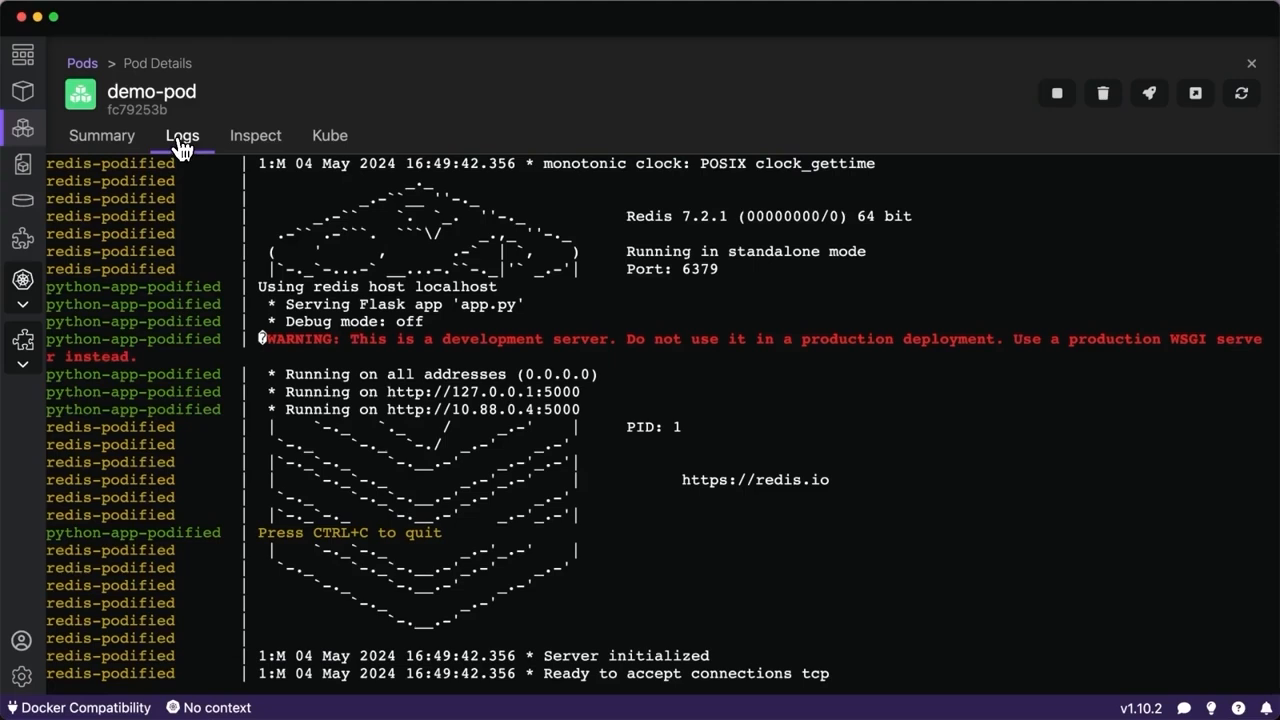
From the Pods list, view the Play Kubernetes YAML form for creating pods from a file.
click(24, 128)
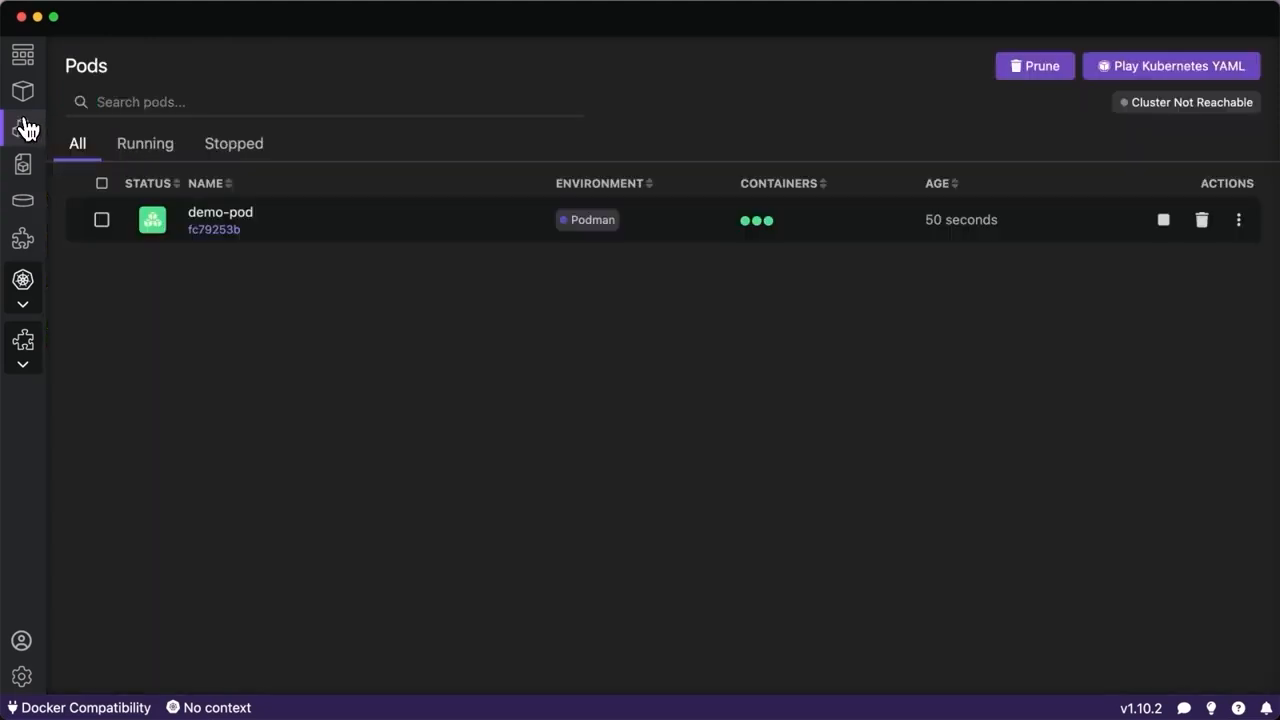
mouse_move(594, 244)
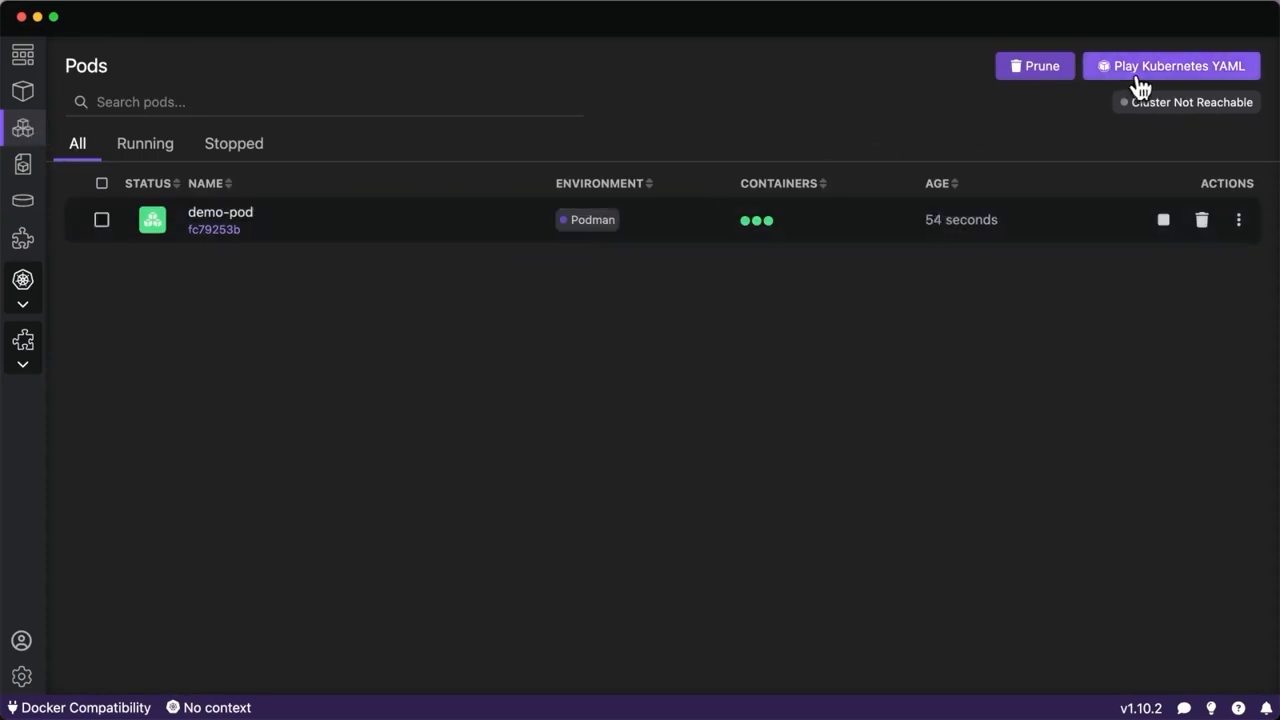
click(1170, 64)
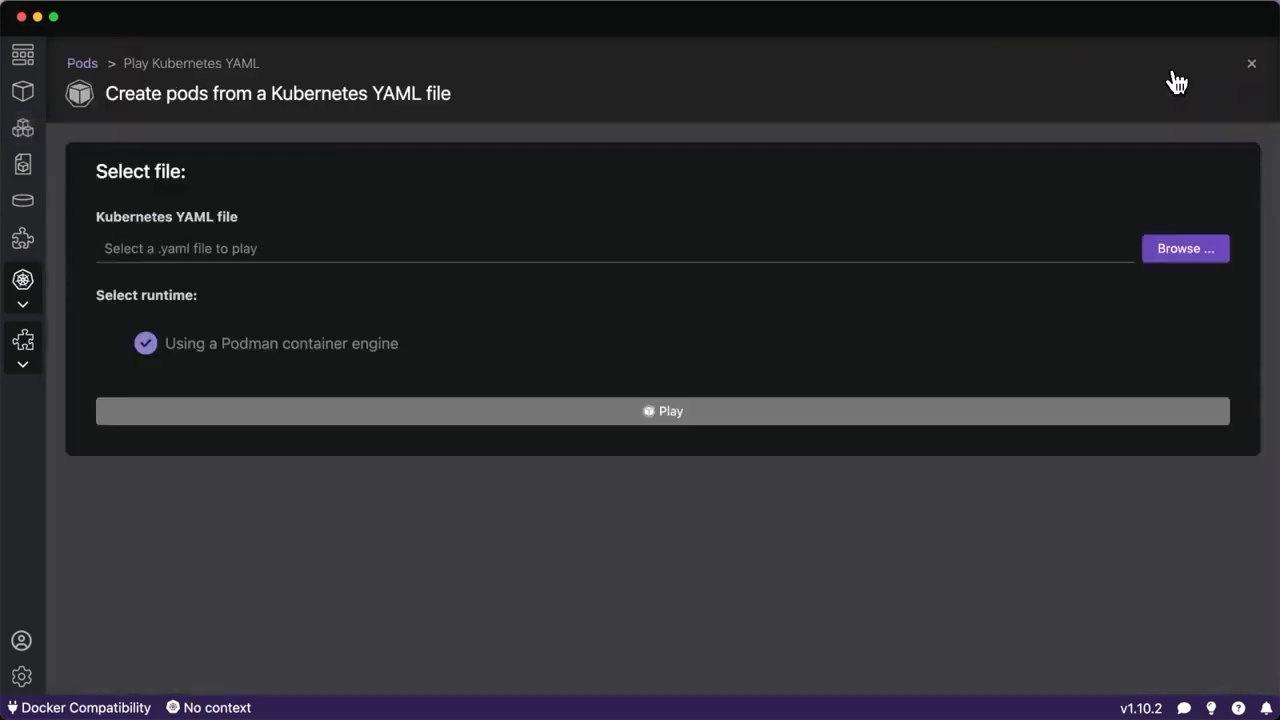
mouse_move(670, 280)
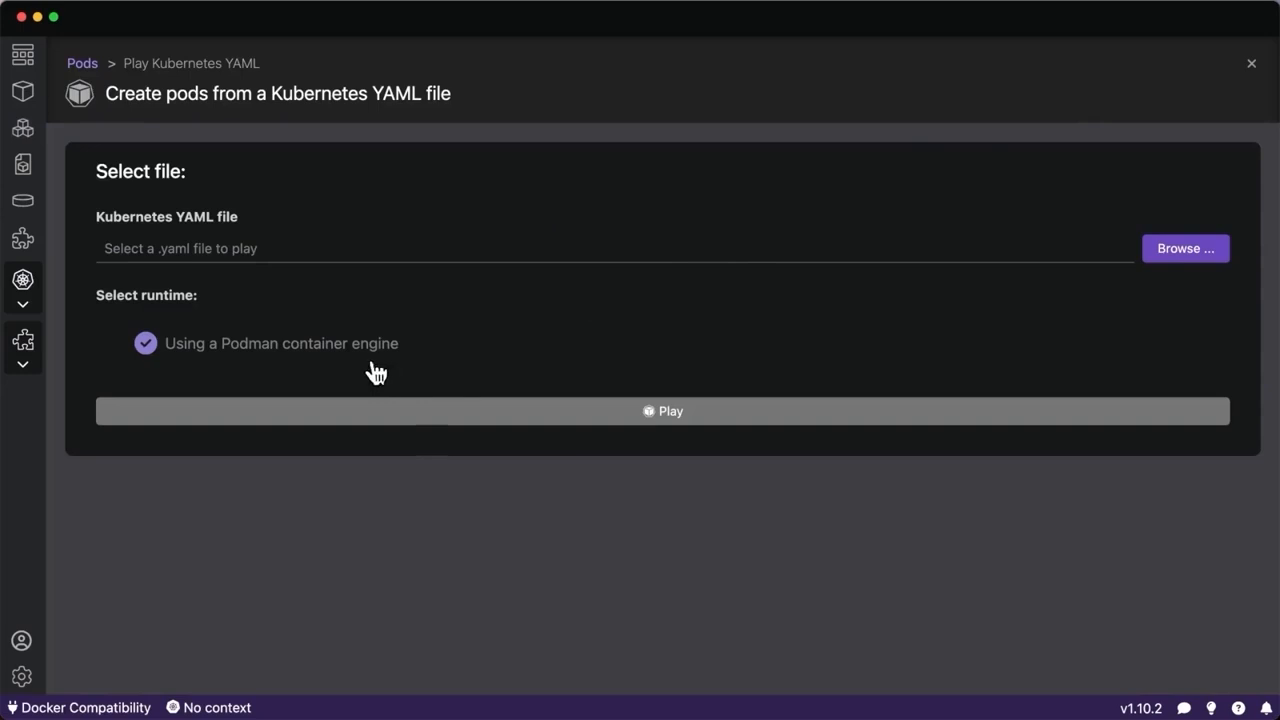
mouse_move(372, 368)
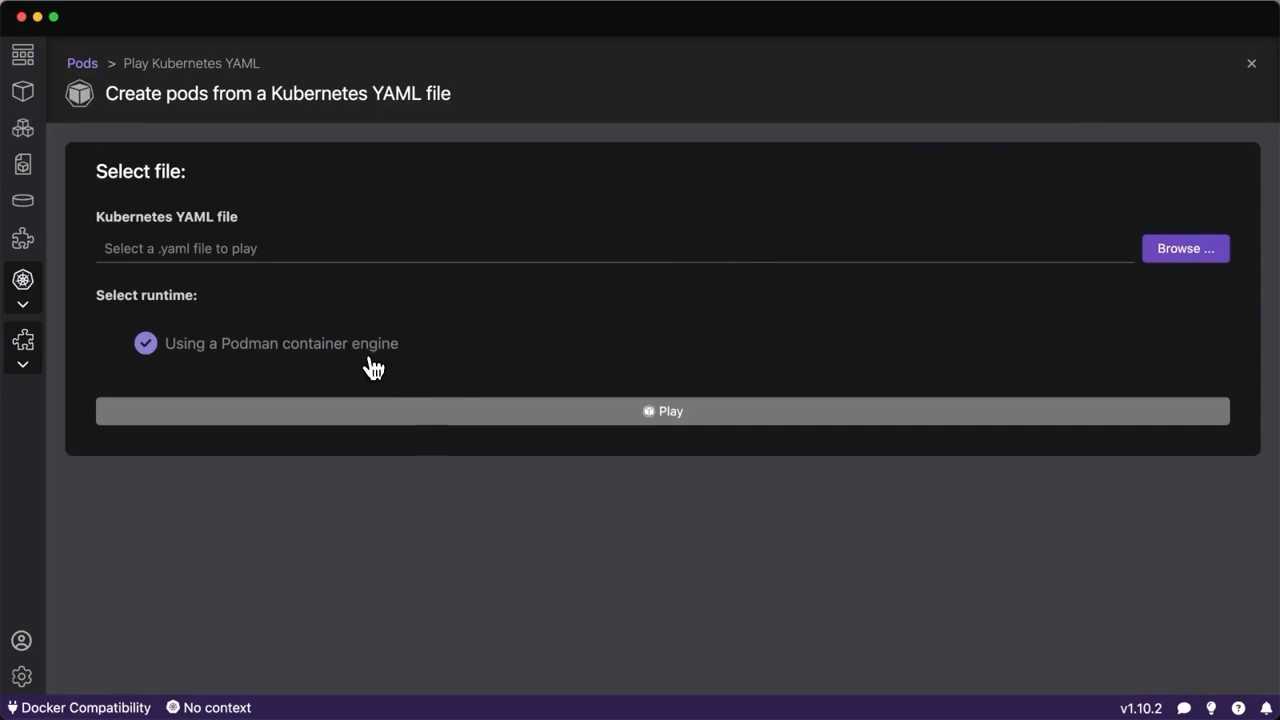
mouse_move(260, 292)
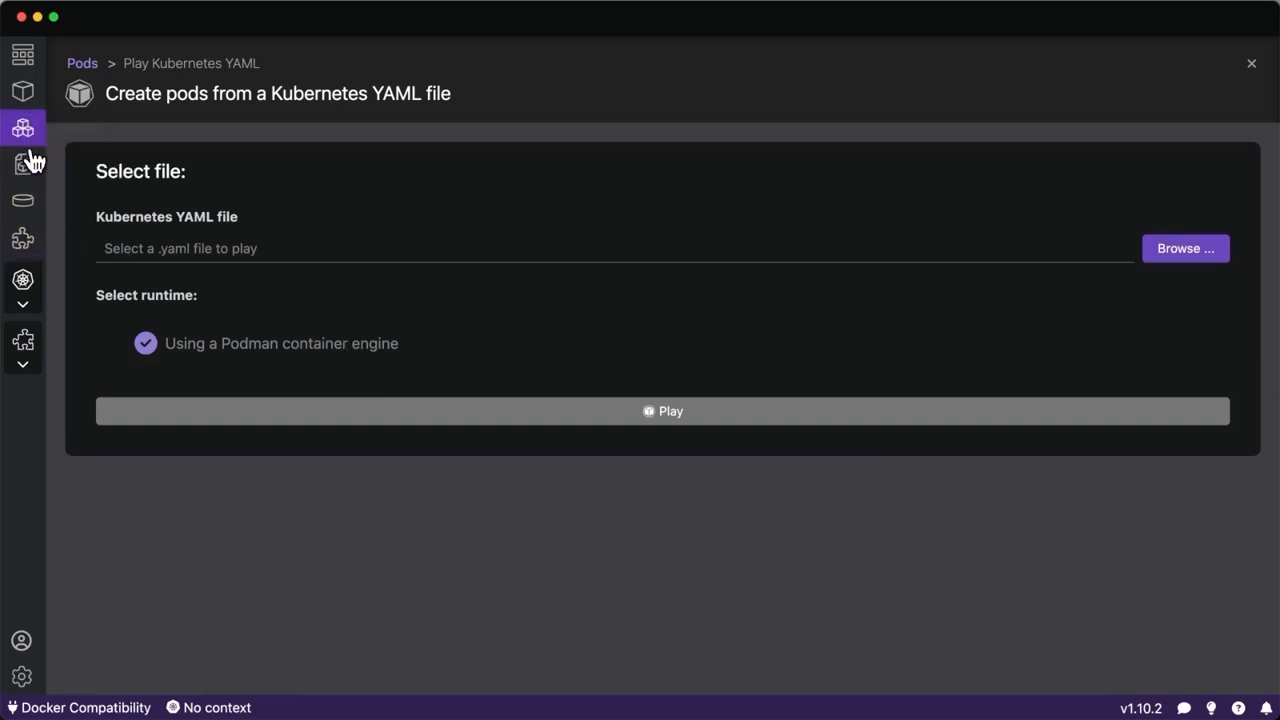
mouse_move(24, 128)
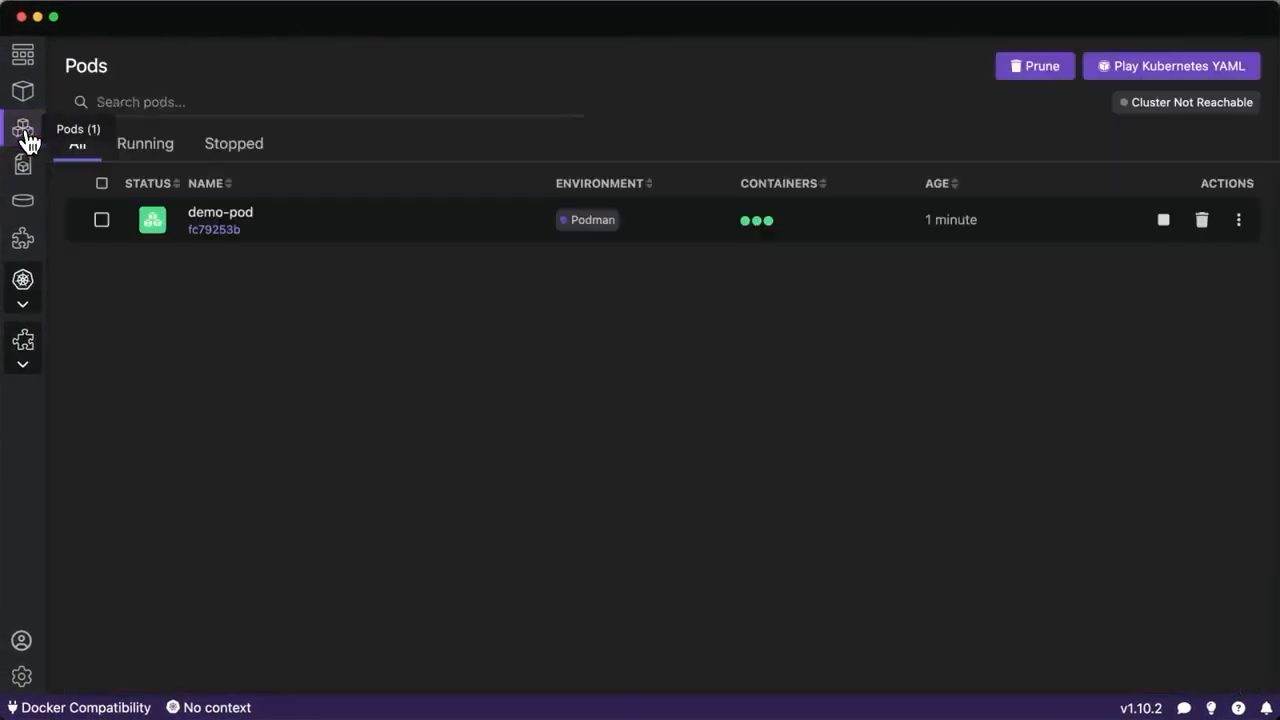
mouse_move(232, 318)
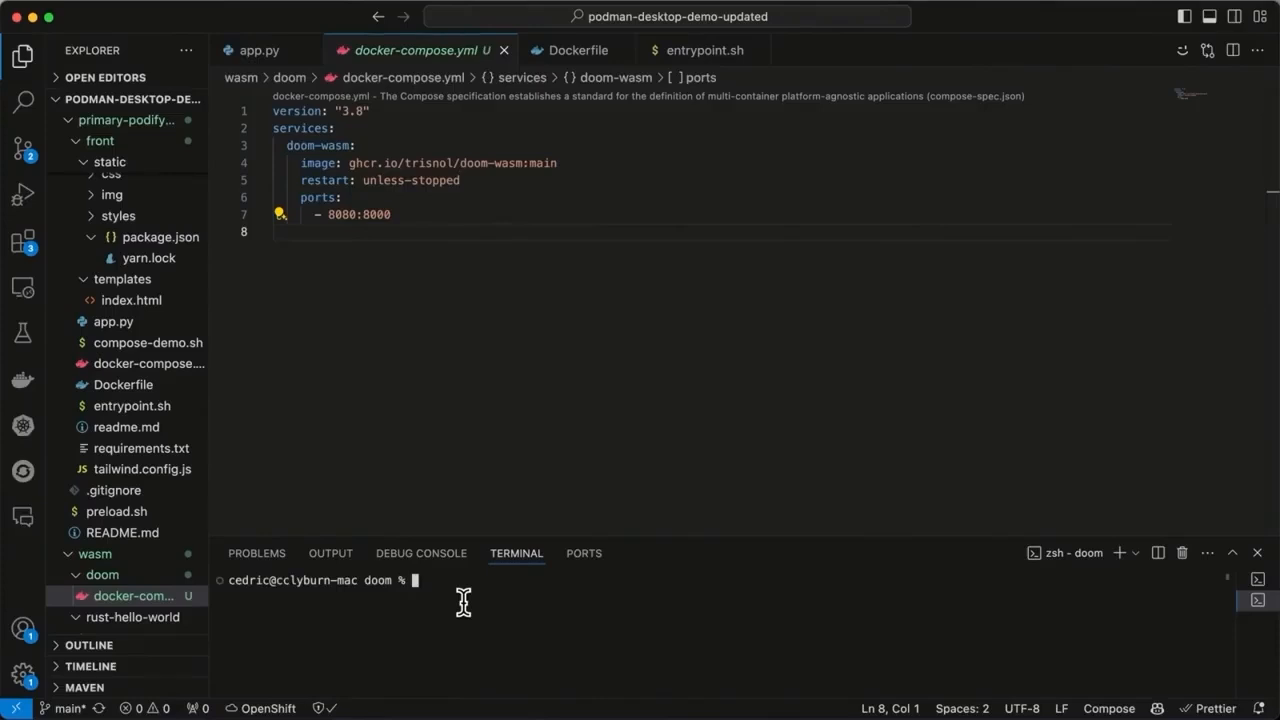
mouse_move(504, 410)
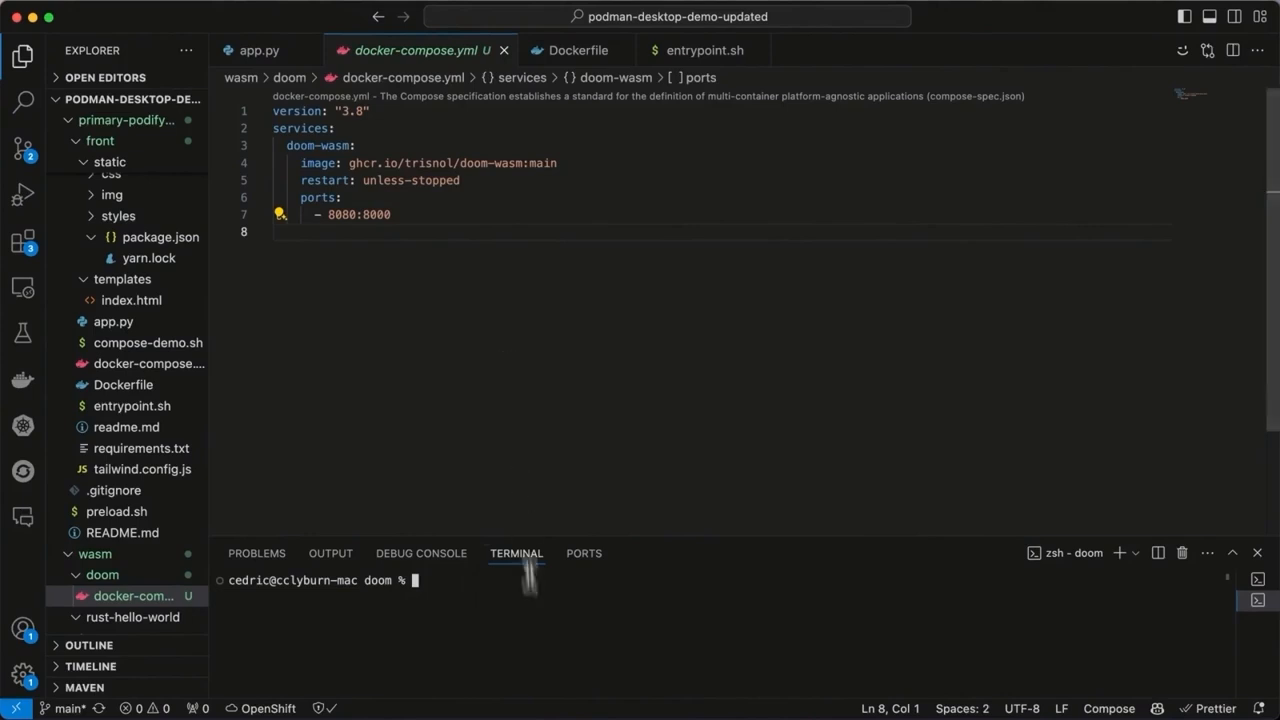
Run podman-compose -f docker-compose.yml up -d to start the doom-wasm container.
text(podman-compose -f docker-compose.yml up -d)
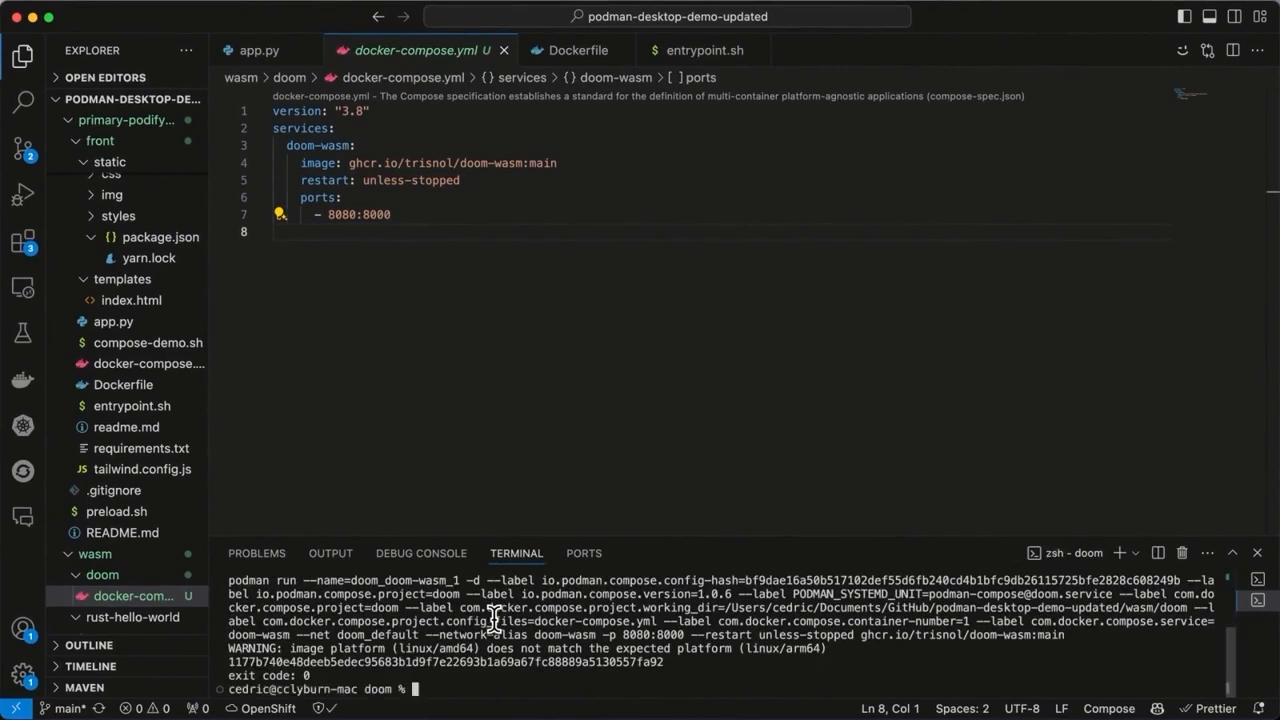
mouse_move(548, 328)
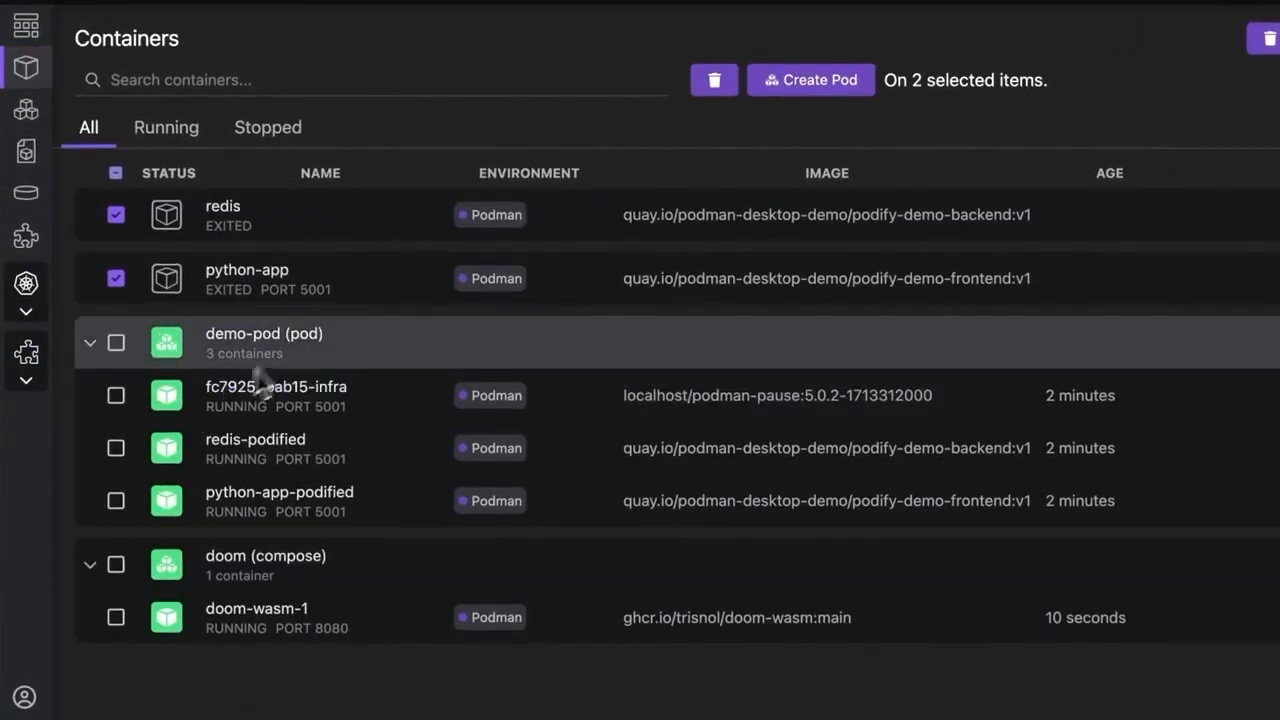
Uncheck the exited redis and python-app containers and follow doom-wasm's port 8080 link.
click(116, 214)
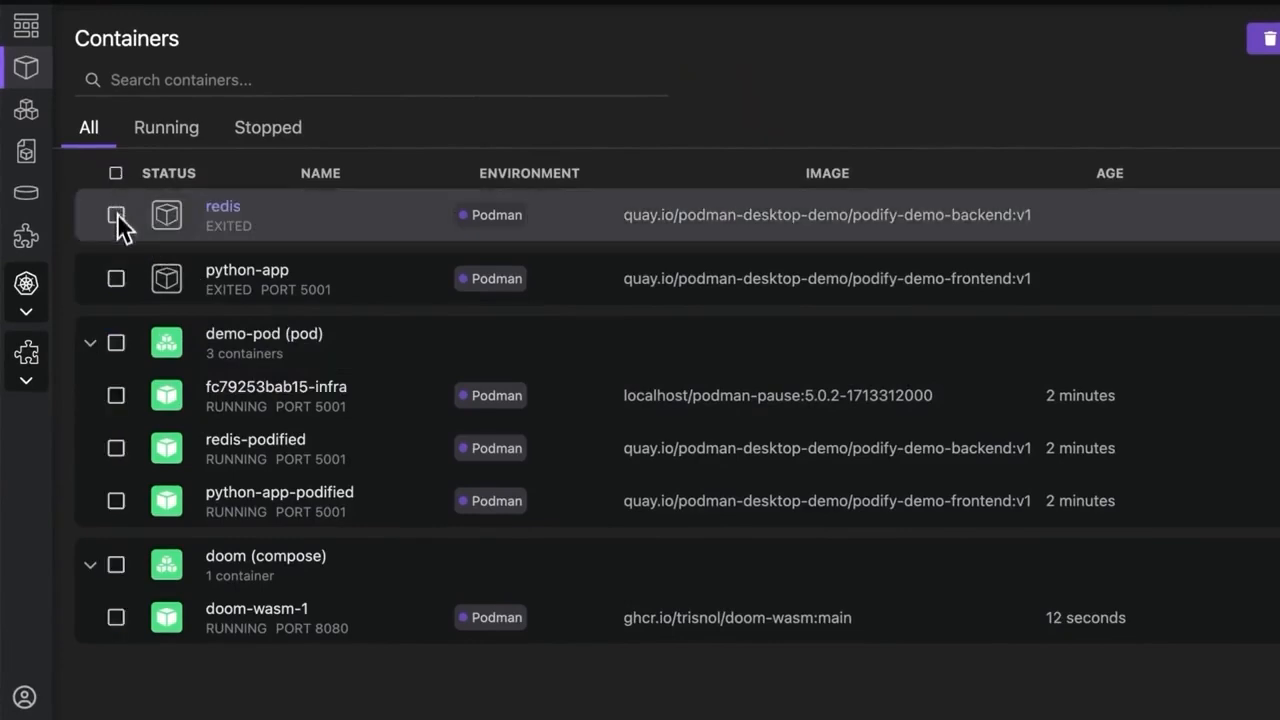
click(256, 608)
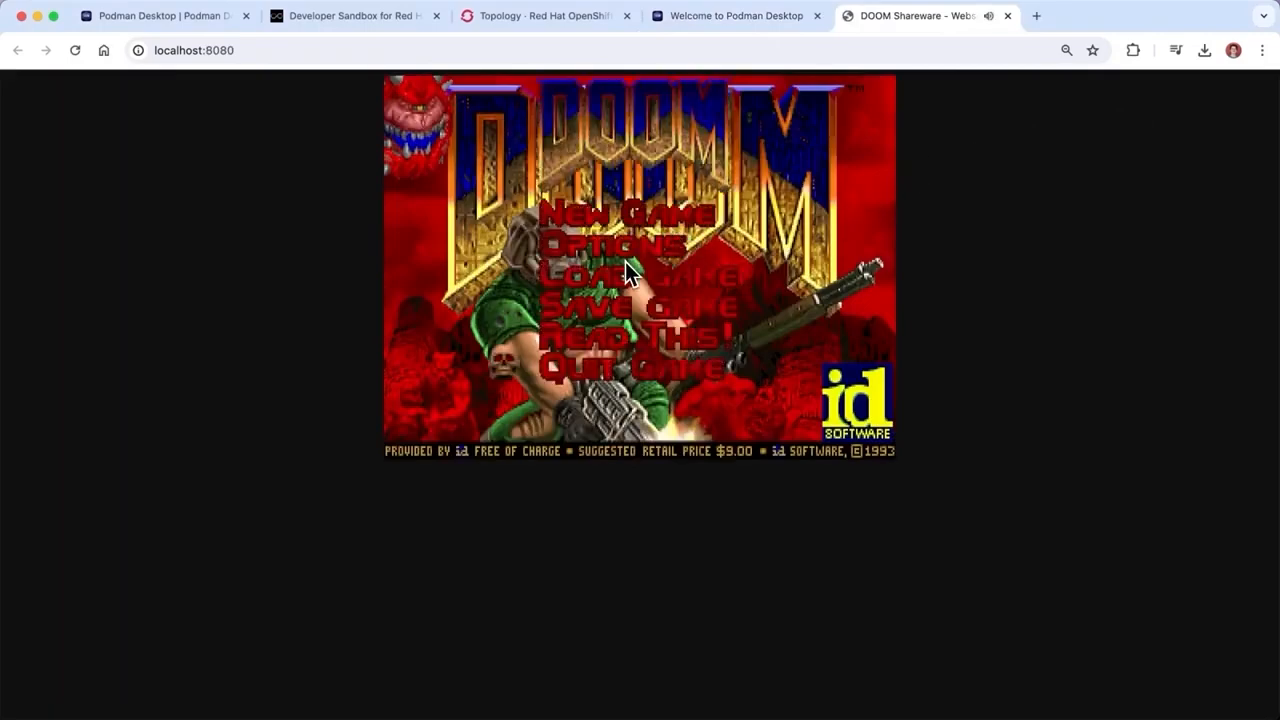
Start a new Doom game at localhost:8080, then close its tab.
click(616, 216)
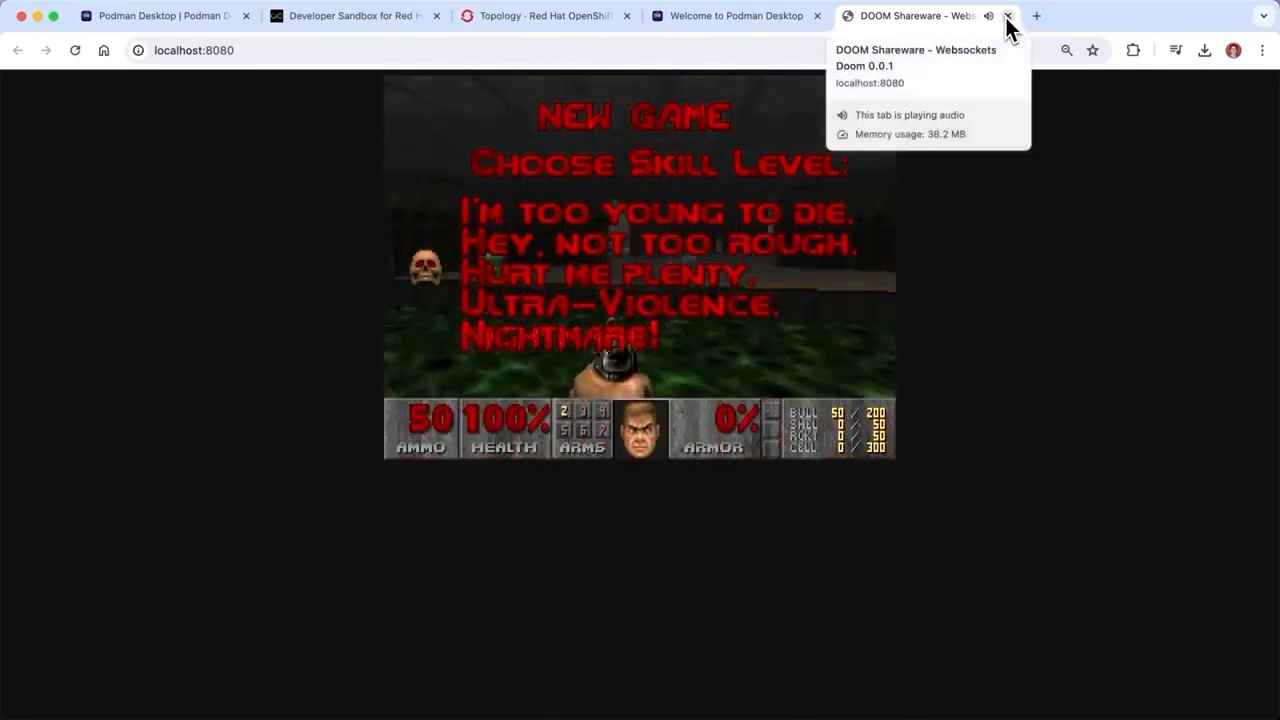
click(1008, 16)
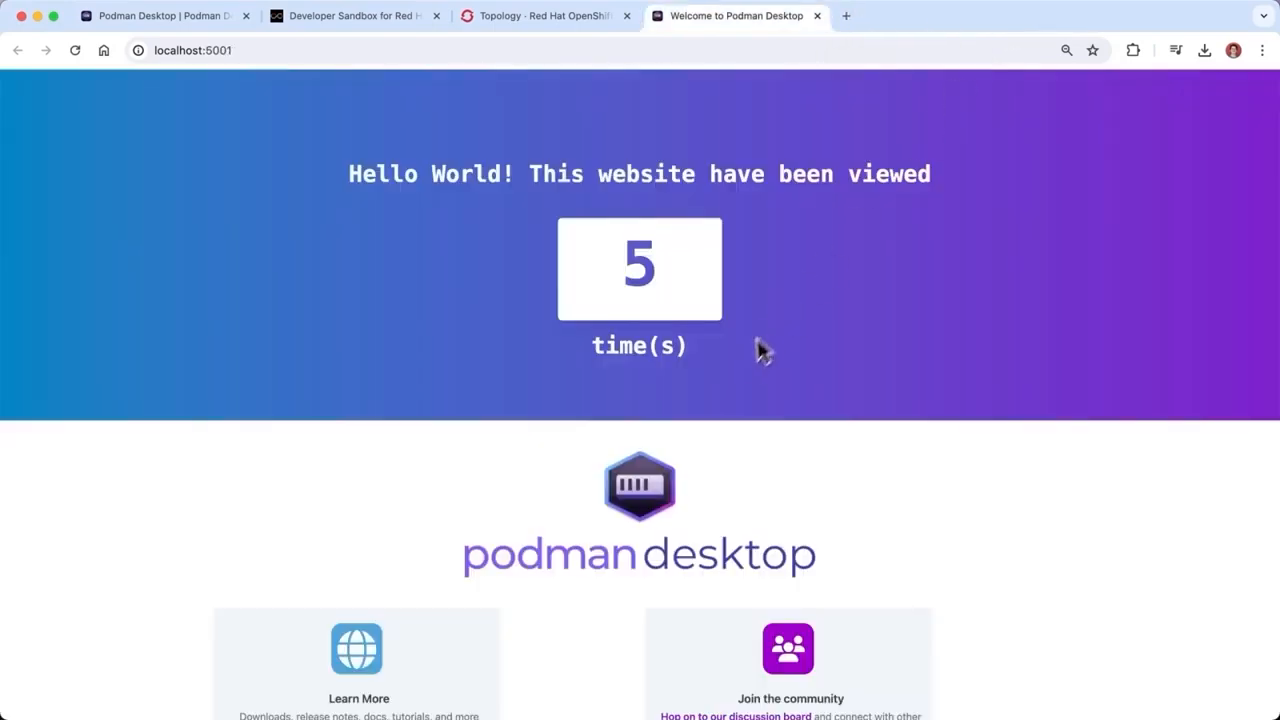
mouse_move(476, 376)
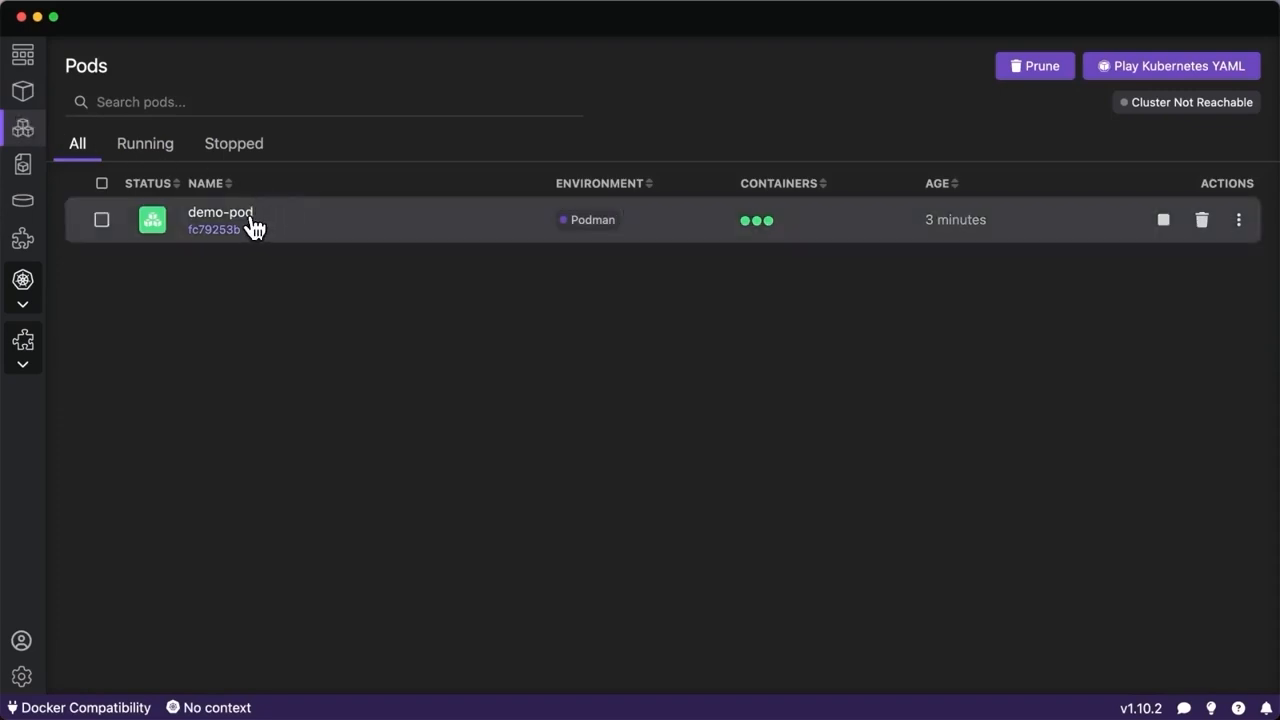
mouse_move(270, 292)
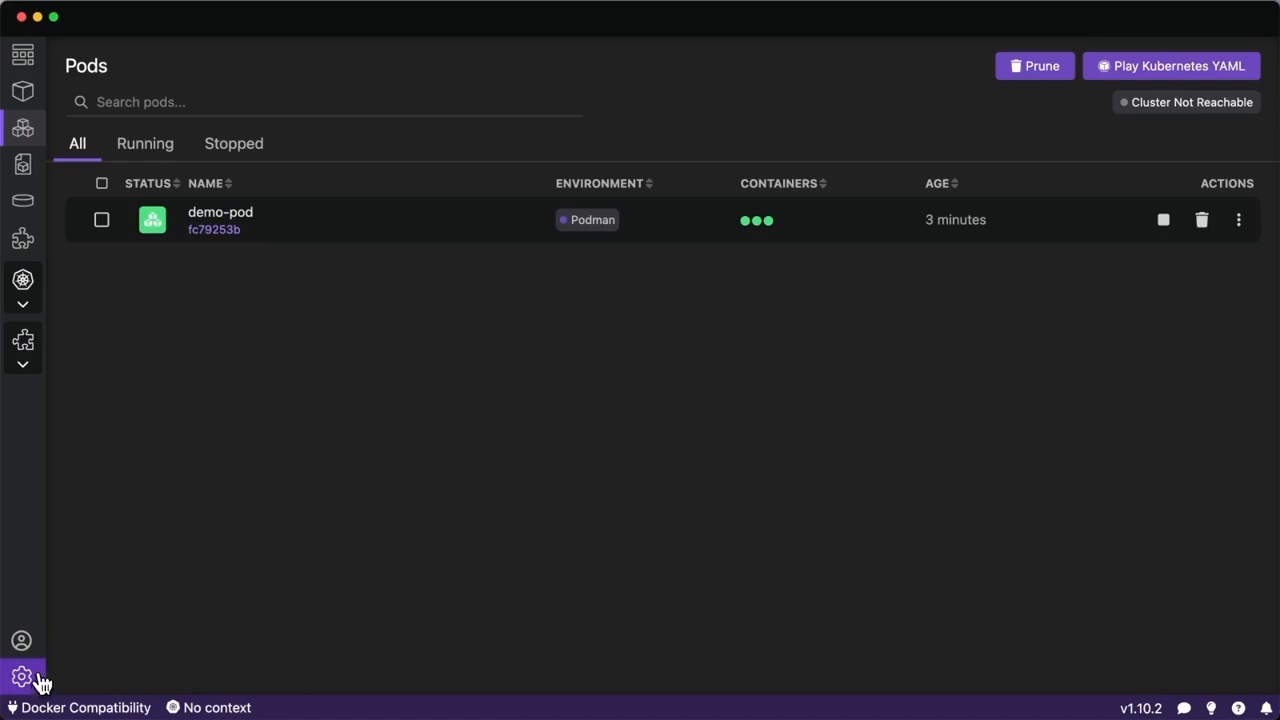
View Settings > Resources, scrolling past Podman, Minikube and kubectl down to Kind.
click(22, 676)
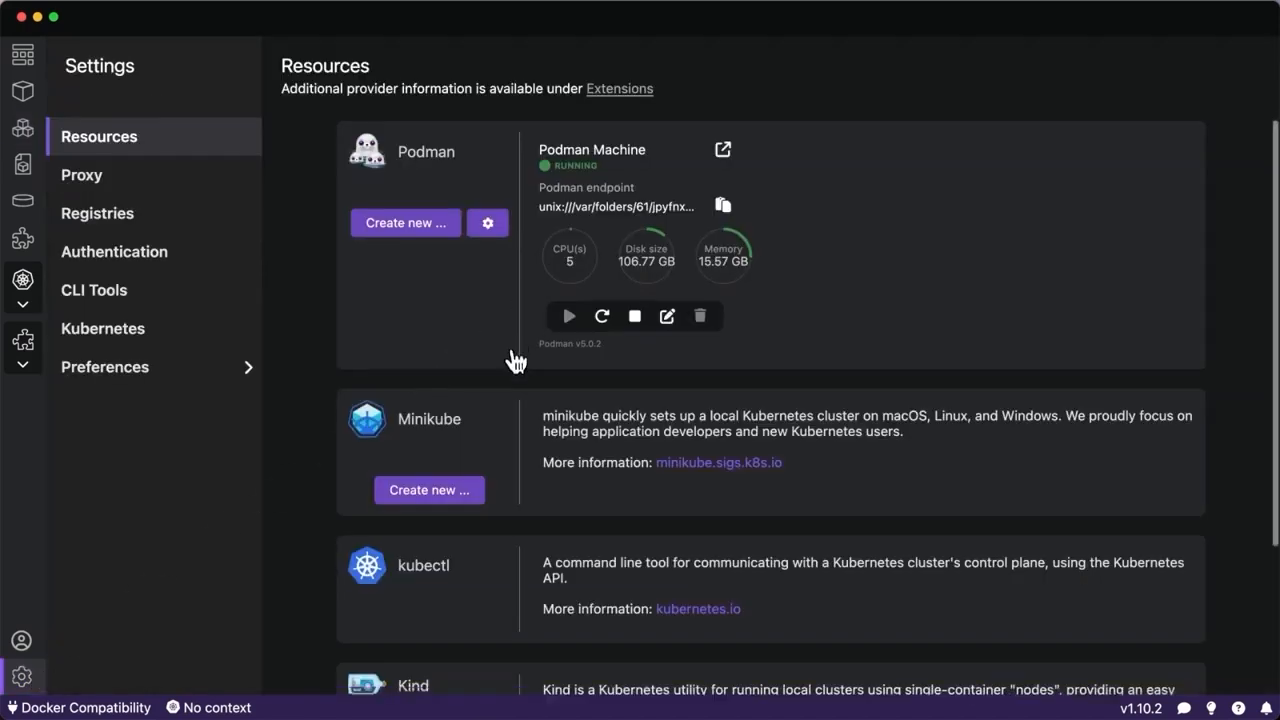
scroll(down, 3)
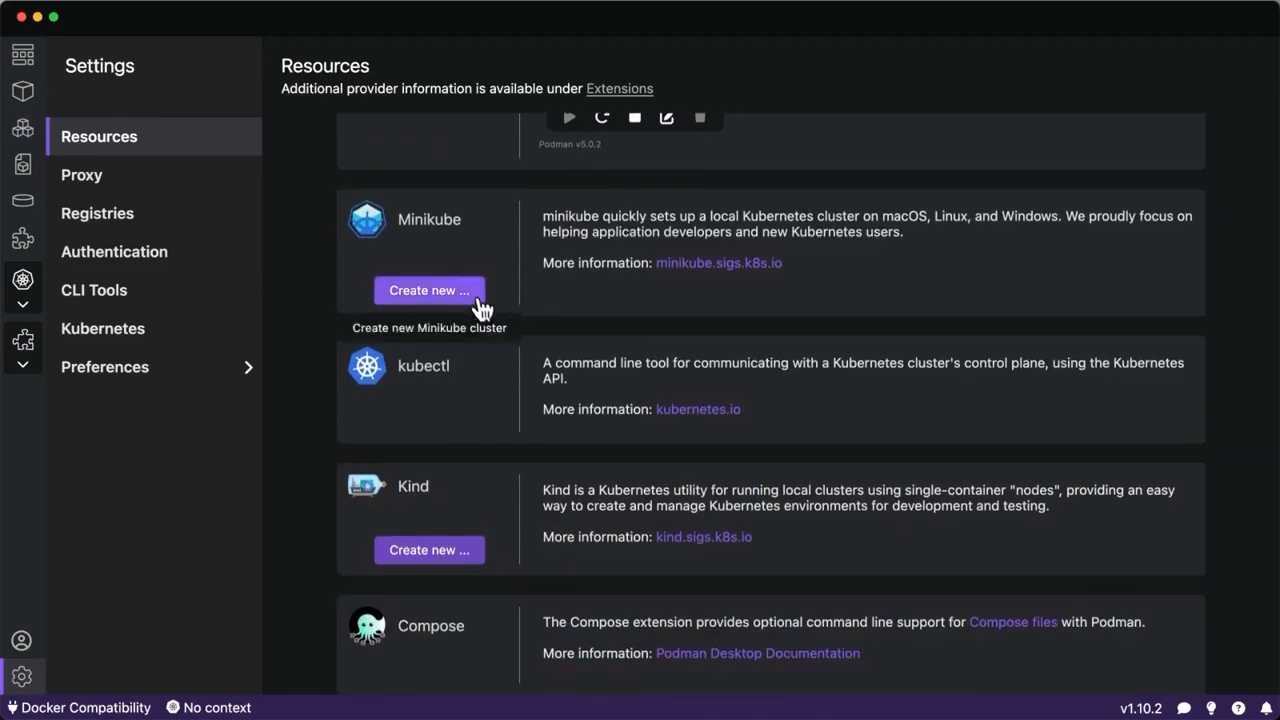
mouse_move(456, 268)
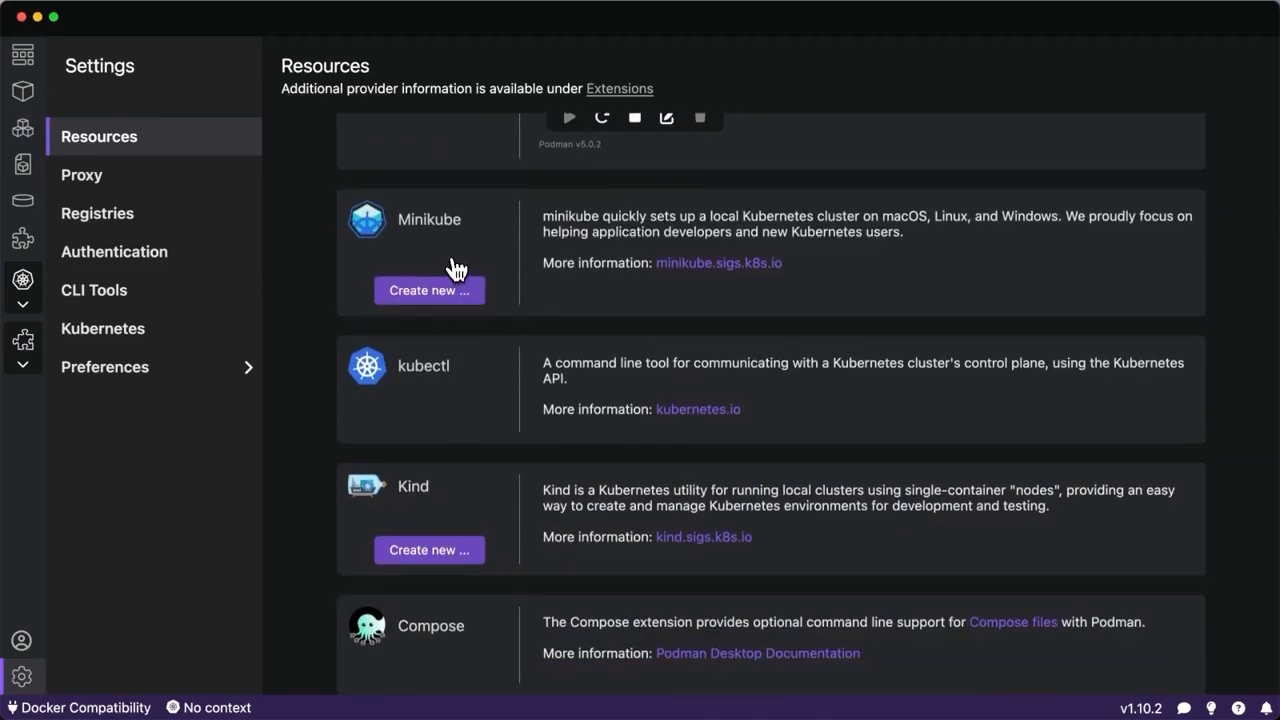
click(428, 290)
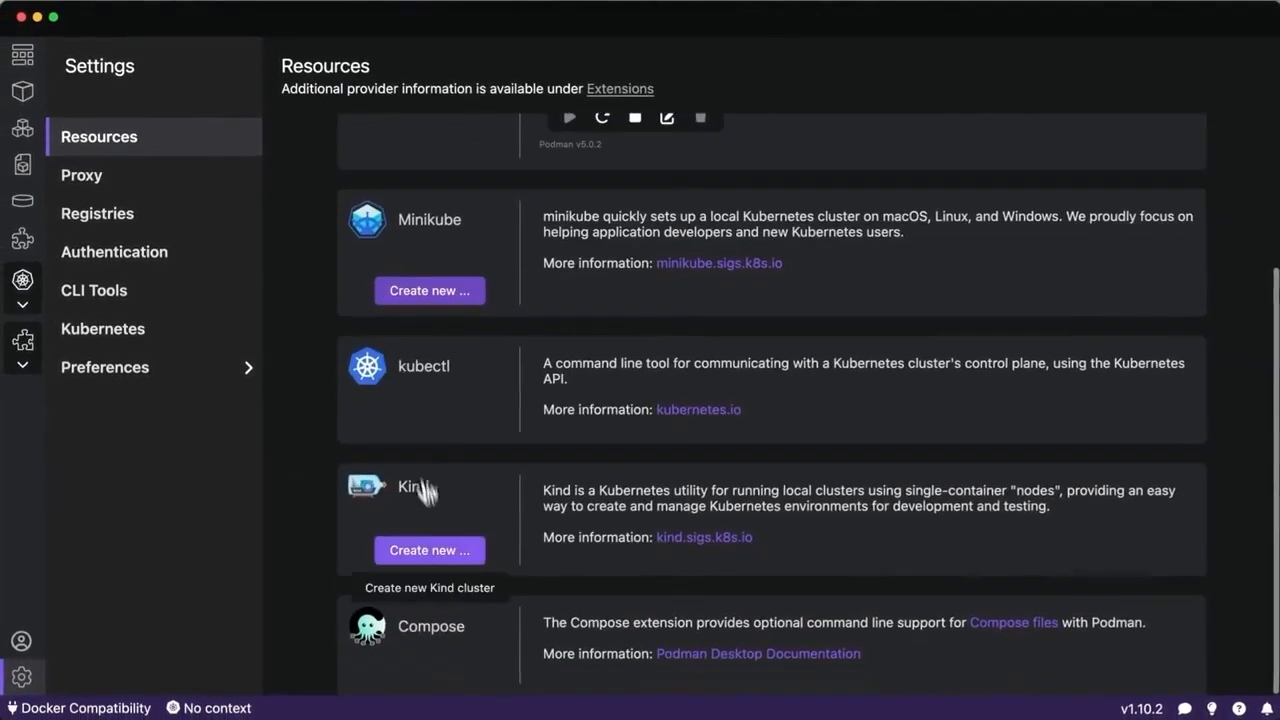
Create Kind cluster kind-cluster with the podman provider, ports 9090/9443 and ingress enabled.
click(428, 550)
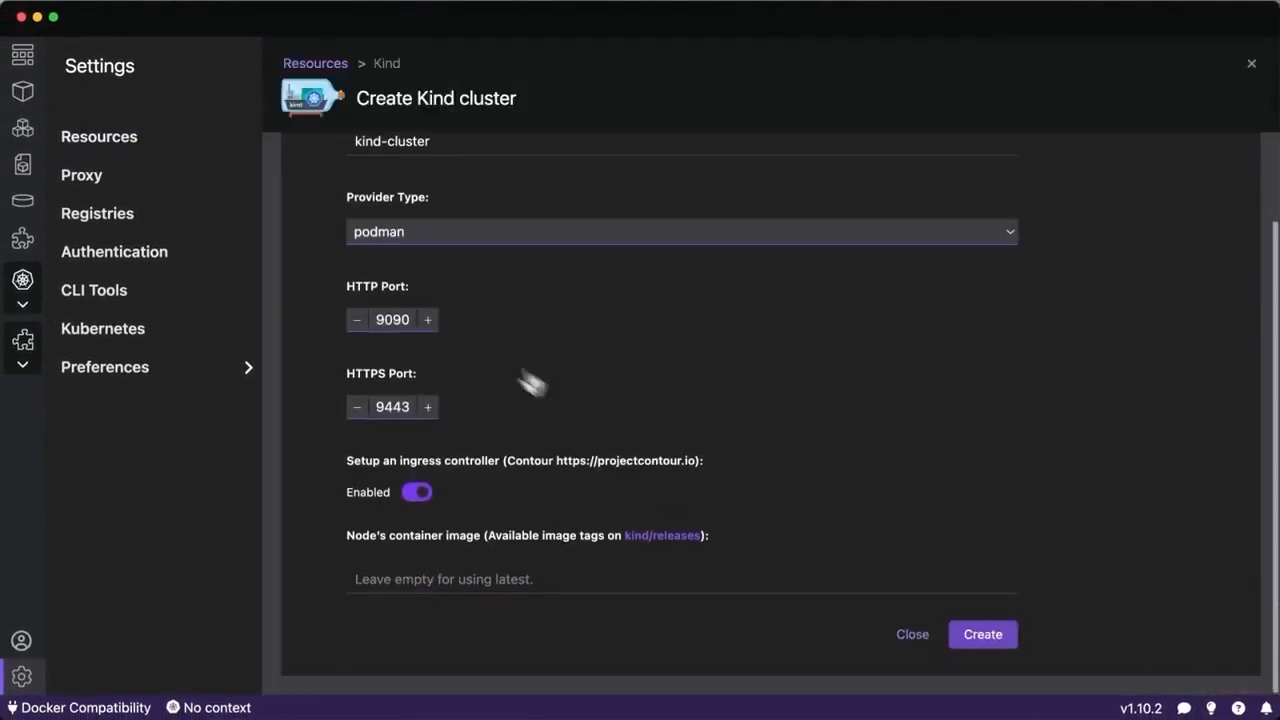
click(982, 634)
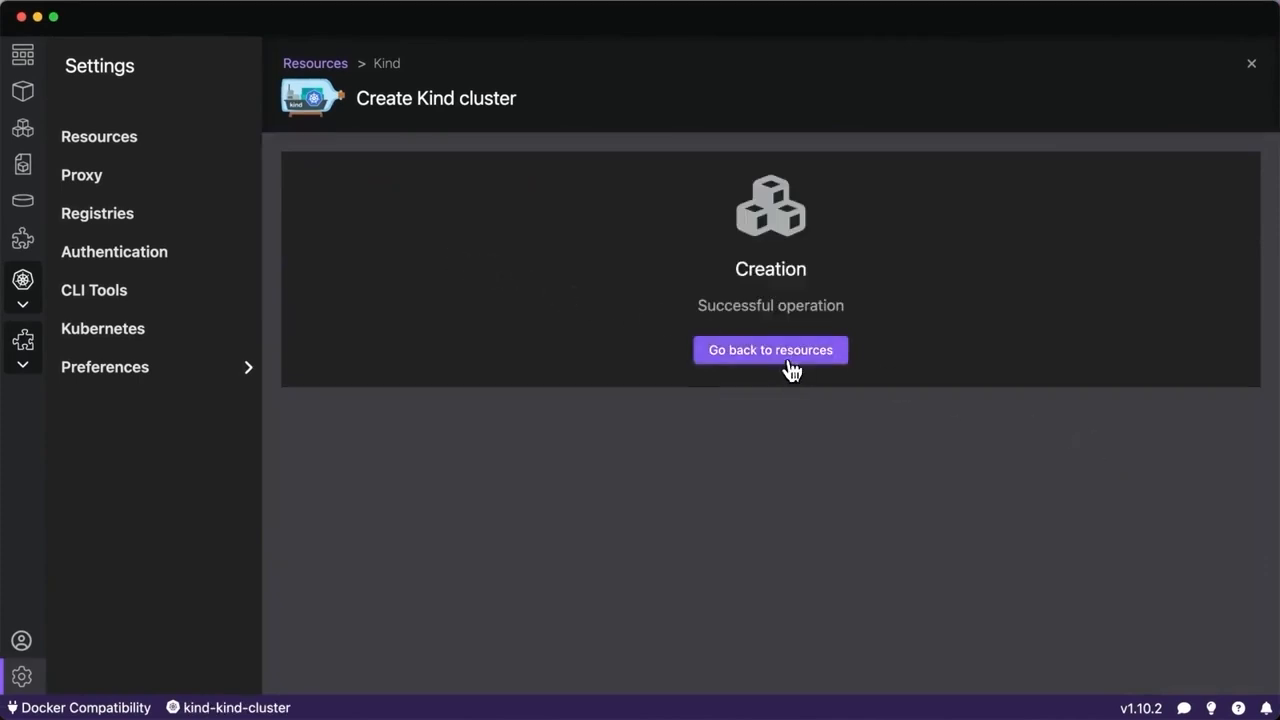
Inspect the kind-cluster-control-plane container and its kubectl shell, then go to Pods.
click(770, 348)
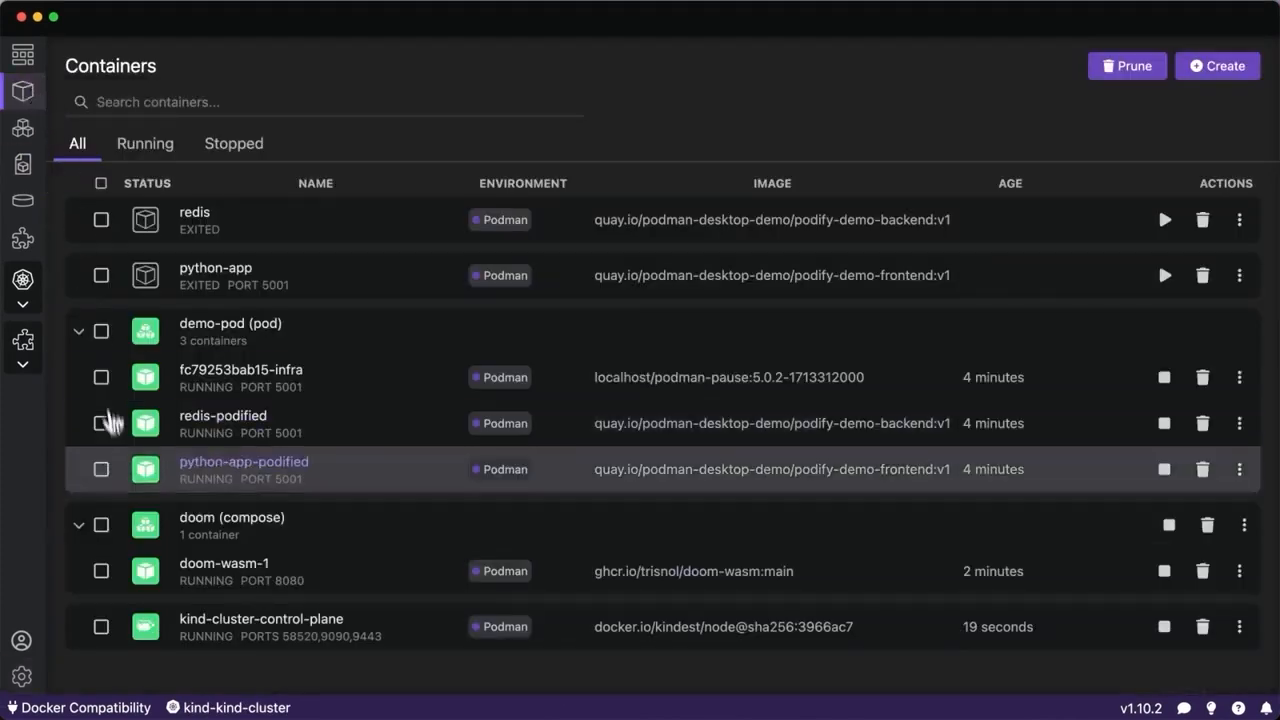
click(260, 620)
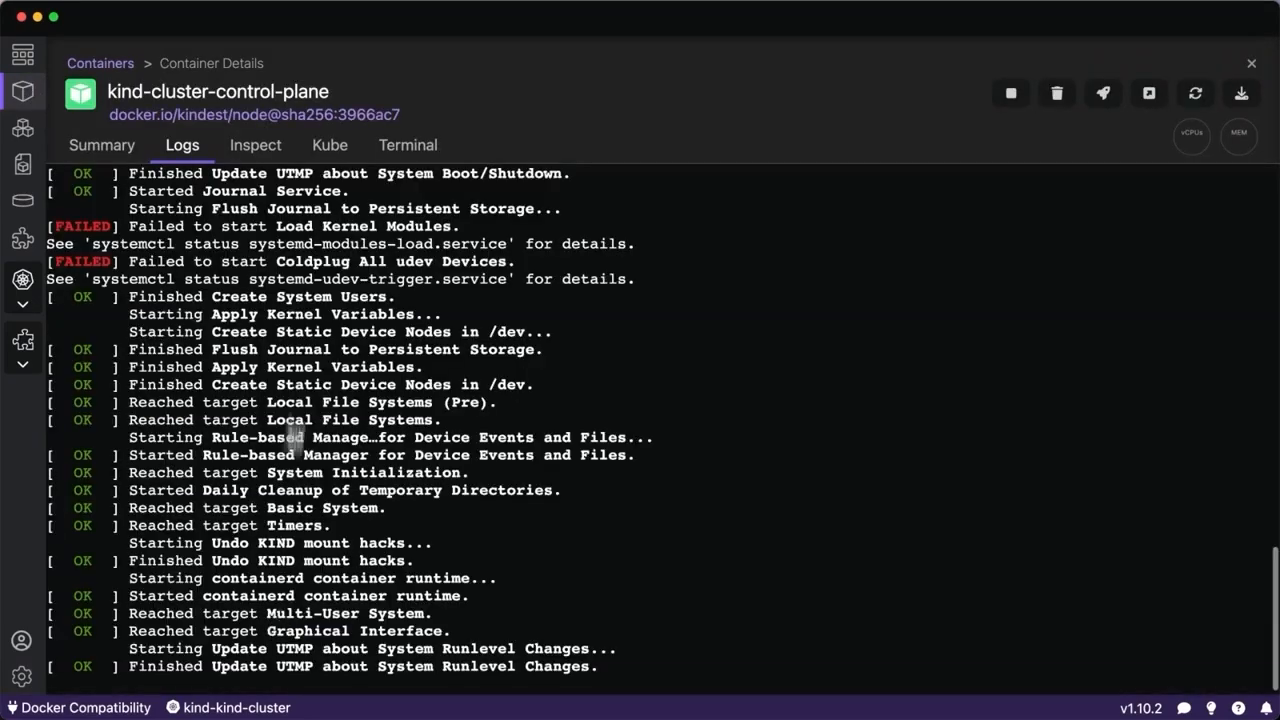
click(408, 144)
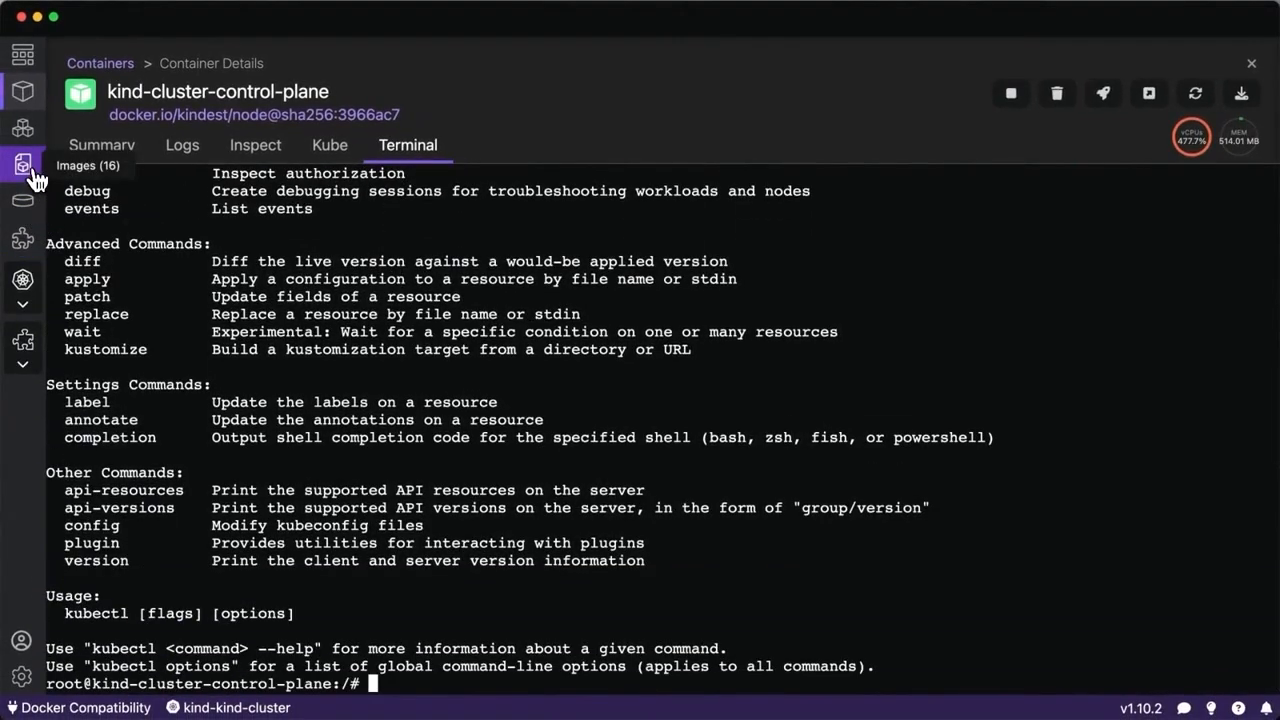
click(22, 128)
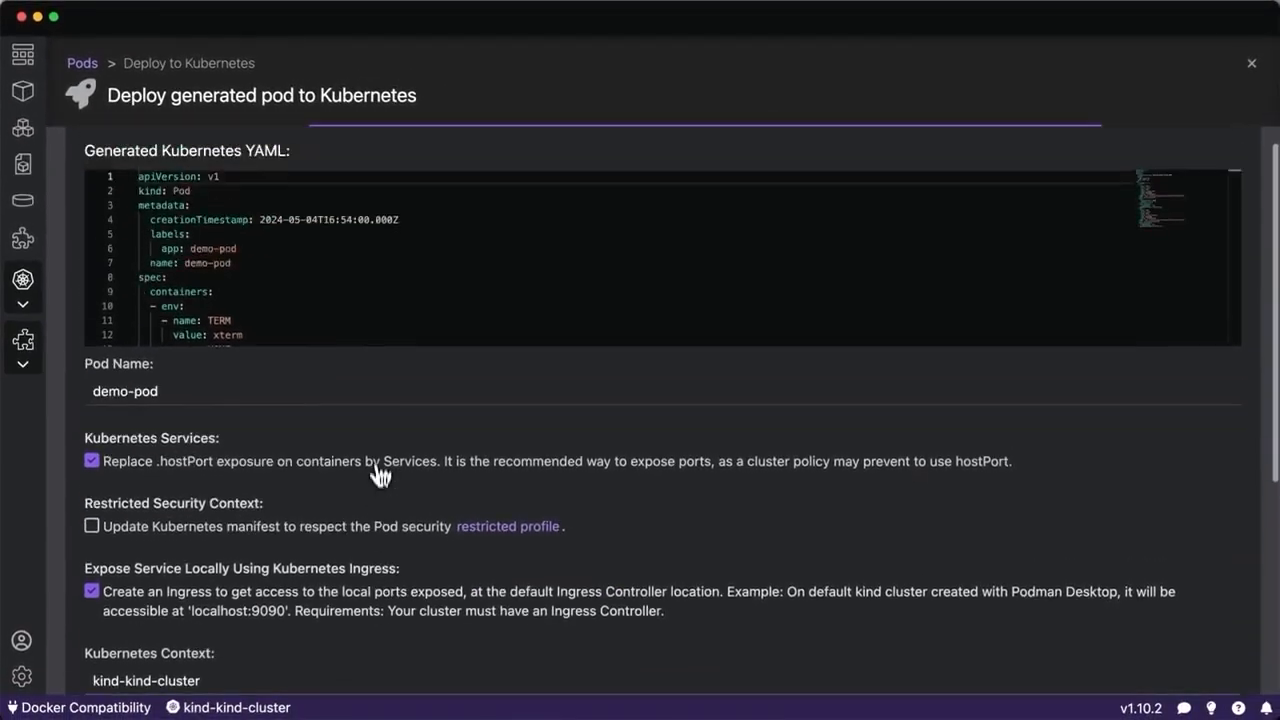
Deploy demo-pod to kind-kind-cluster with Services and Ingress kept, then finish with Done.
scroll(down, 3)
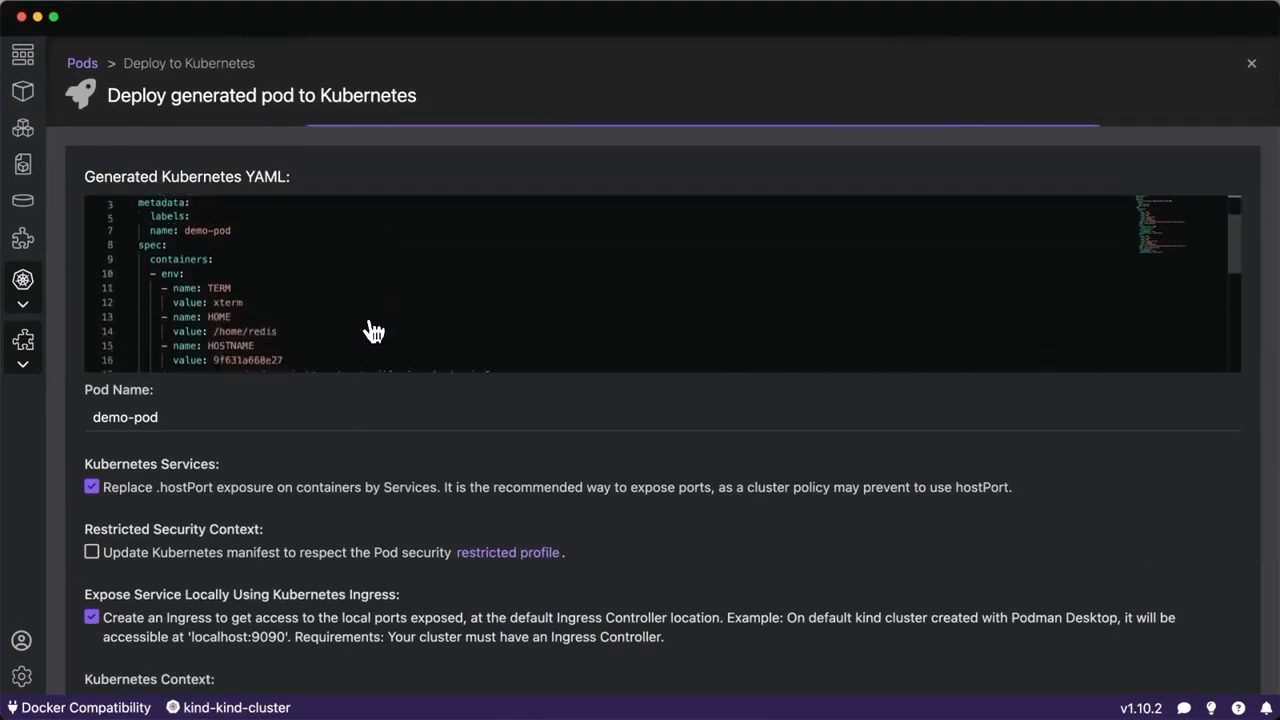
scroll(down, 3)
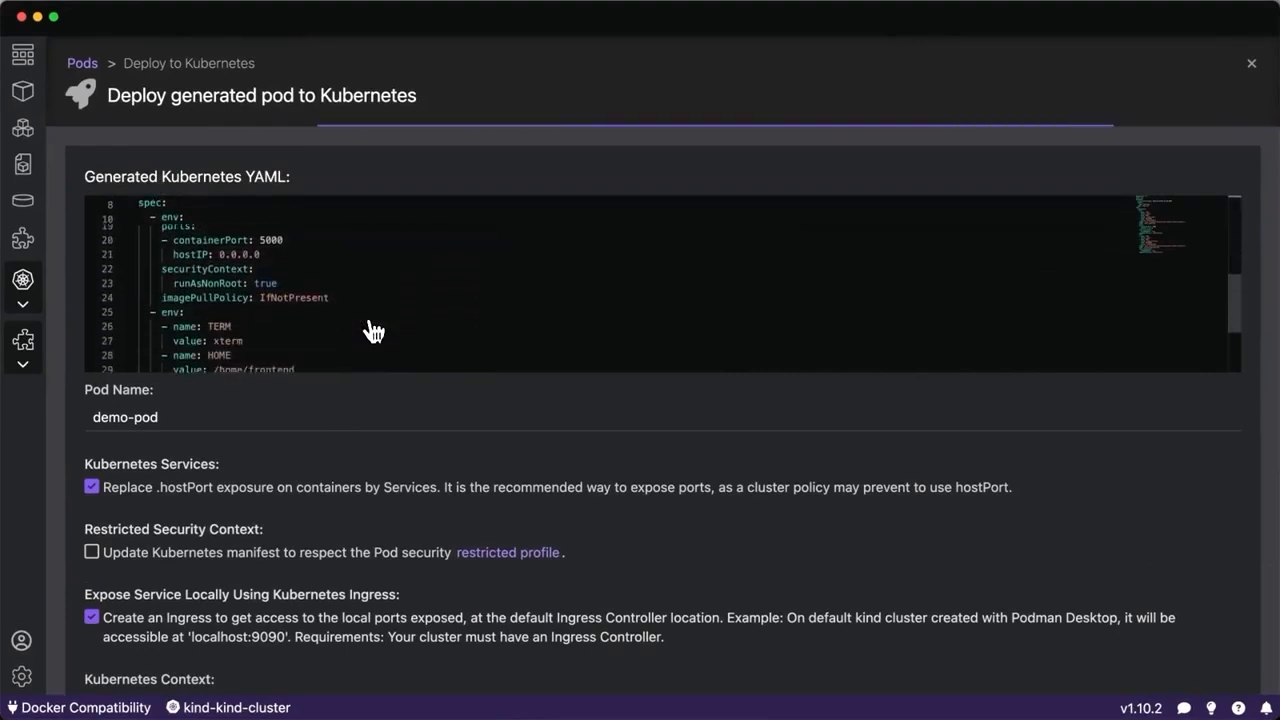
scroll(down, 3)
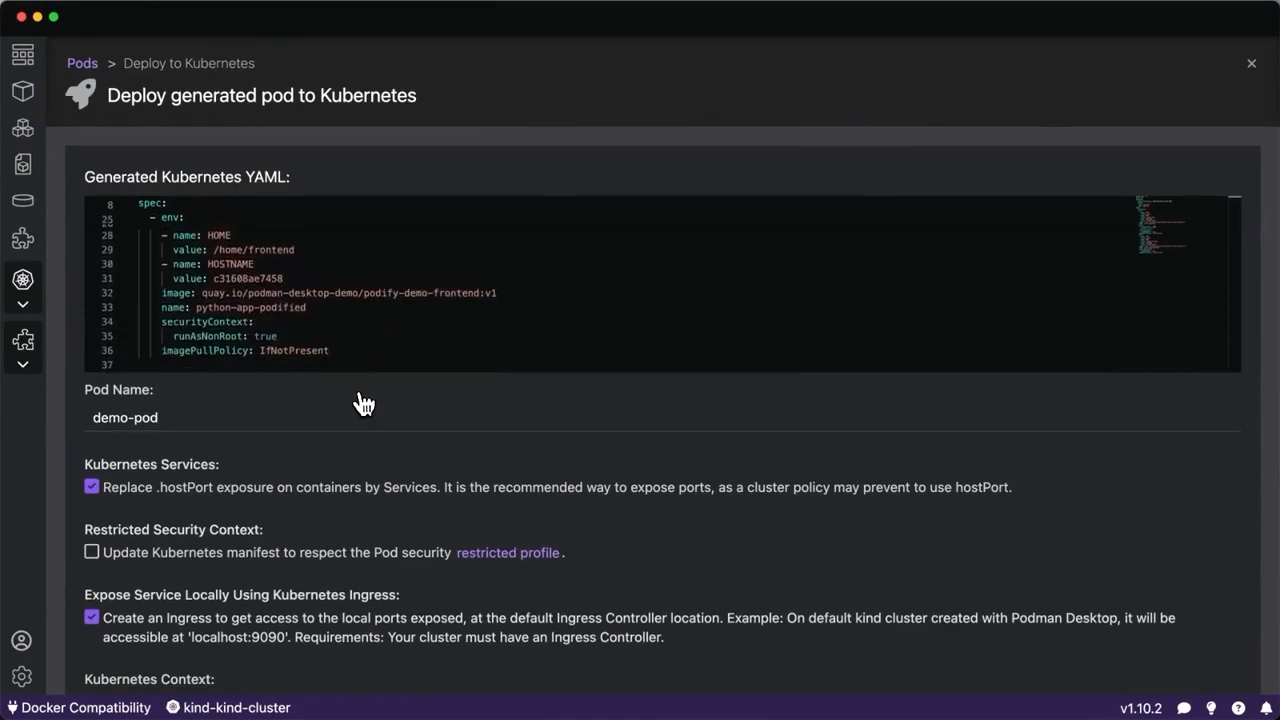
scroll(down, 3)
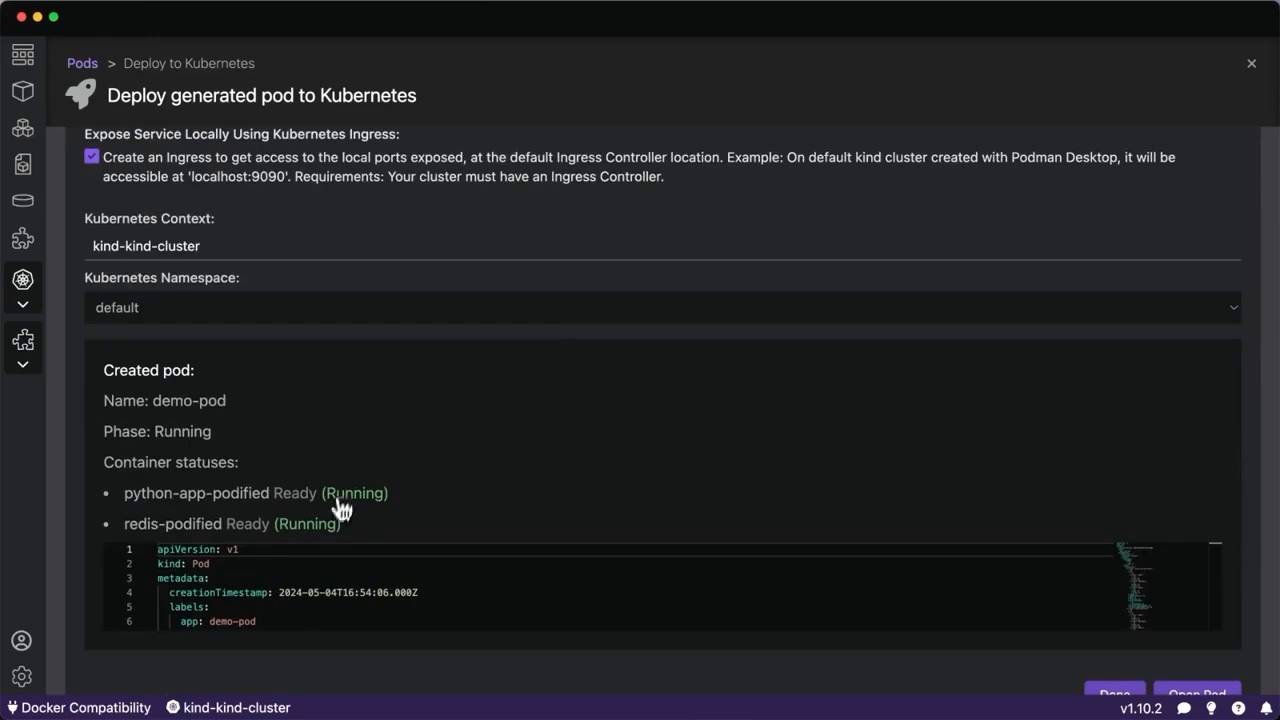
click(1196, 694)
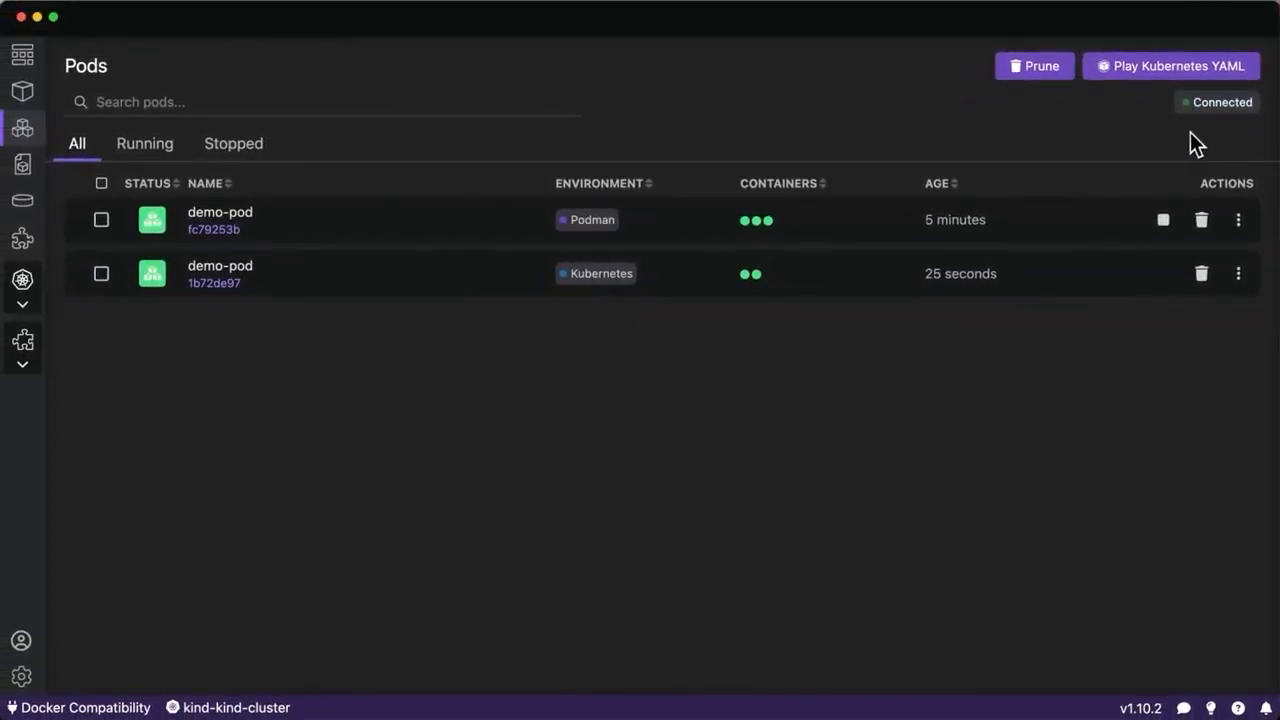
mouse_move(22, 280)
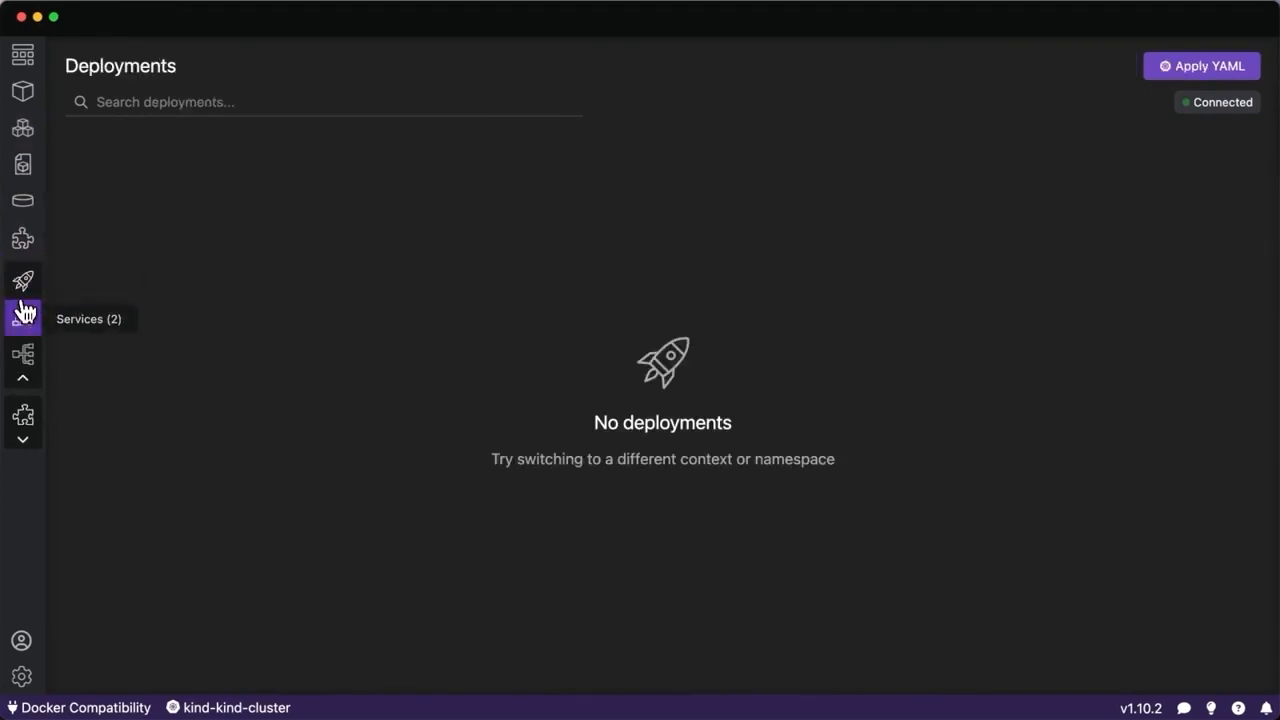
Review the cluster's Services list with demo-pod-5001, then the empty Deployments list.
click(22, 318)
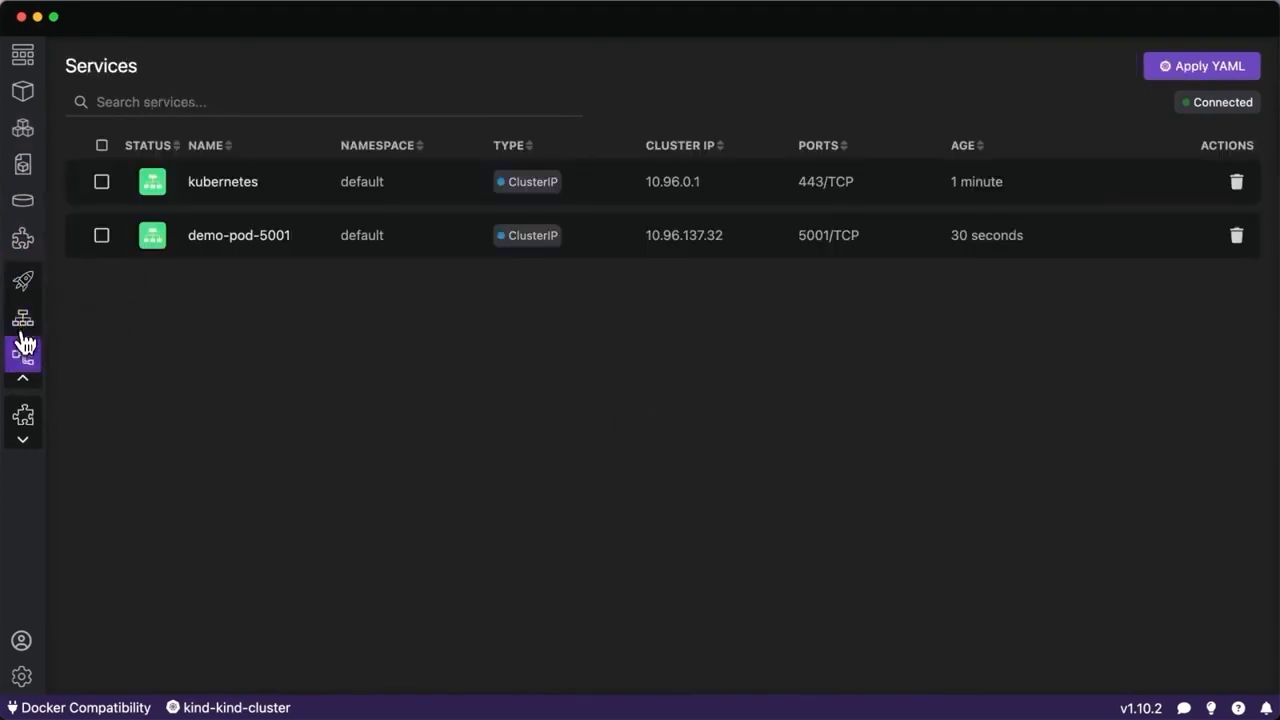
click(24, 356)
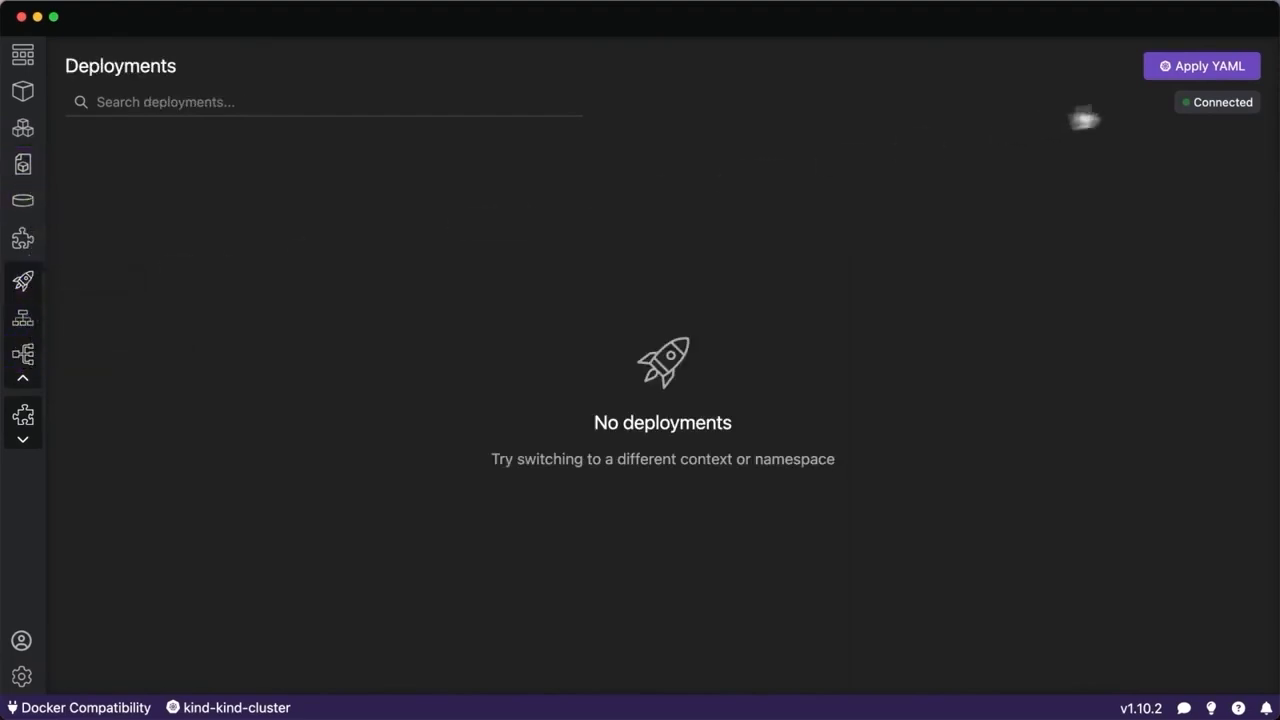
mouse_move(824, 512)
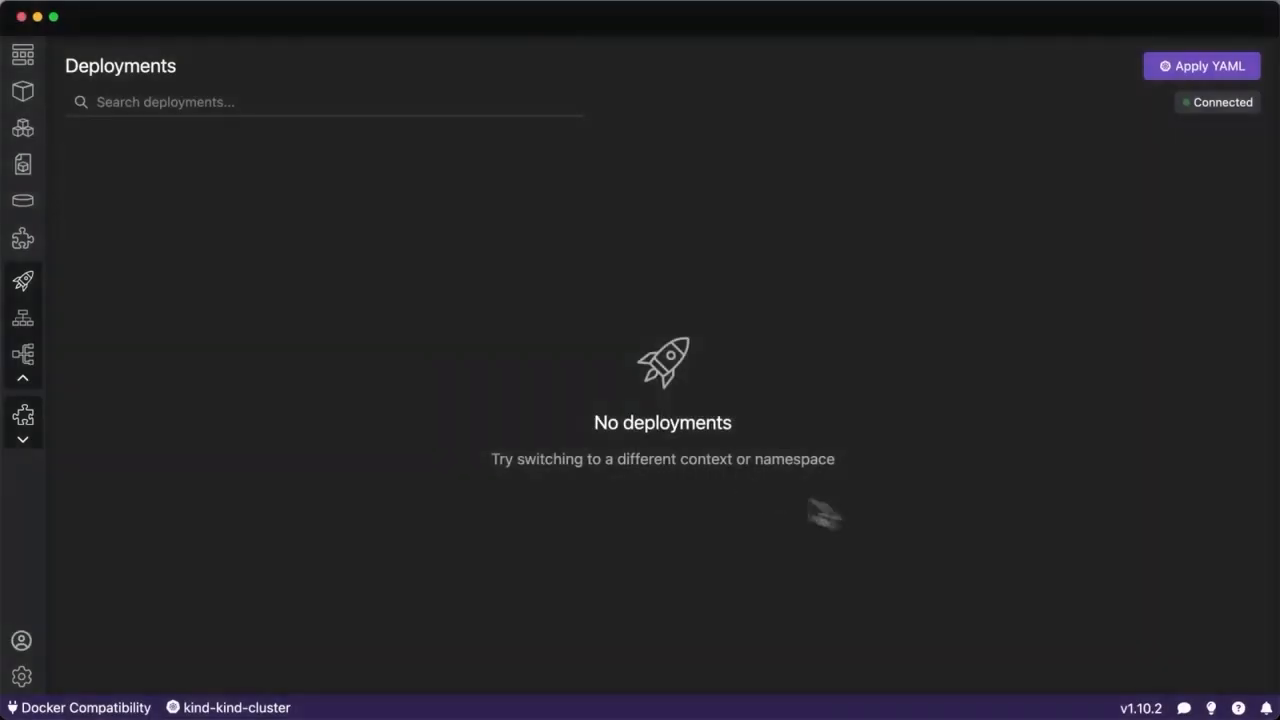
Open the kind-cluster-control-plane container's Terminal to check demo-pod via kubectl get pods.
click(22, 92)
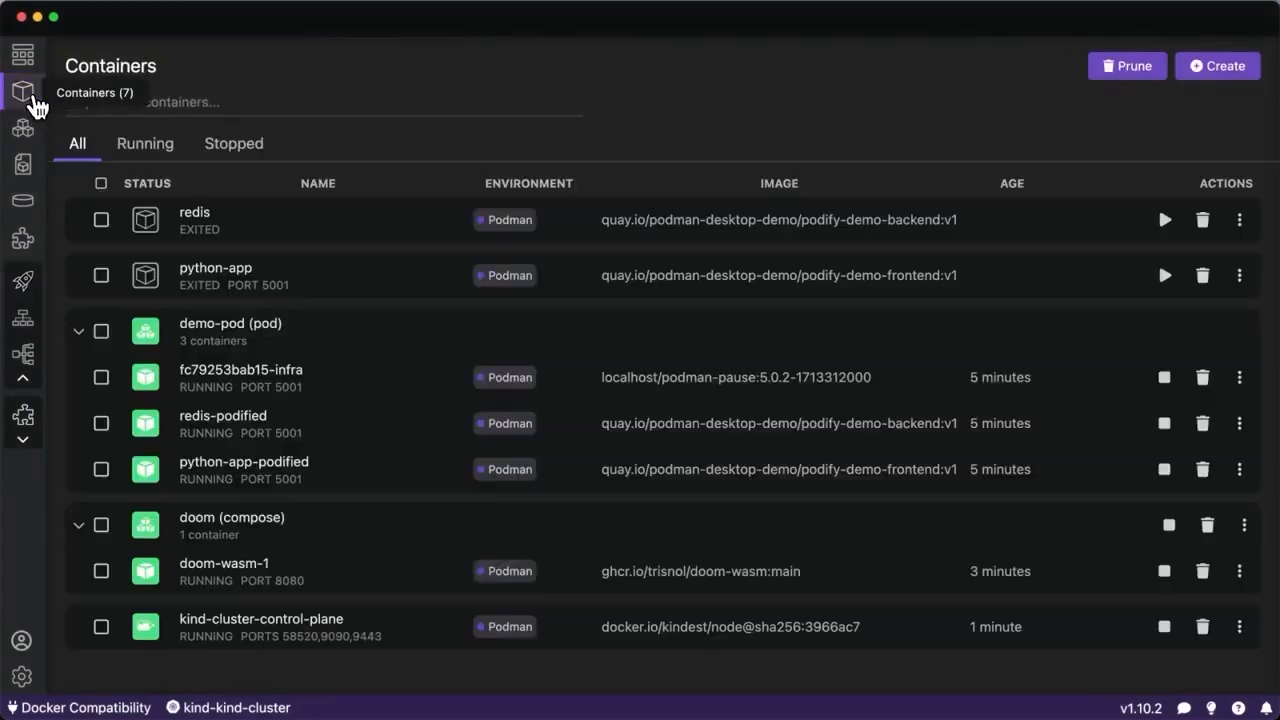
click(260, 618)
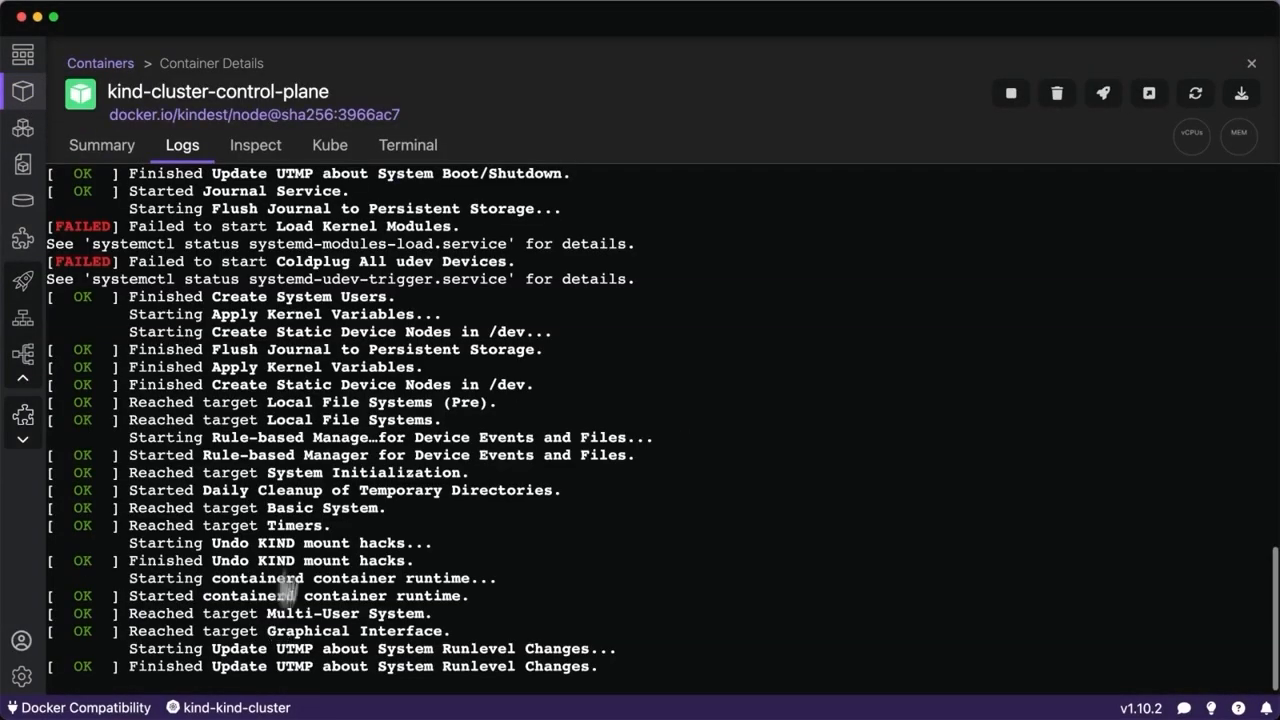
click(408, 144)
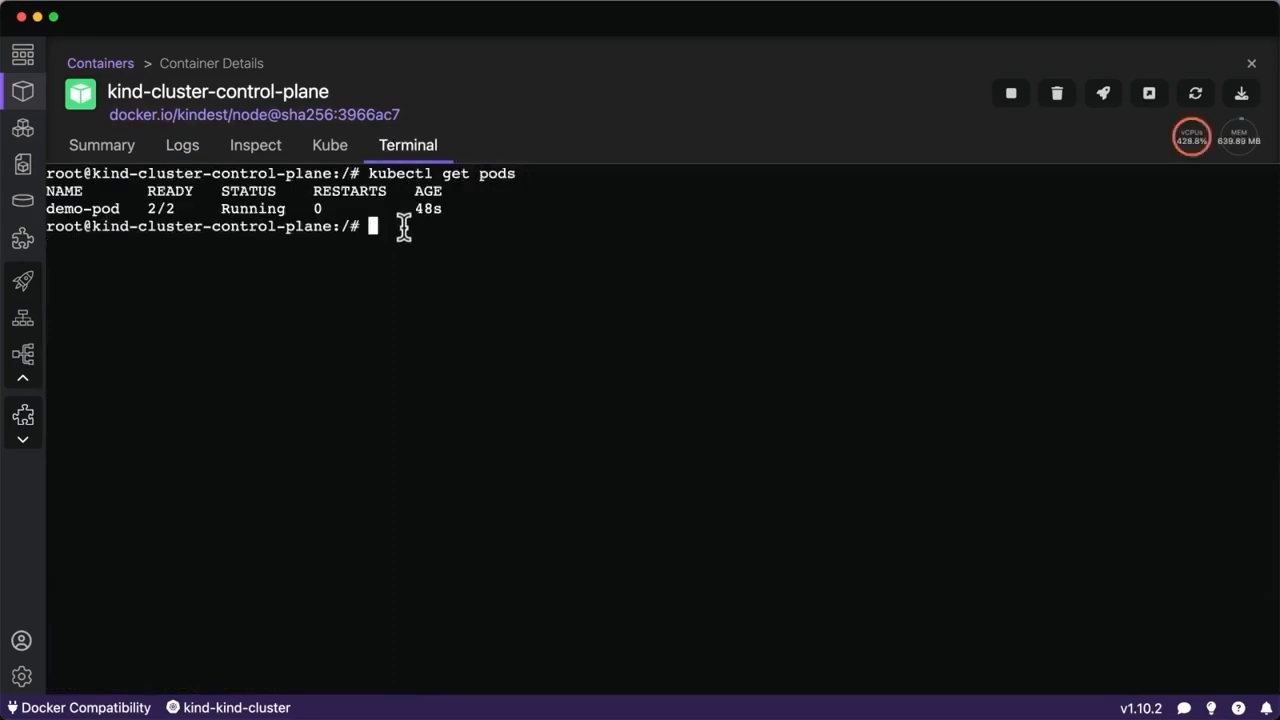
mouse_move(376, 244)
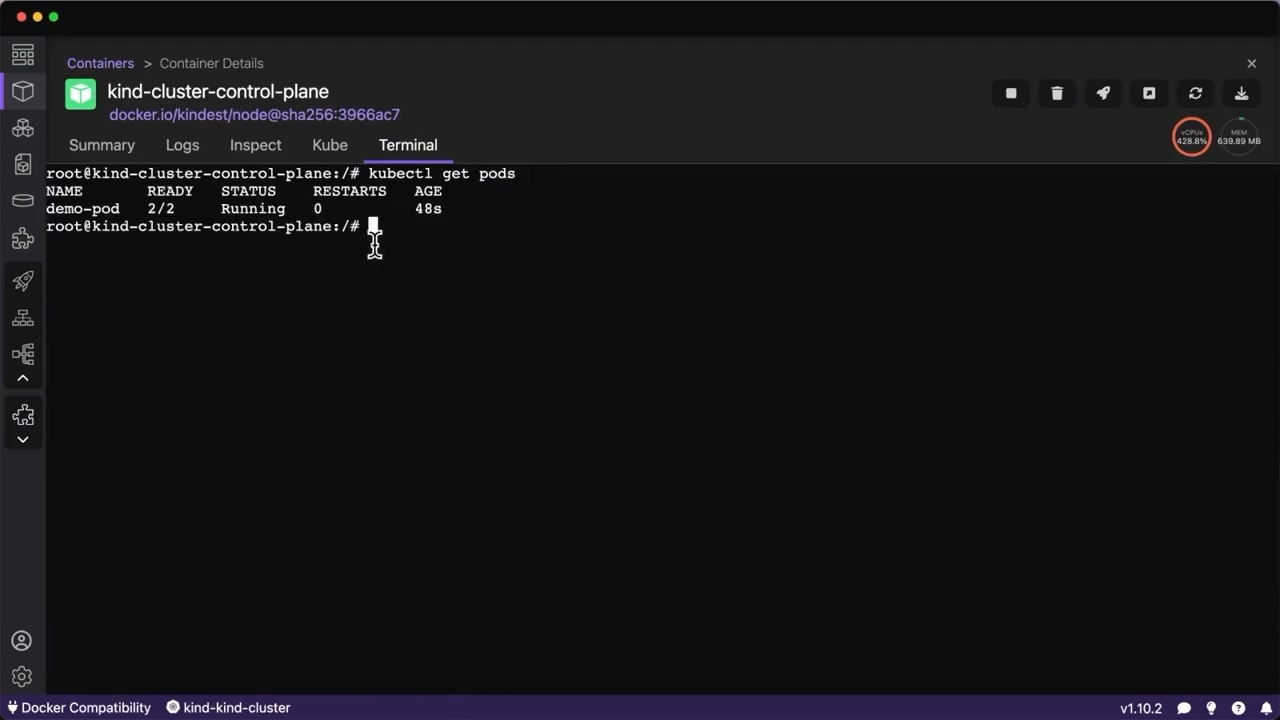
mouse_move(440, 238)
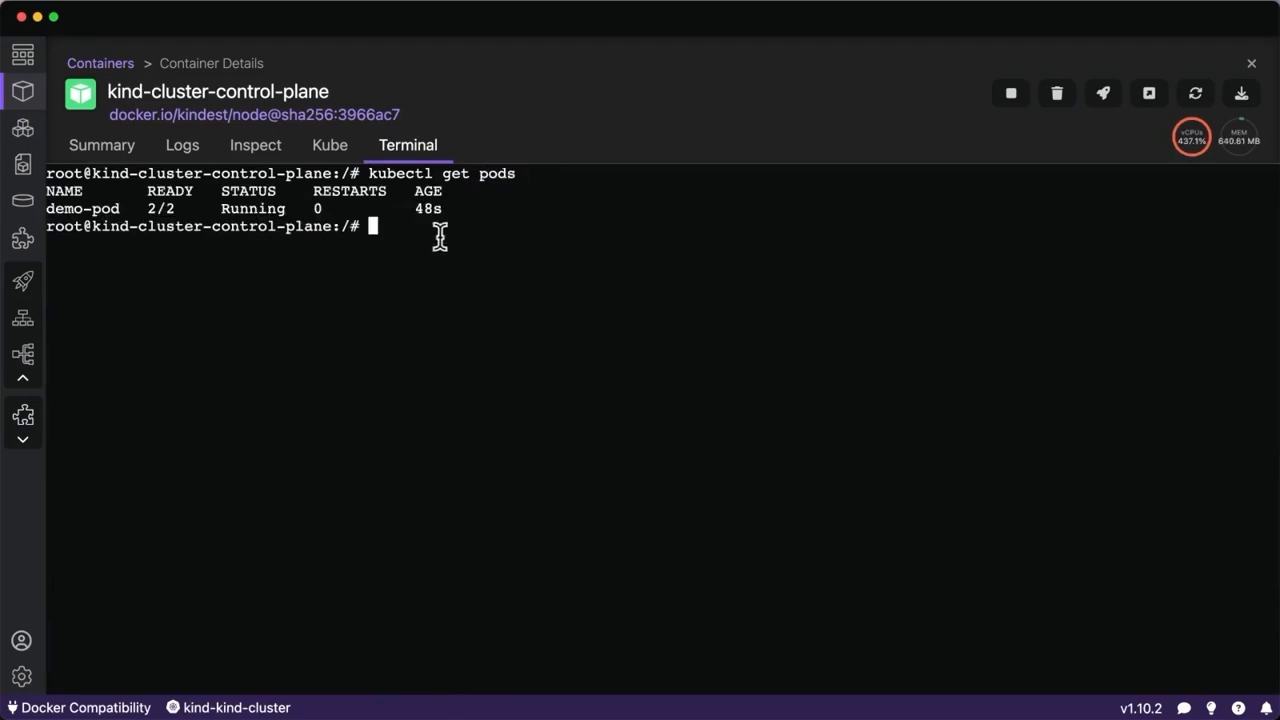
mouse_move(440, 236)
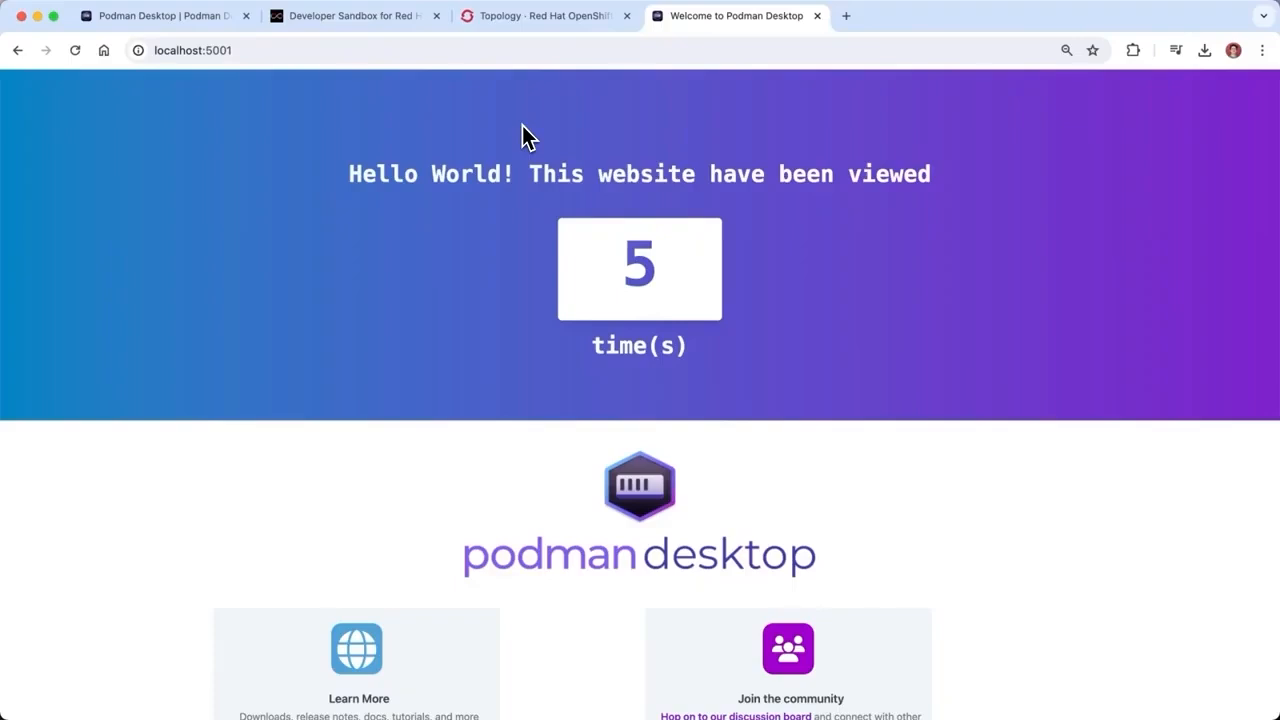
Load the demo site from its local port in a new Chrome tab and check the view counter.
text(localhost:8088)
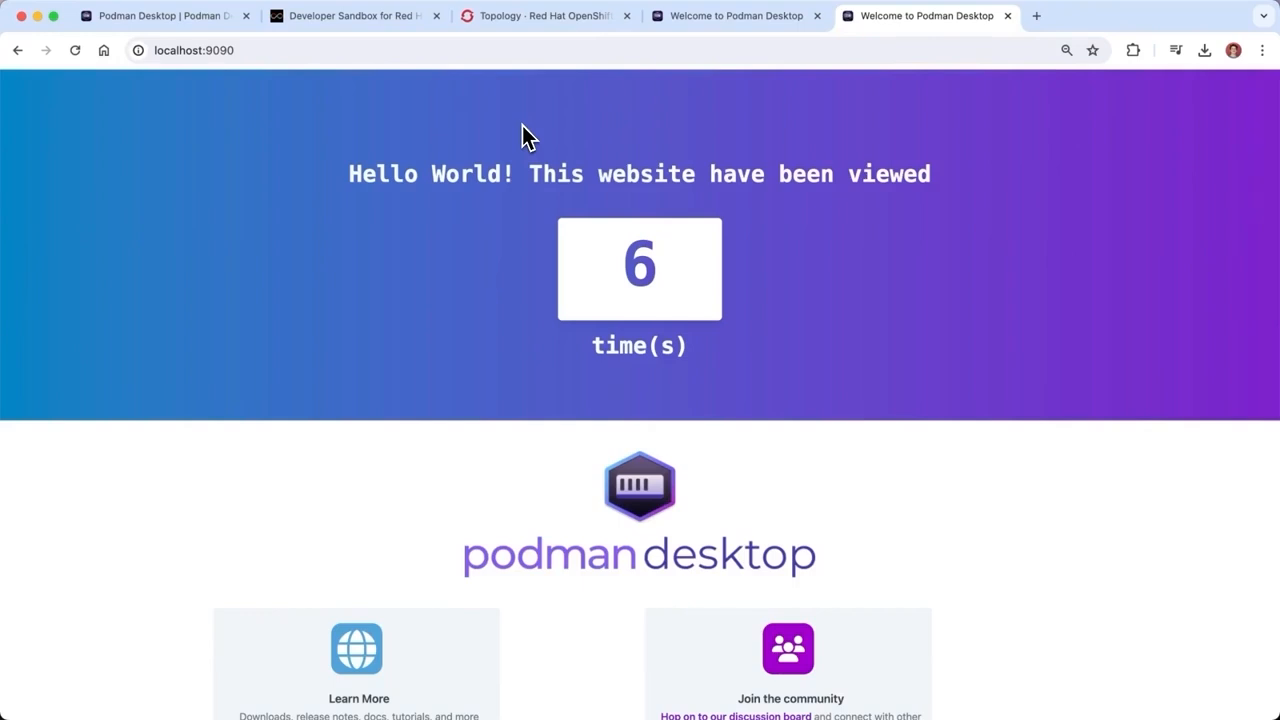
click(74, 50)
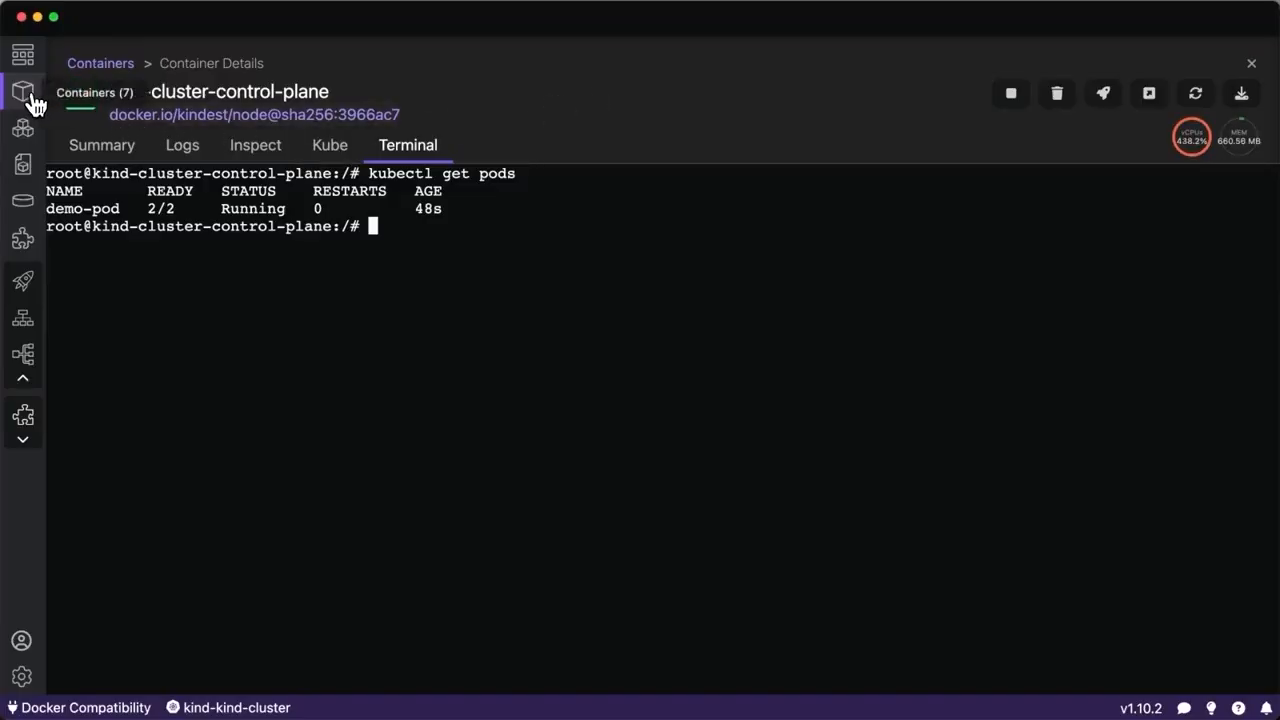
Return to the Containers list and go to the Settings Resources page.
click(22, 92)
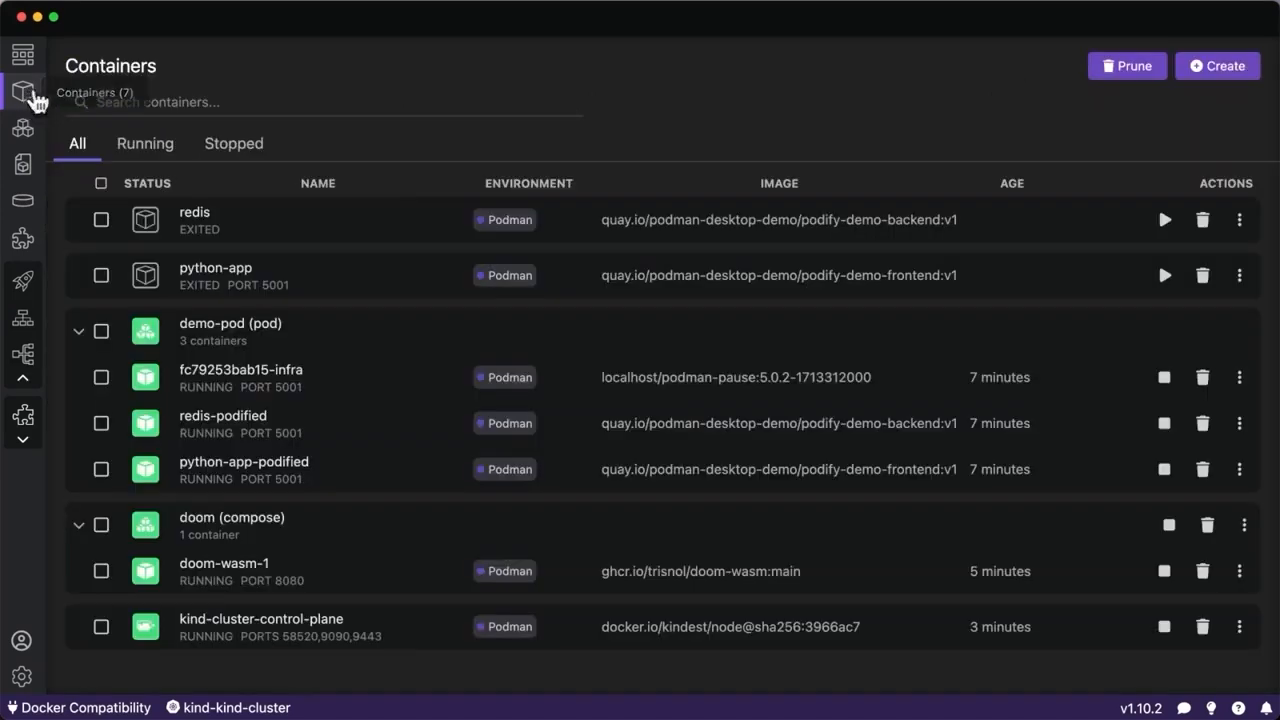
mouse_move(696, 96)
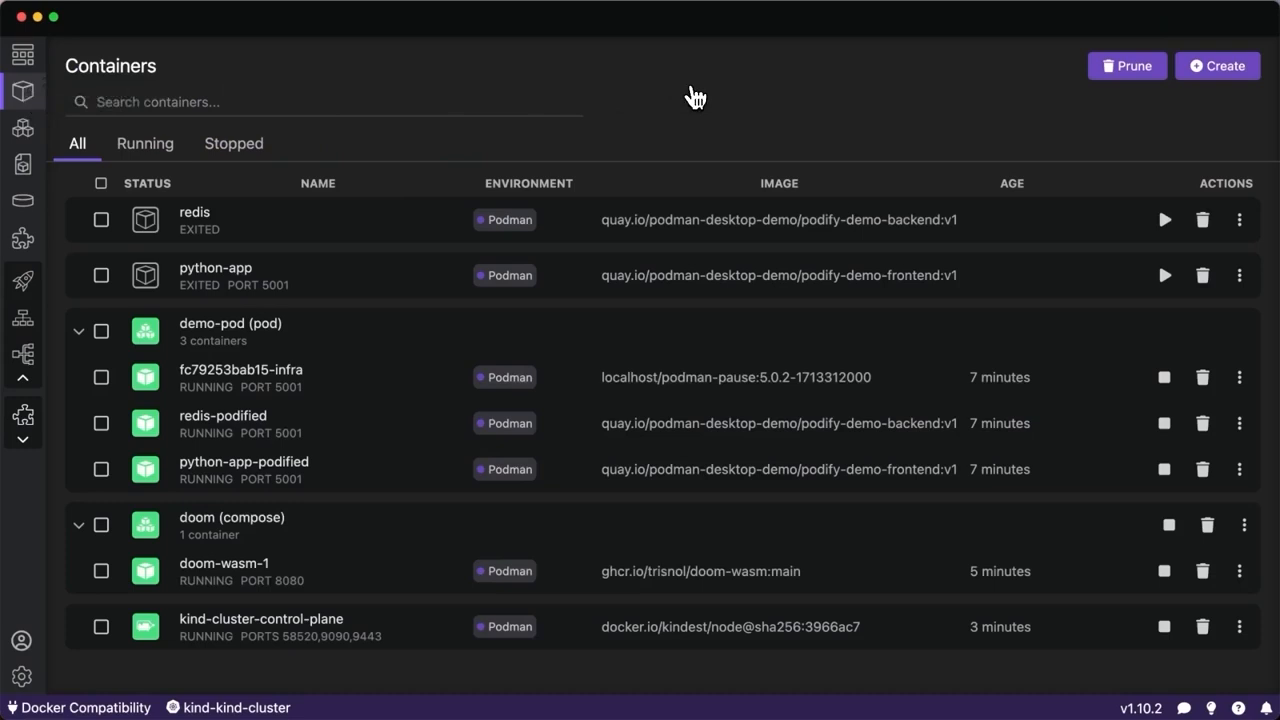
mouse_move(88, 662)
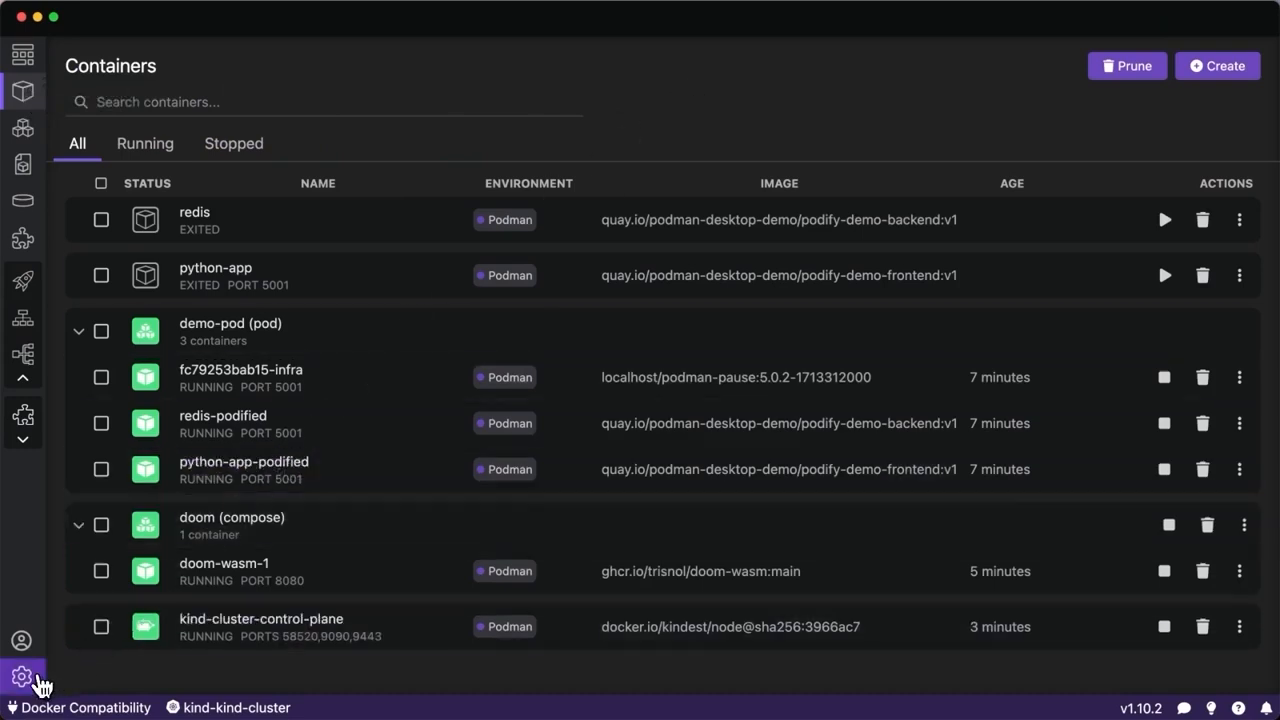
mouse_move(276, 332)
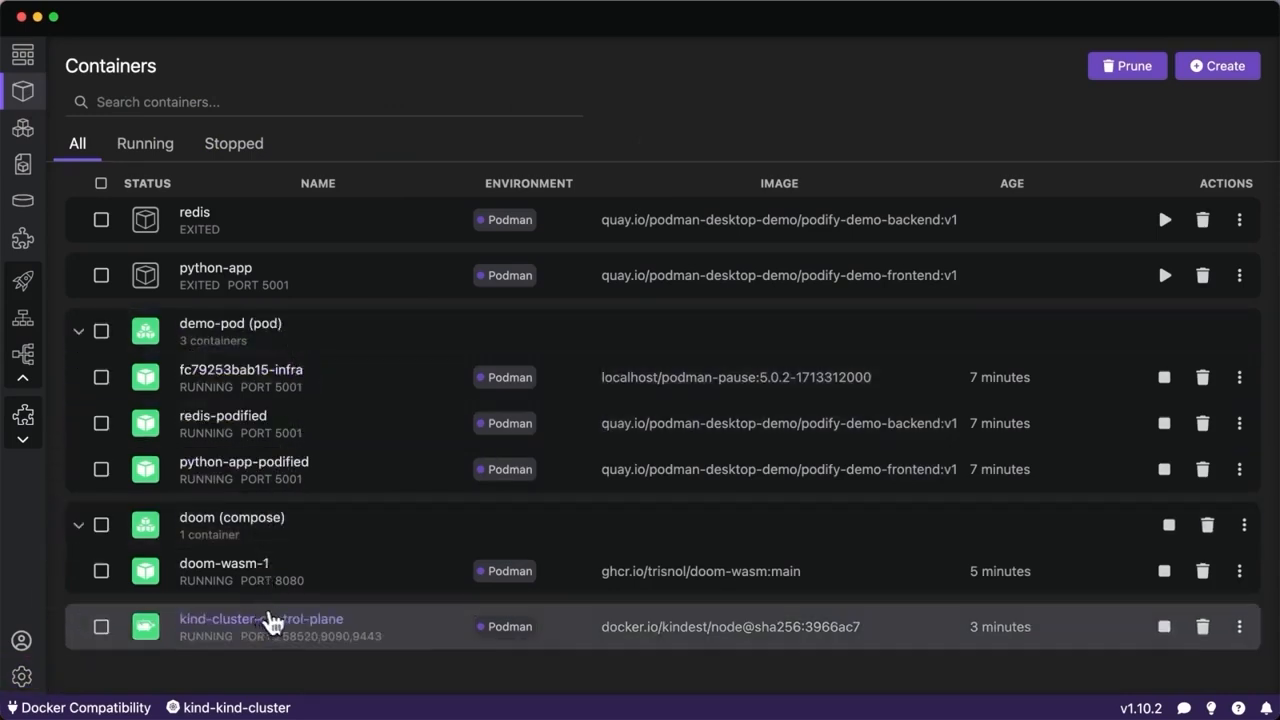
mouse_move(300, 630)
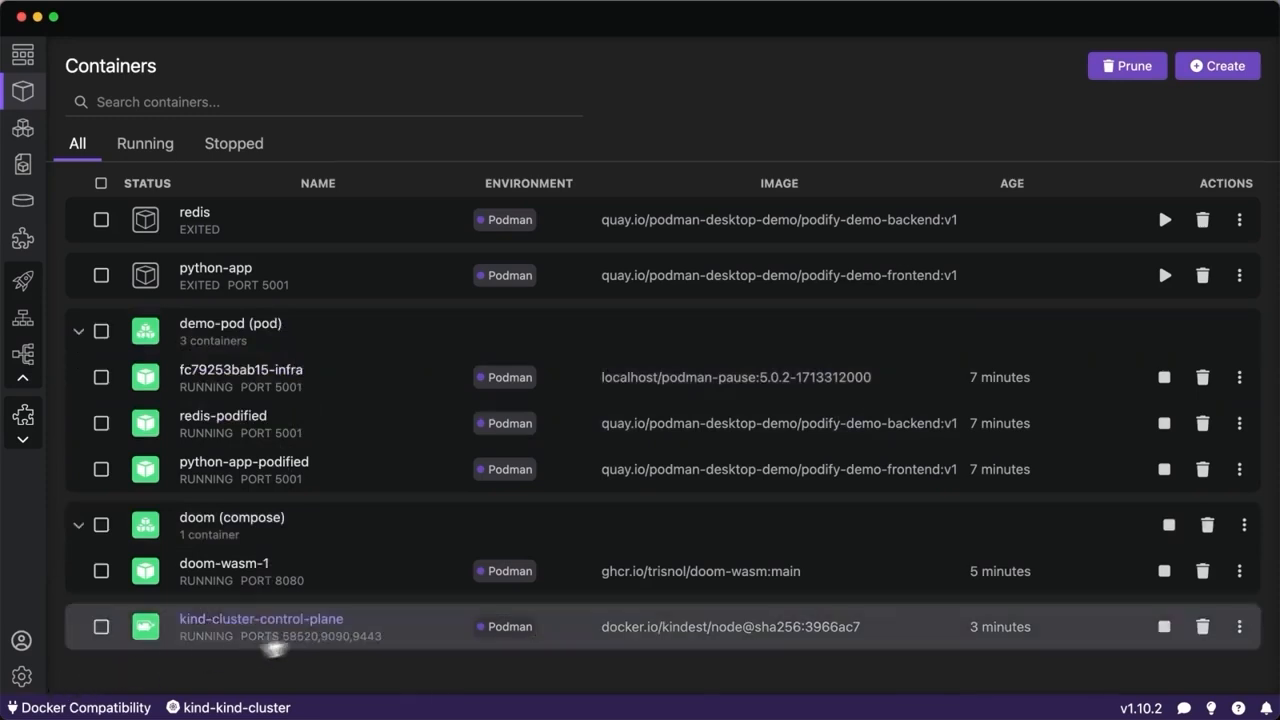
mouse_move(340, 630)
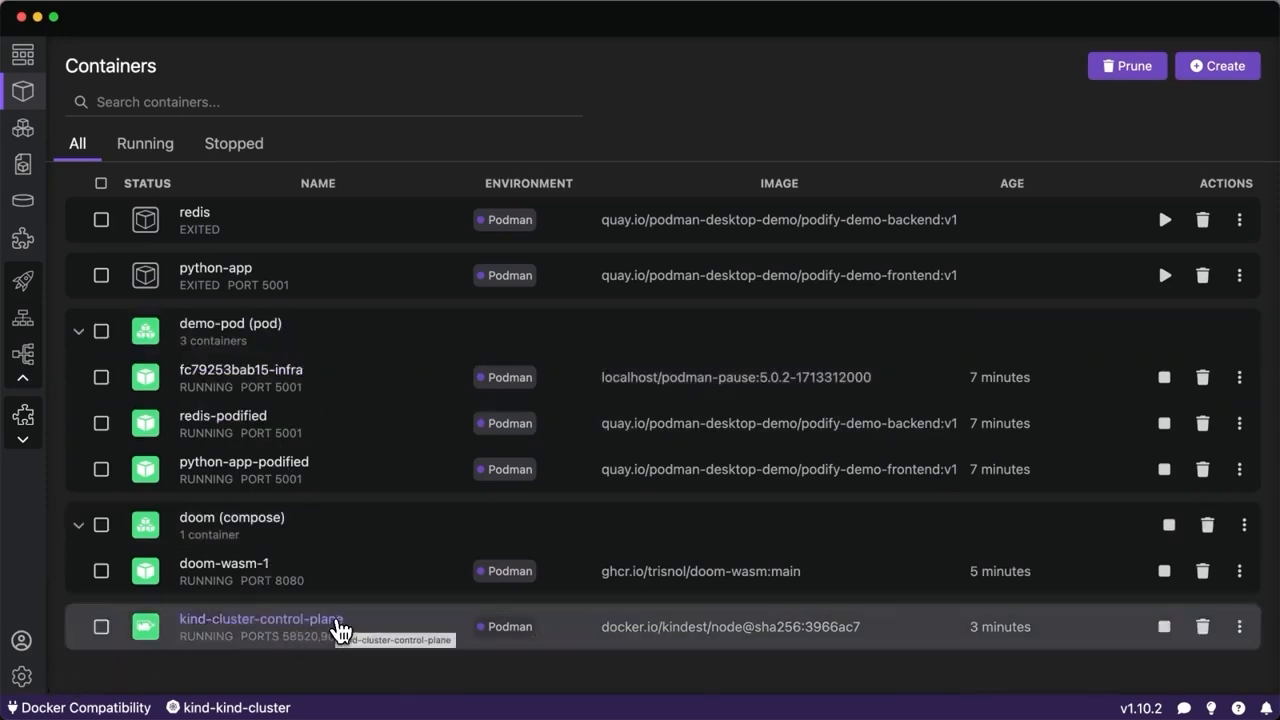
click(22, 676)
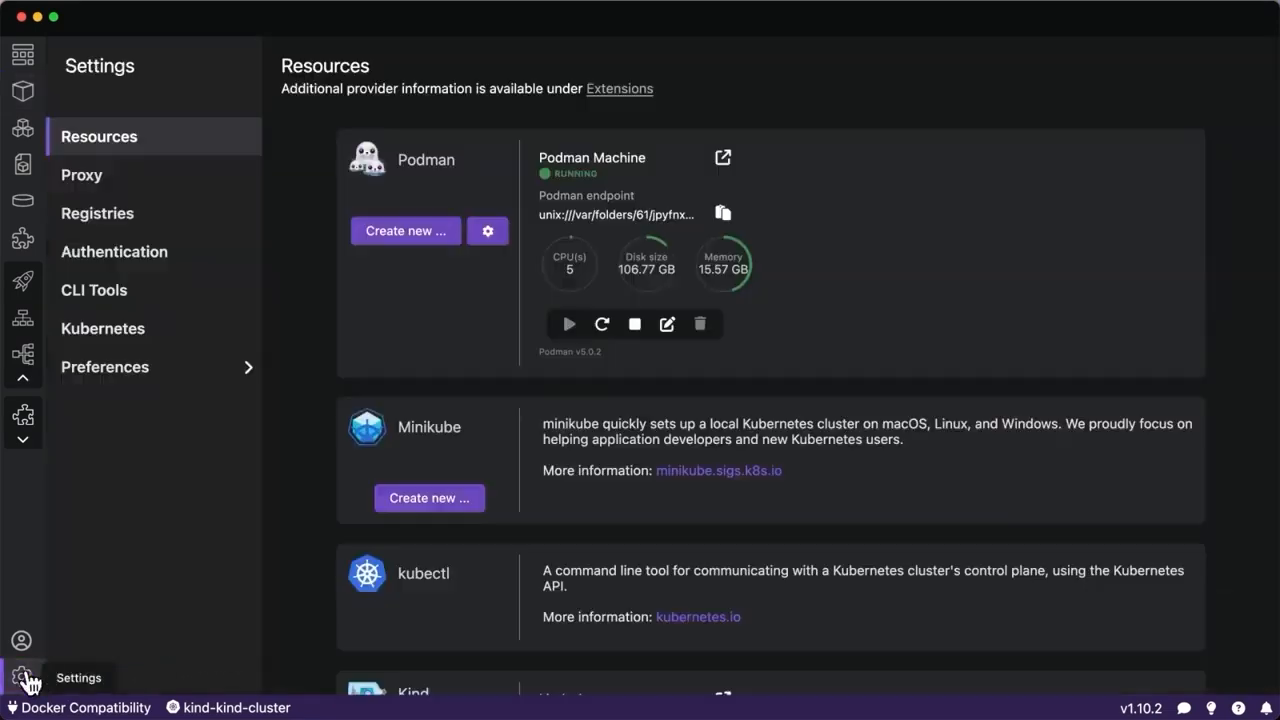
Install the Red Hat OpenShift Sandbox extension from the Extensions catalog.
click(22, 238)
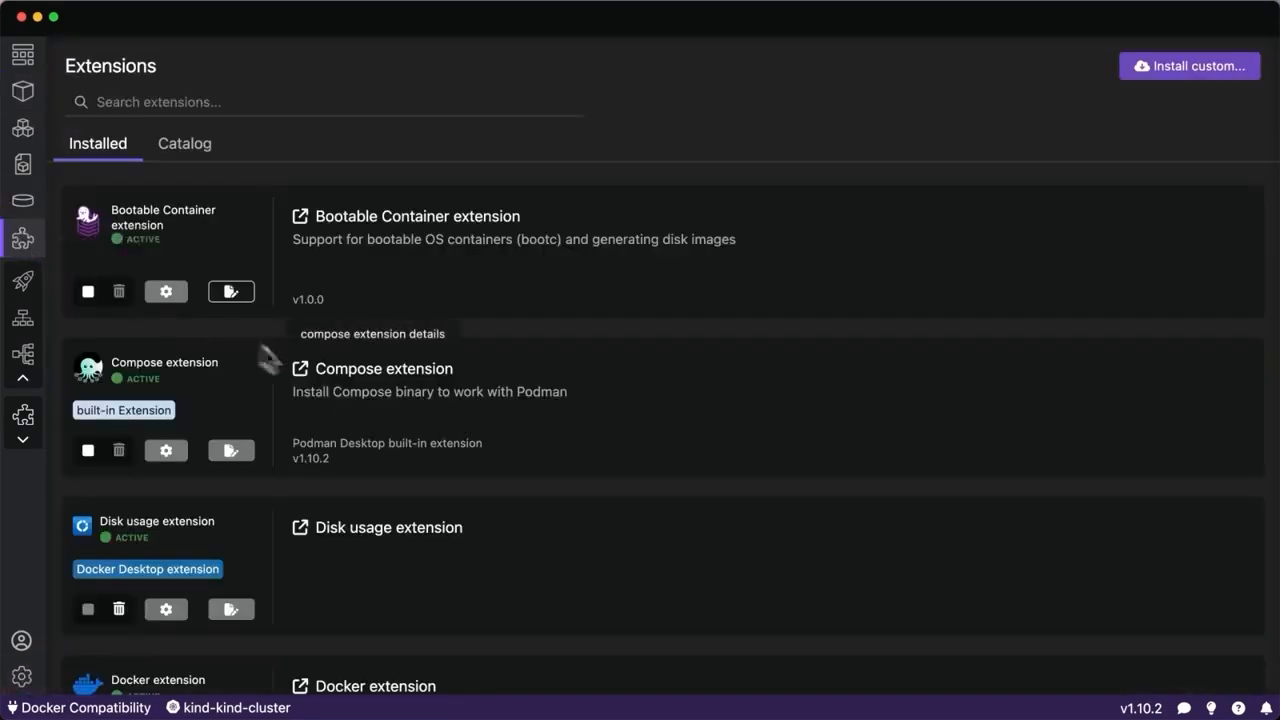
click(184, 144)
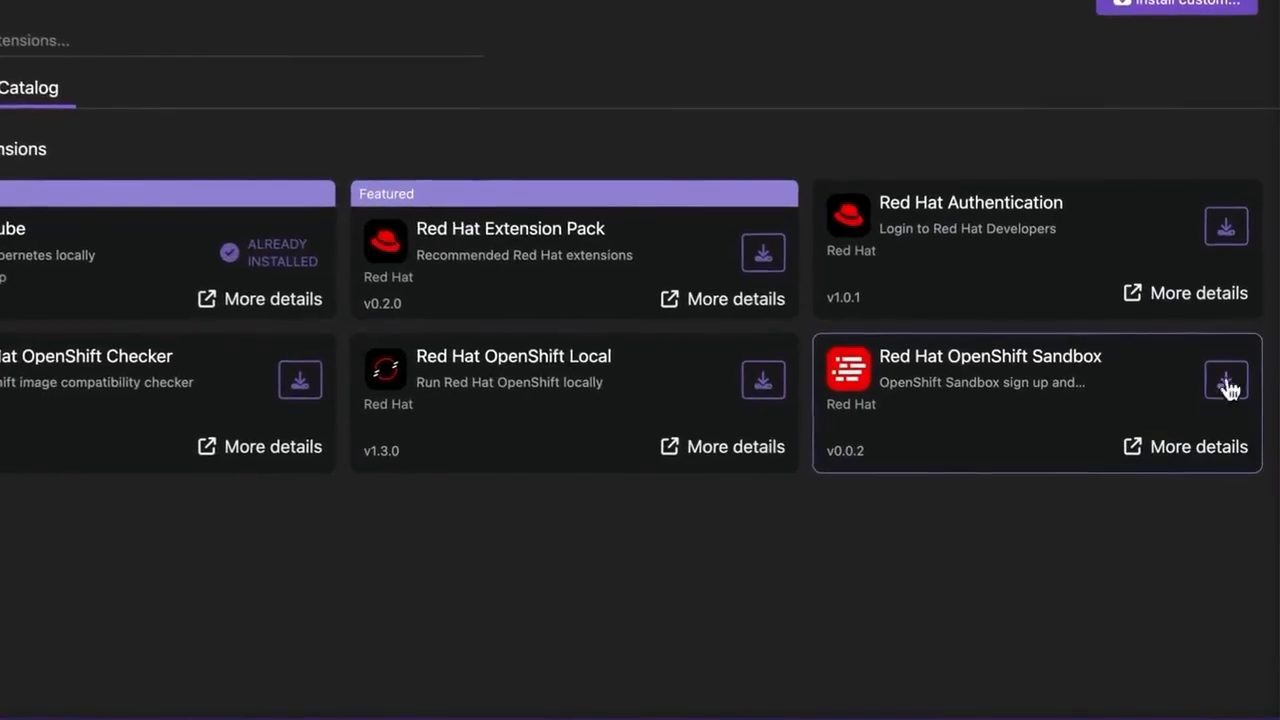
click(1226, 380)
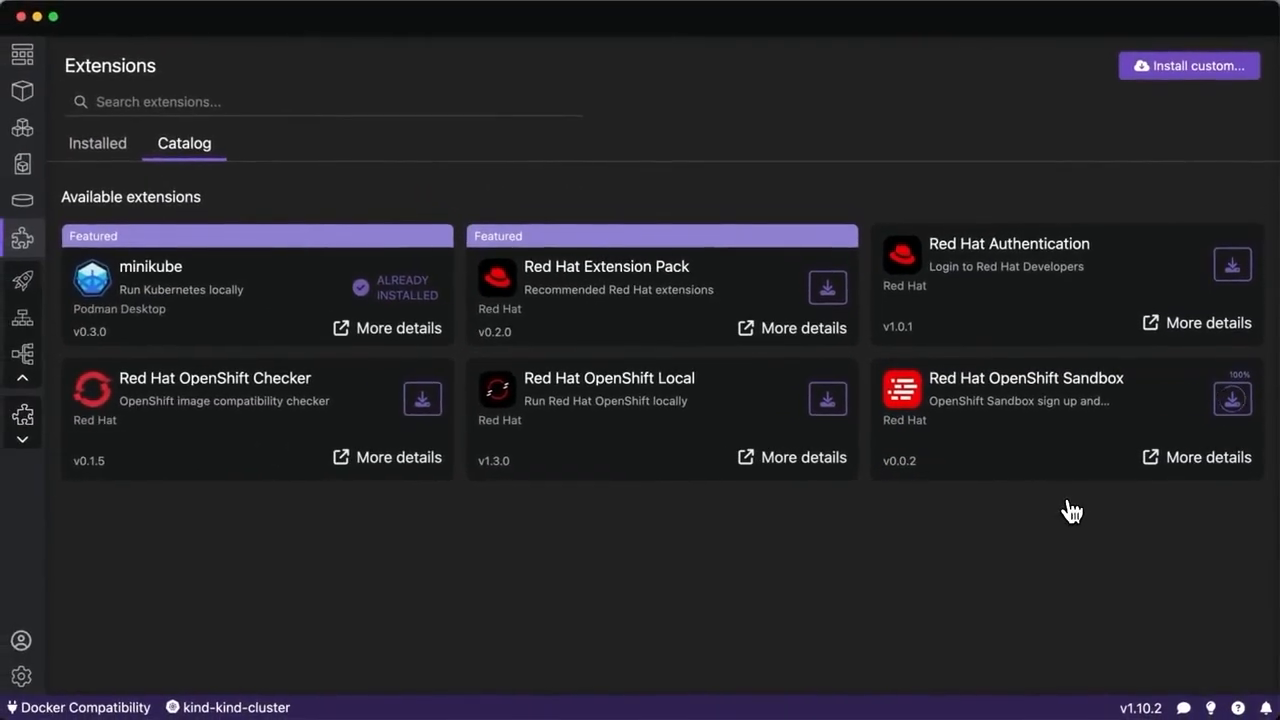
click(1232, 398)
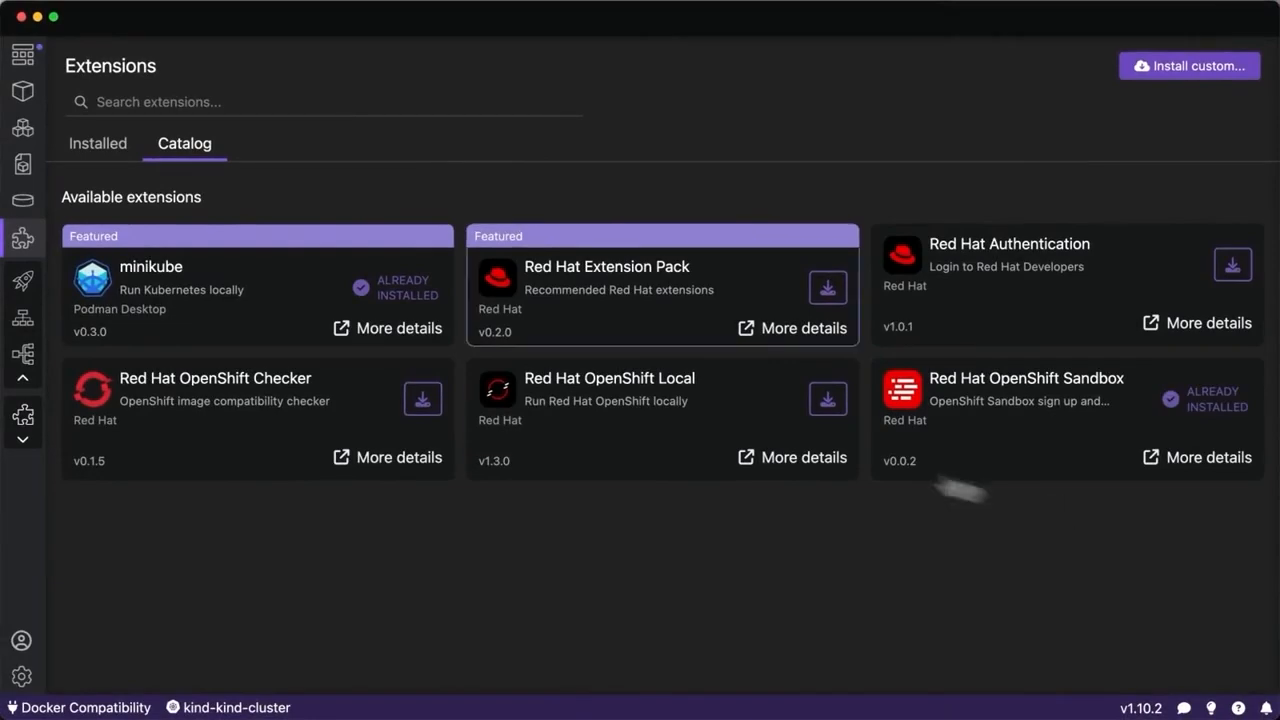
mouse_move(24, 162)
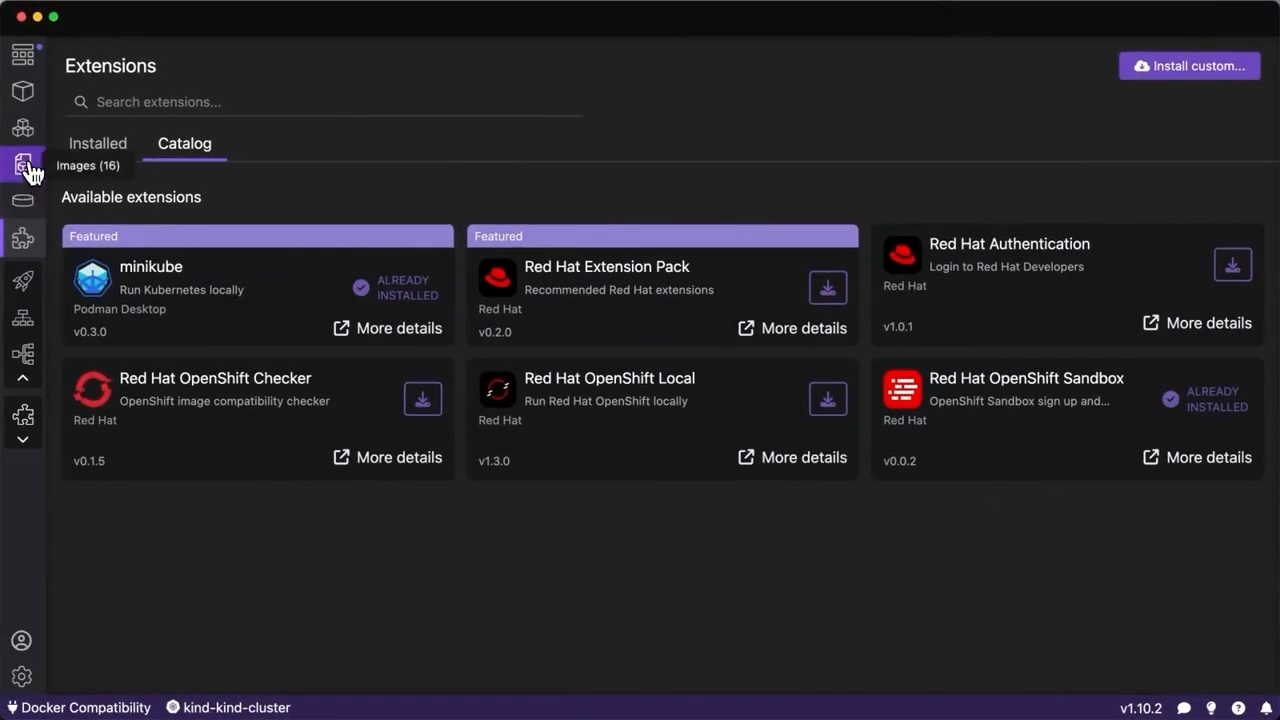
Start a new Developer Sandbox connection from Resources and log into the sandbox in the browser.
click(22, 676)
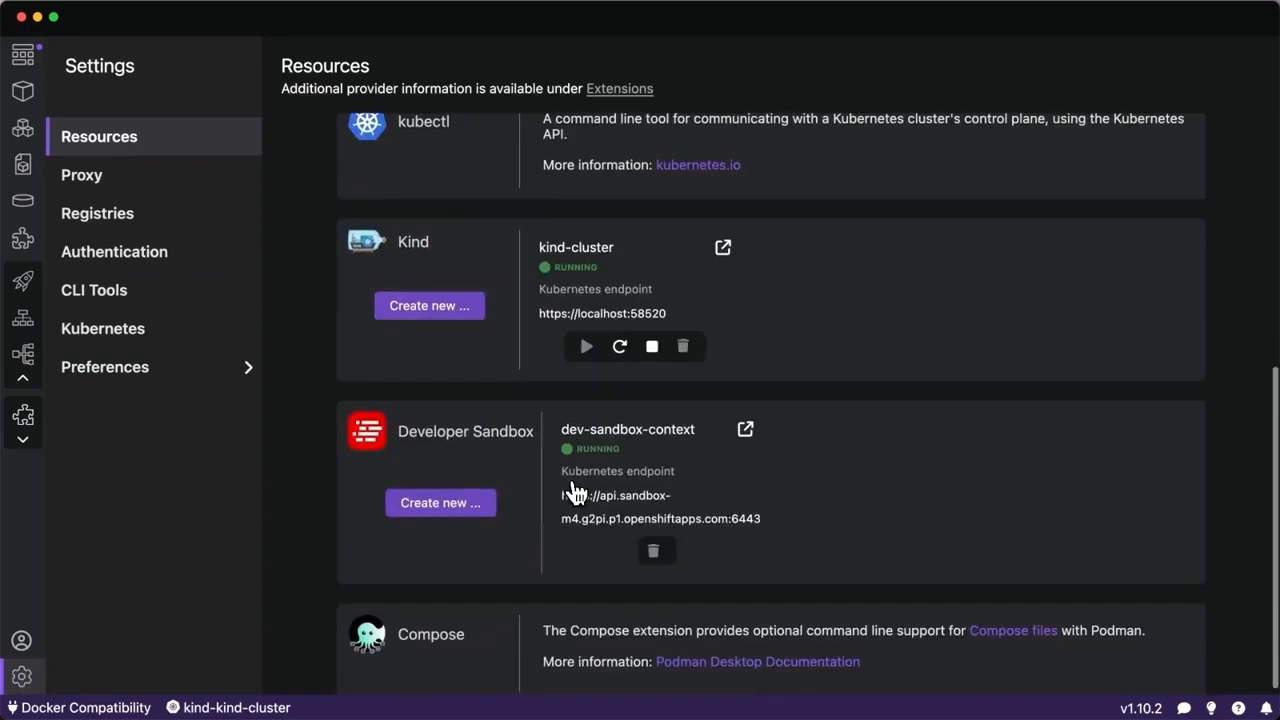
mouse_move(440, 502)
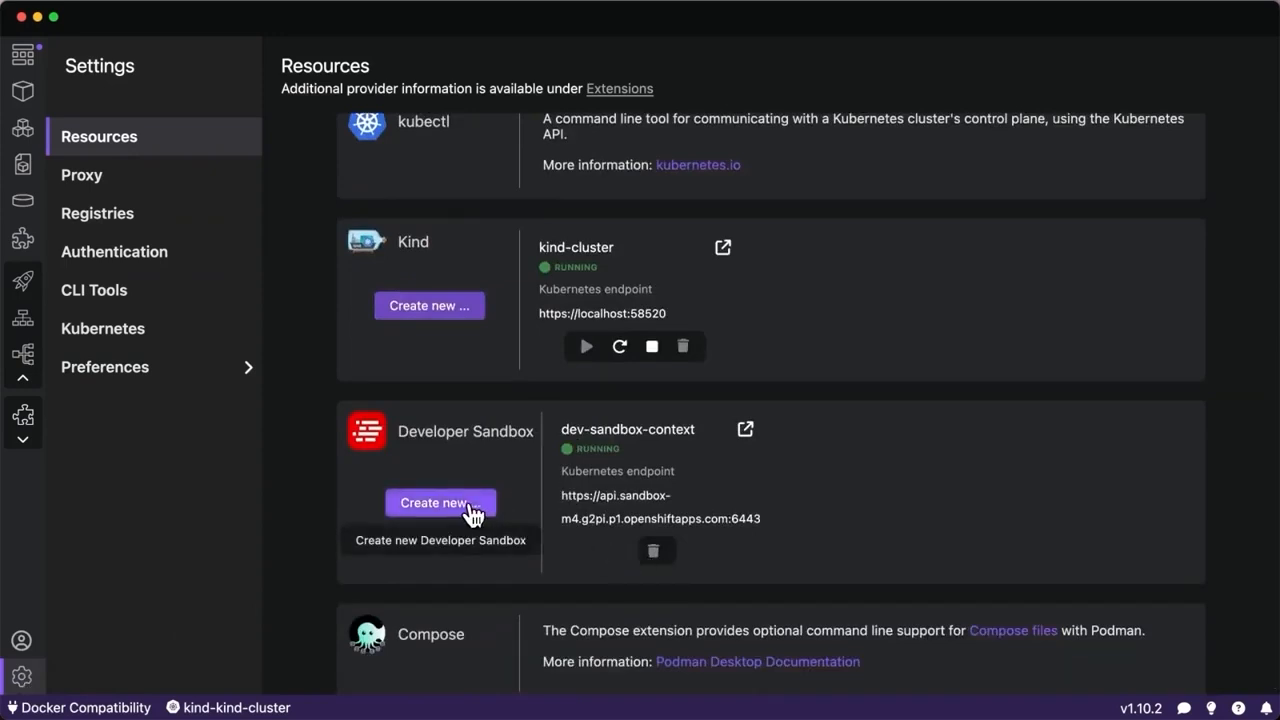
click(440, 502)
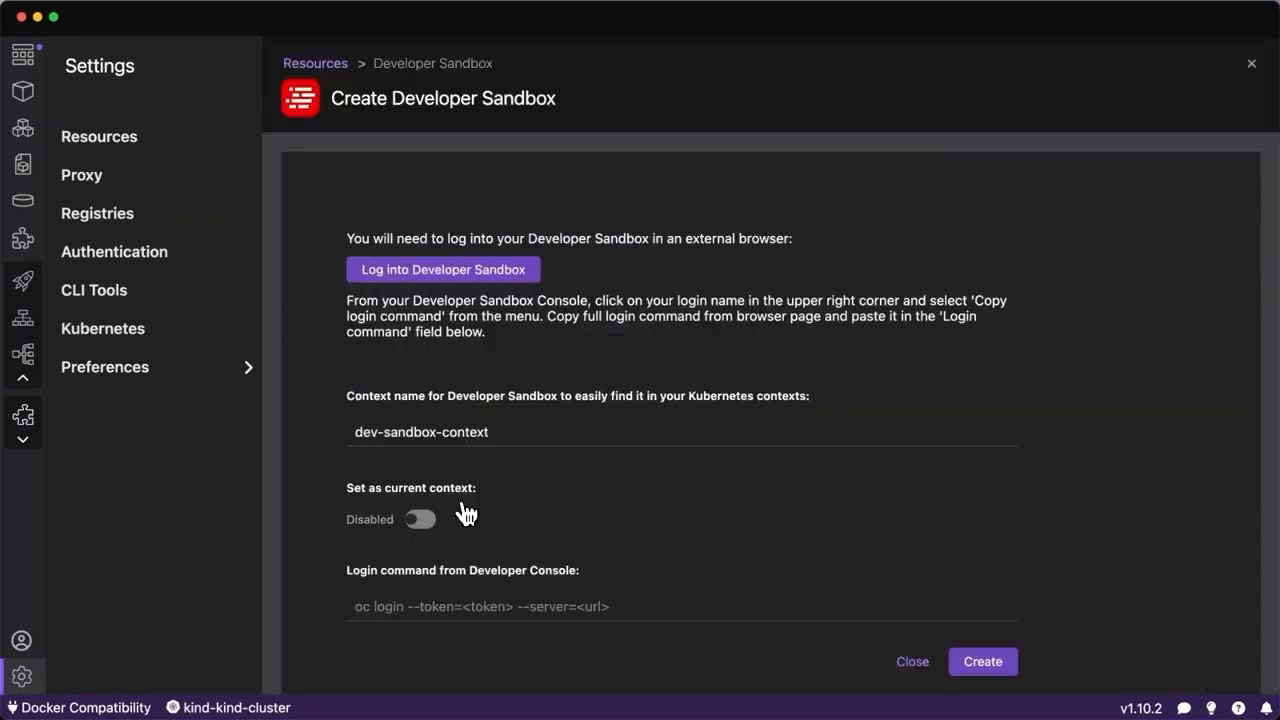
mouse_move(650, 312)
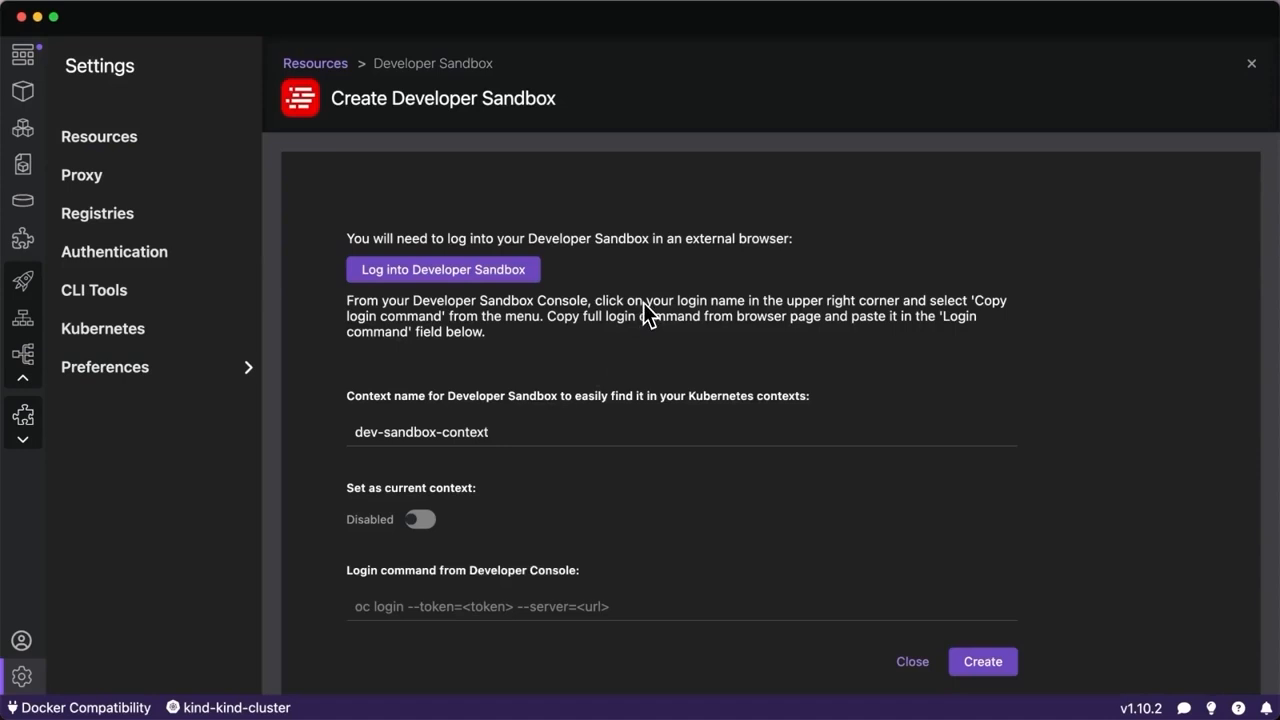
mouse_move(632, 290)
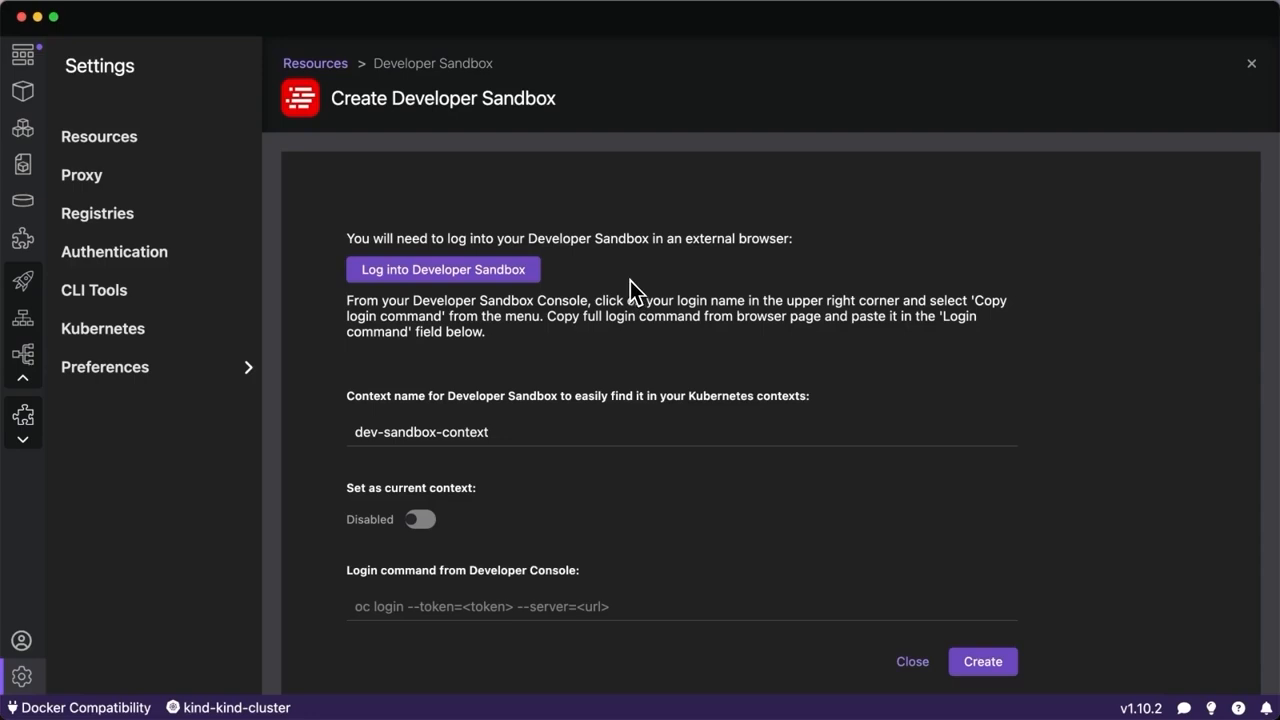
mouse_move(470, 278)
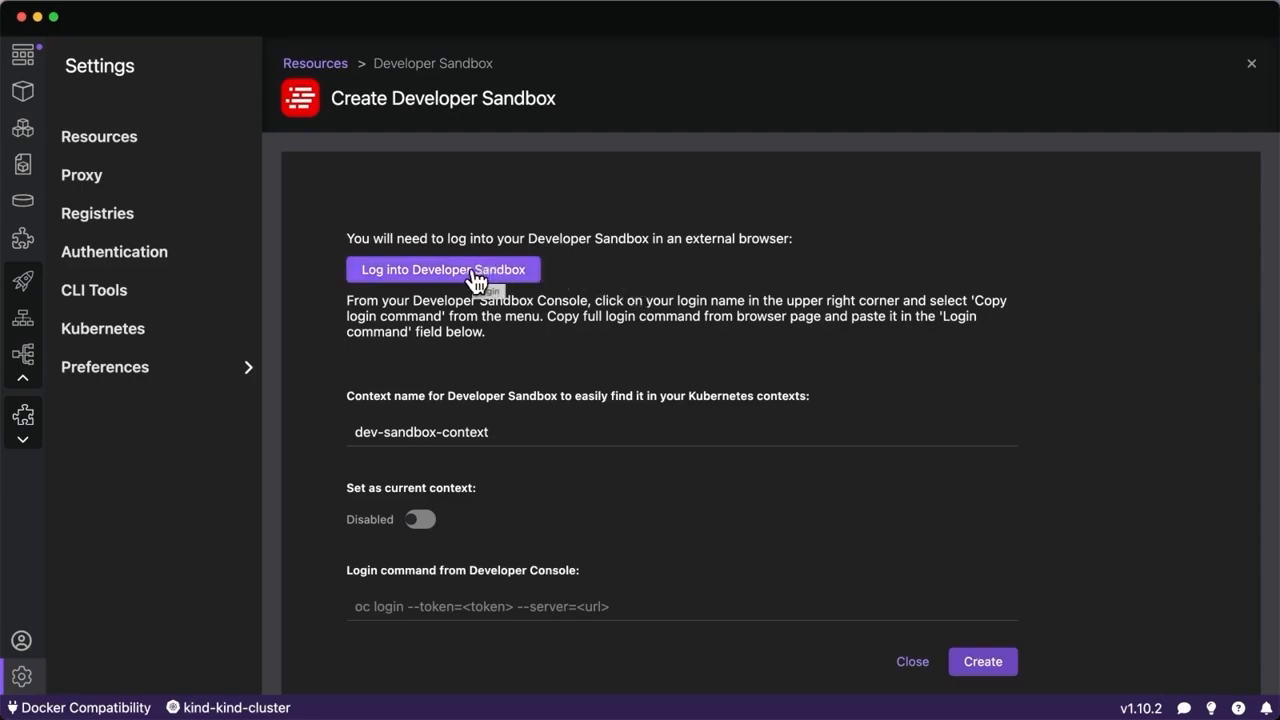
mouse_move(468, 278)
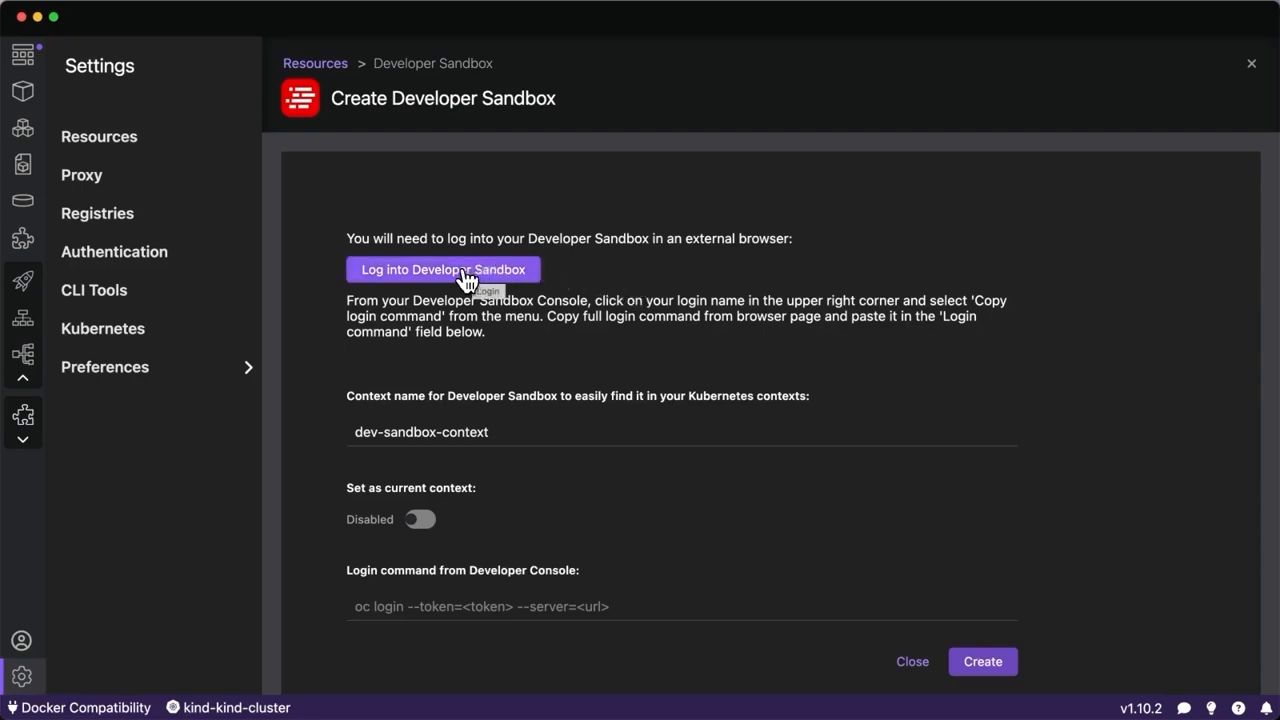
click(444, 268)
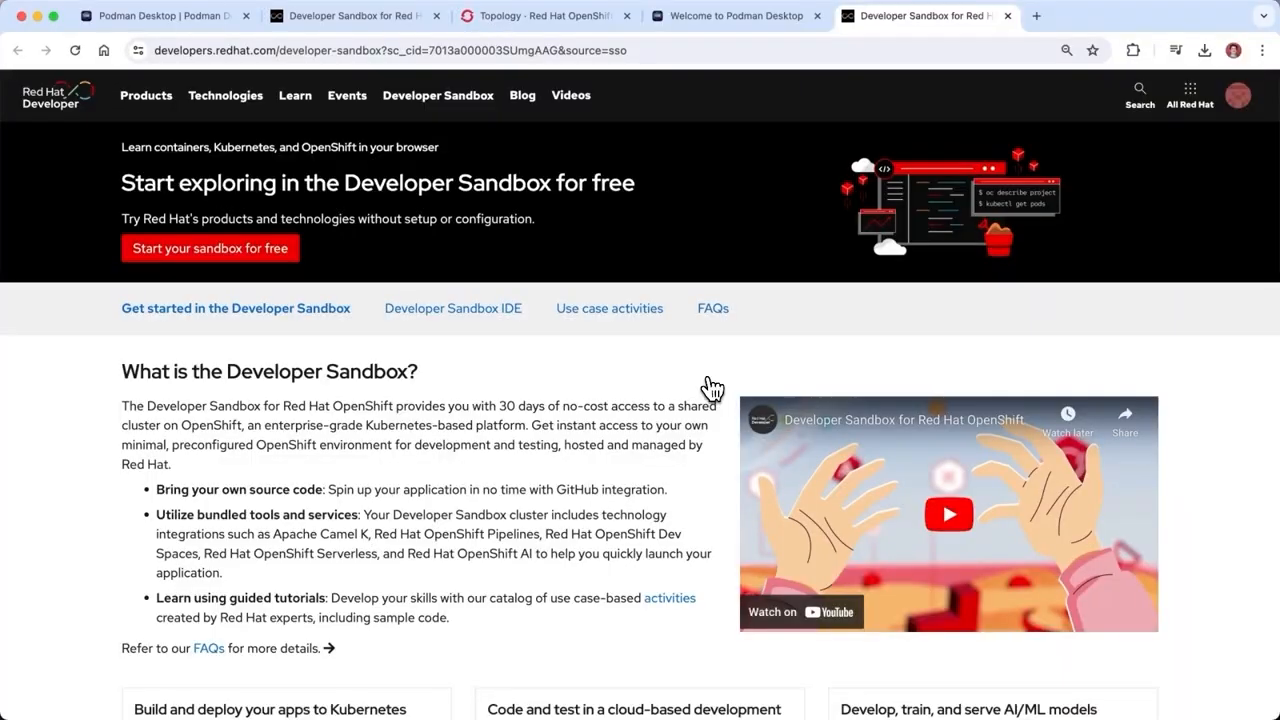
Launch the sandbox's OpenShift console and request its login command via the DevSandbox provider.
click(210, 248)
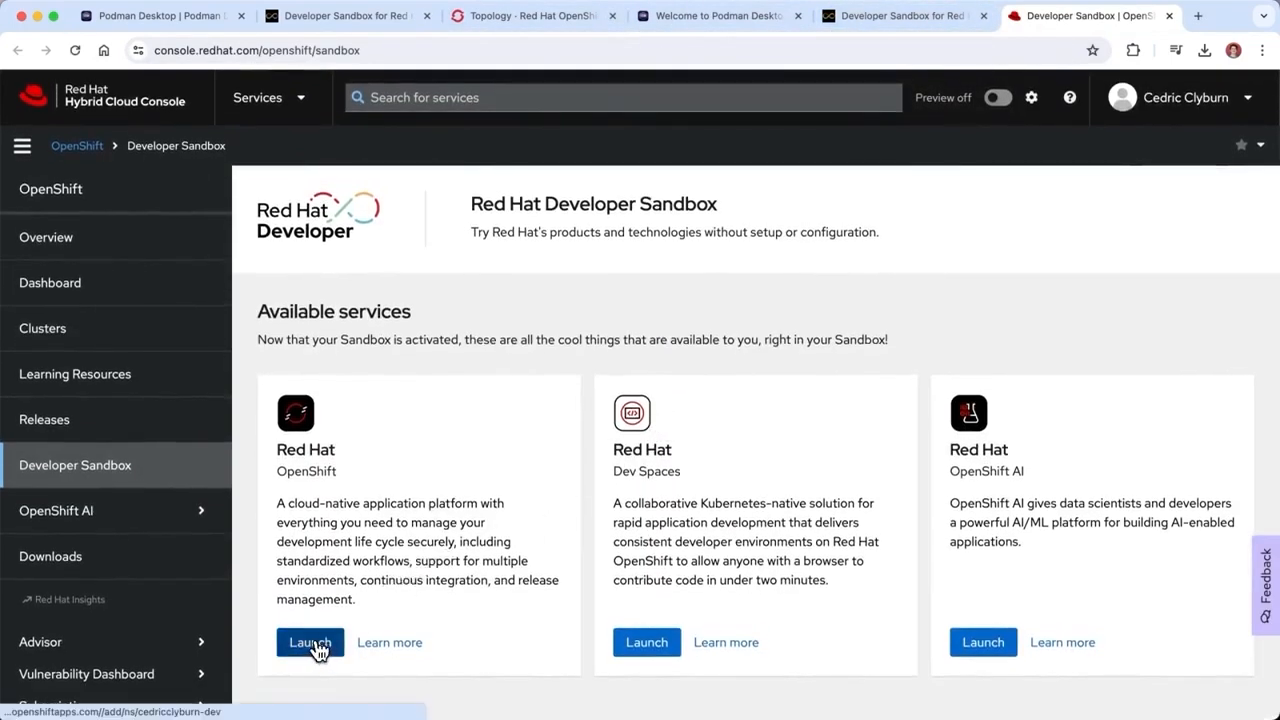
click(308, 642)
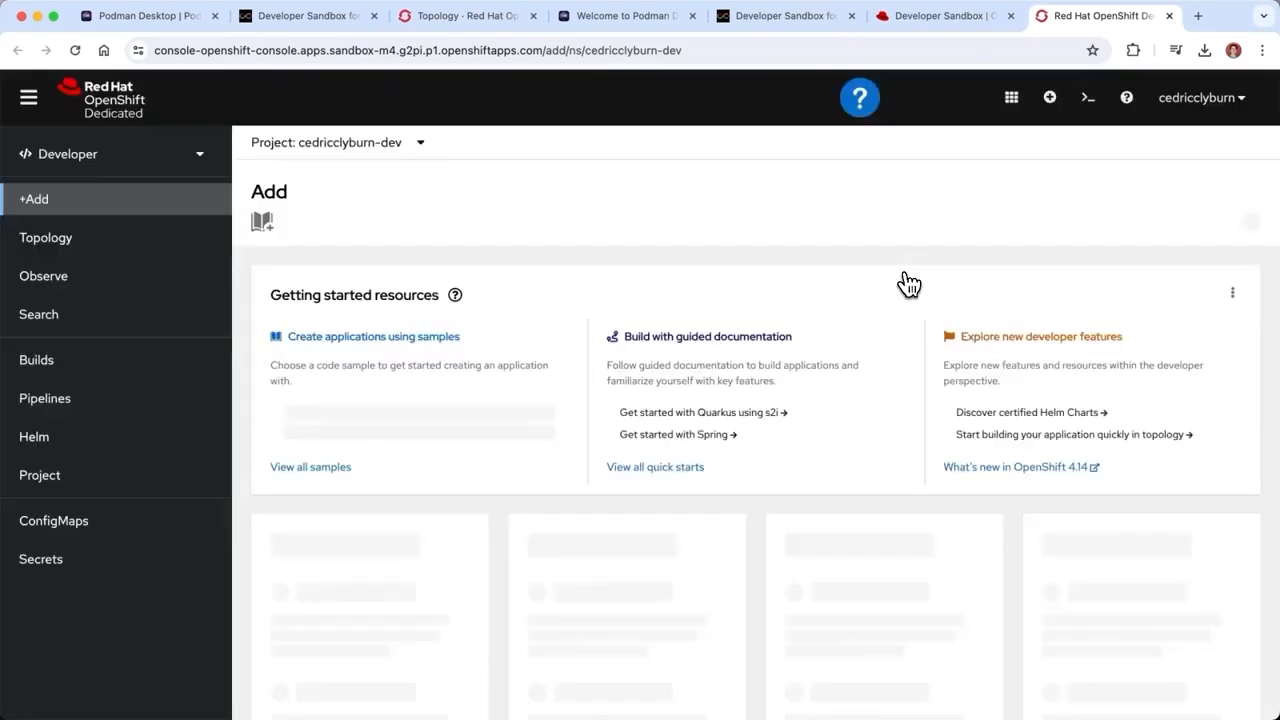
click(1200, 96)
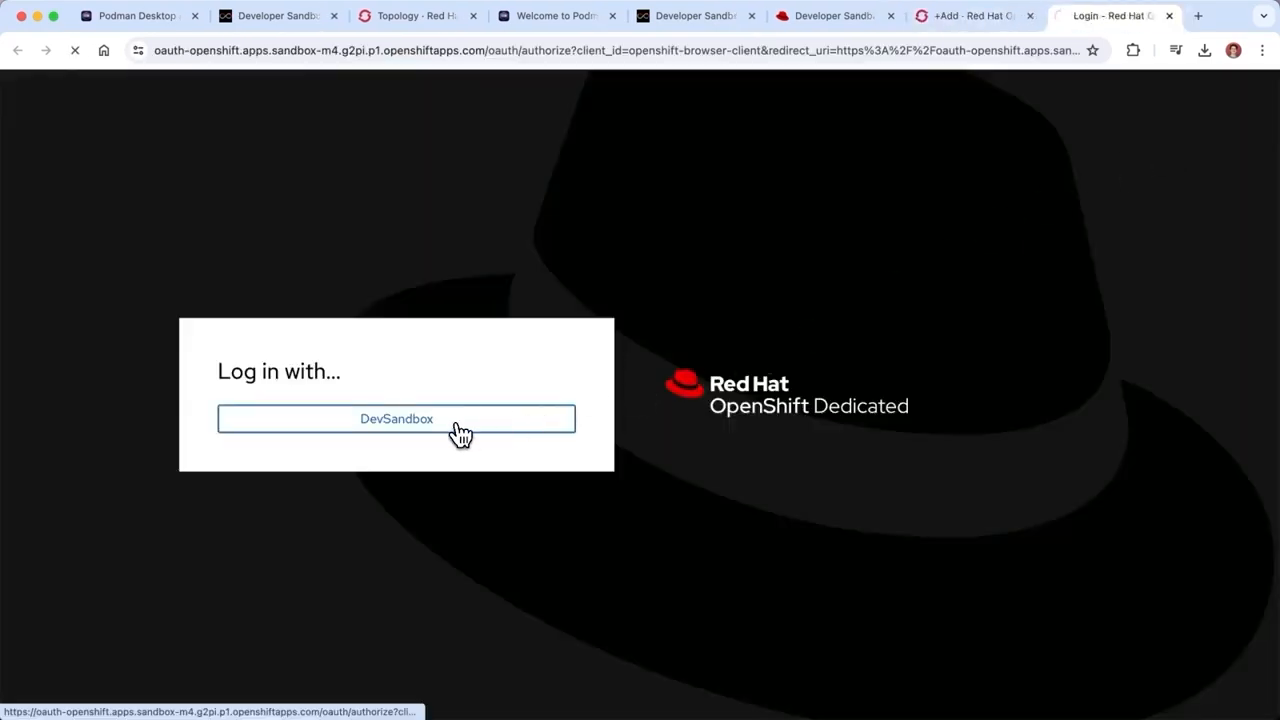
click(396, 418)
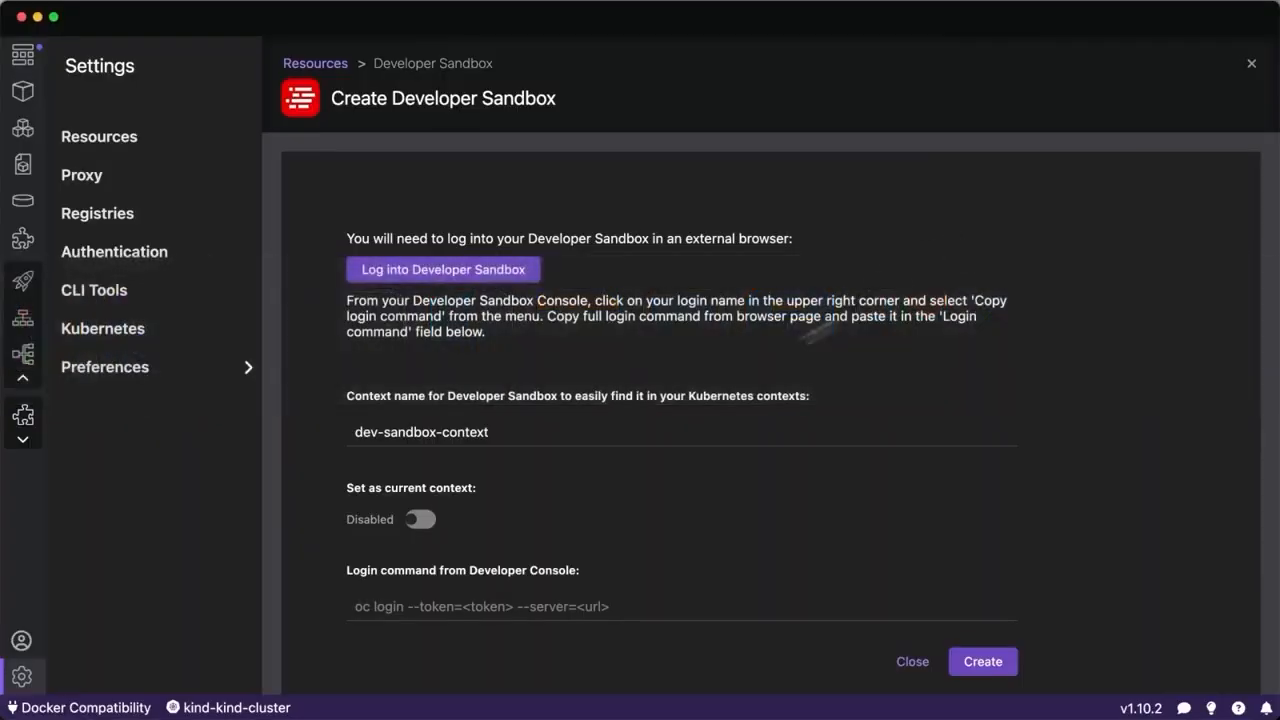
Create the dev-sandbox-context-demo connection with the oc login command and make it the current context.
click(418, 518)
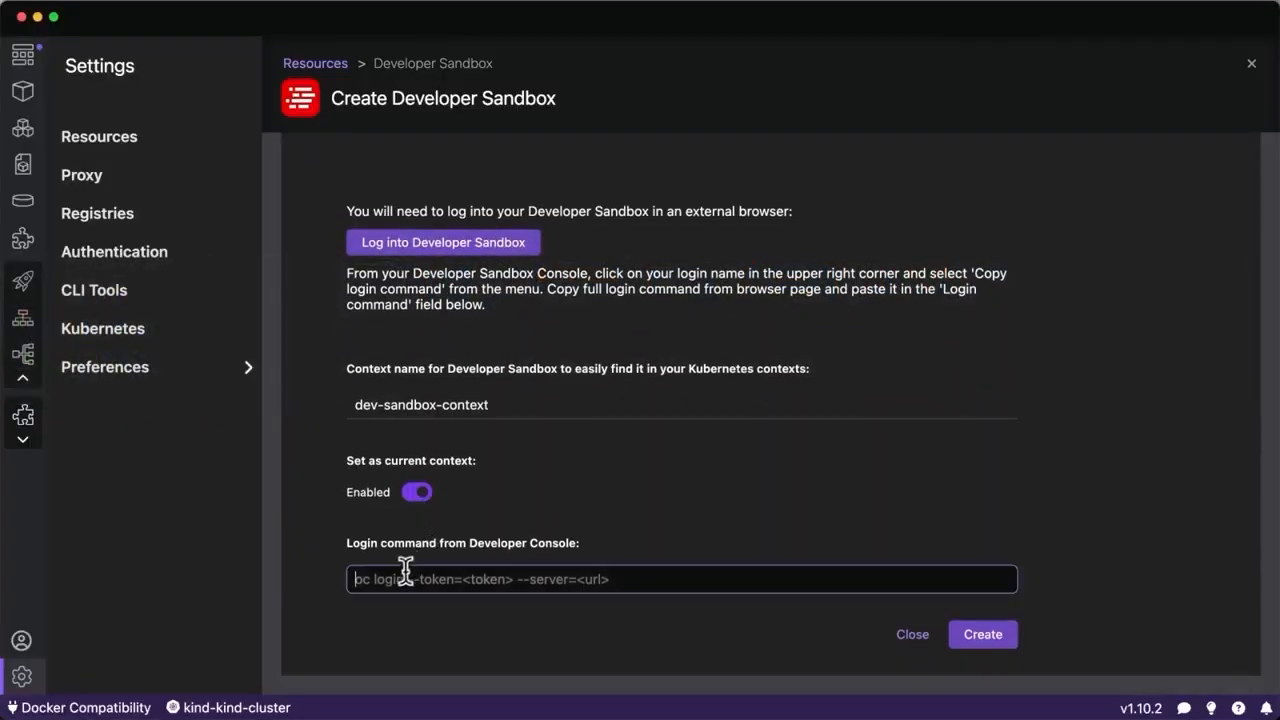
click(980, 634)
text(-dem)
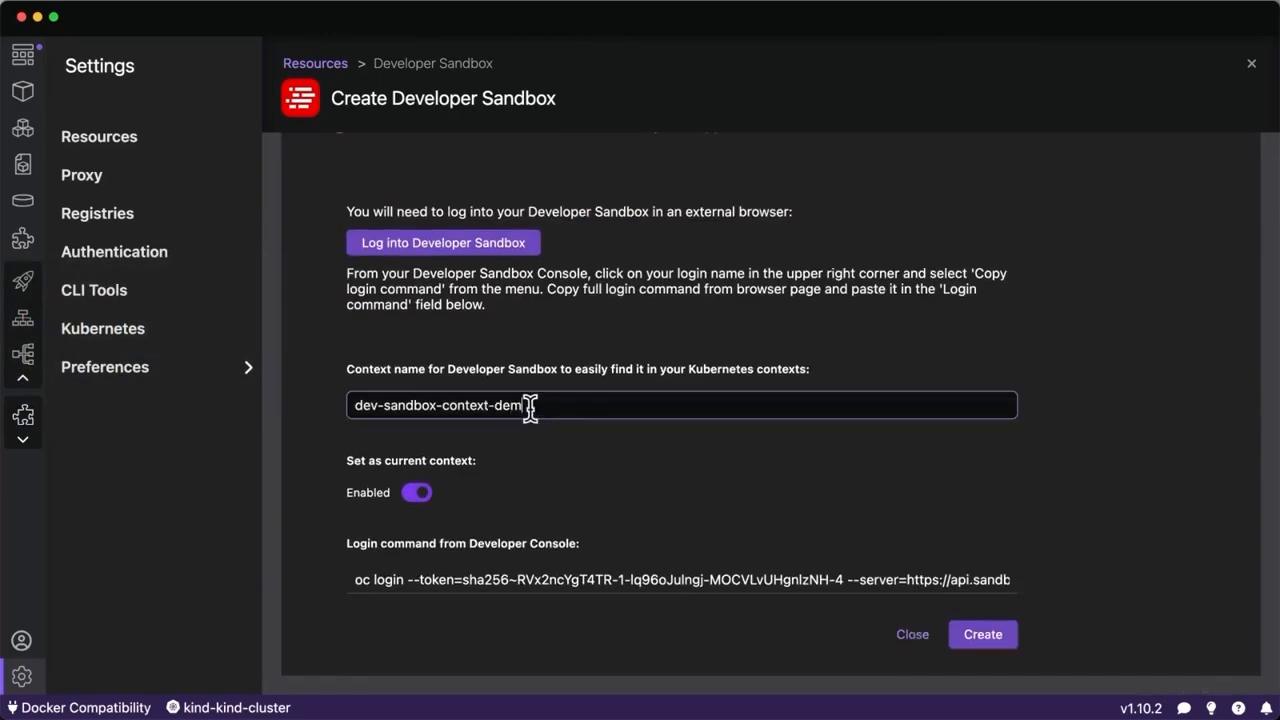
click(980, 634)
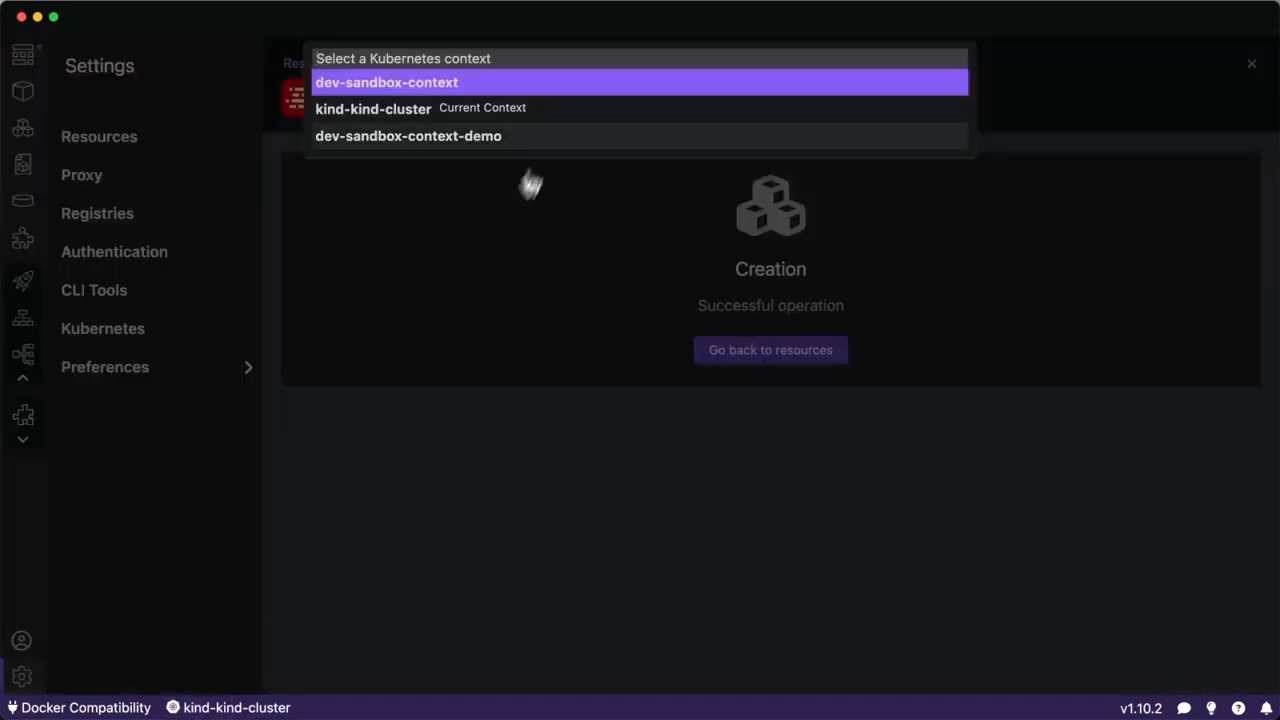
click(408, 136)
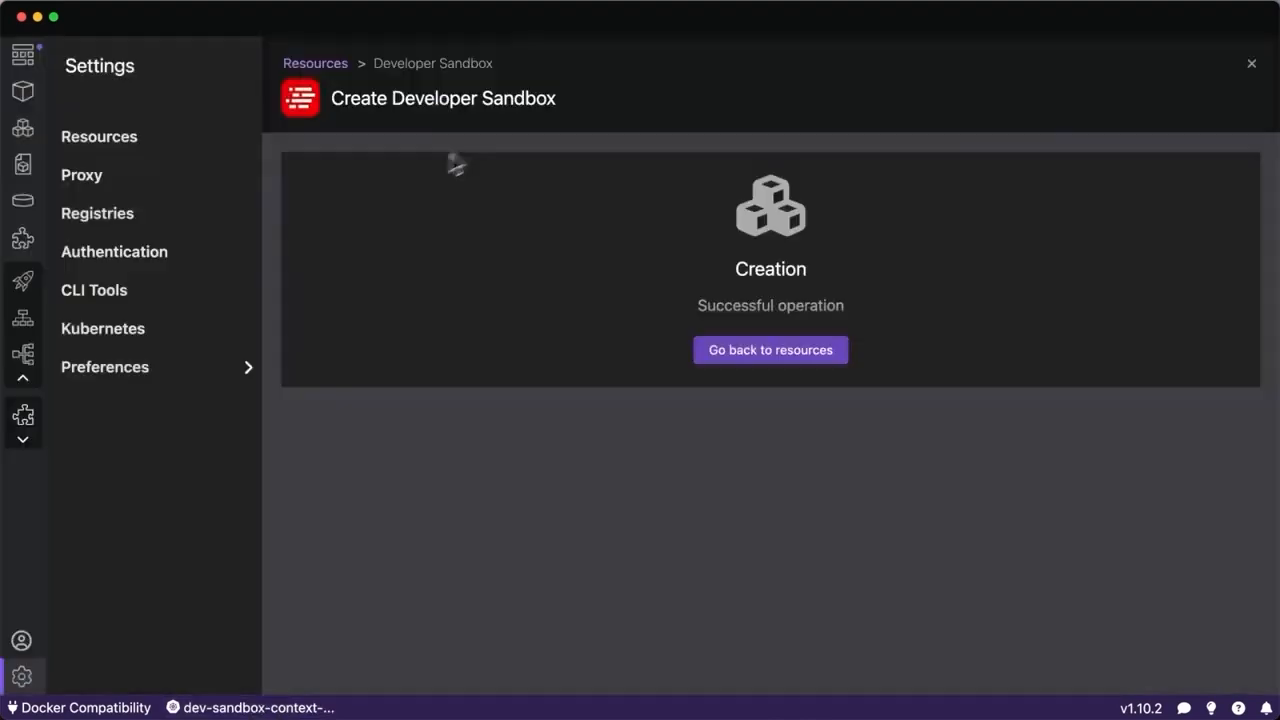
Deploy demo-pod to dev-sandbox-context-demo as demo-pod-new with an OpenShift route on port 5000.
click(24, 128)
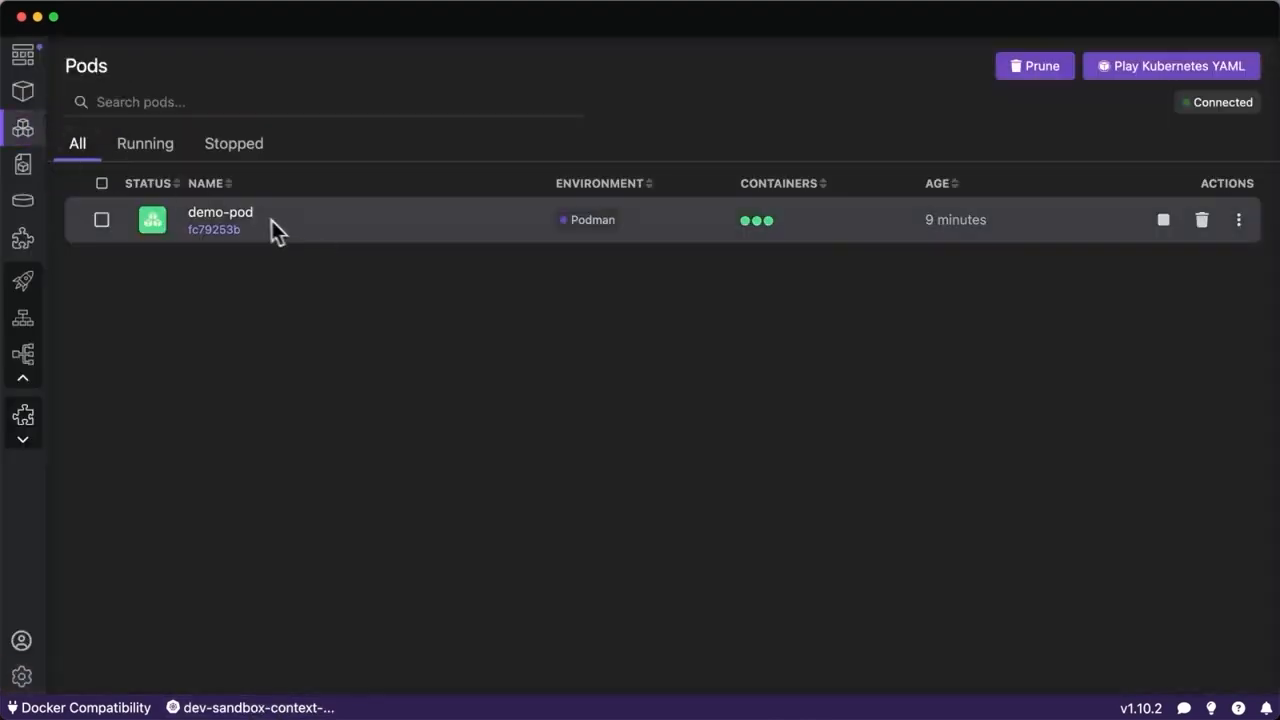
click(220, 218)
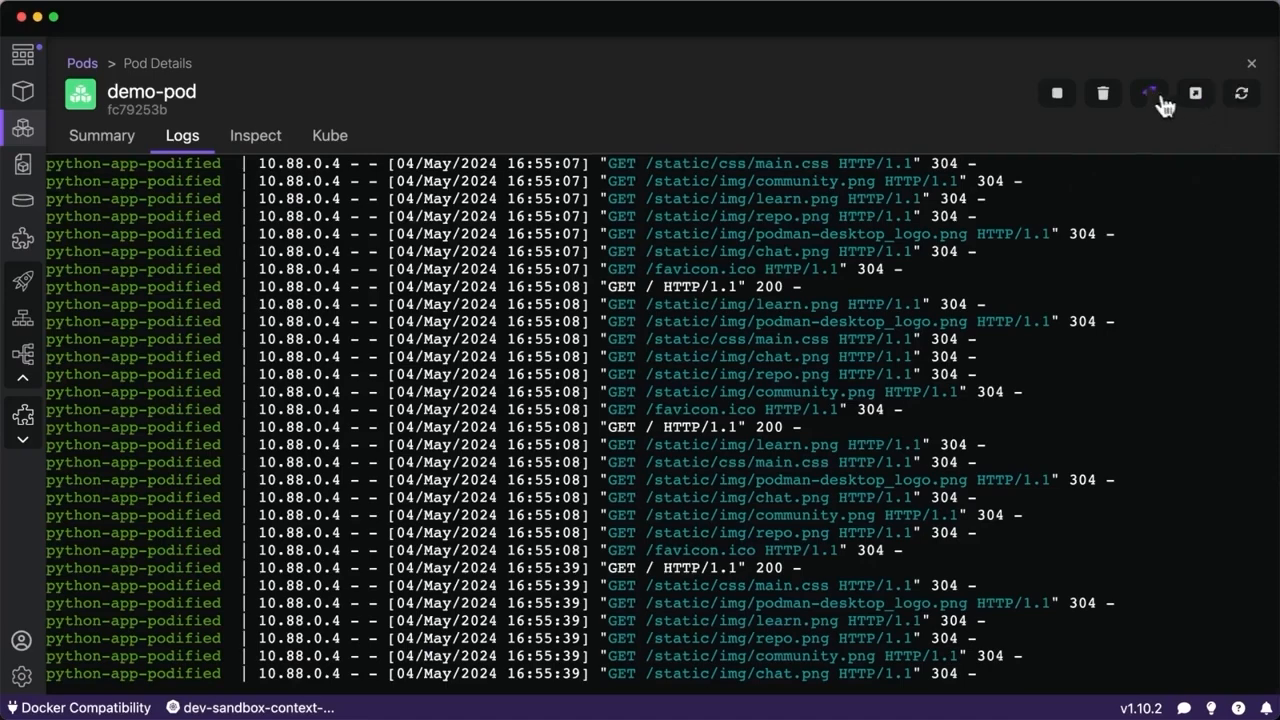
click(1148, 94)
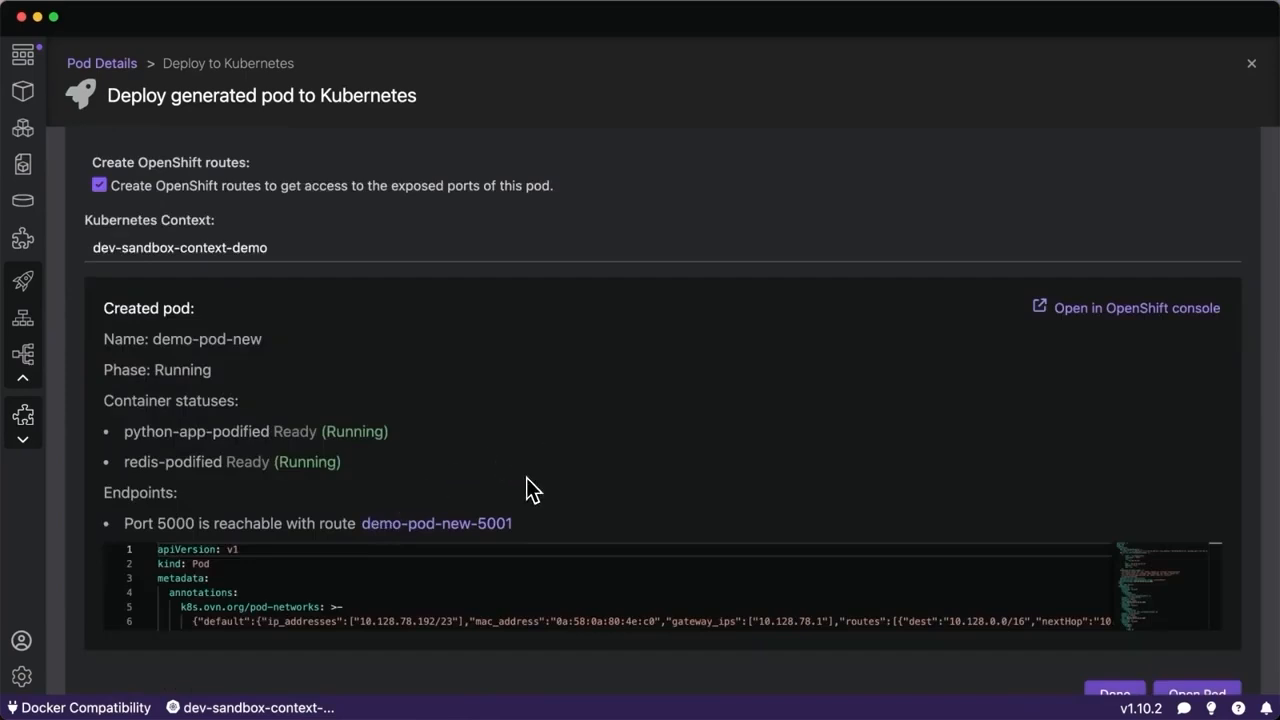
mouse_move(436, 524)
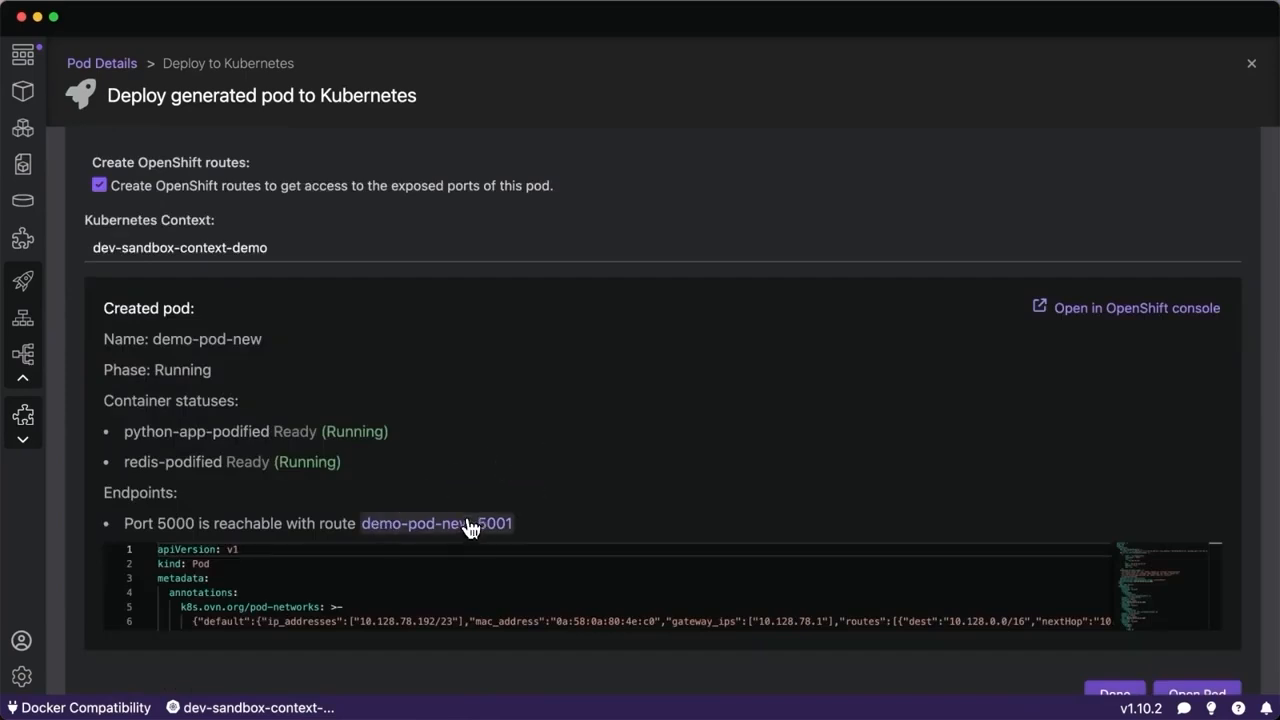
Confirm the demo-pod-new-5001 route serves the Hello World page in the browser.
click(436, 524)
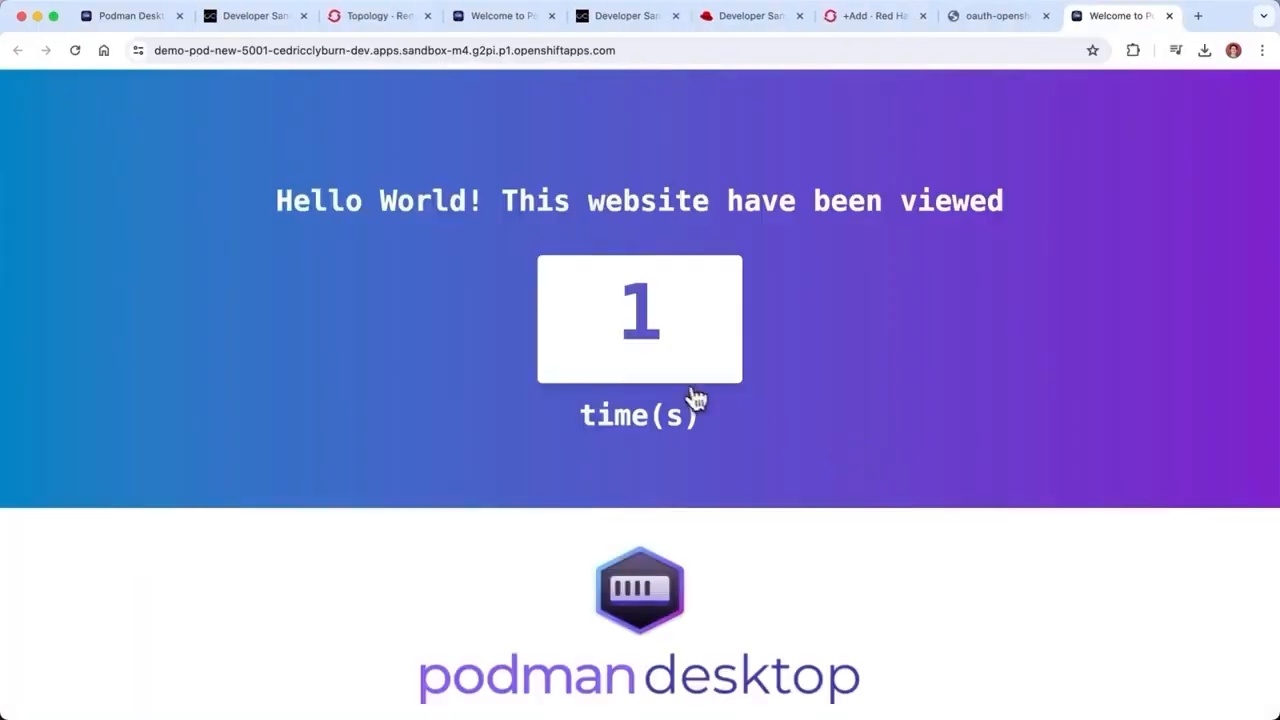
mouse_move(684, 392)
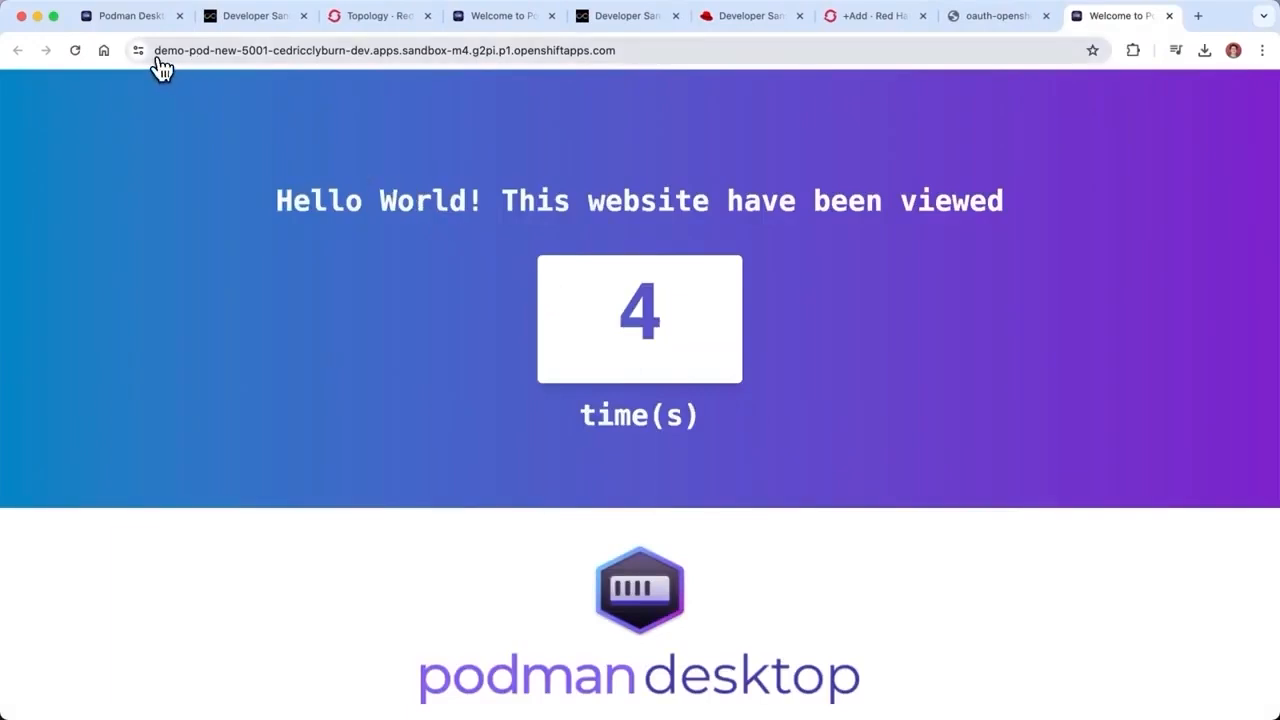
click(876, 16)
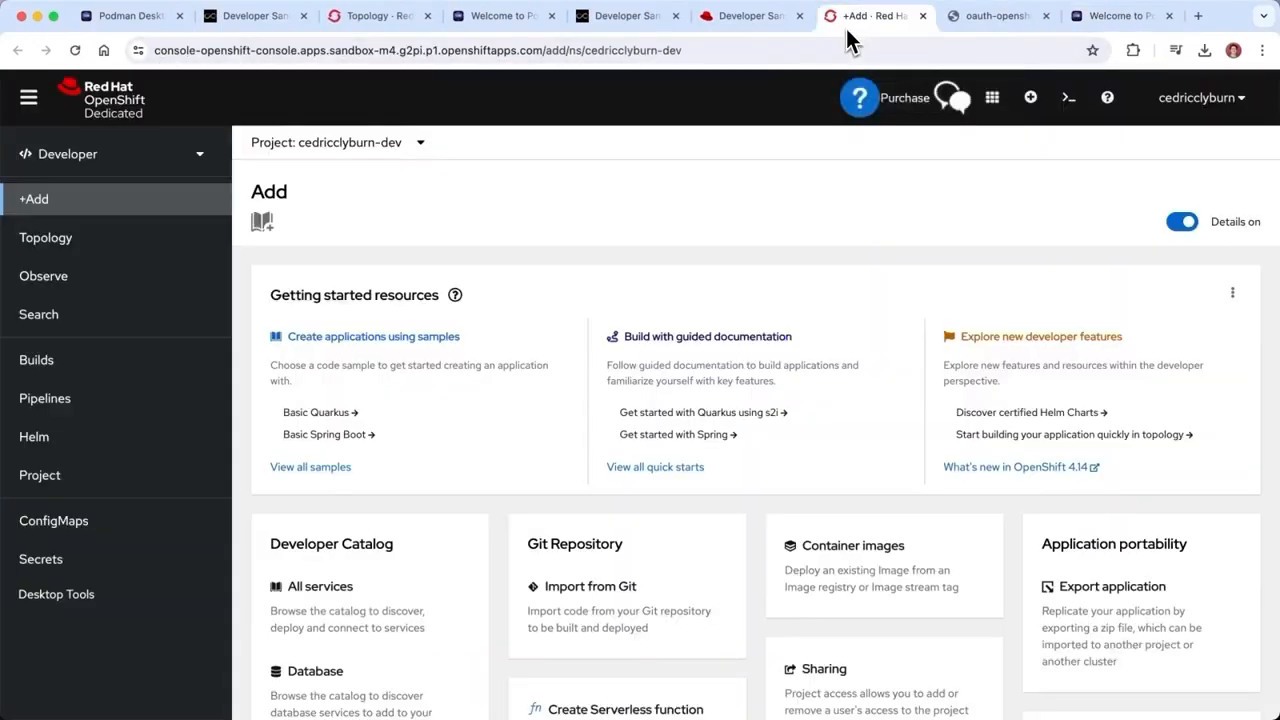
View demo-pod-new's resources and pod details in the OpenShift console Topology.
click(46, 236)
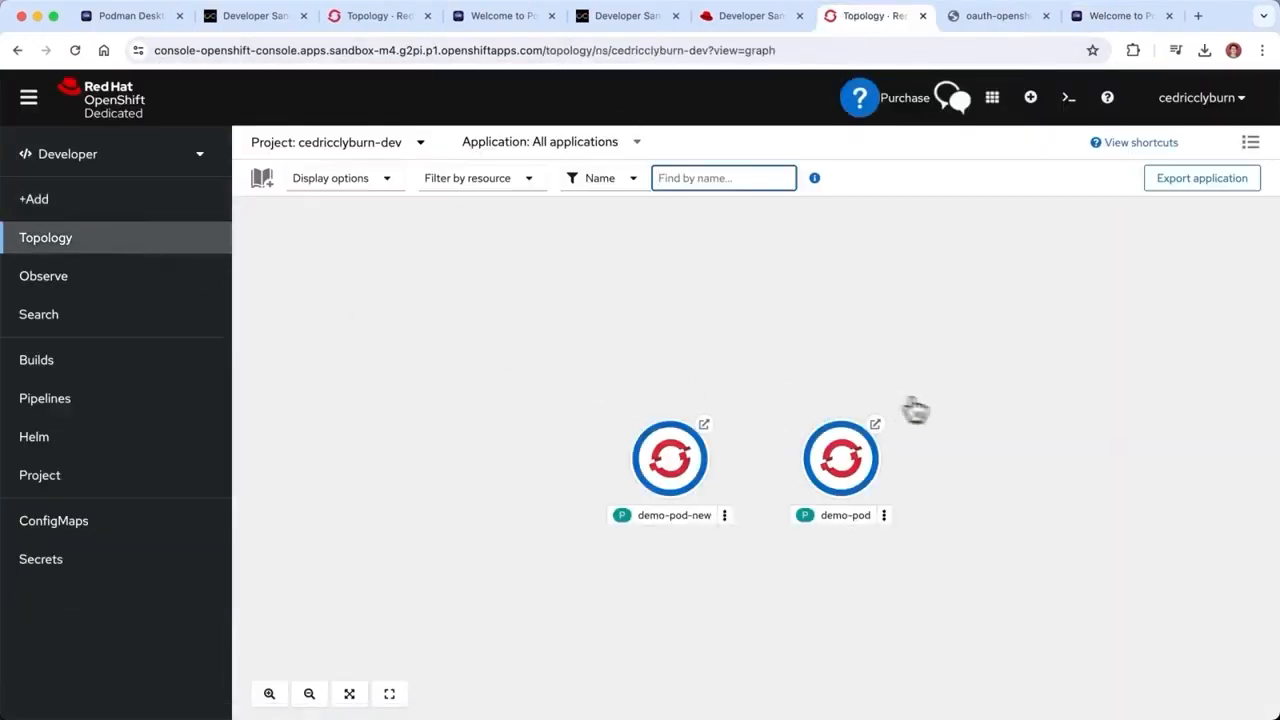
click(668, 458)
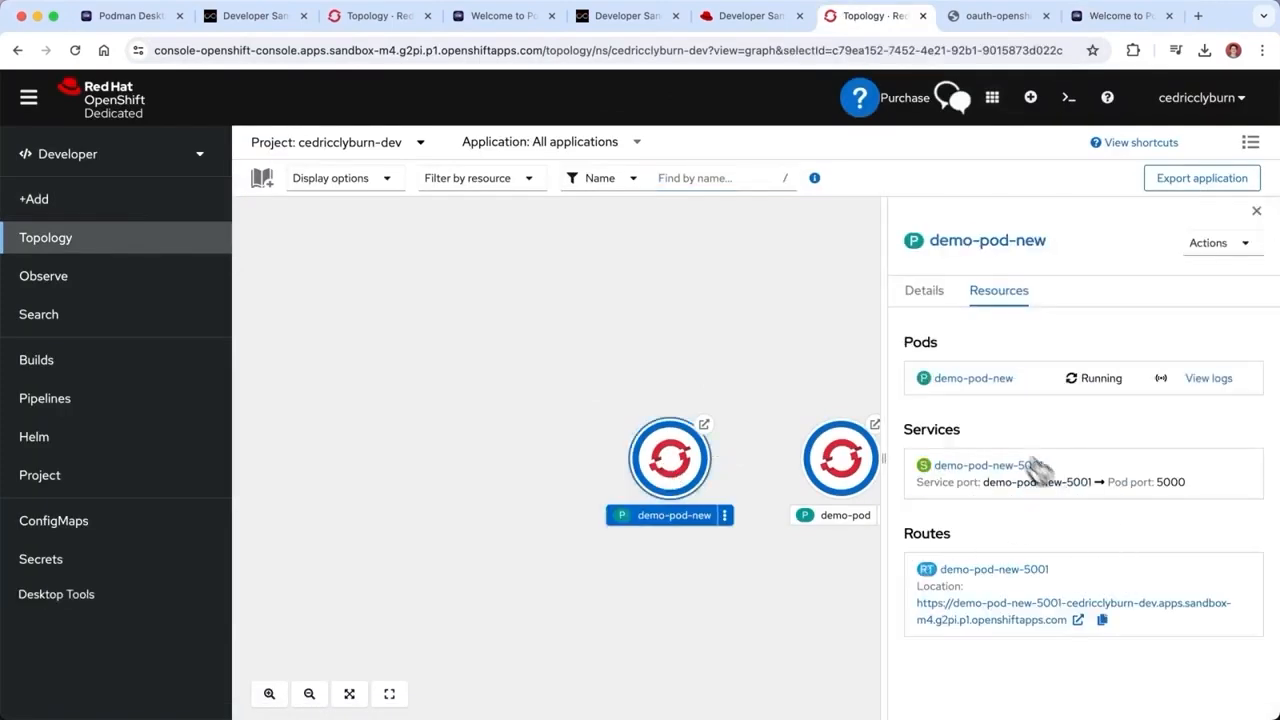
click(924, 290)
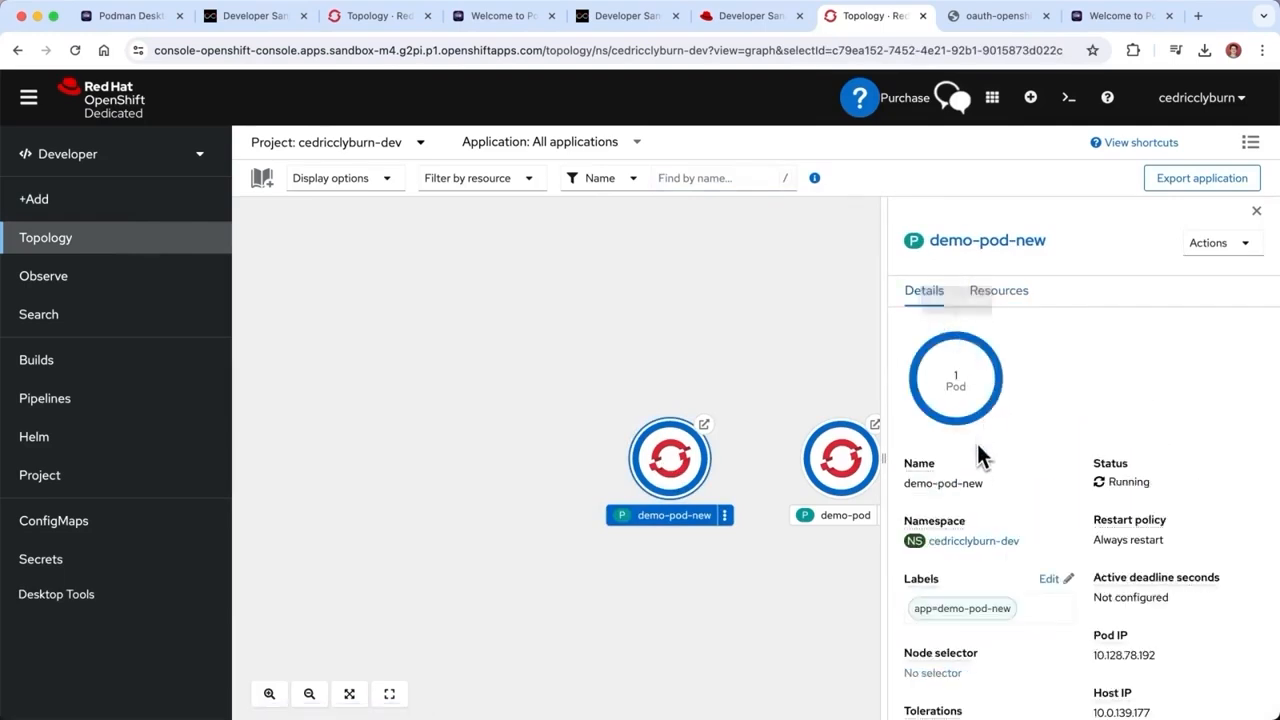
scroll(down, 3)
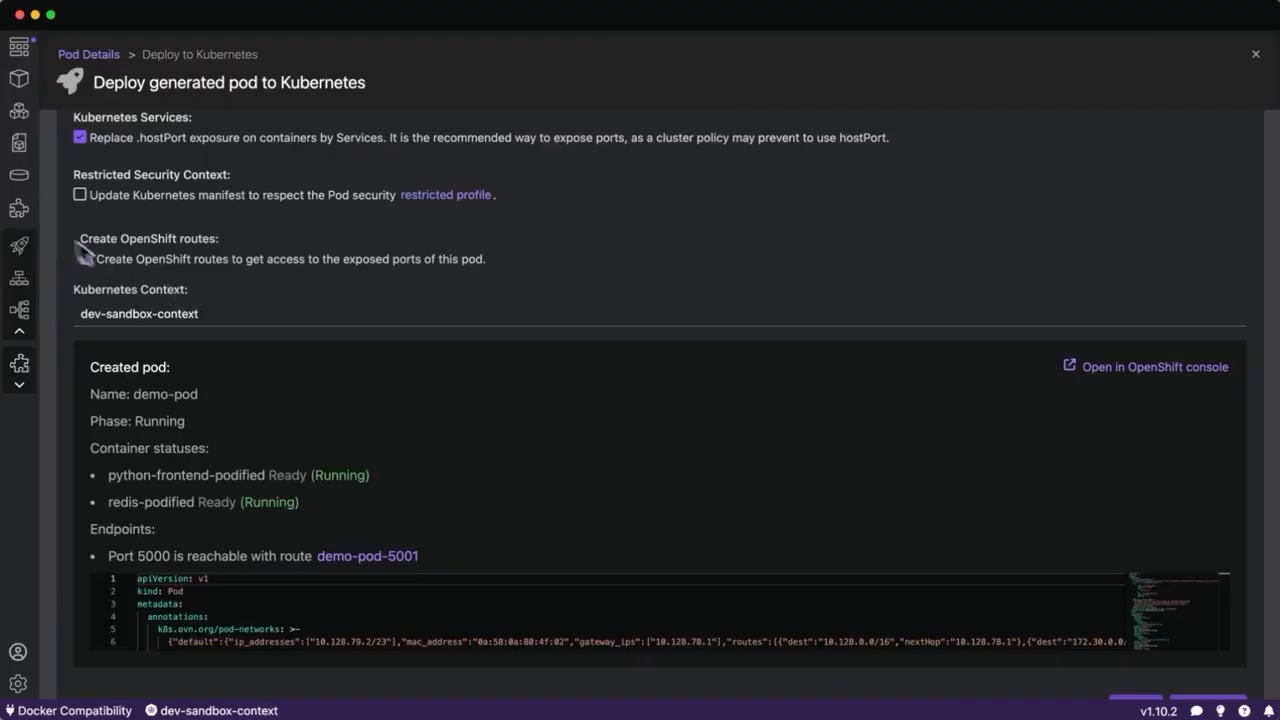
mouse_move(20, 244)
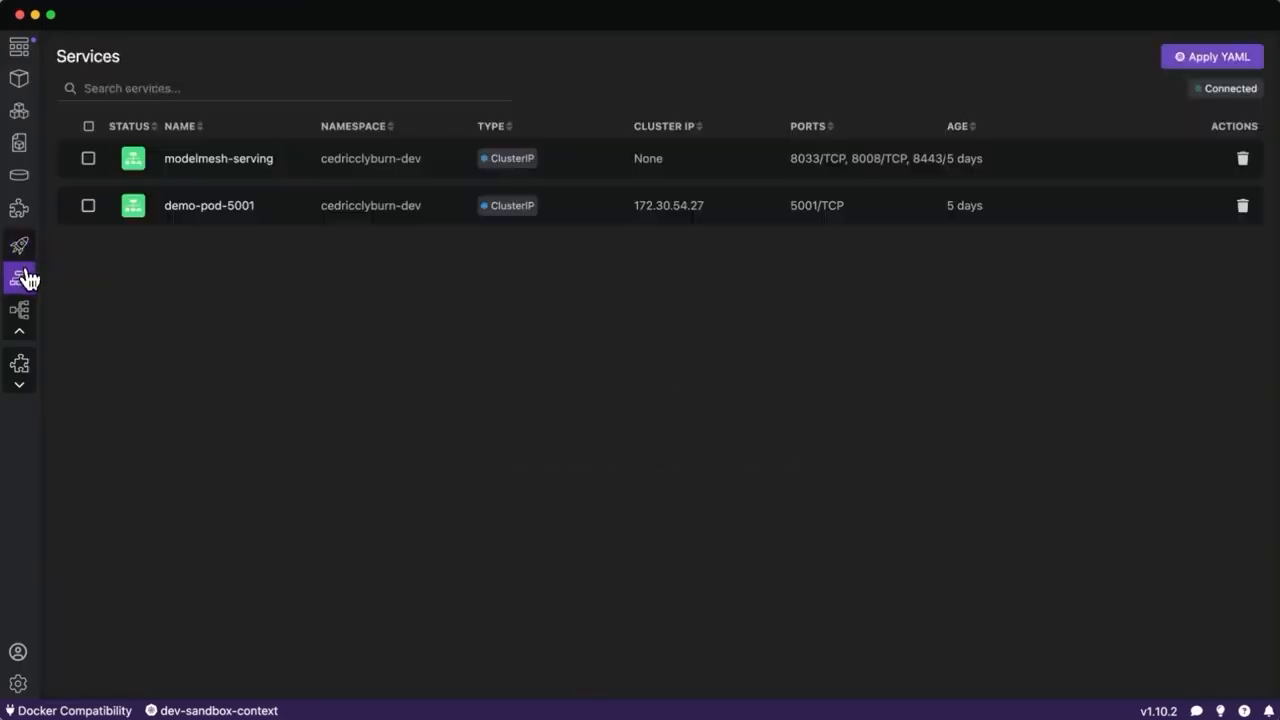
mouse_move(20, 278)
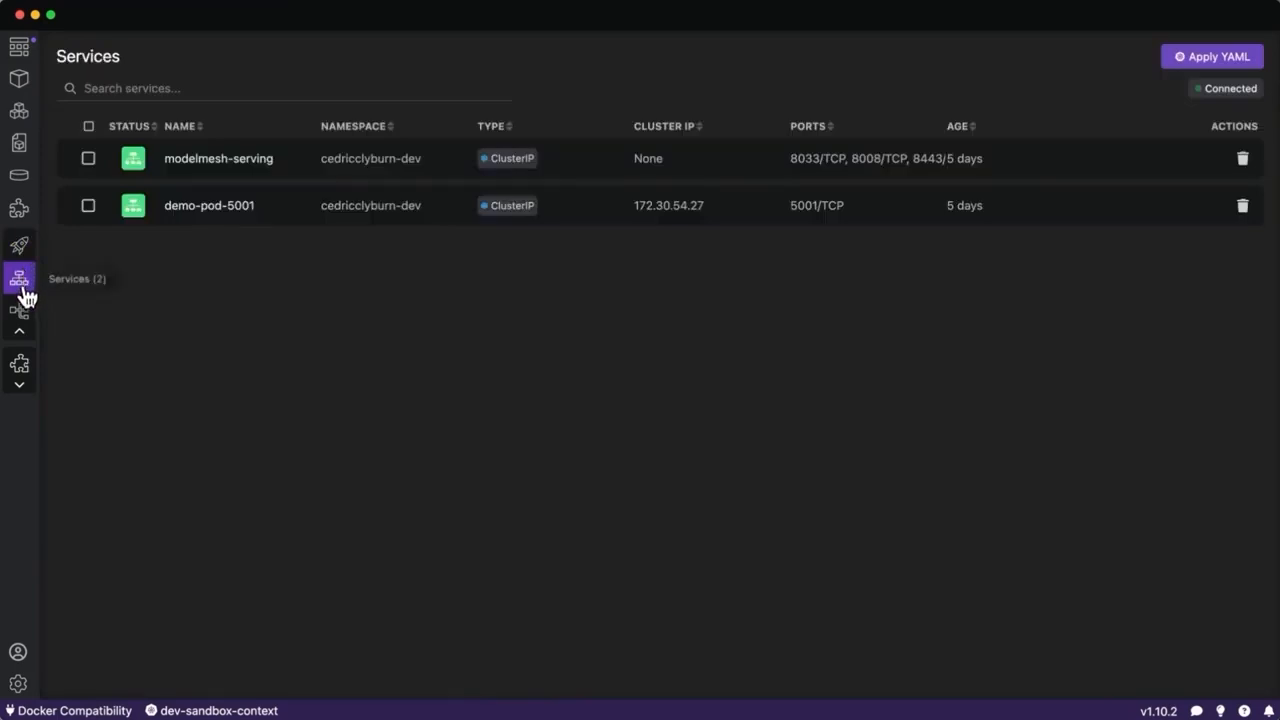
Show the demo-pod-5001 service, then view the demo-pod-5001 route's Kube YAML on the sandbox cluster.
click(20, 308)
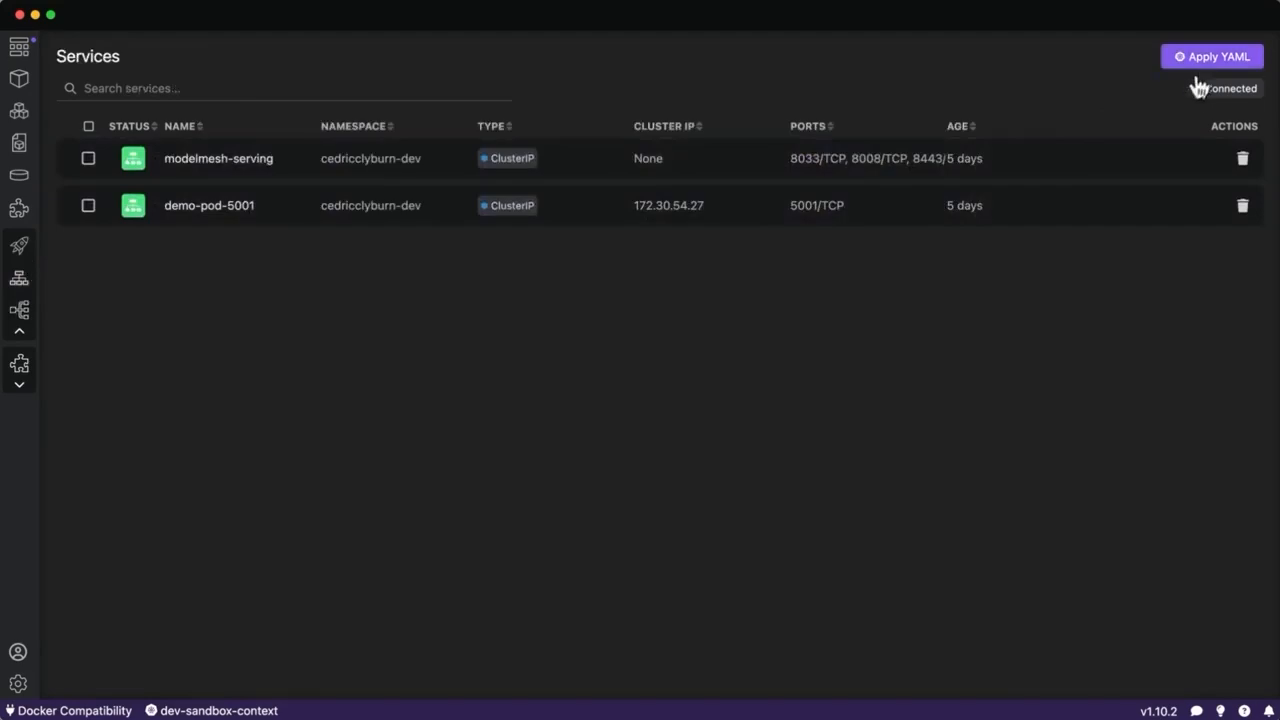
click(1212, 56)
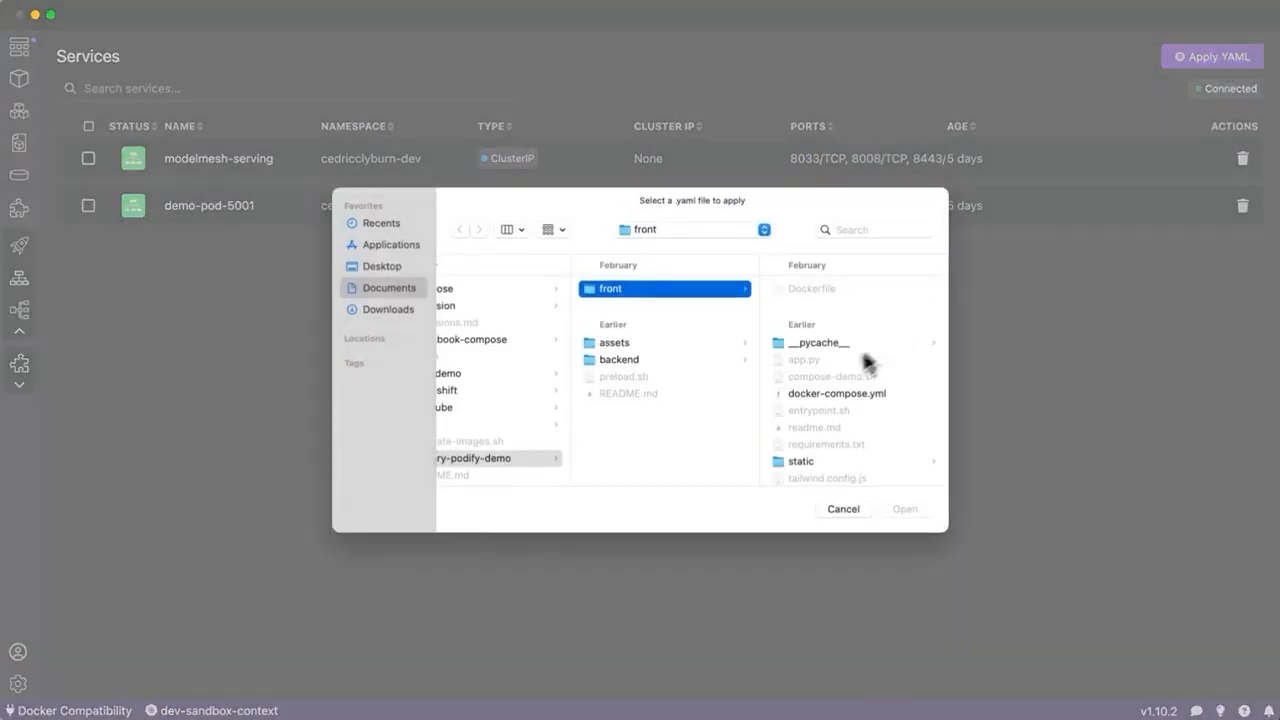
click(844, 510)
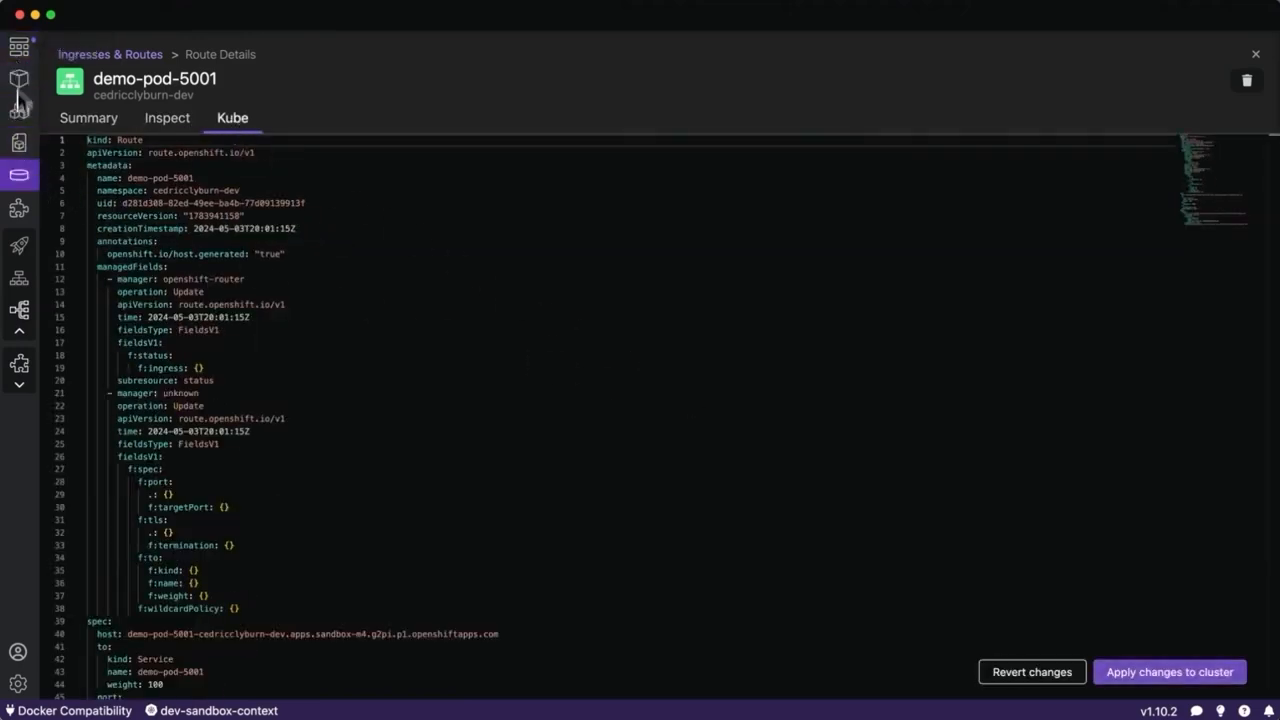
From the Dashboard, show the Disk Usage, Trivy and Logs Explorer extension pages.
click(18, 48)
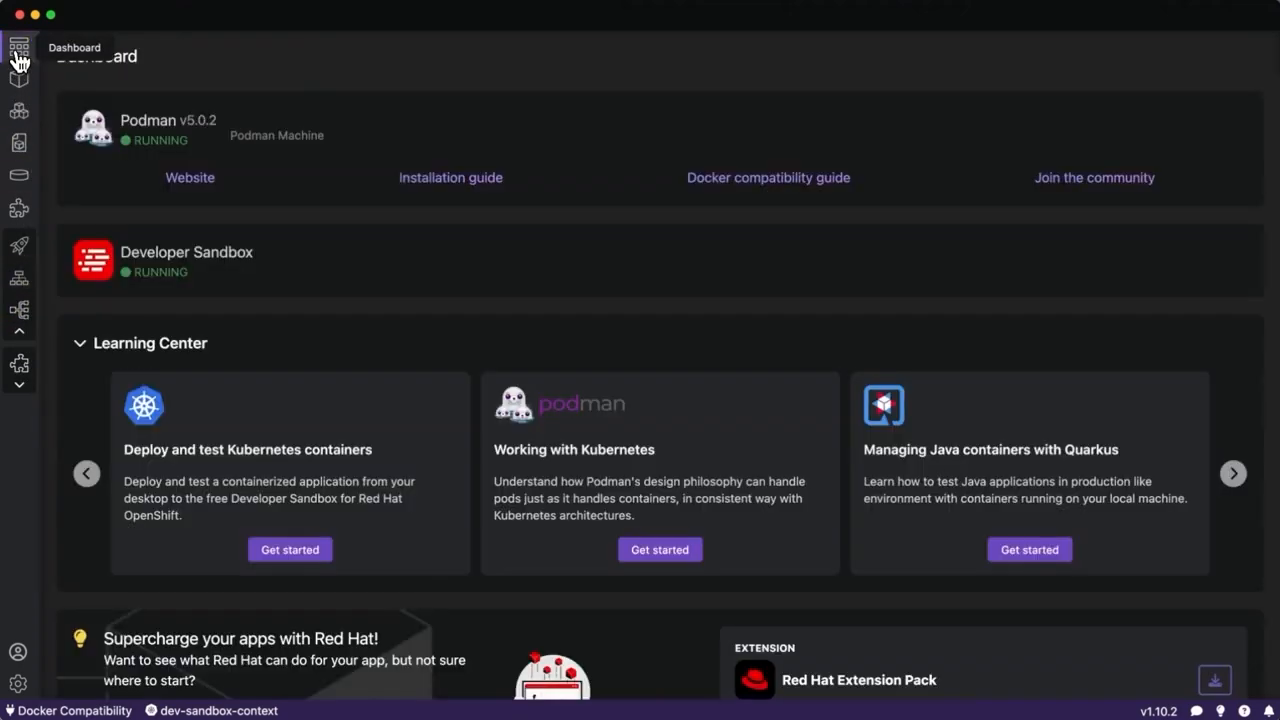
scroll(down, 3)
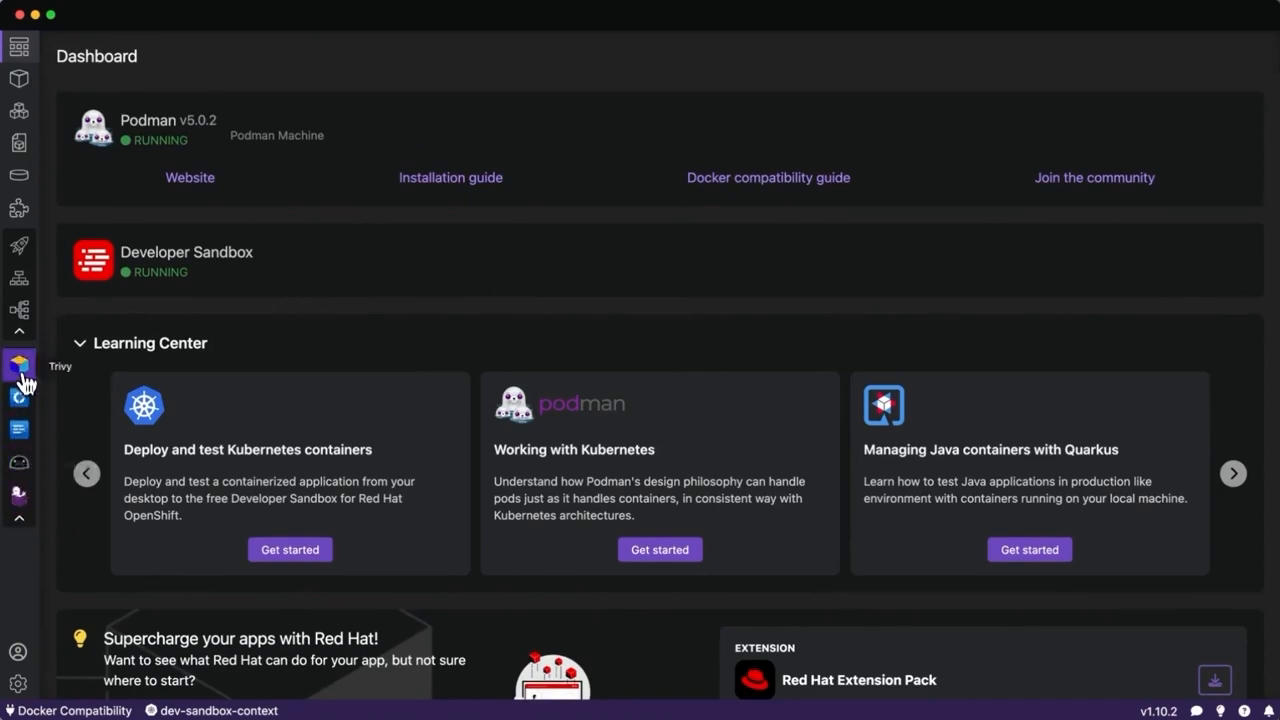
click(20, 398)
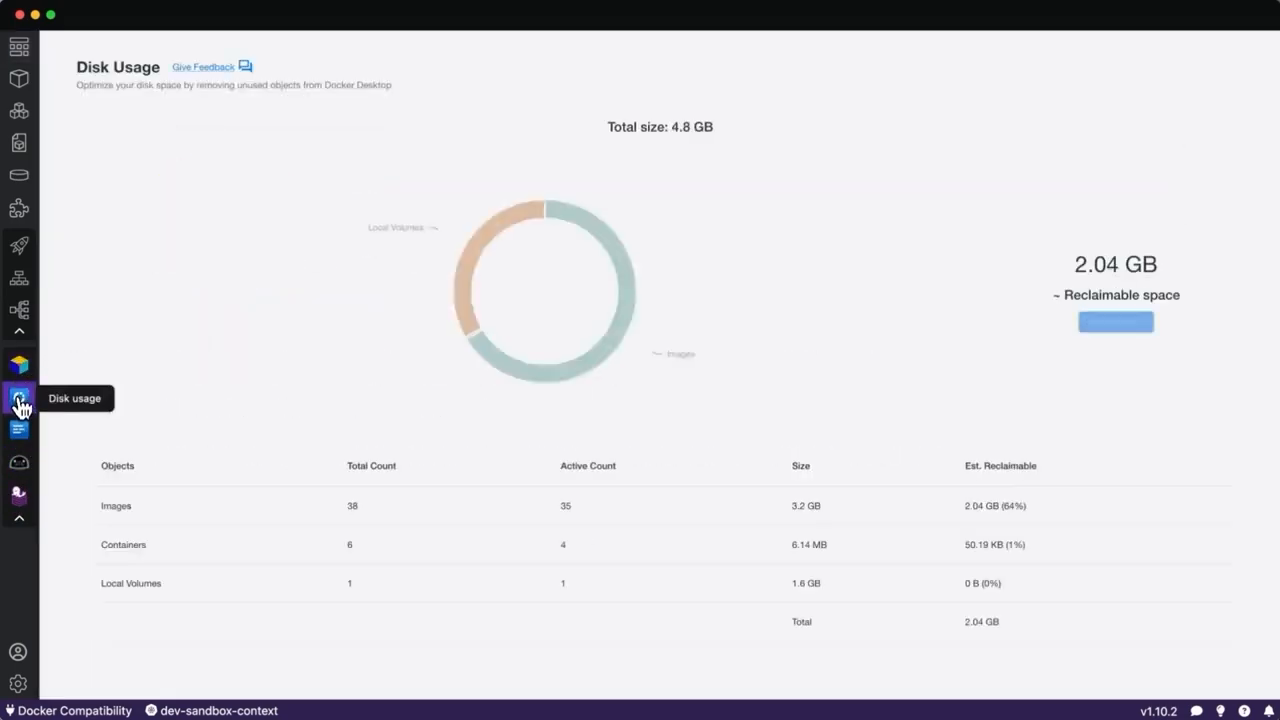
click(20, 396)
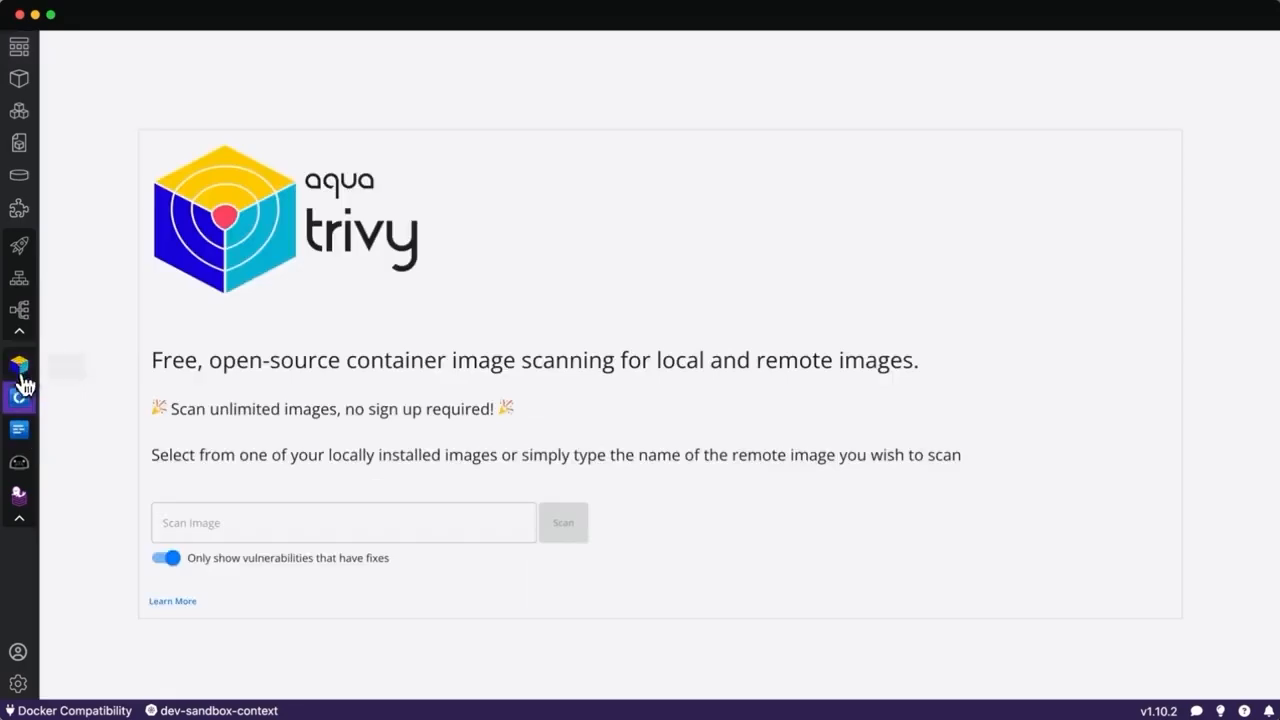
click(20, 430)
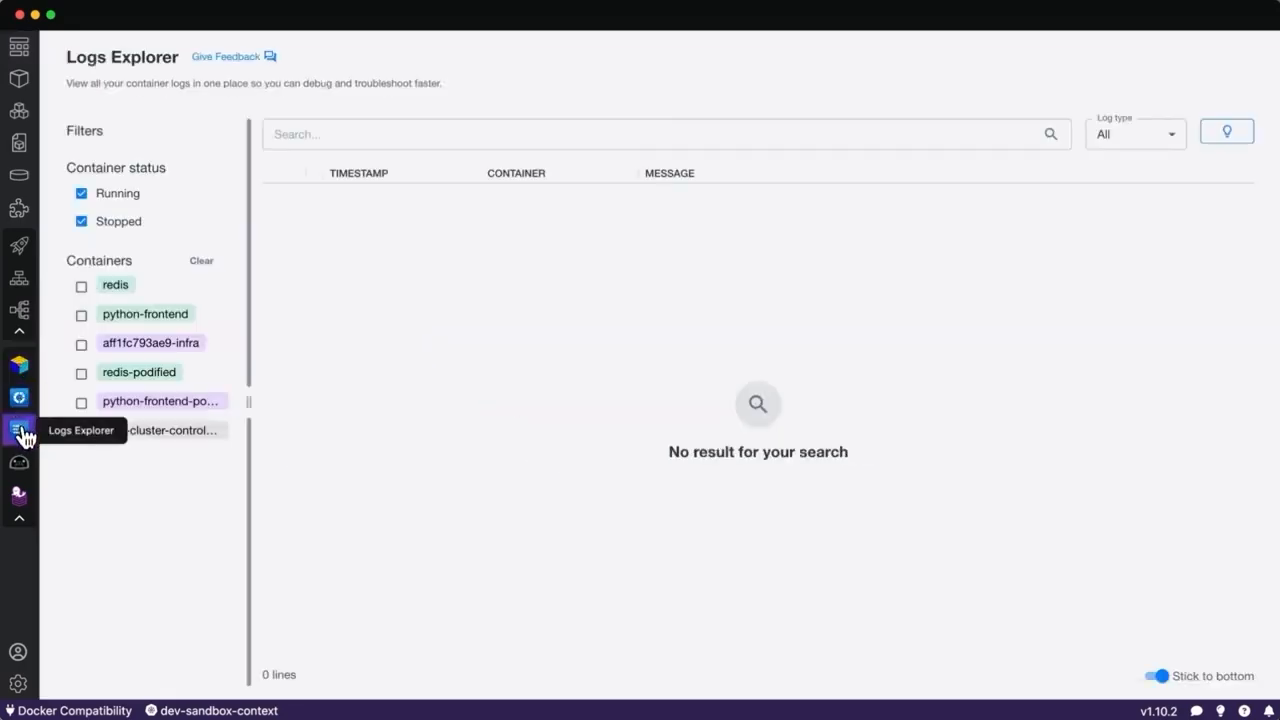
Browse AI Lab's model catalog, services and recipes, then show the Bootable Containers extension.
click(18, 464)
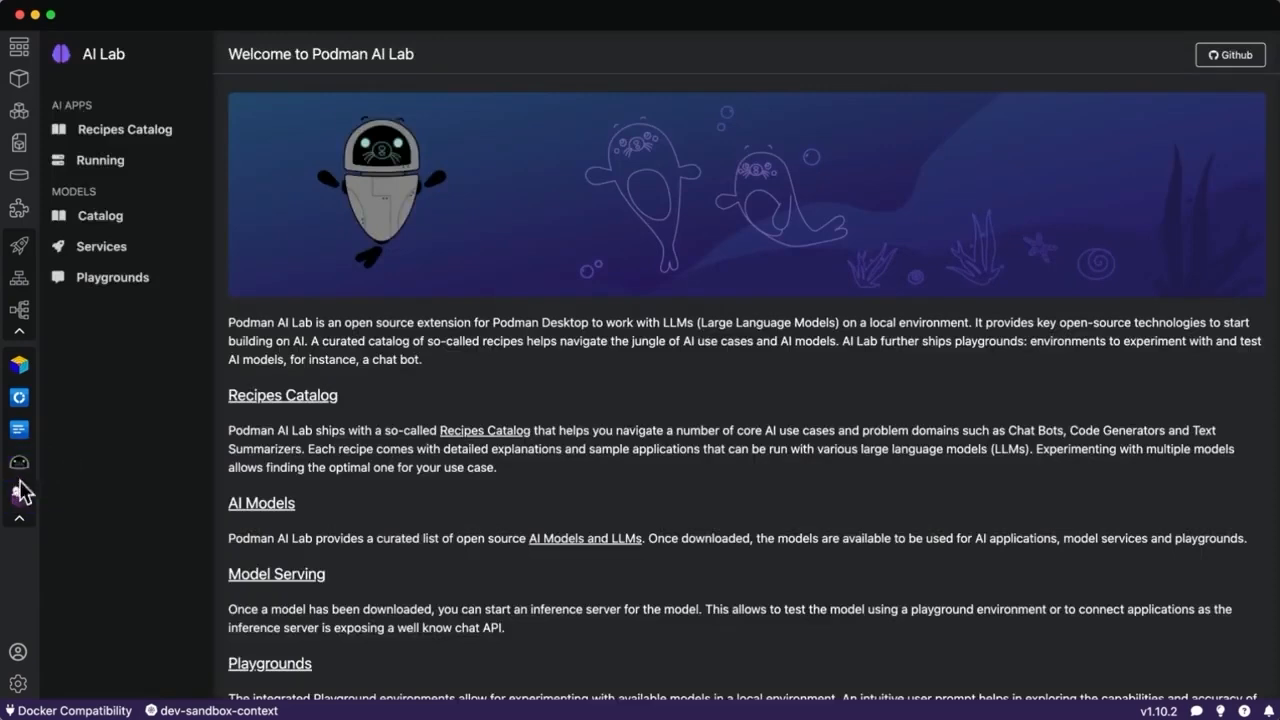
click(100, 216)
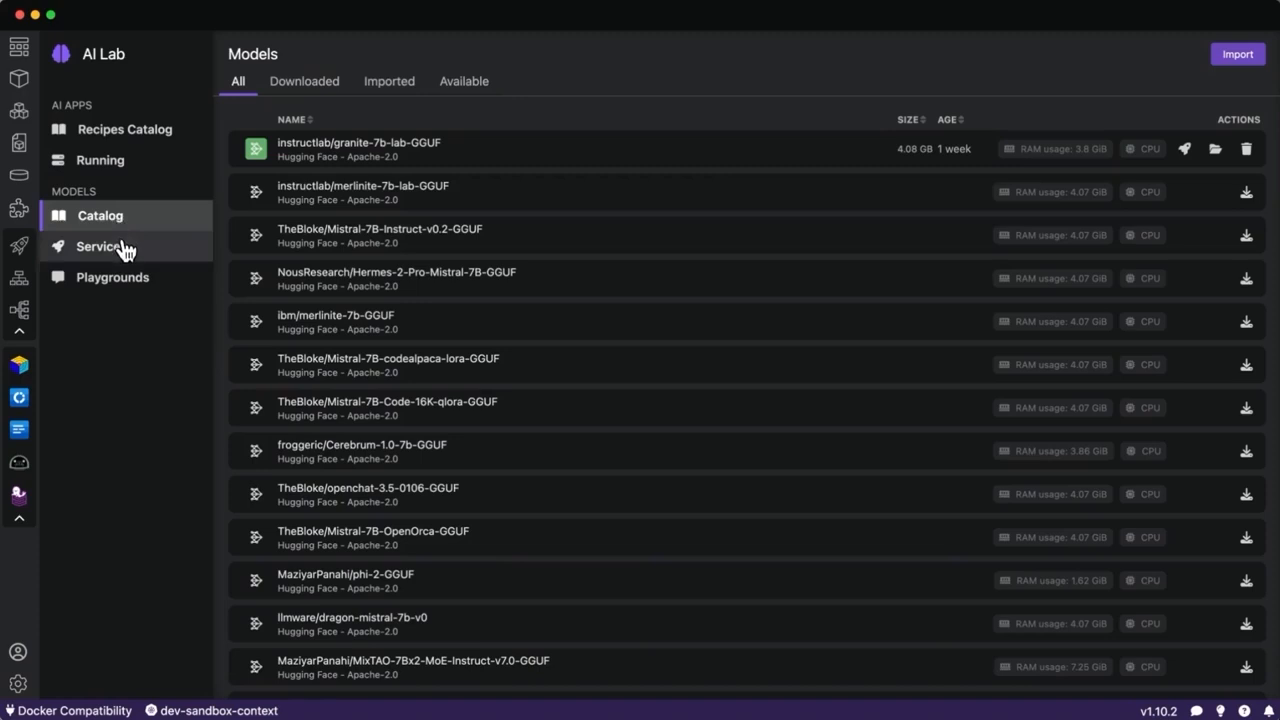
click(100, 246)
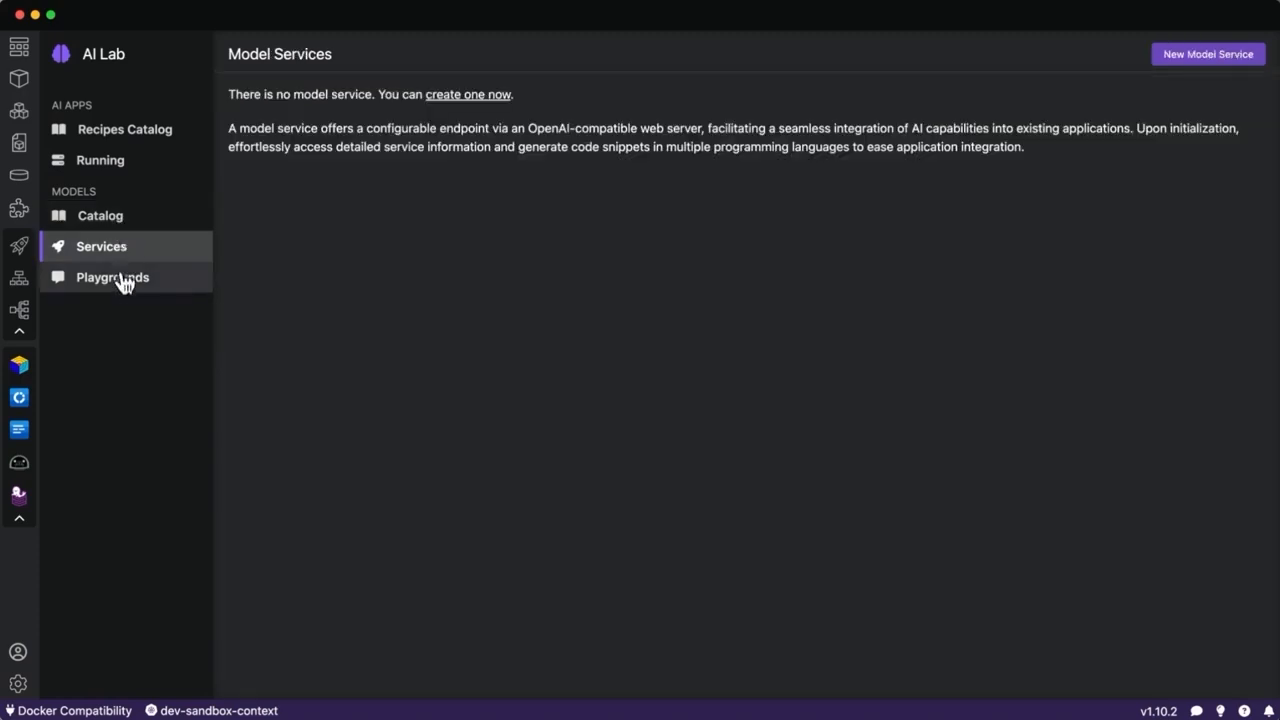
click(124, 128)
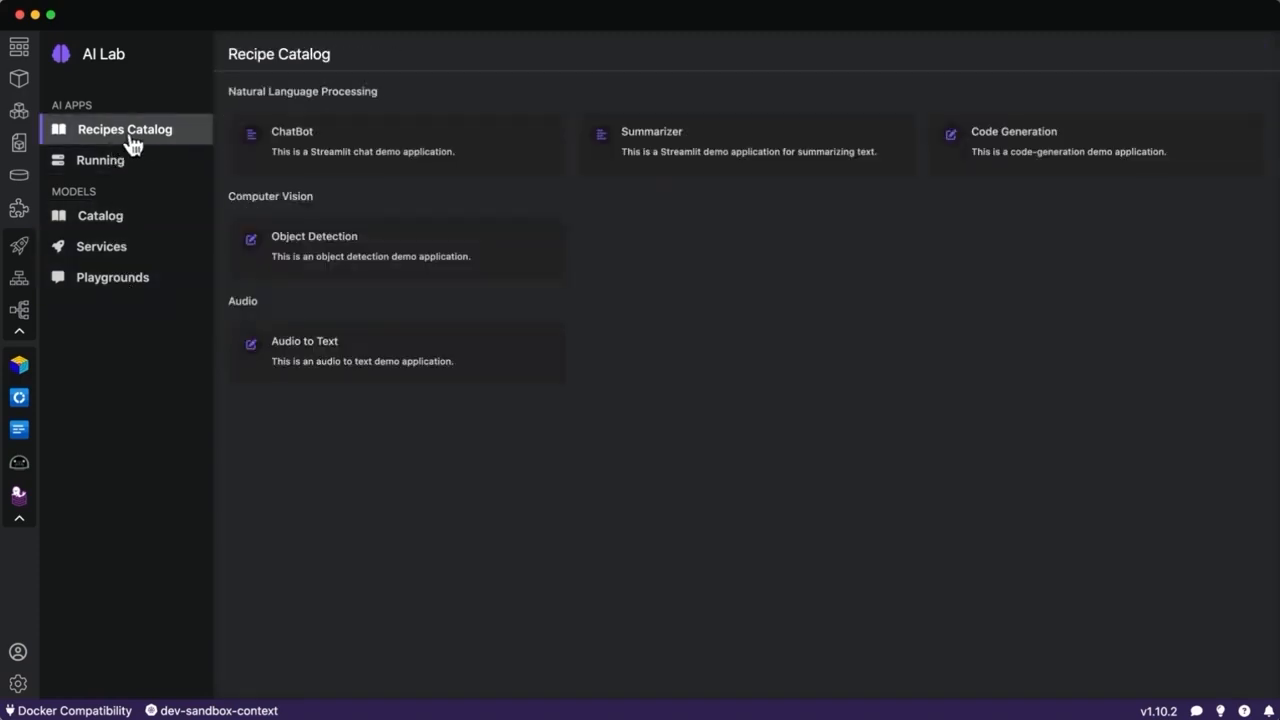
click(20, 496)
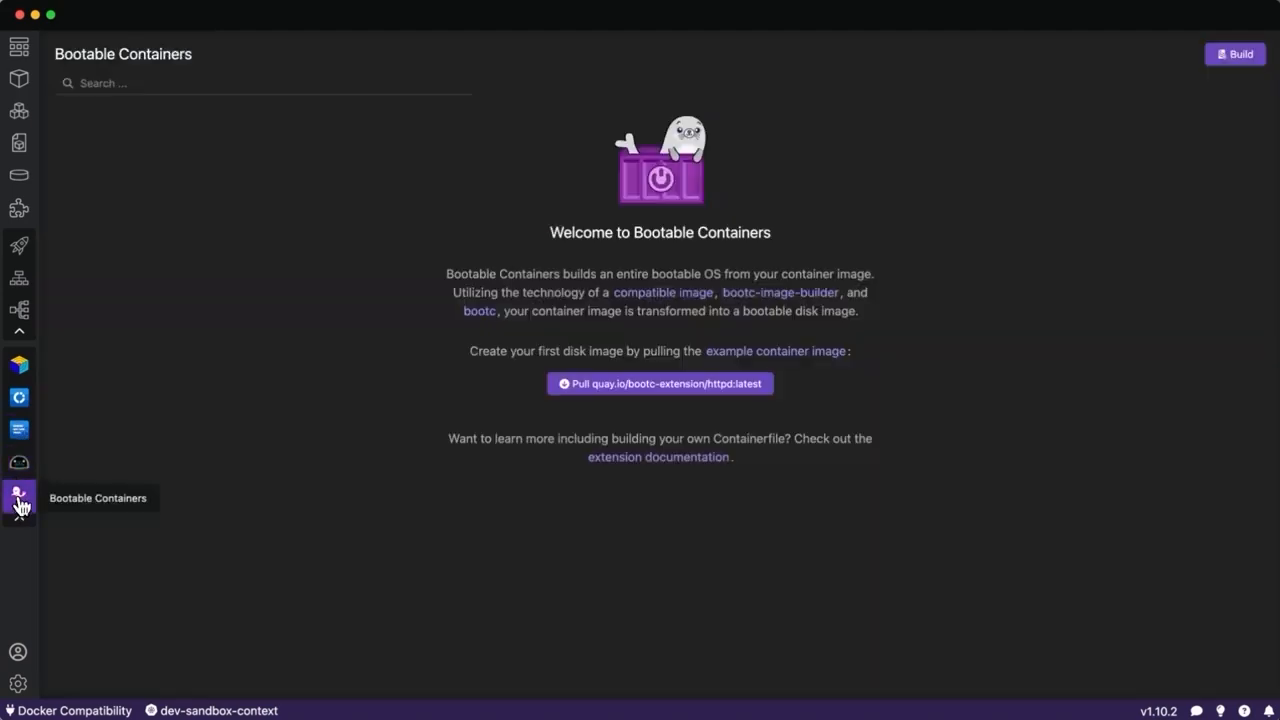
mouse_move(640, 270)
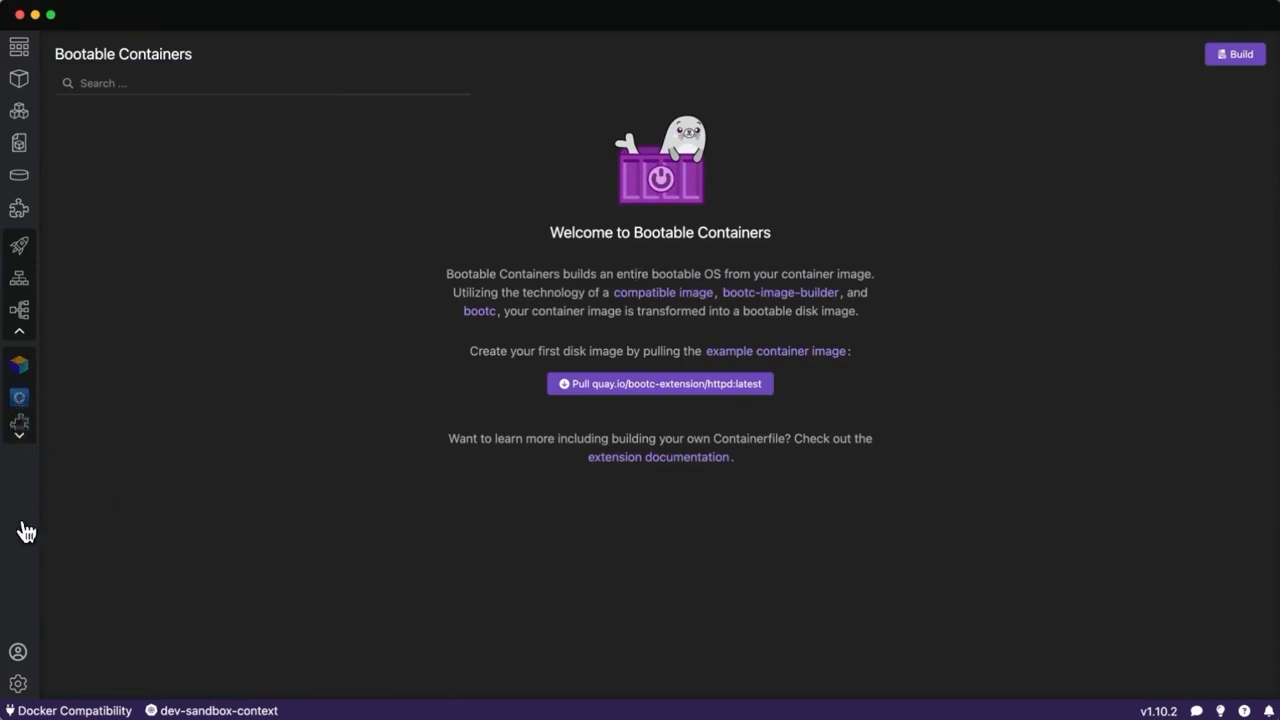
mouse_move(20, 176)
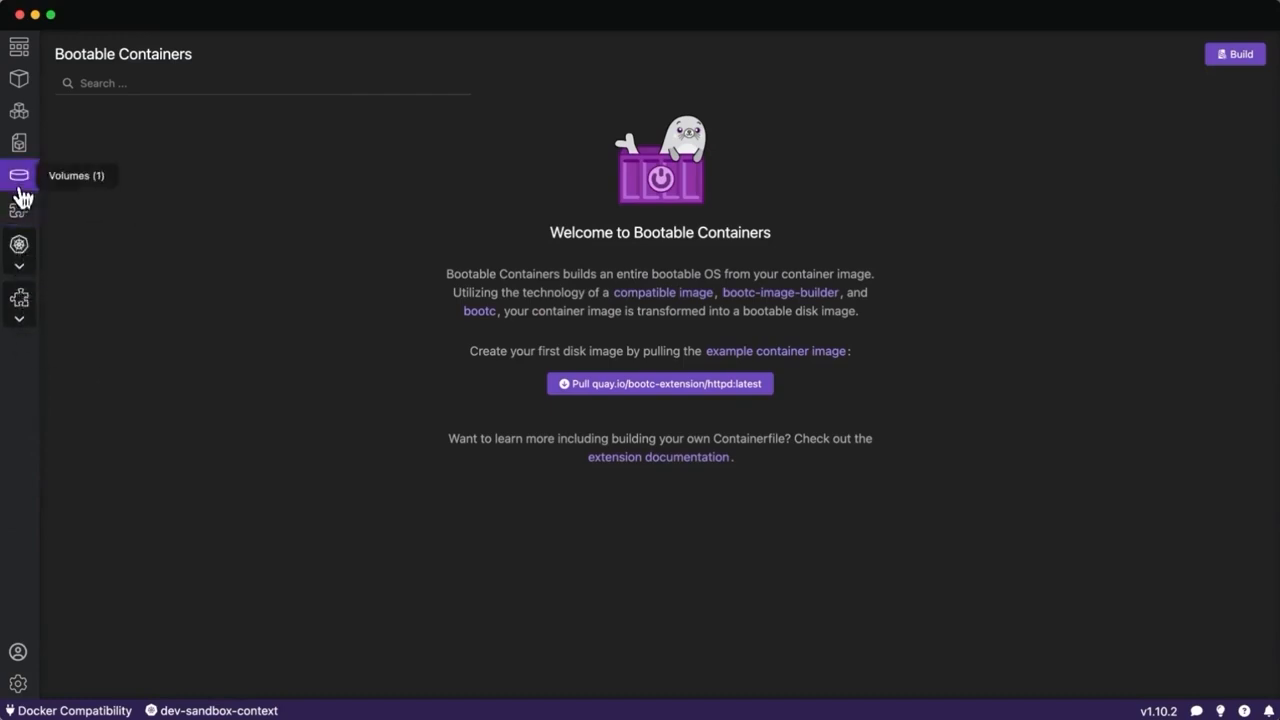
List demo-pod and demo-pod-new across Podman and Kubernetes, then return to the Dashboard.
click(18, 48)
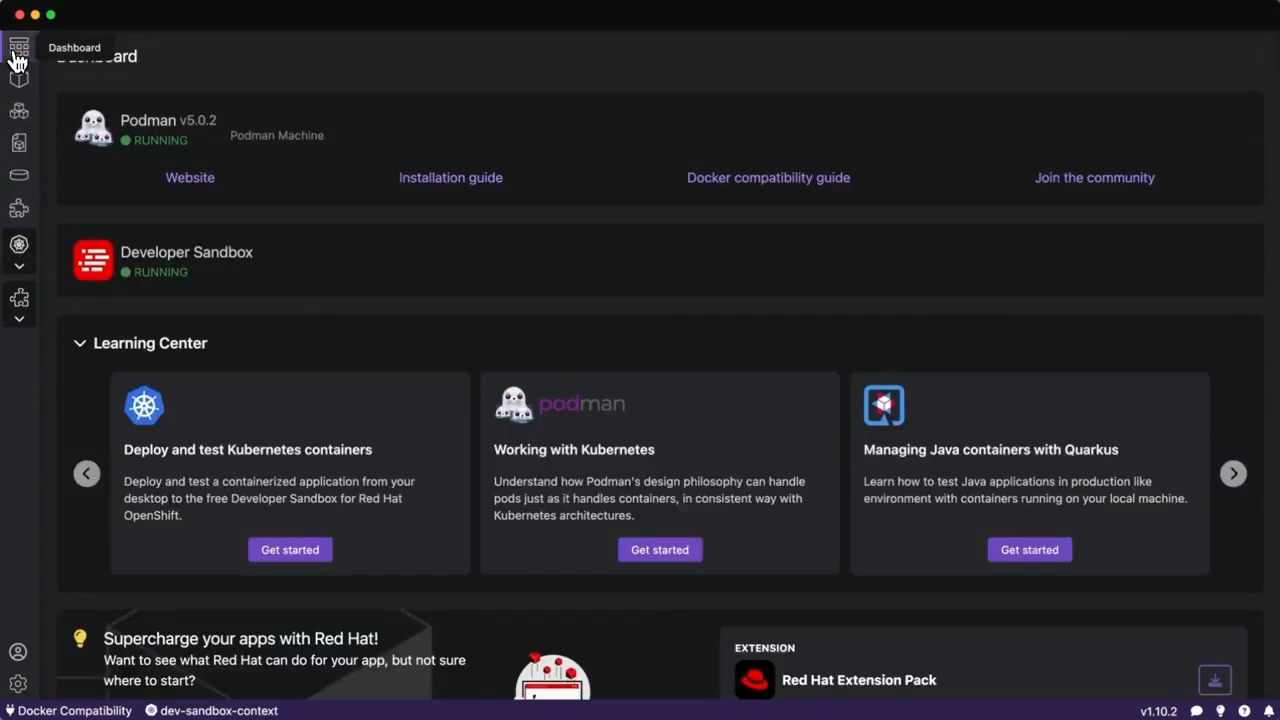
mouse_move(488, 150)
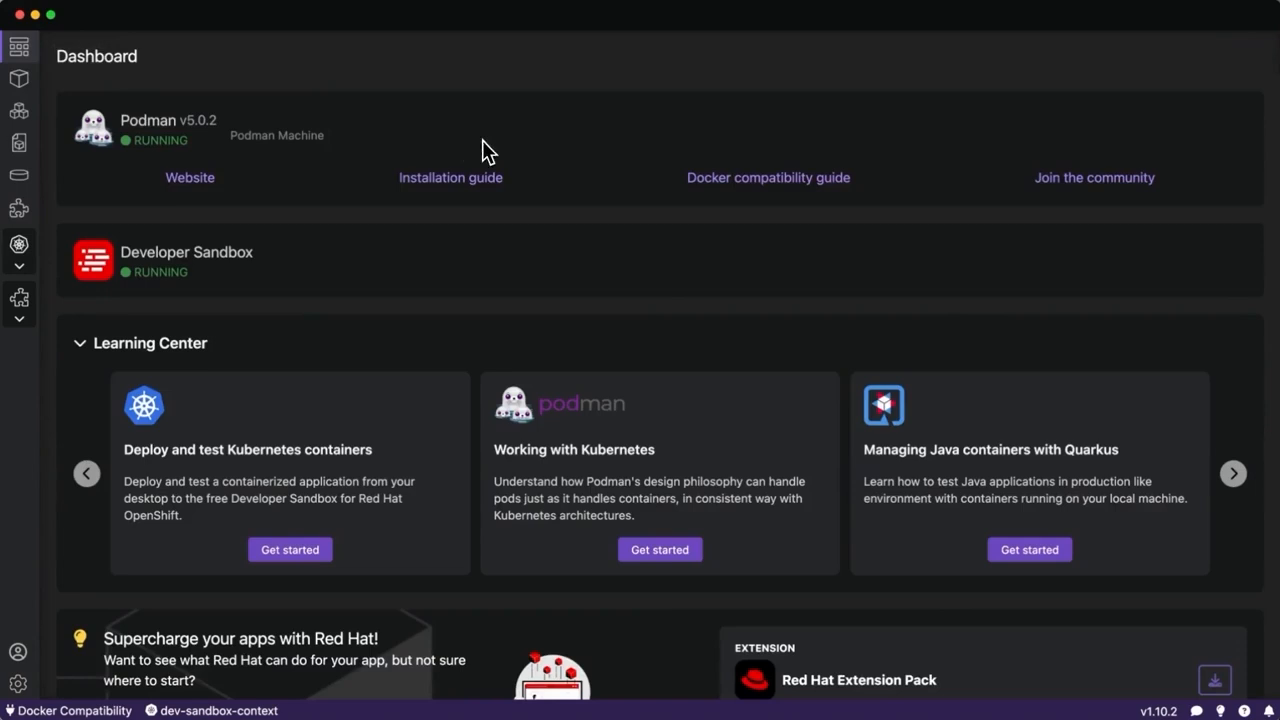
click(24, 128)
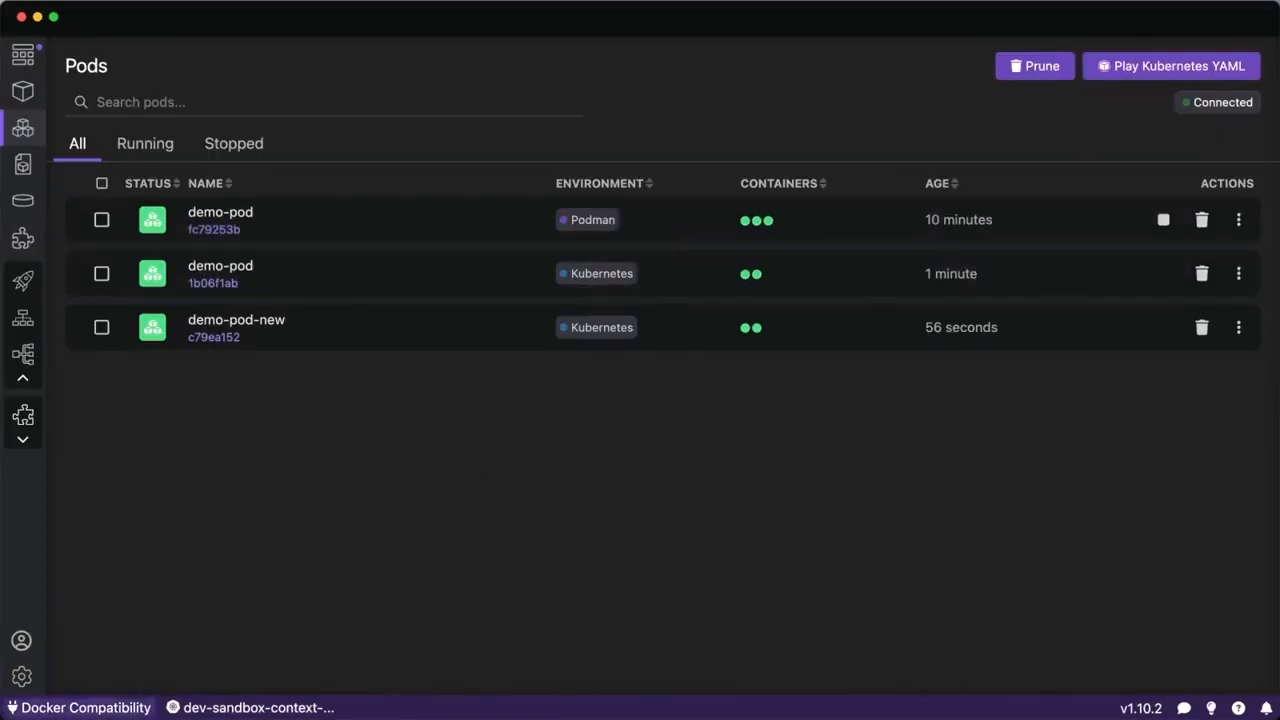
click(24, 54)
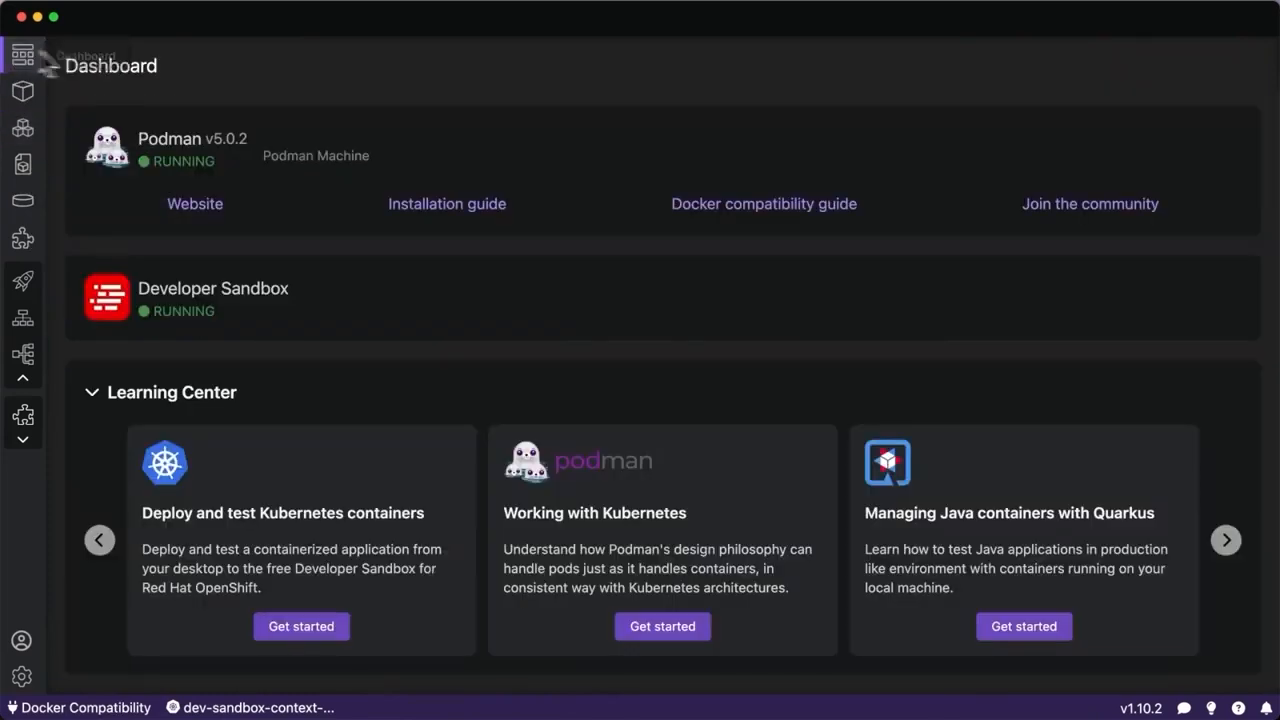
mouse_move(250, 98)
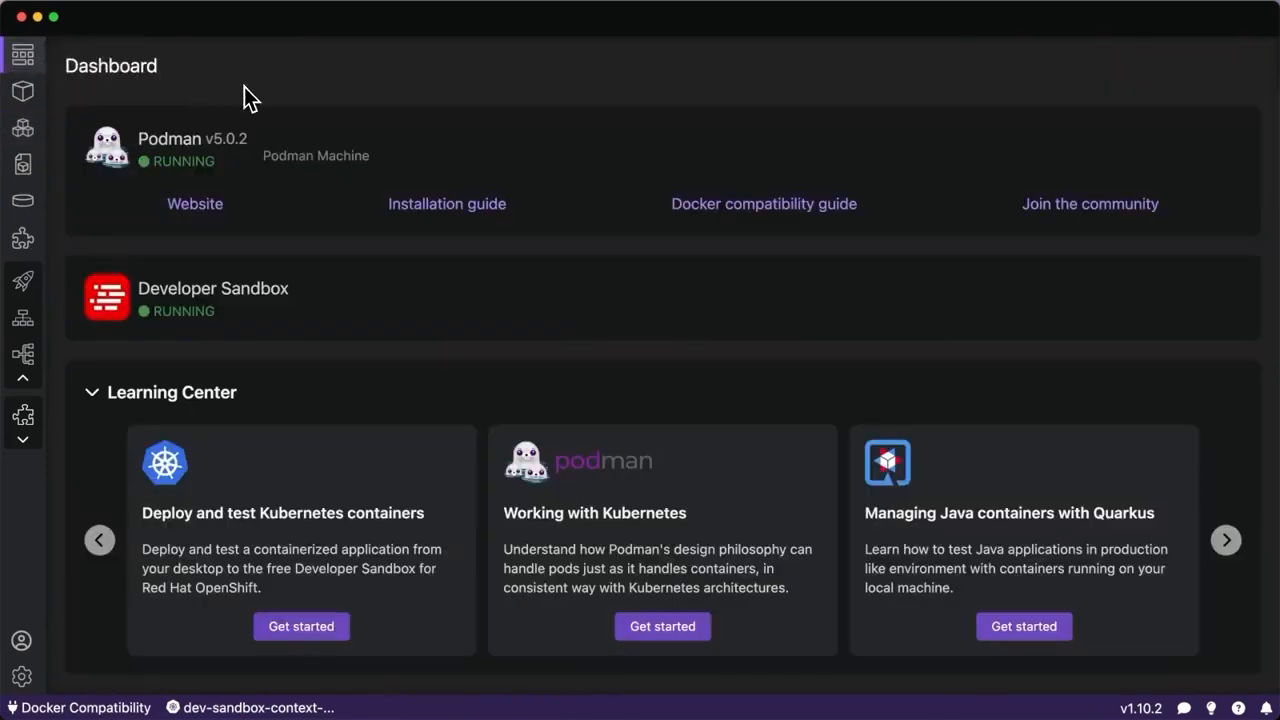